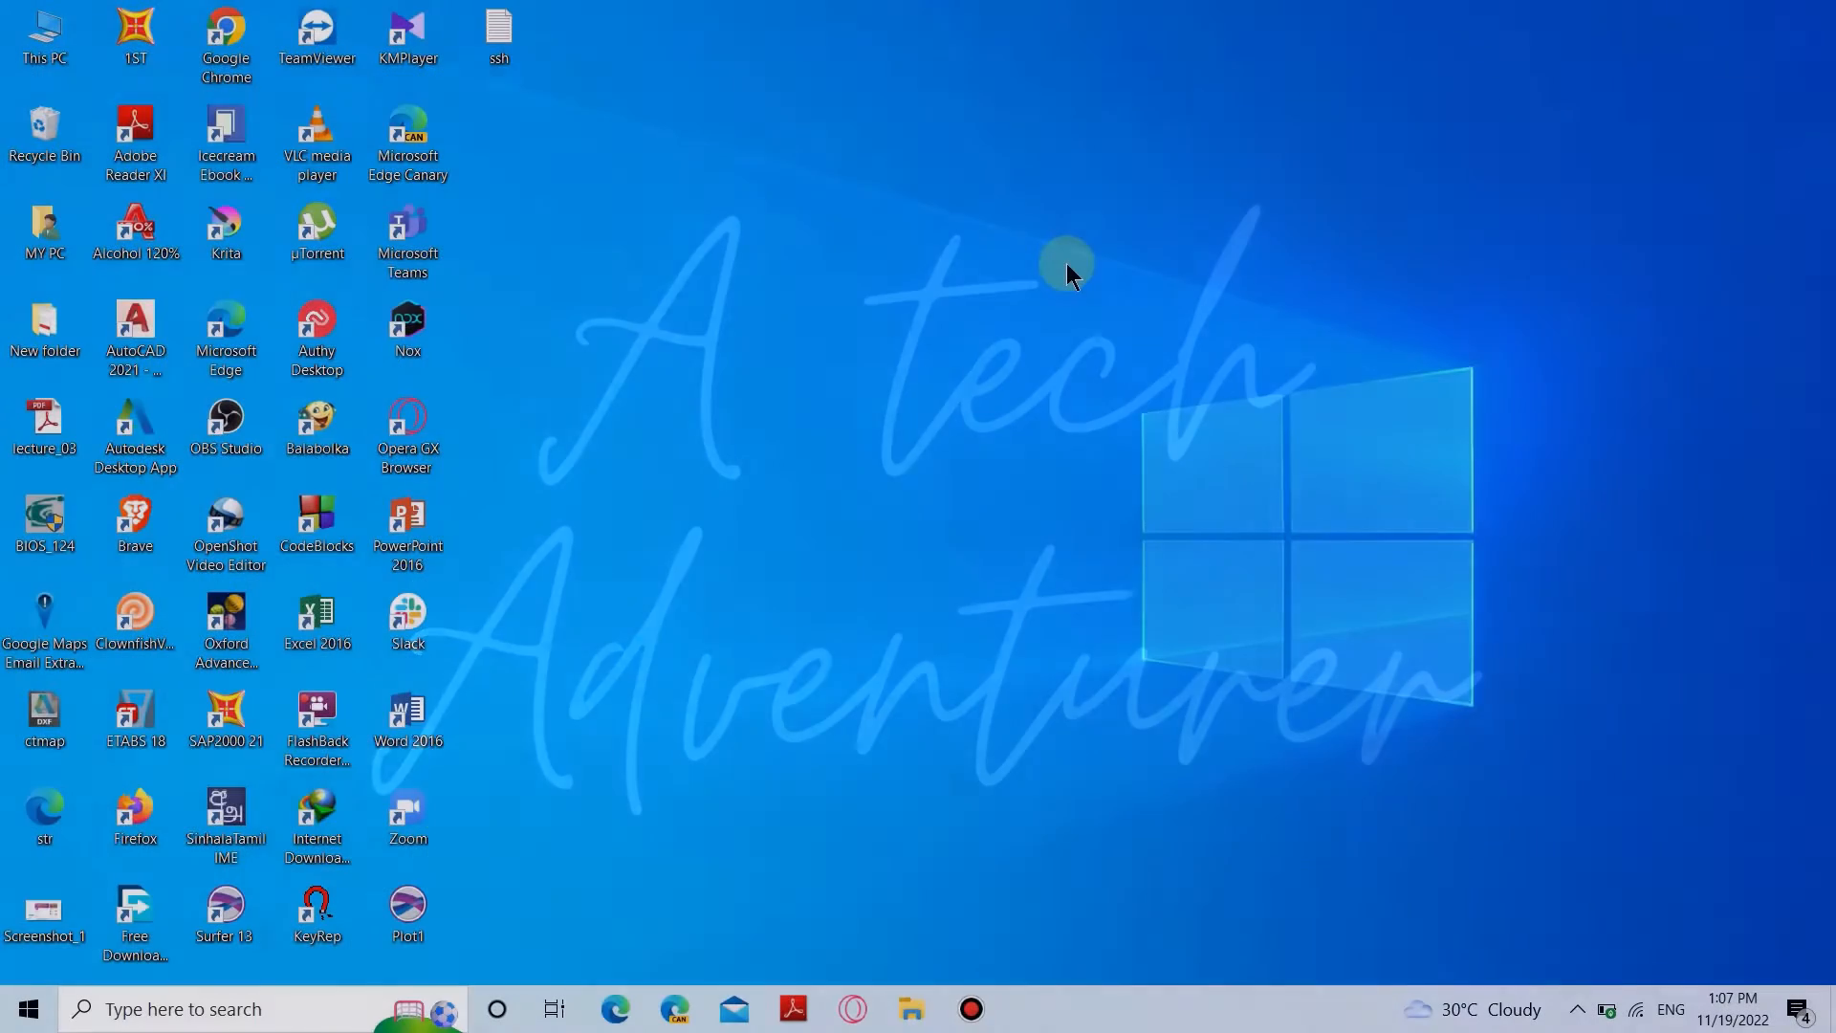
mouse_move(23, 1007)
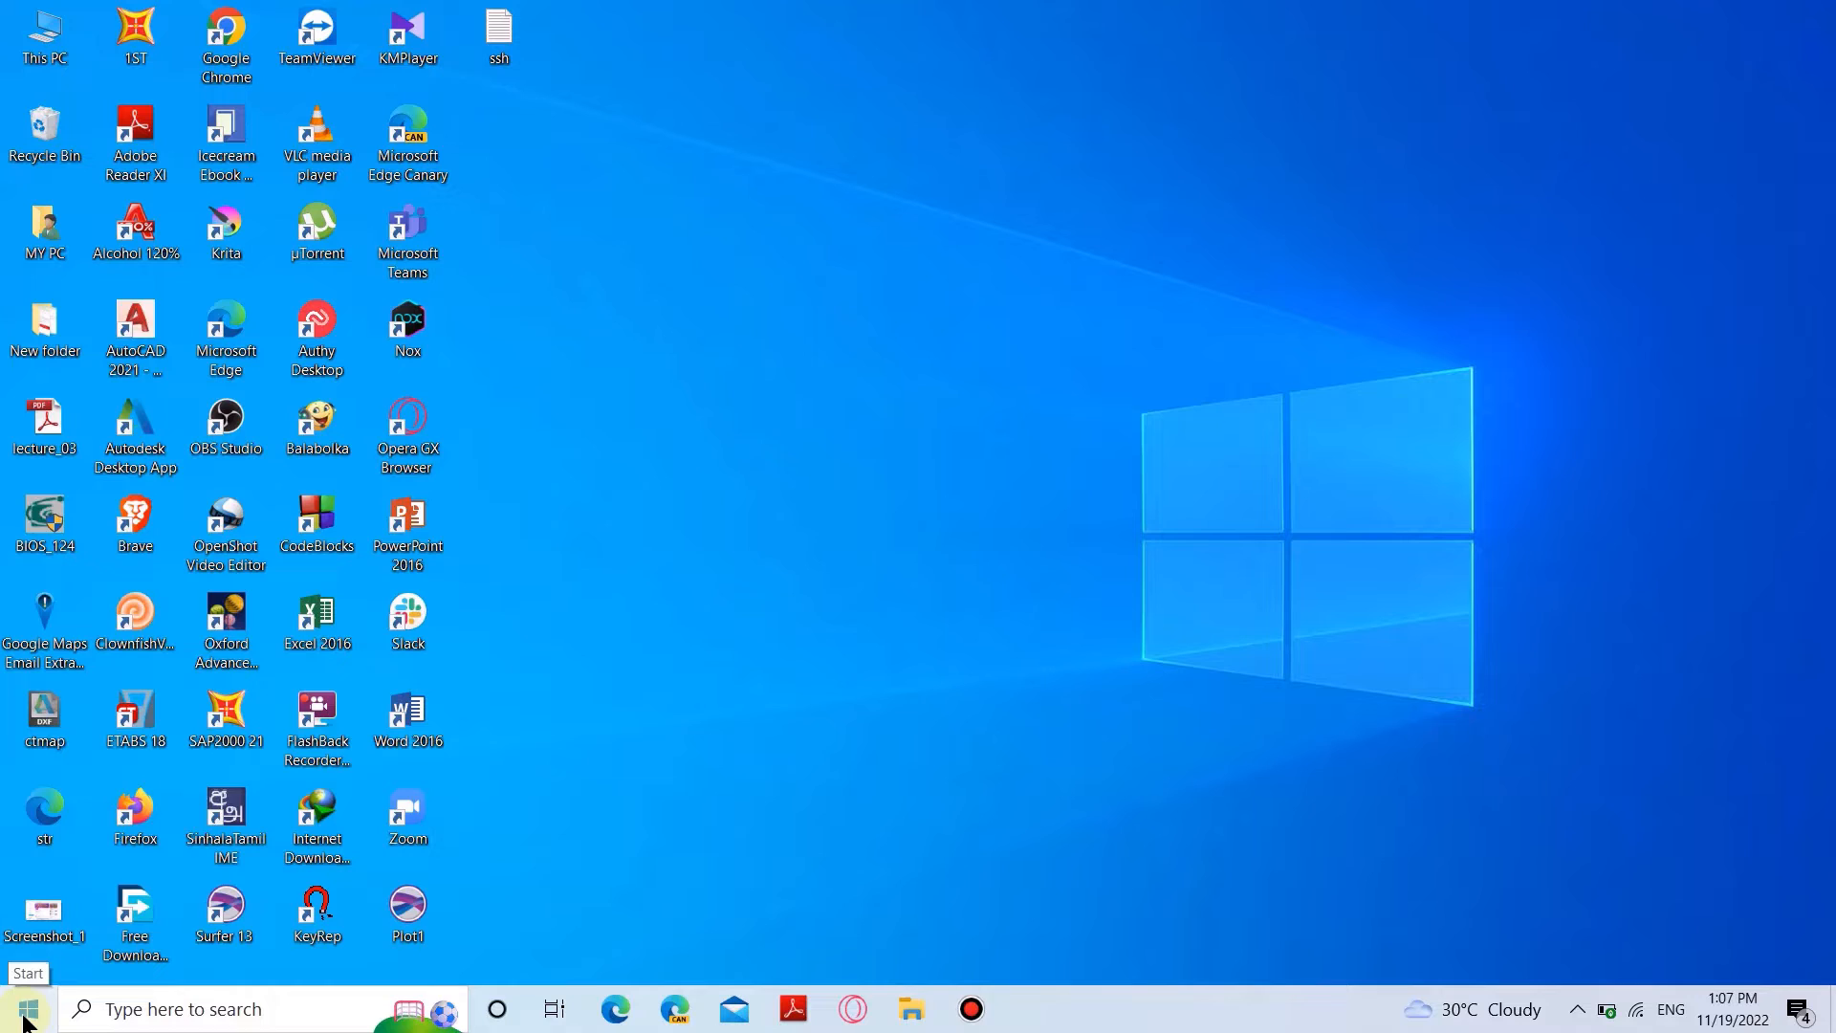
- Open the Start menu to launch Windows Settings
click(23, 1008)
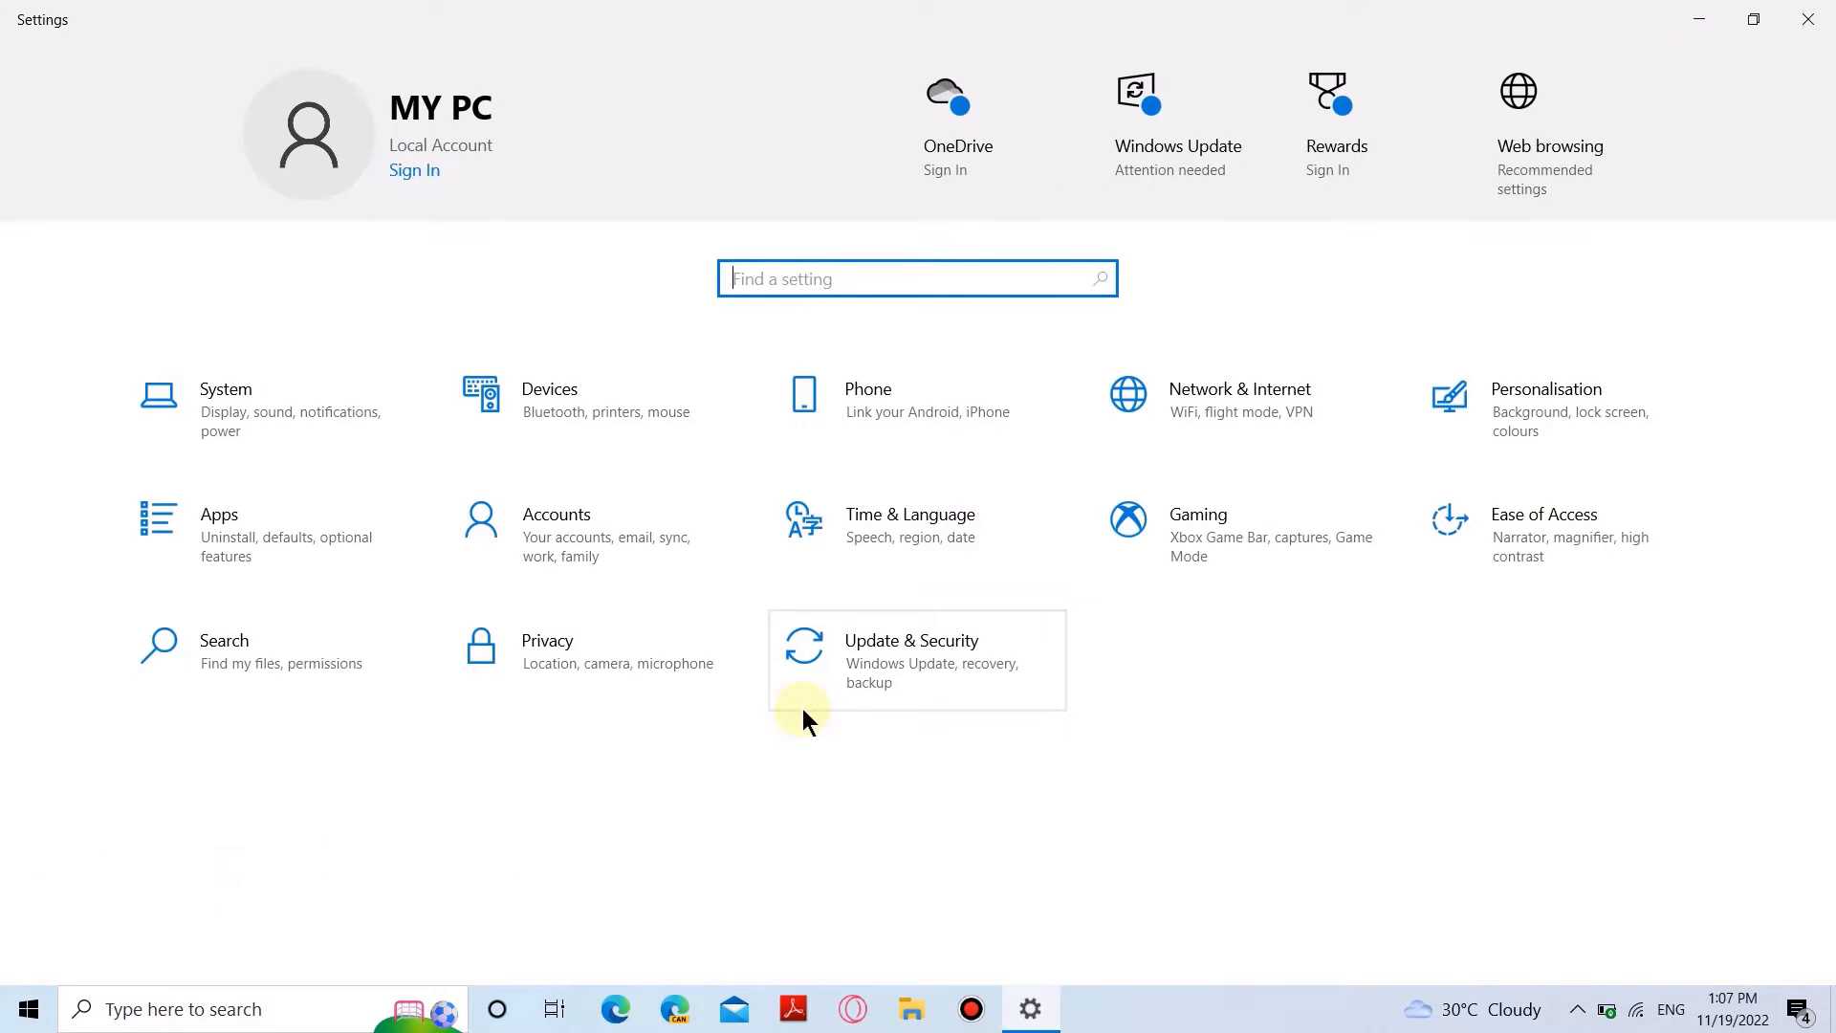
mouse_move(814, 715)
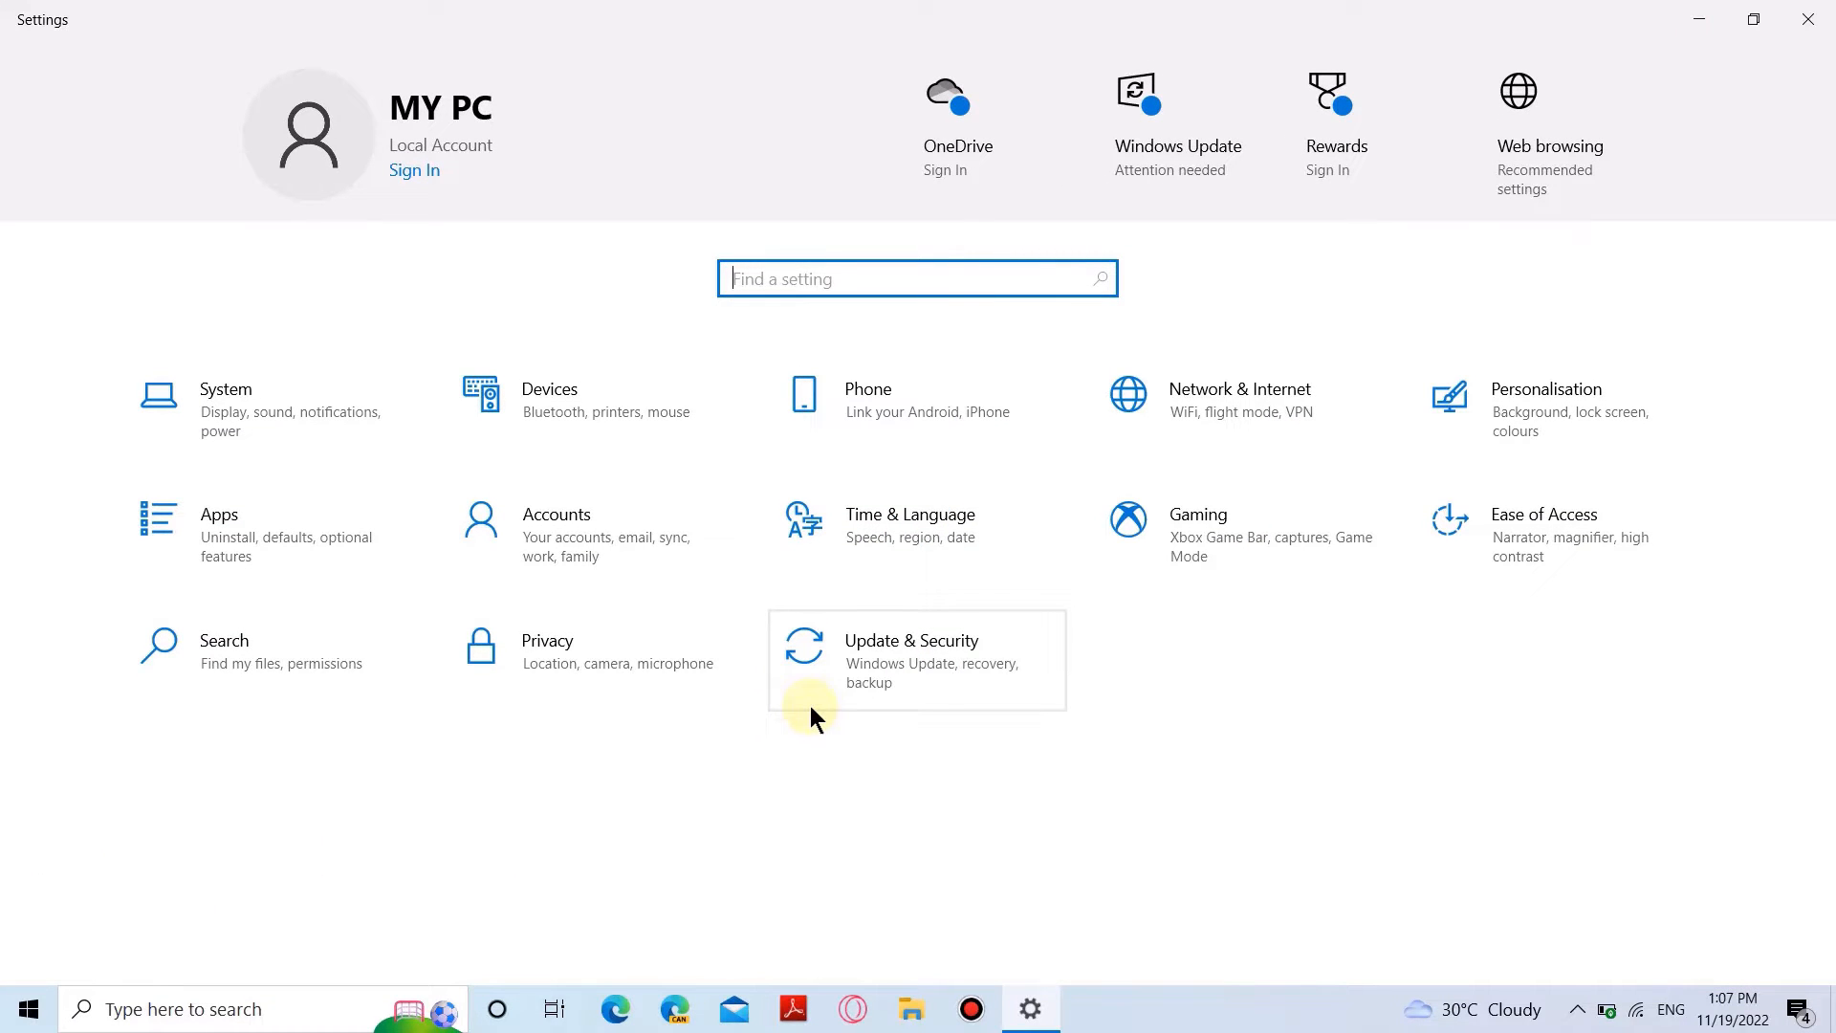
- Go to Update & Security and show the Windows Security page
click(912, 661)
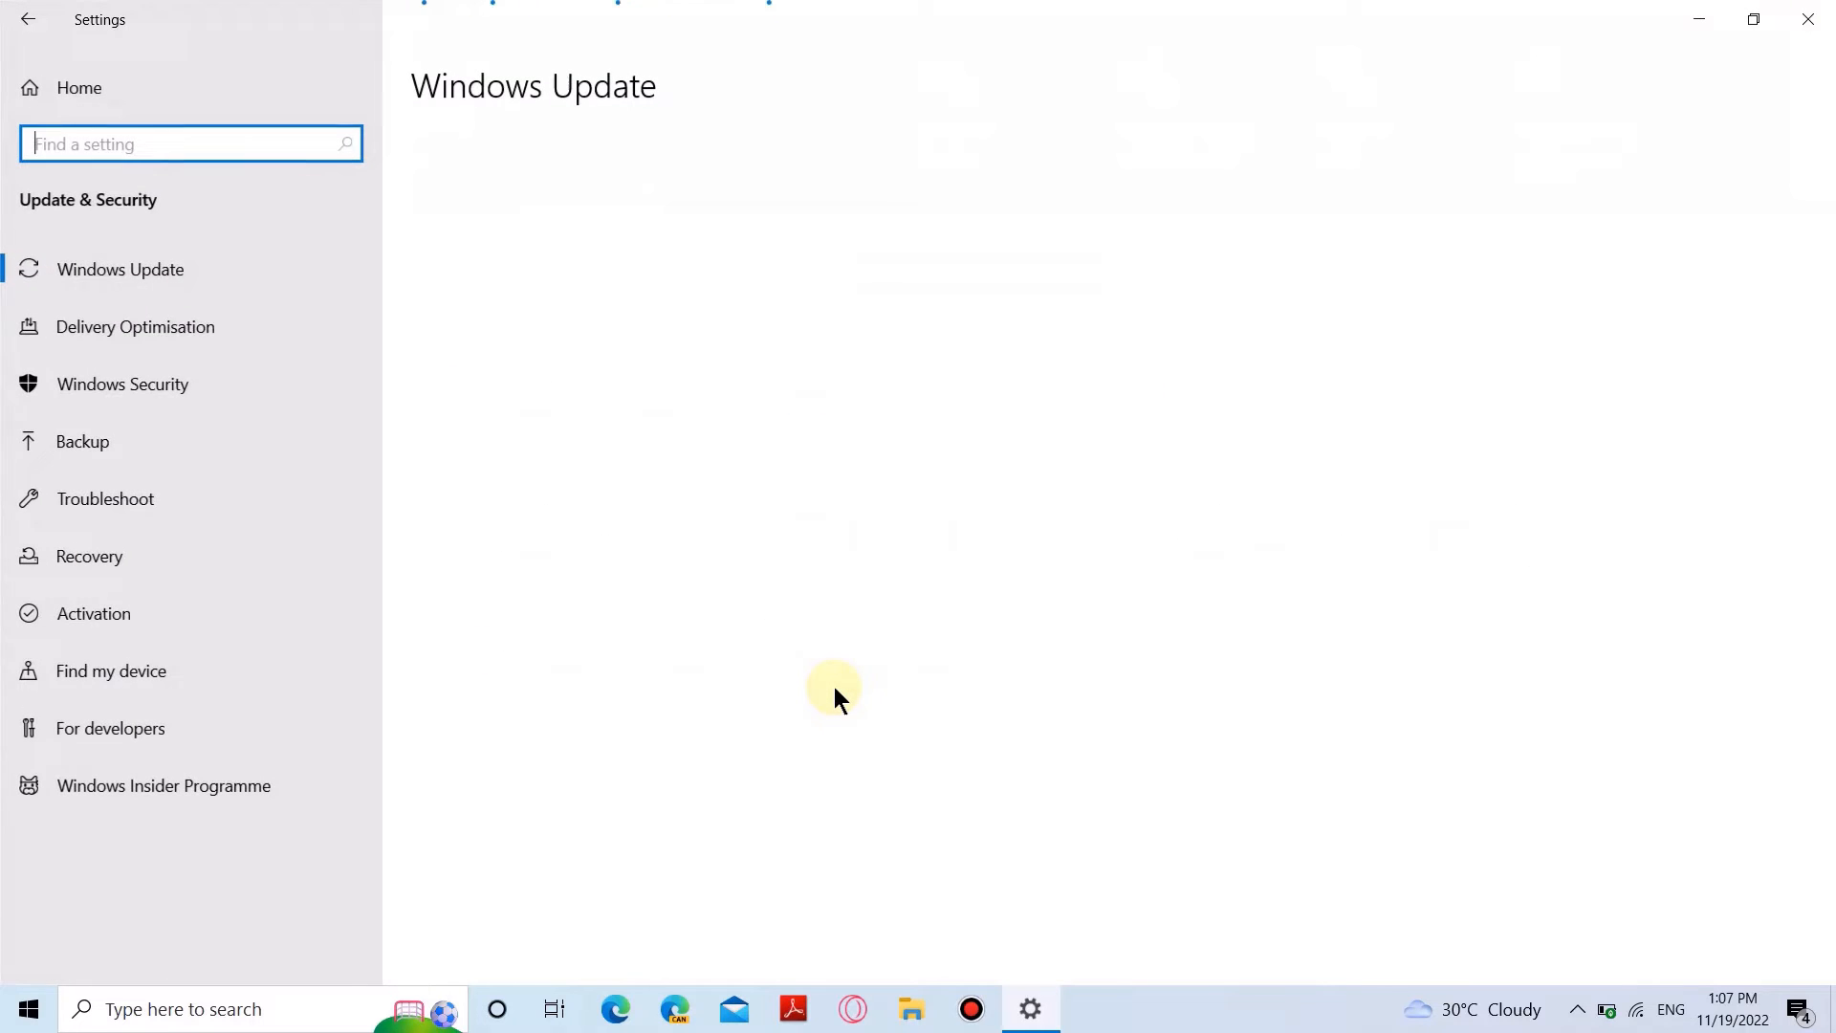
mouse_move(513, 513)
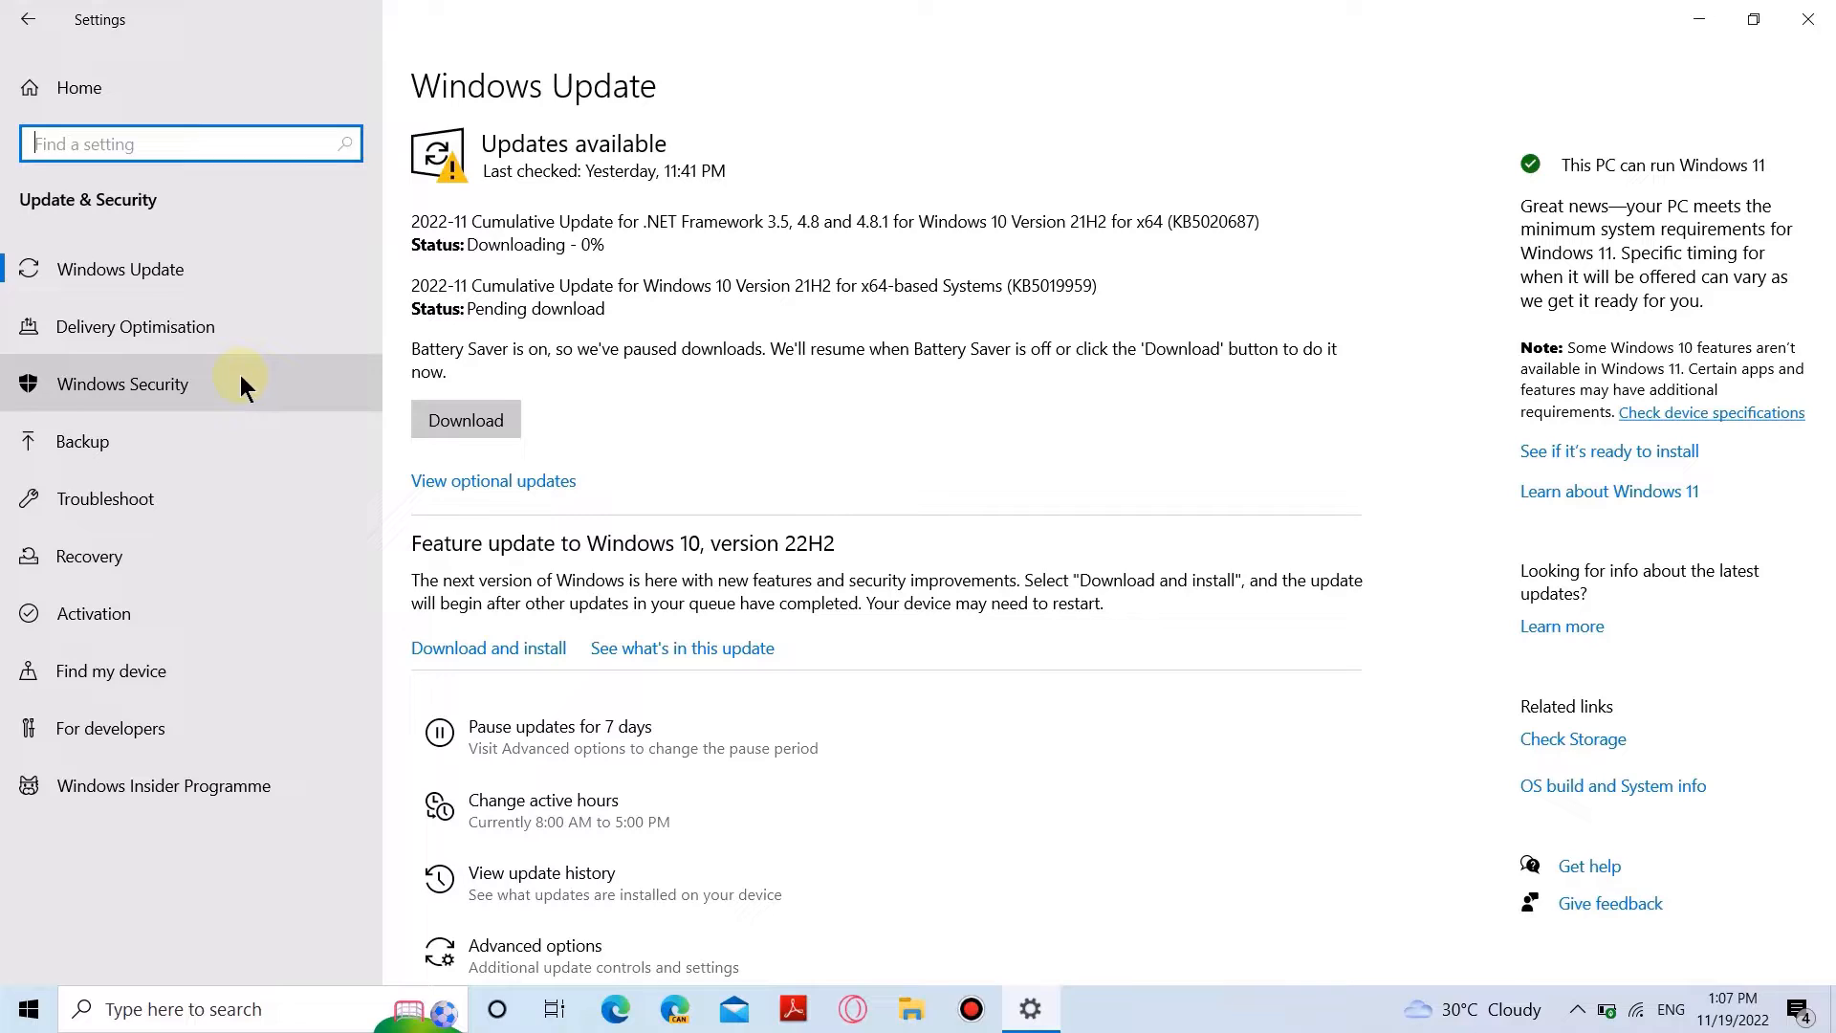
click(121, 384)
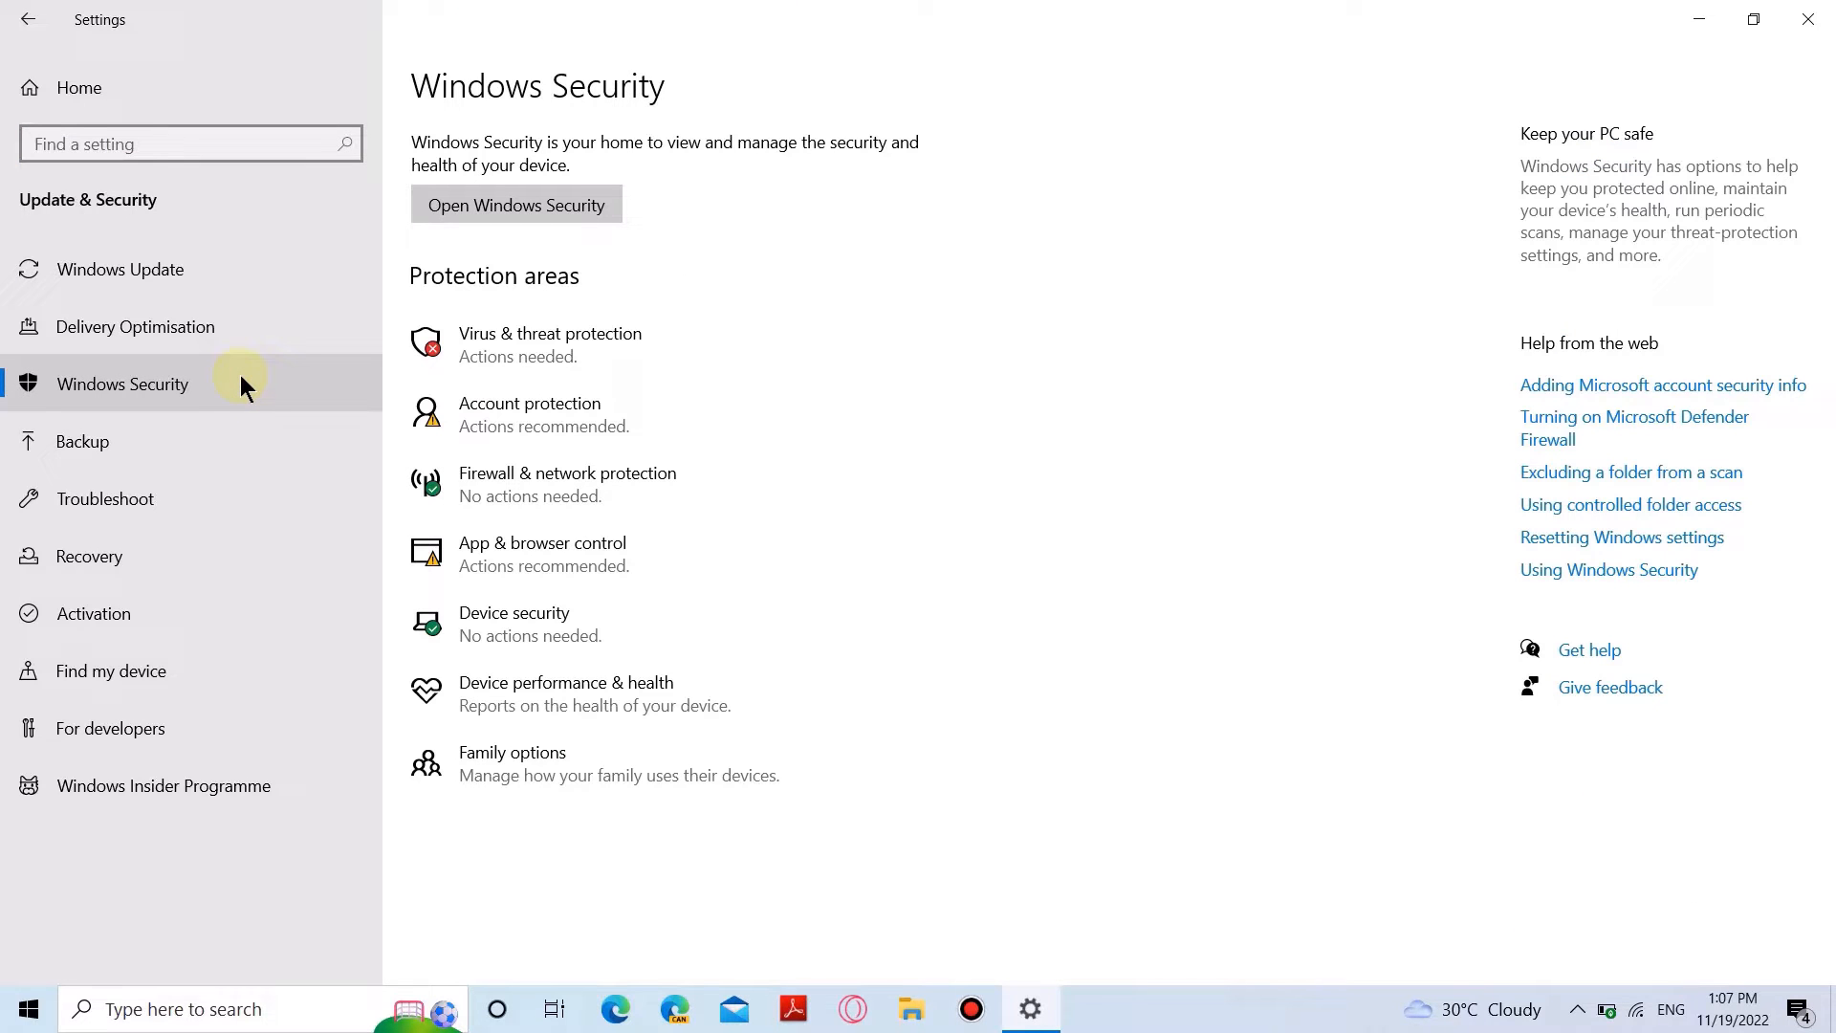
mouse_move(457, 344)
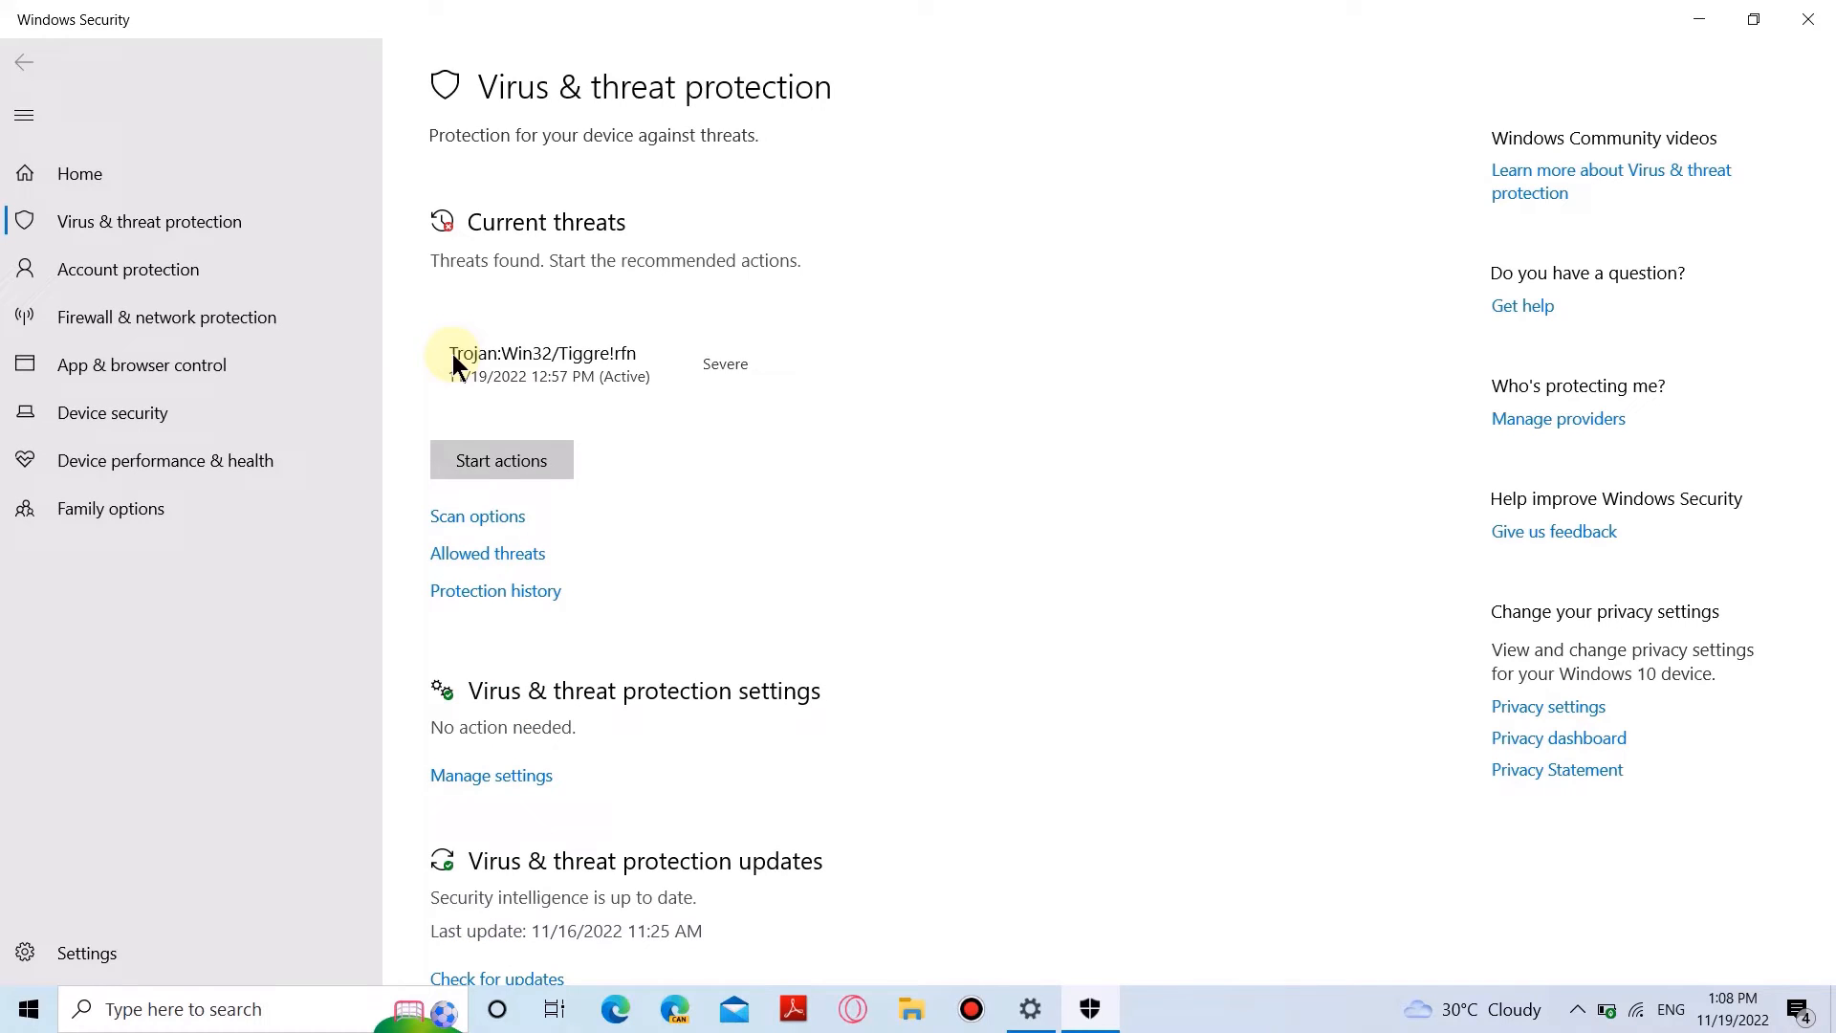
mouse_move(500, 784)
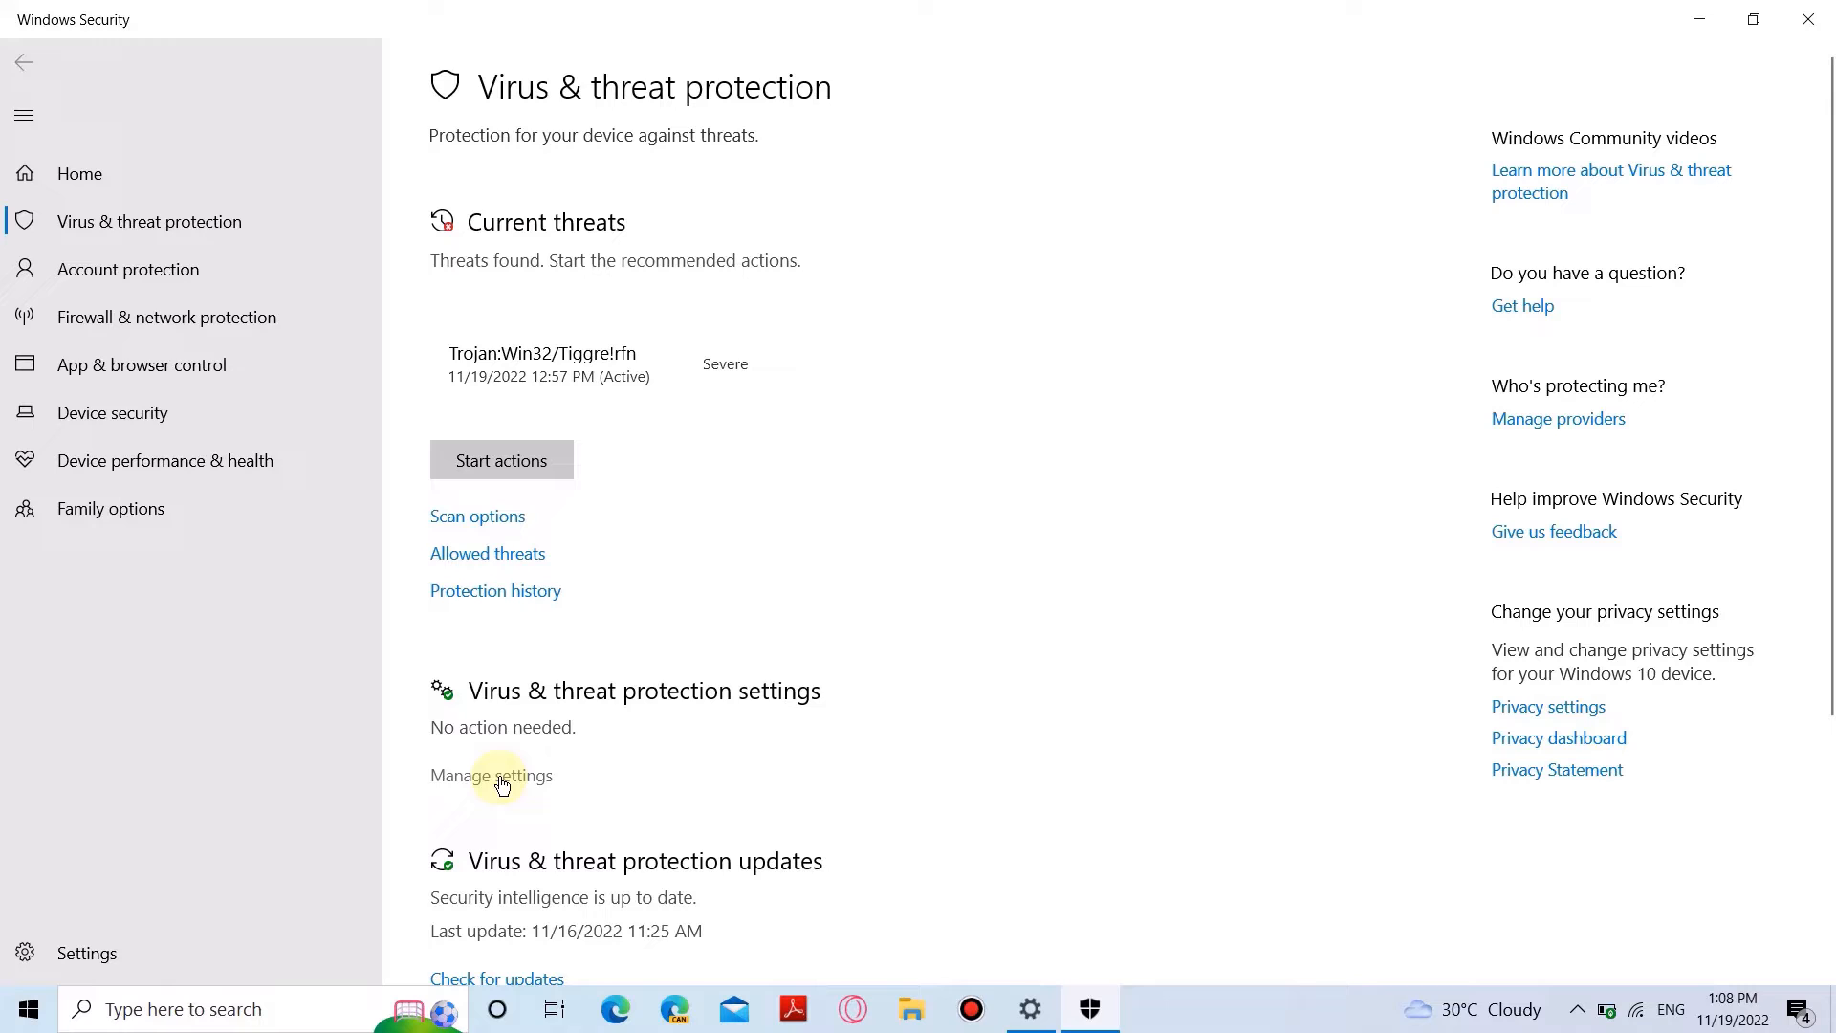
- Turn Real-time protection and Cloud-delivered protection Off in Virus & threat protection settings
click(491, 776)
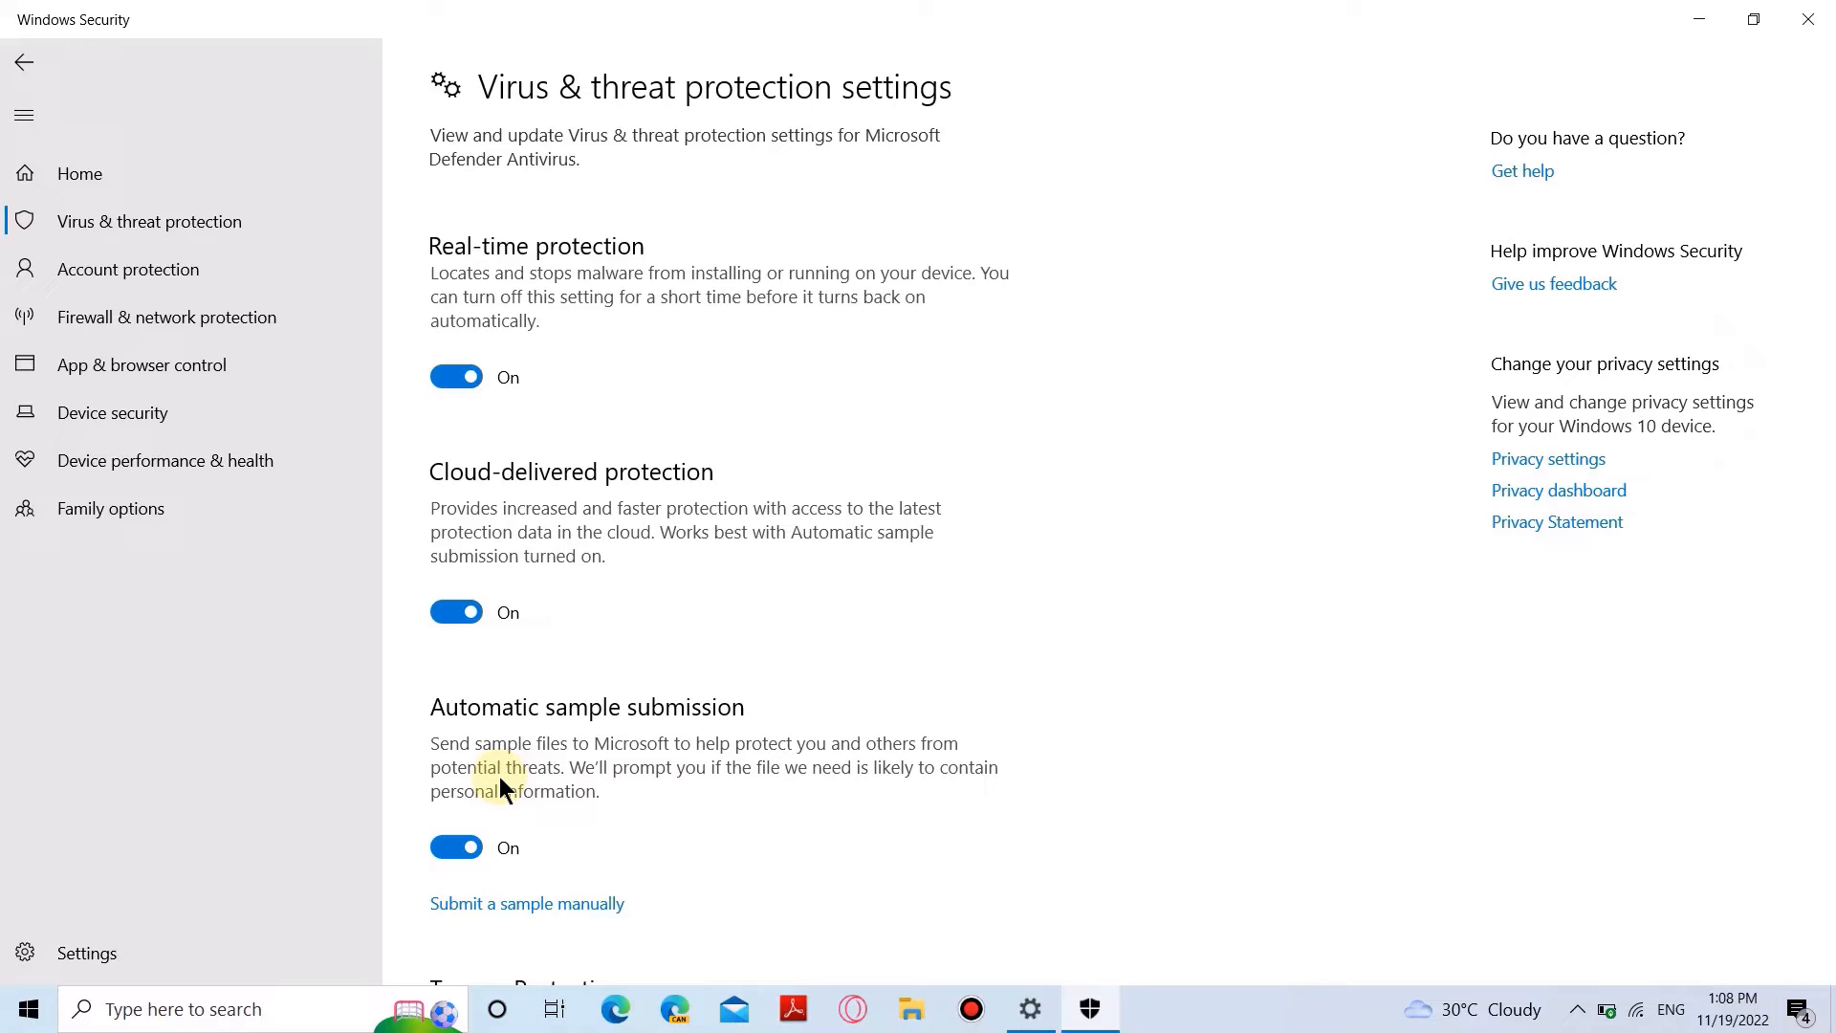
mouse_move(486, 417)
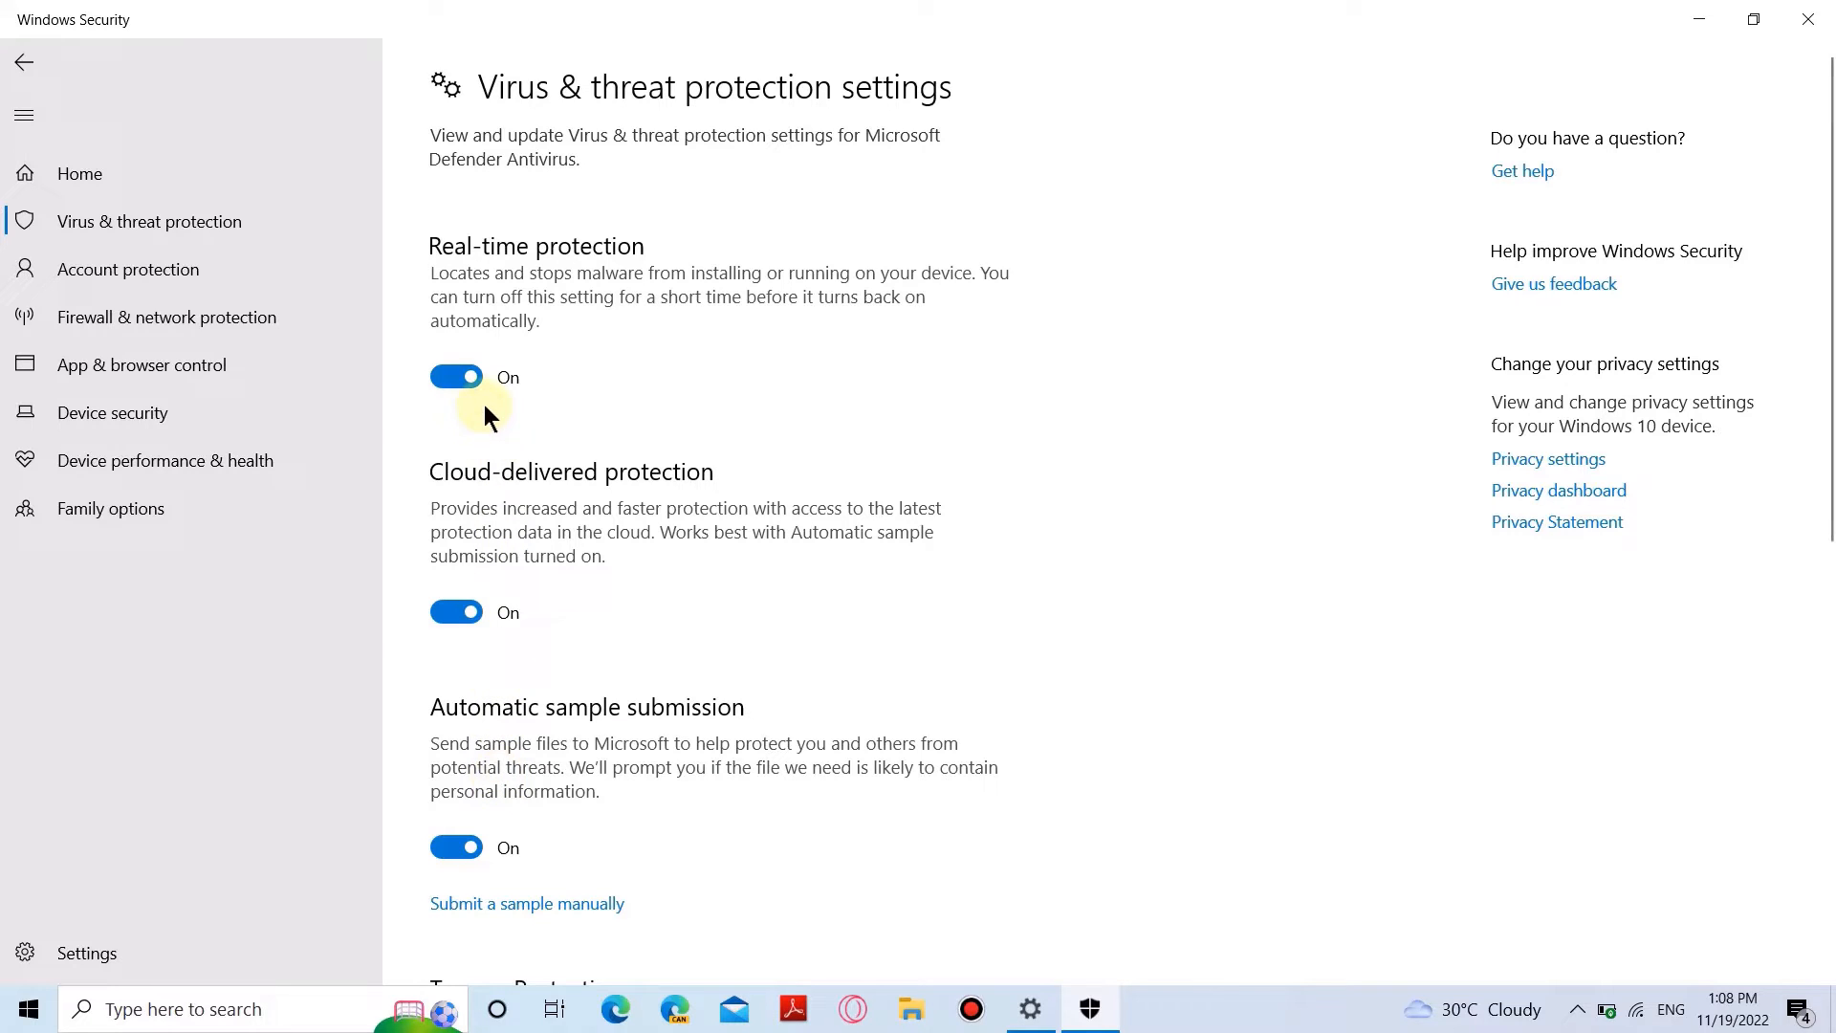
click(455, 377)
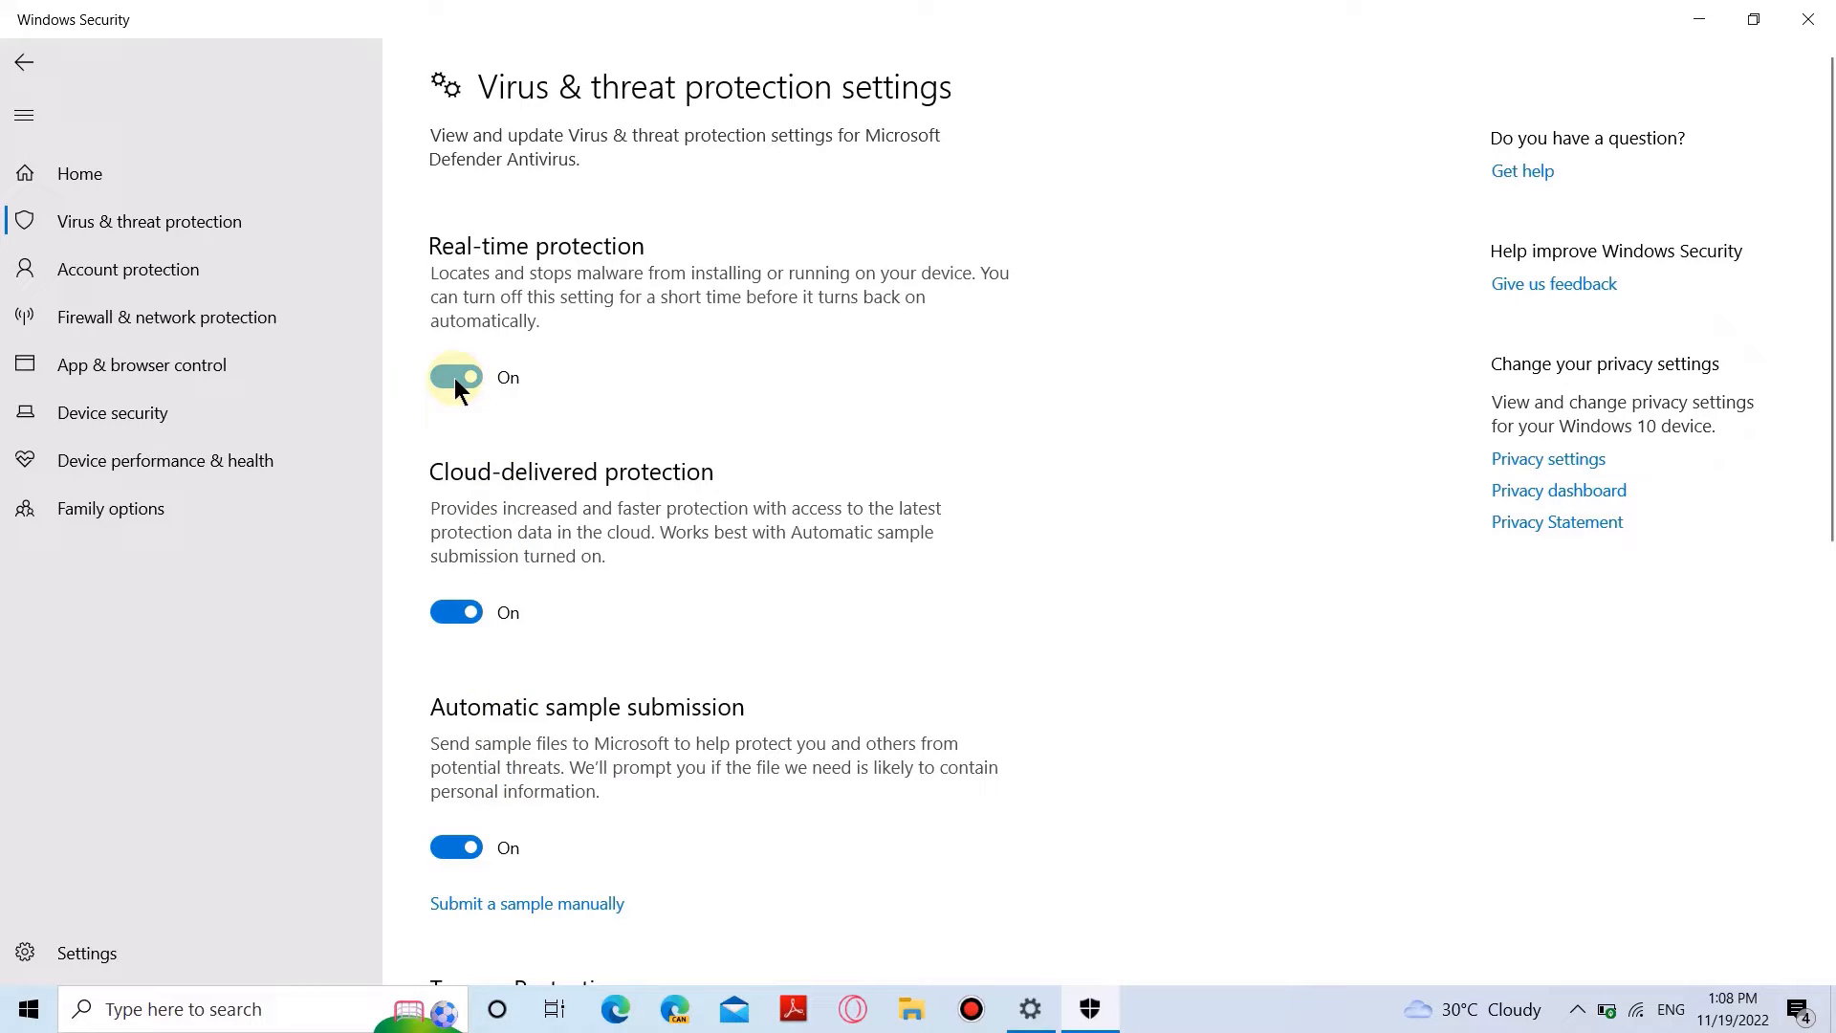
click(454, 376)
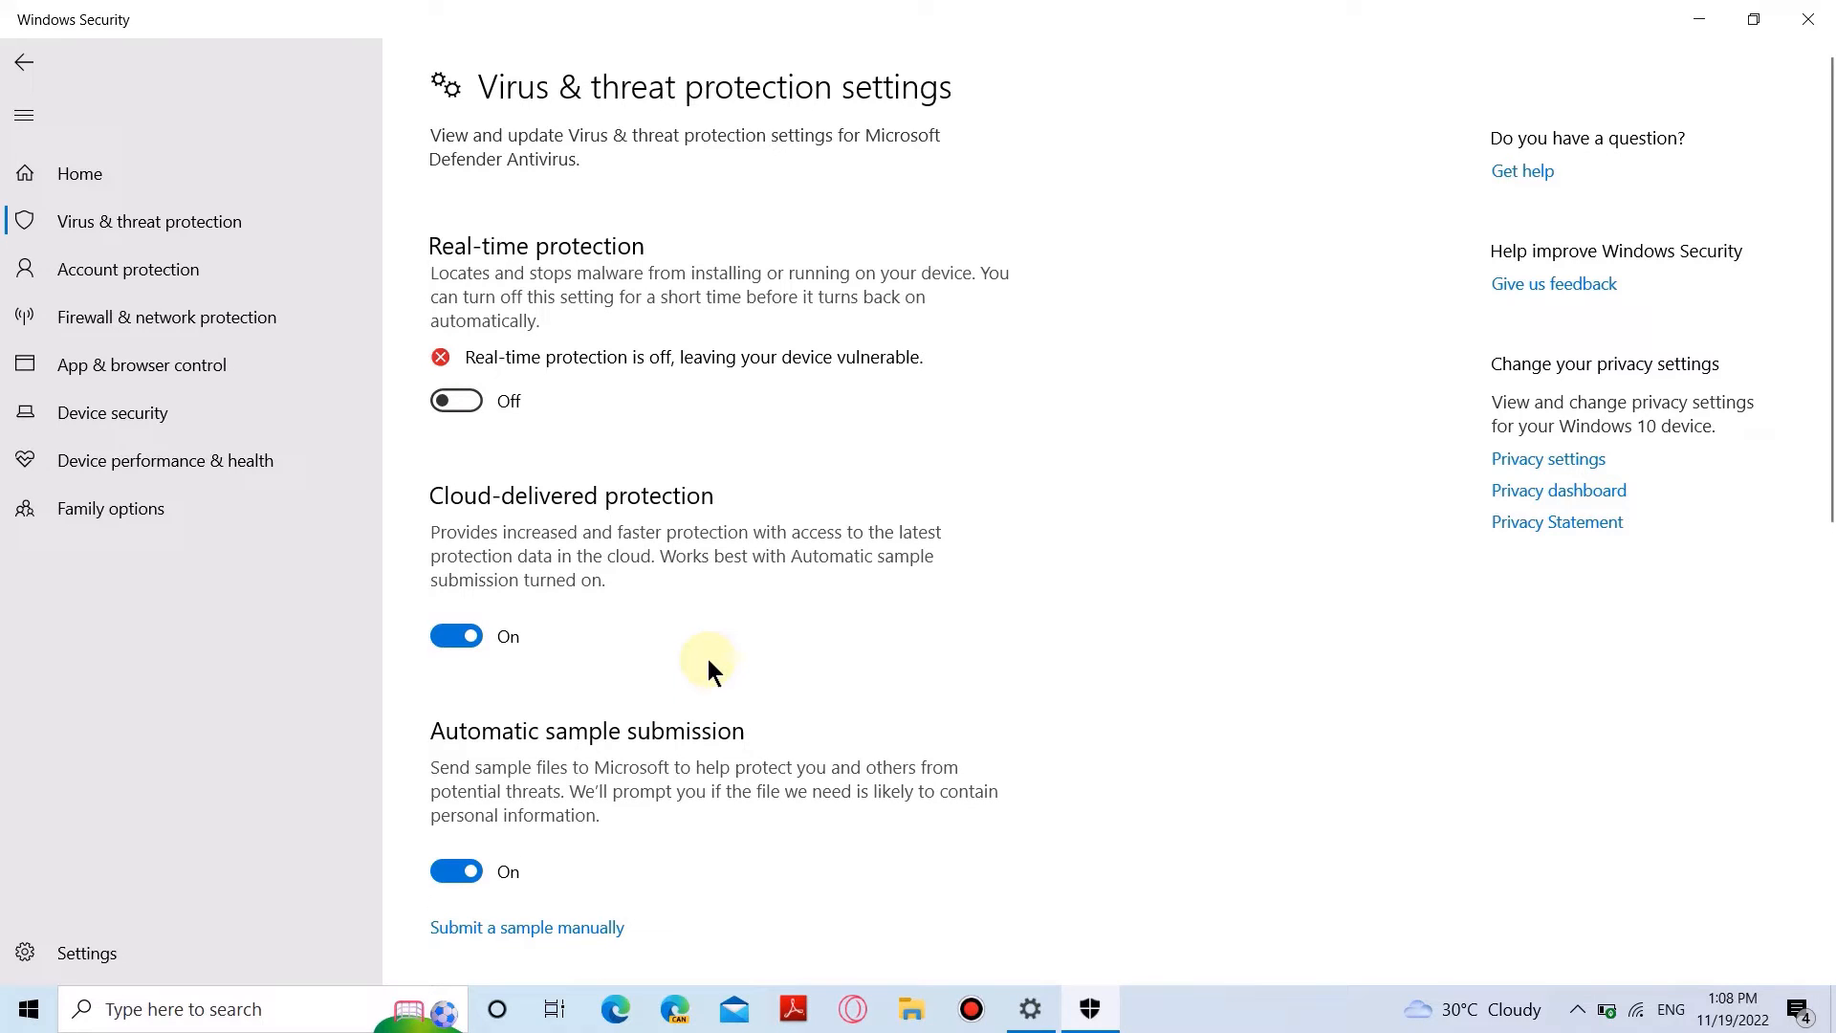
click(455, 635)
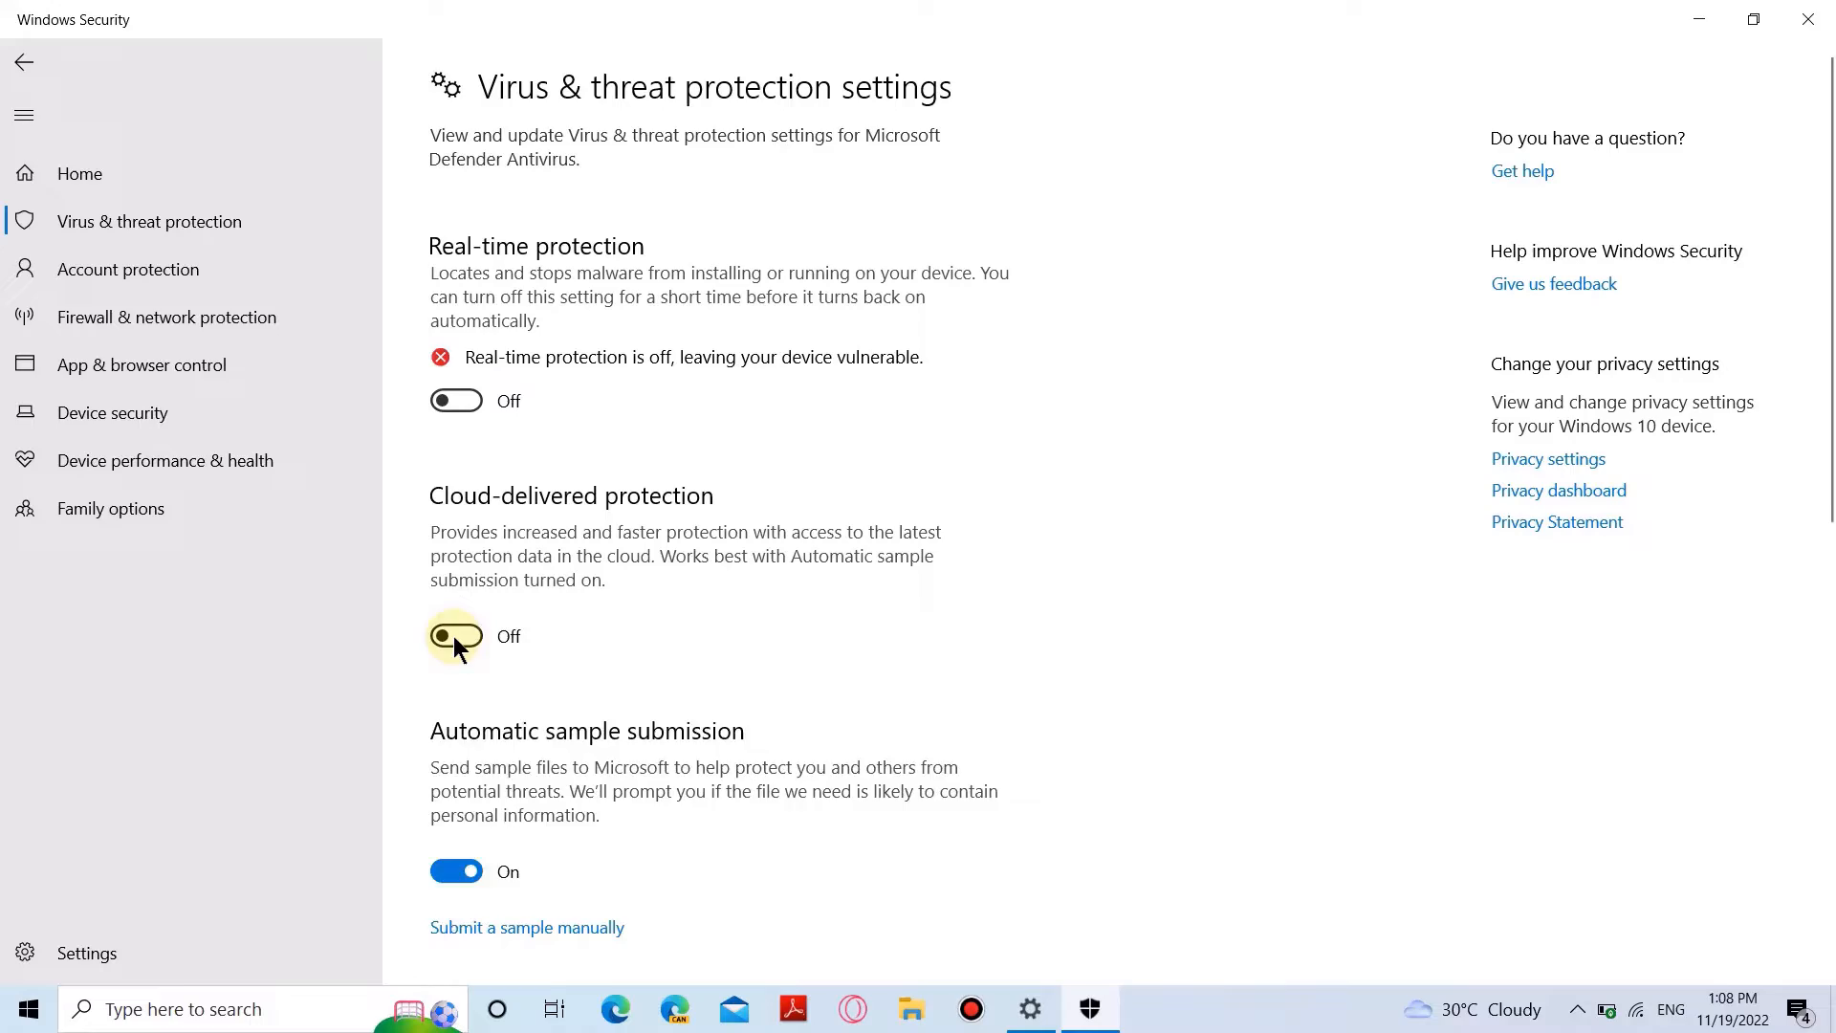
click(455, 636)
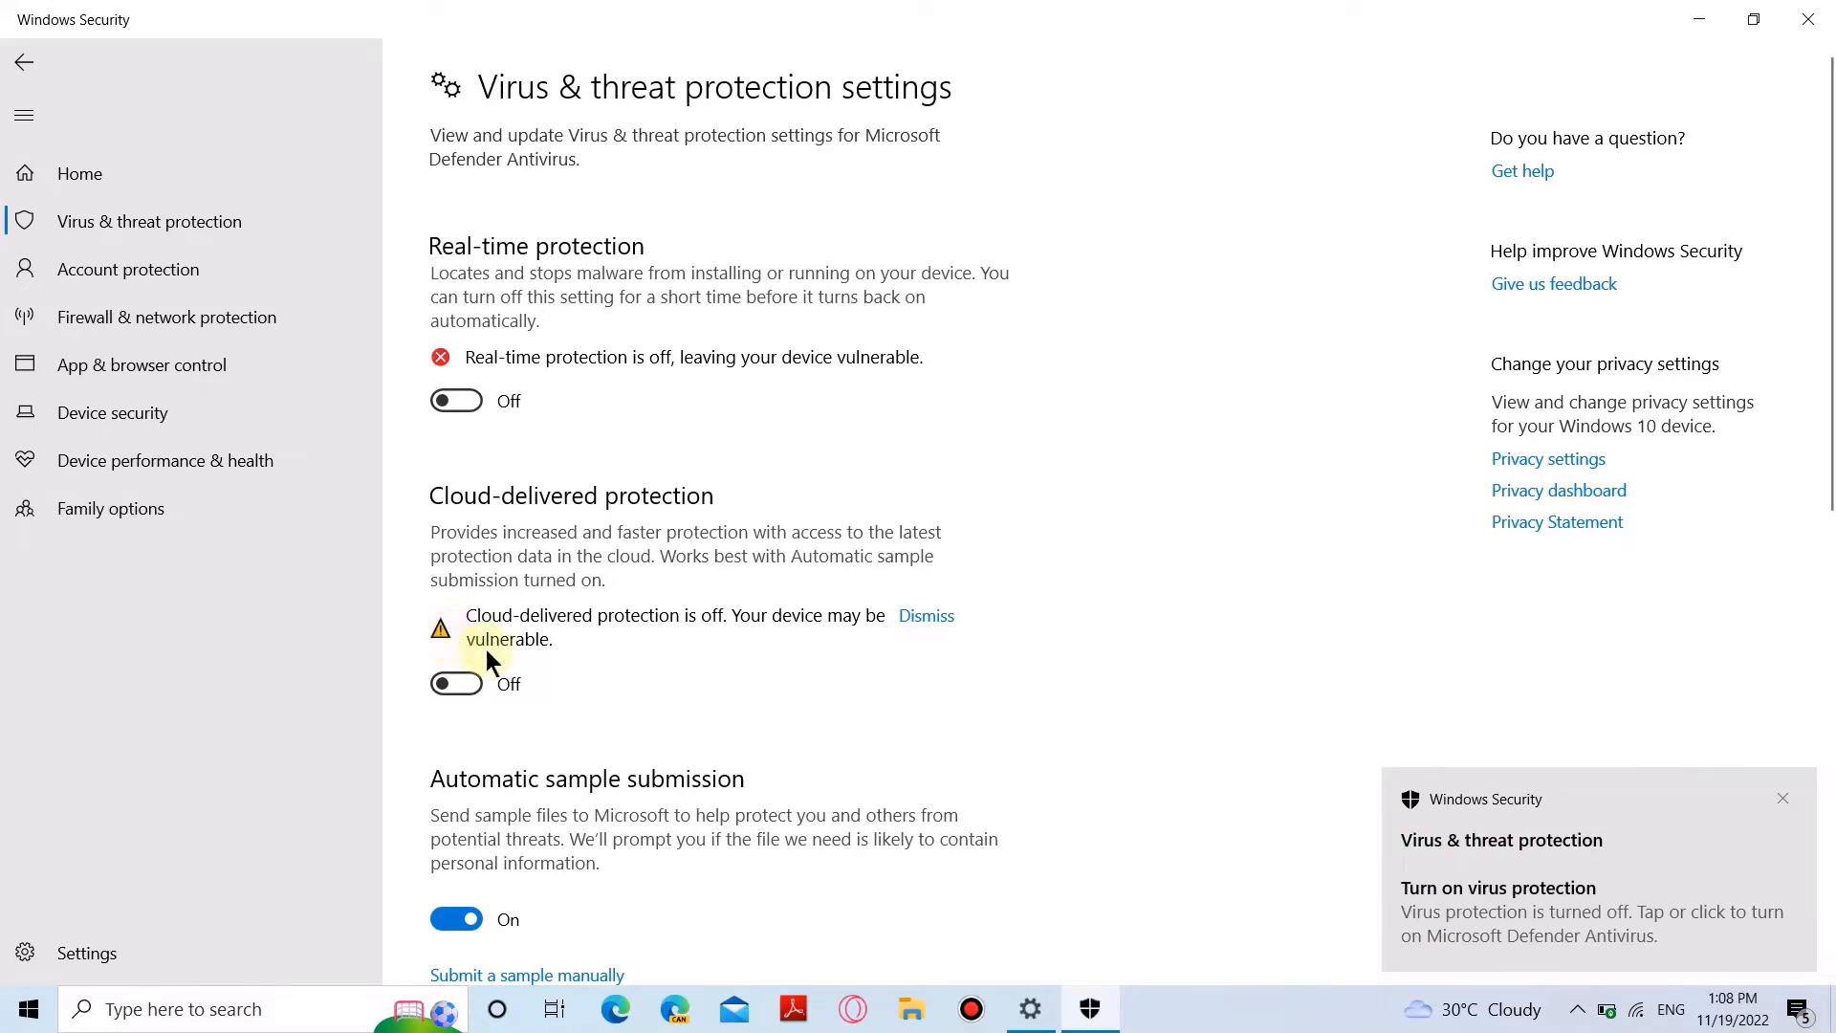
click(455, 918)
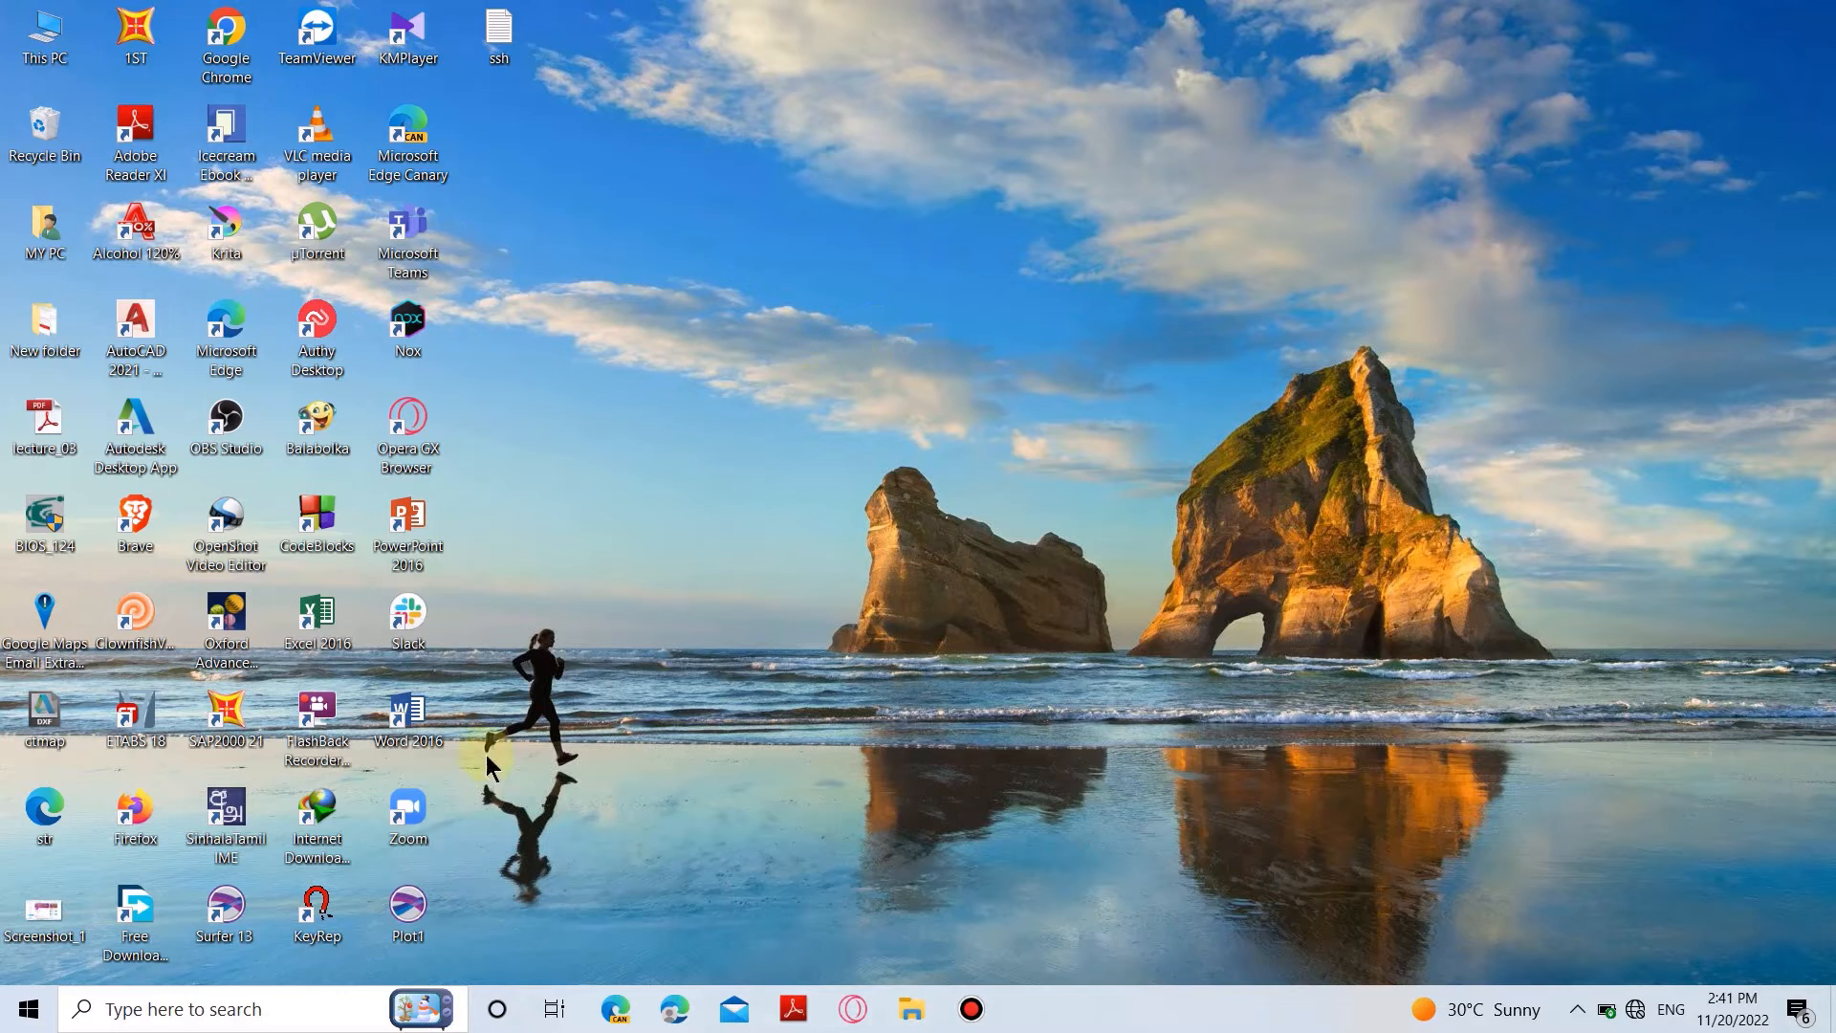
- Search the taskbar for 'registry Editor' to find Registry Editor
click(234, 1008)
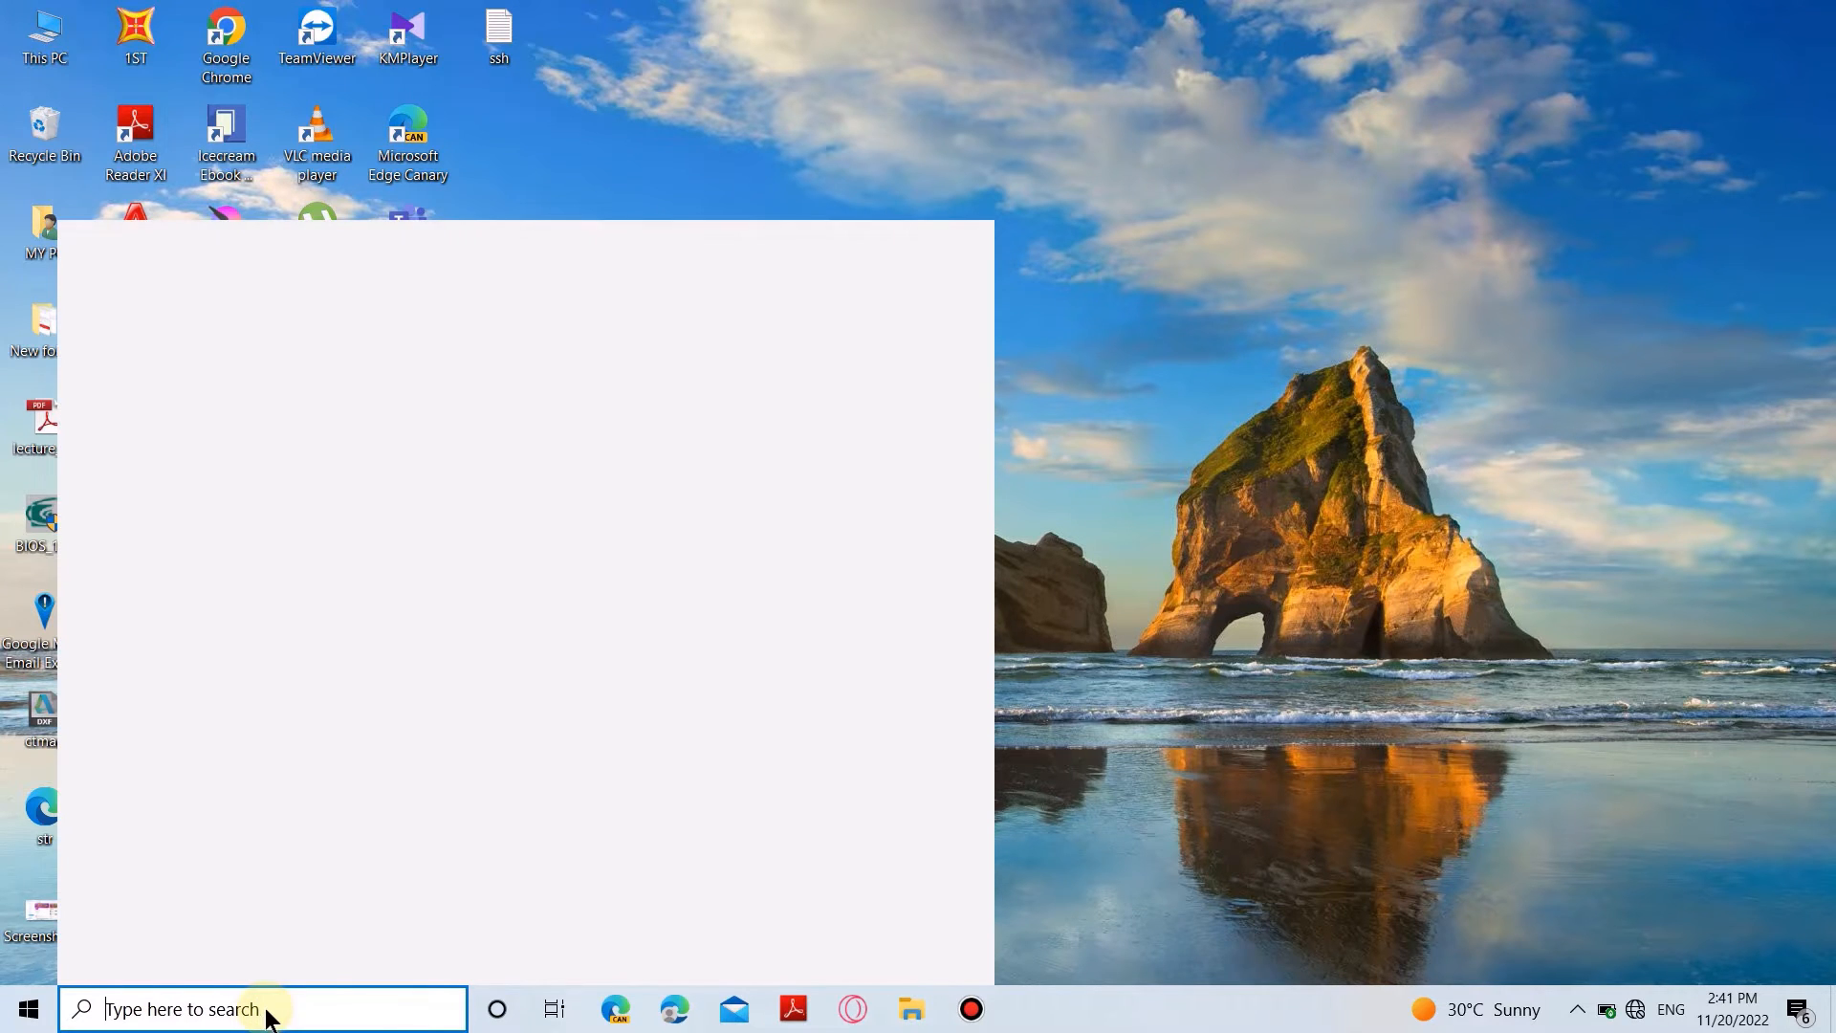
click(262, 1008)
text(registry Editor)
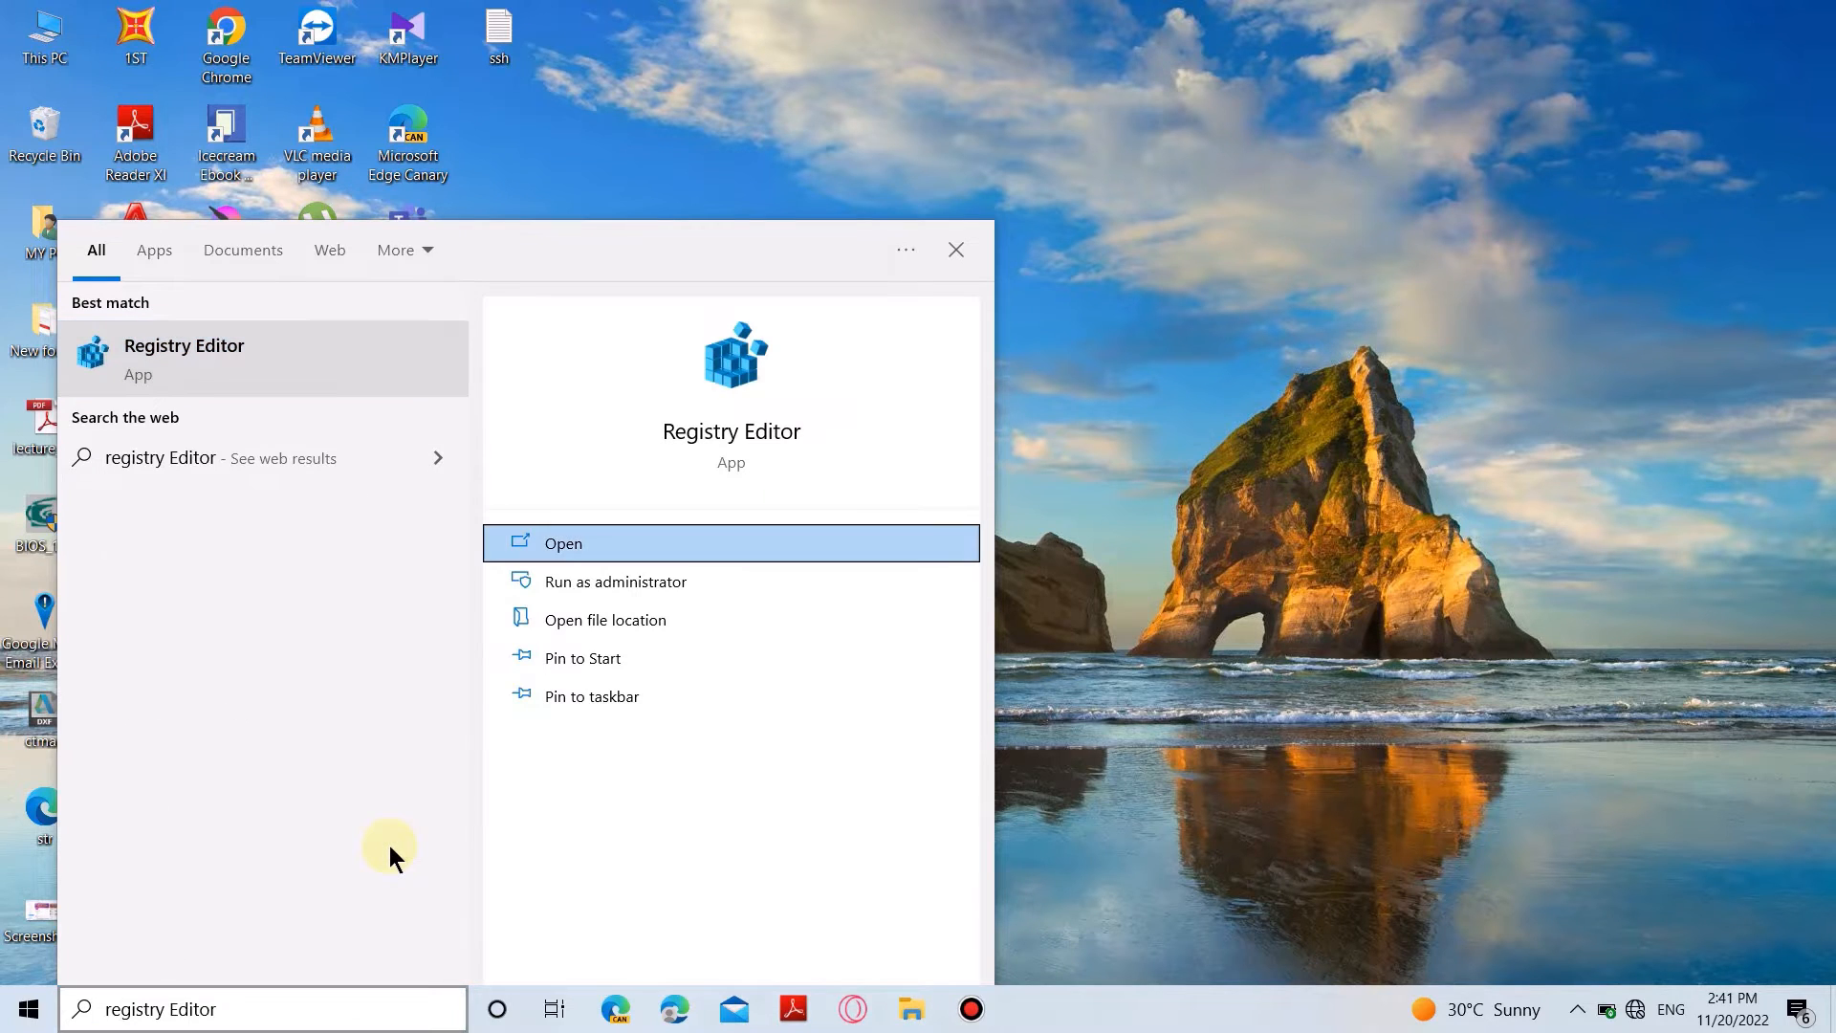
mouse_move(302, 355)
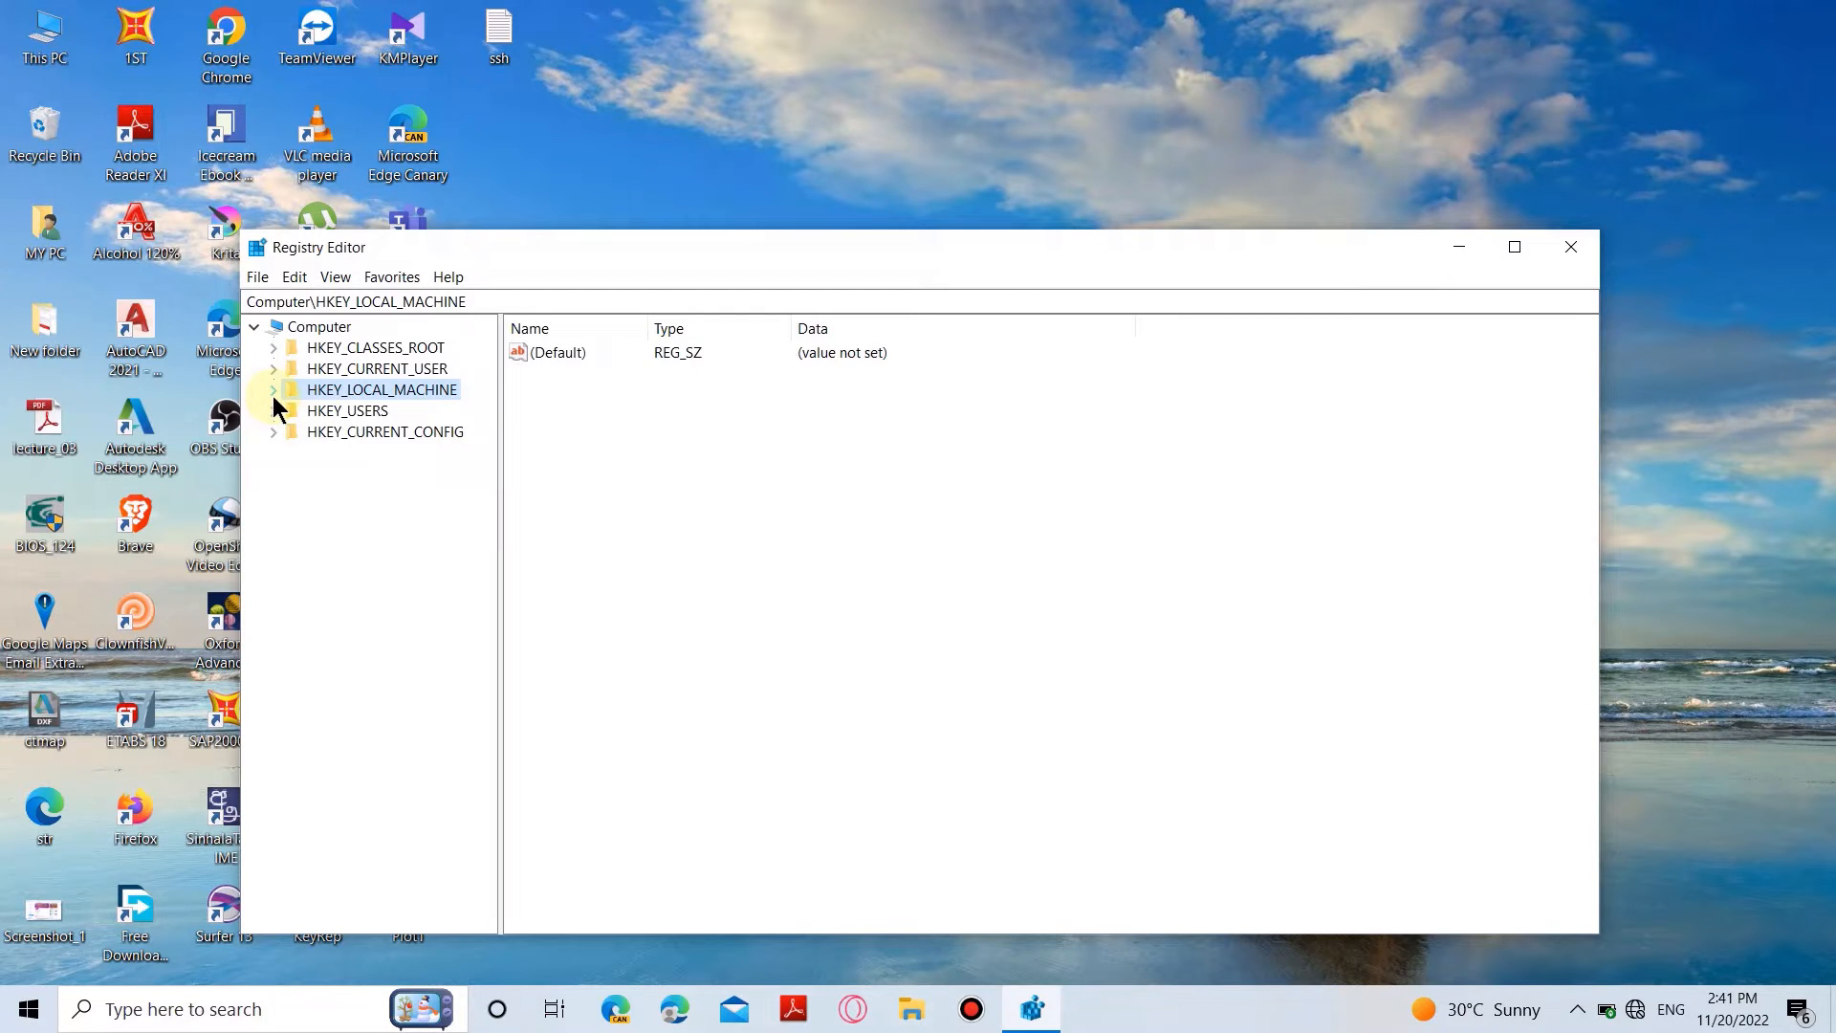
- Navigate to HKEY_LOCAL_MACHINE\SOFTWARE\Policies\Microsoft\Windows Defender in the registry tree
click(271, 390)
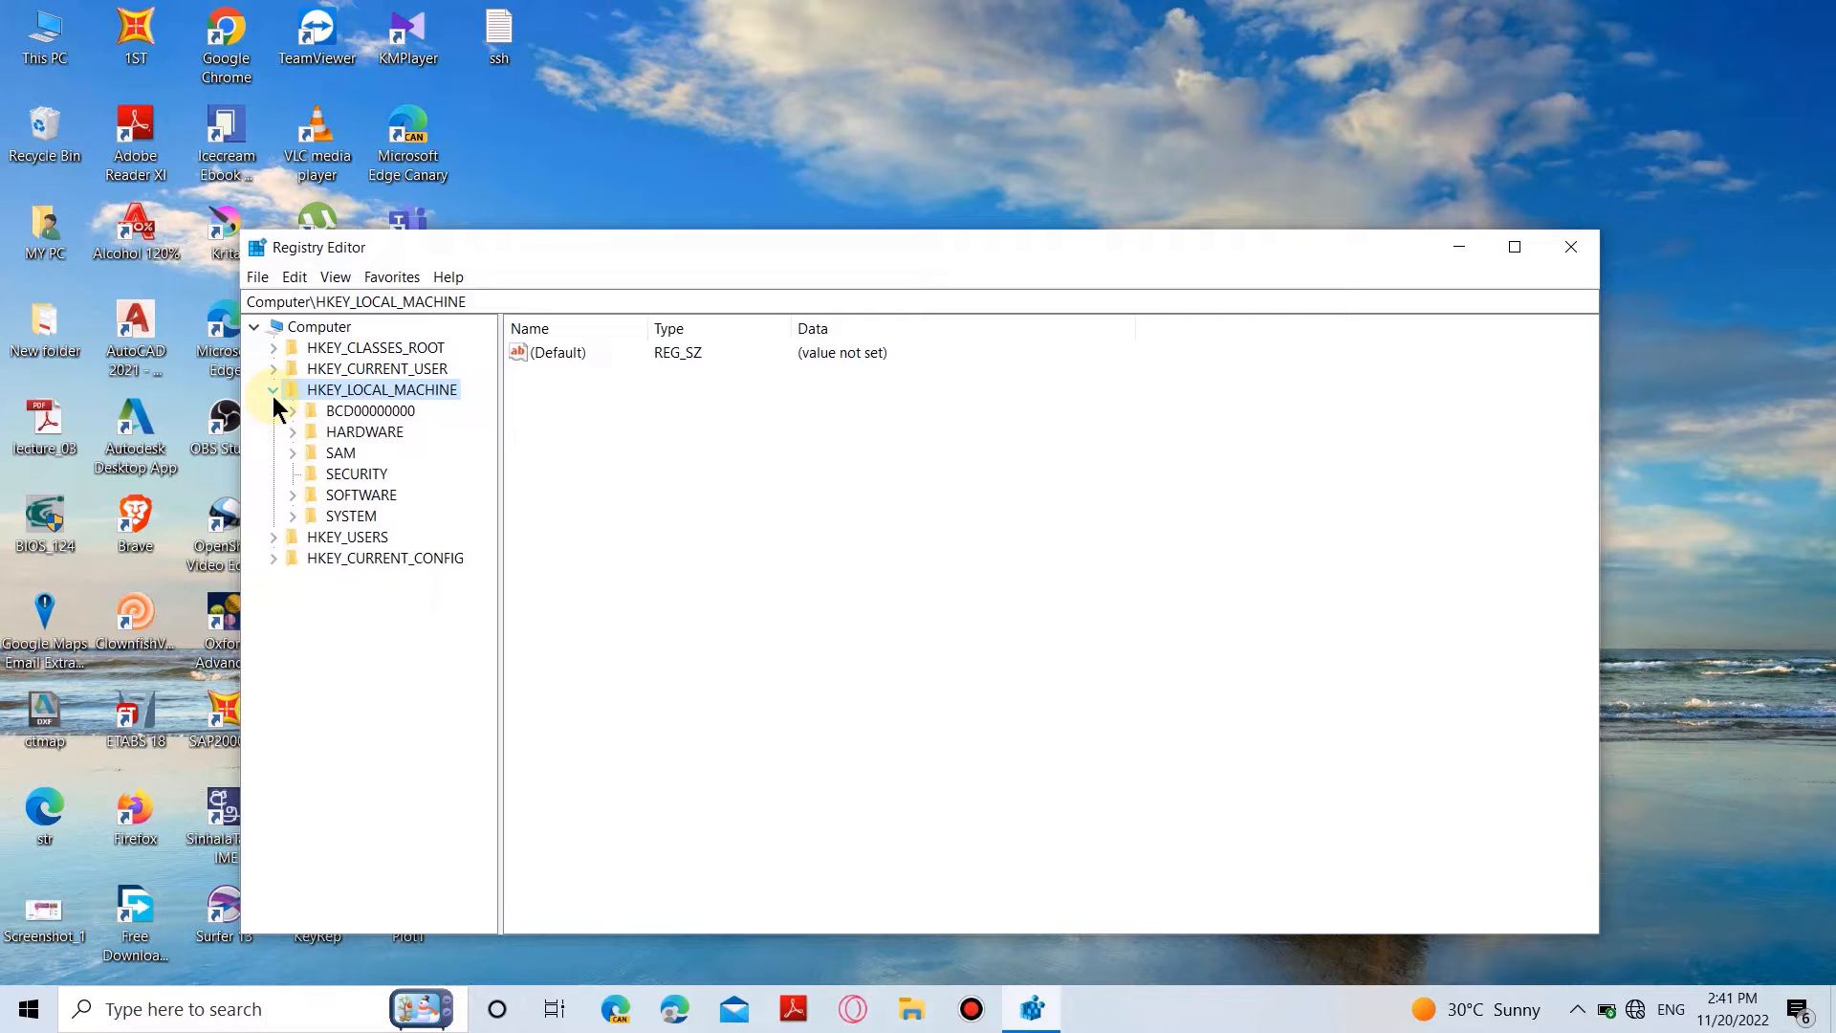
click(293, 494)
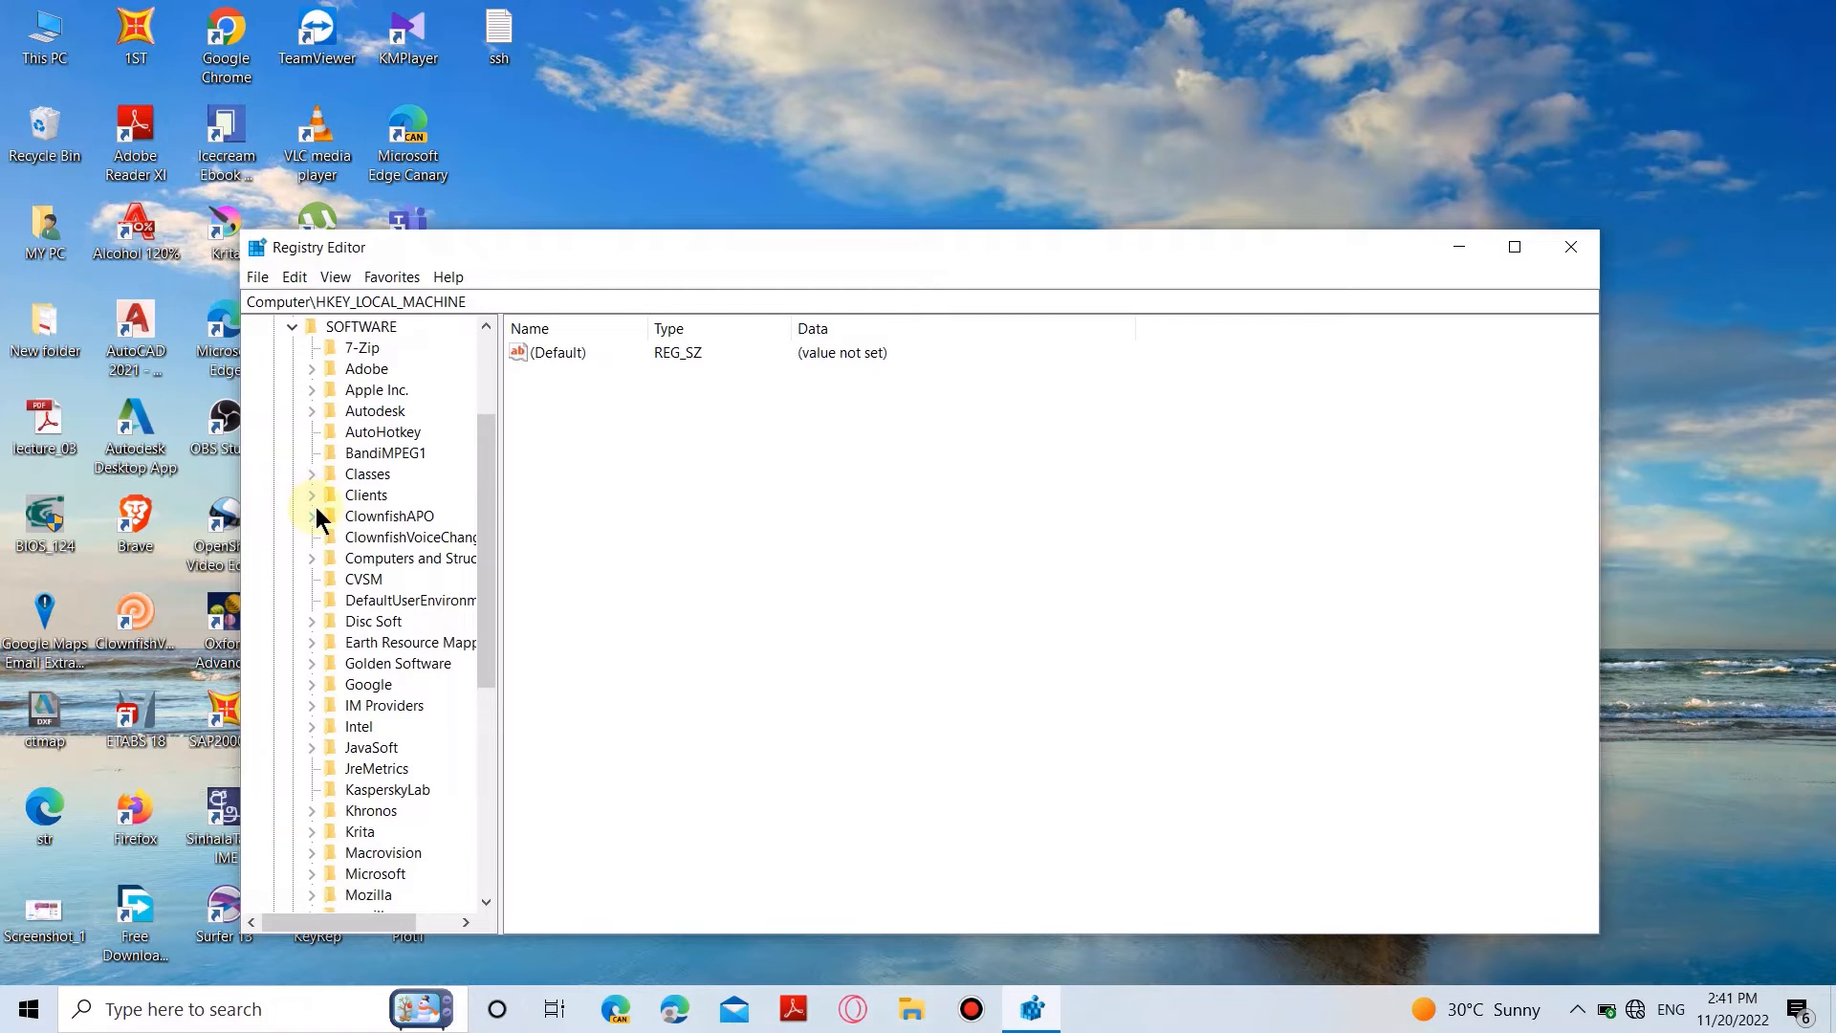
scroll(down, 3)
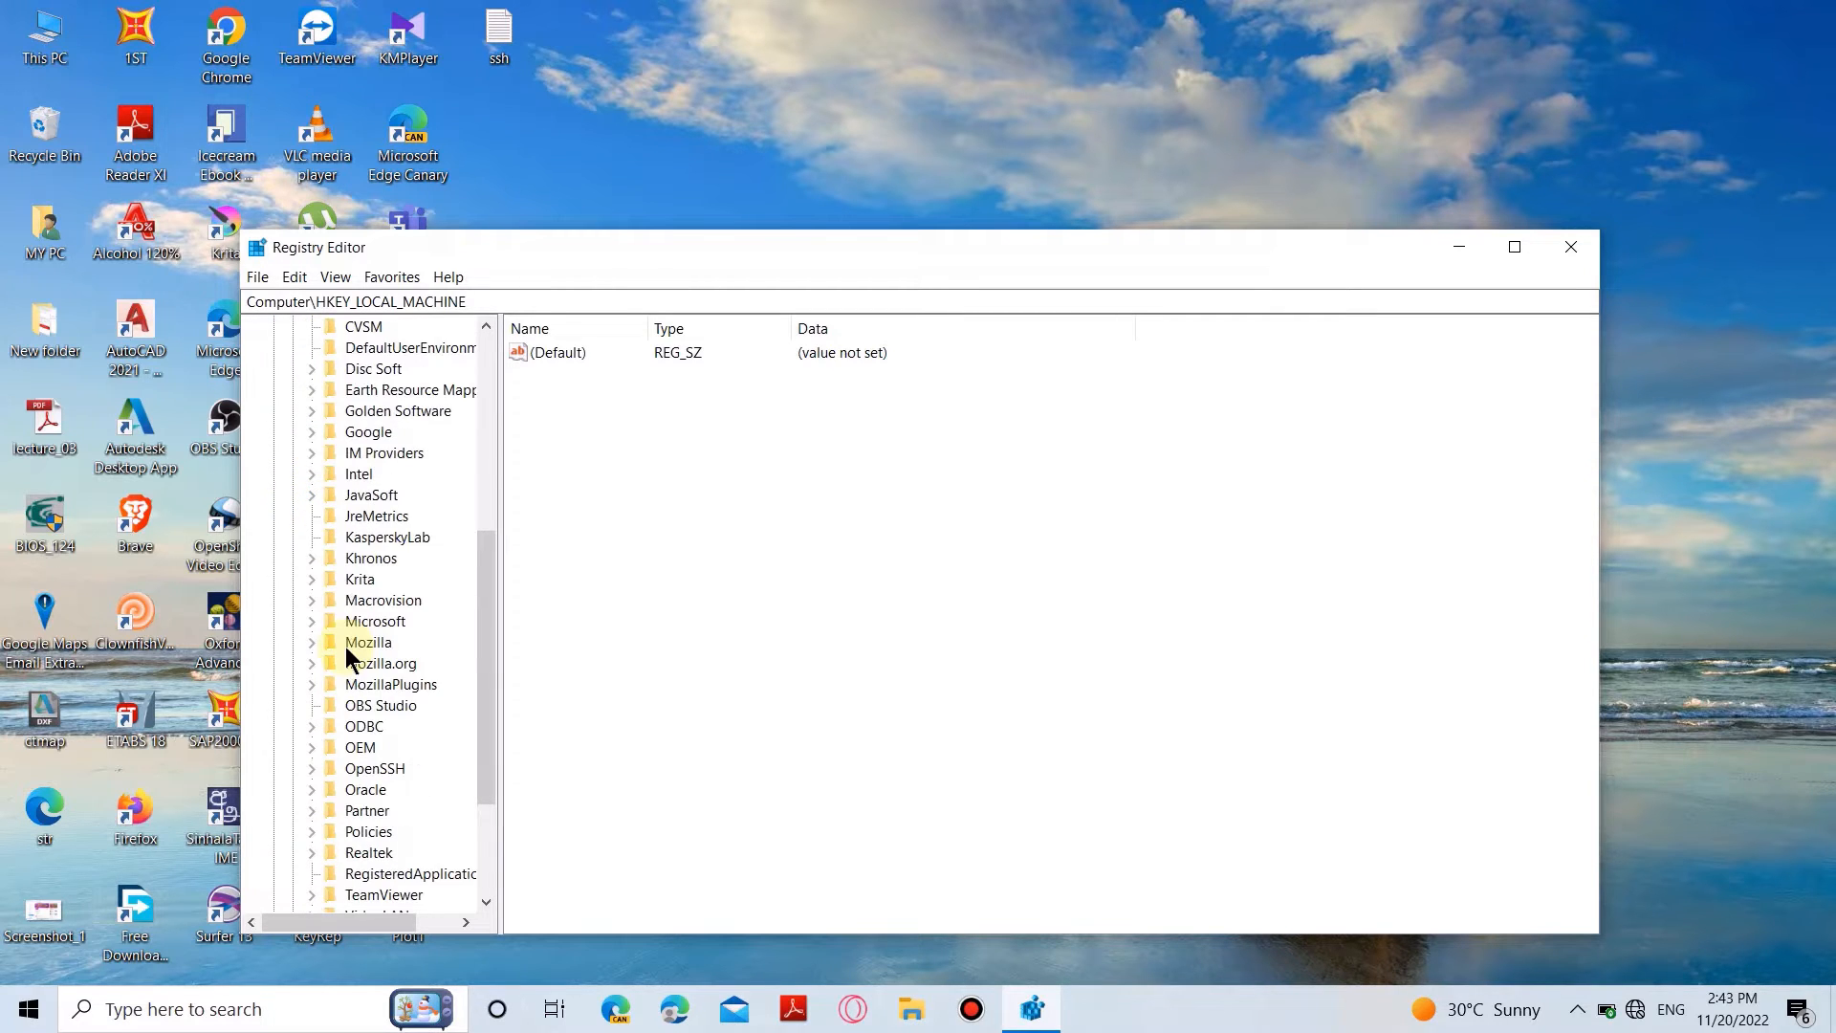
mouse_move(322, 843)
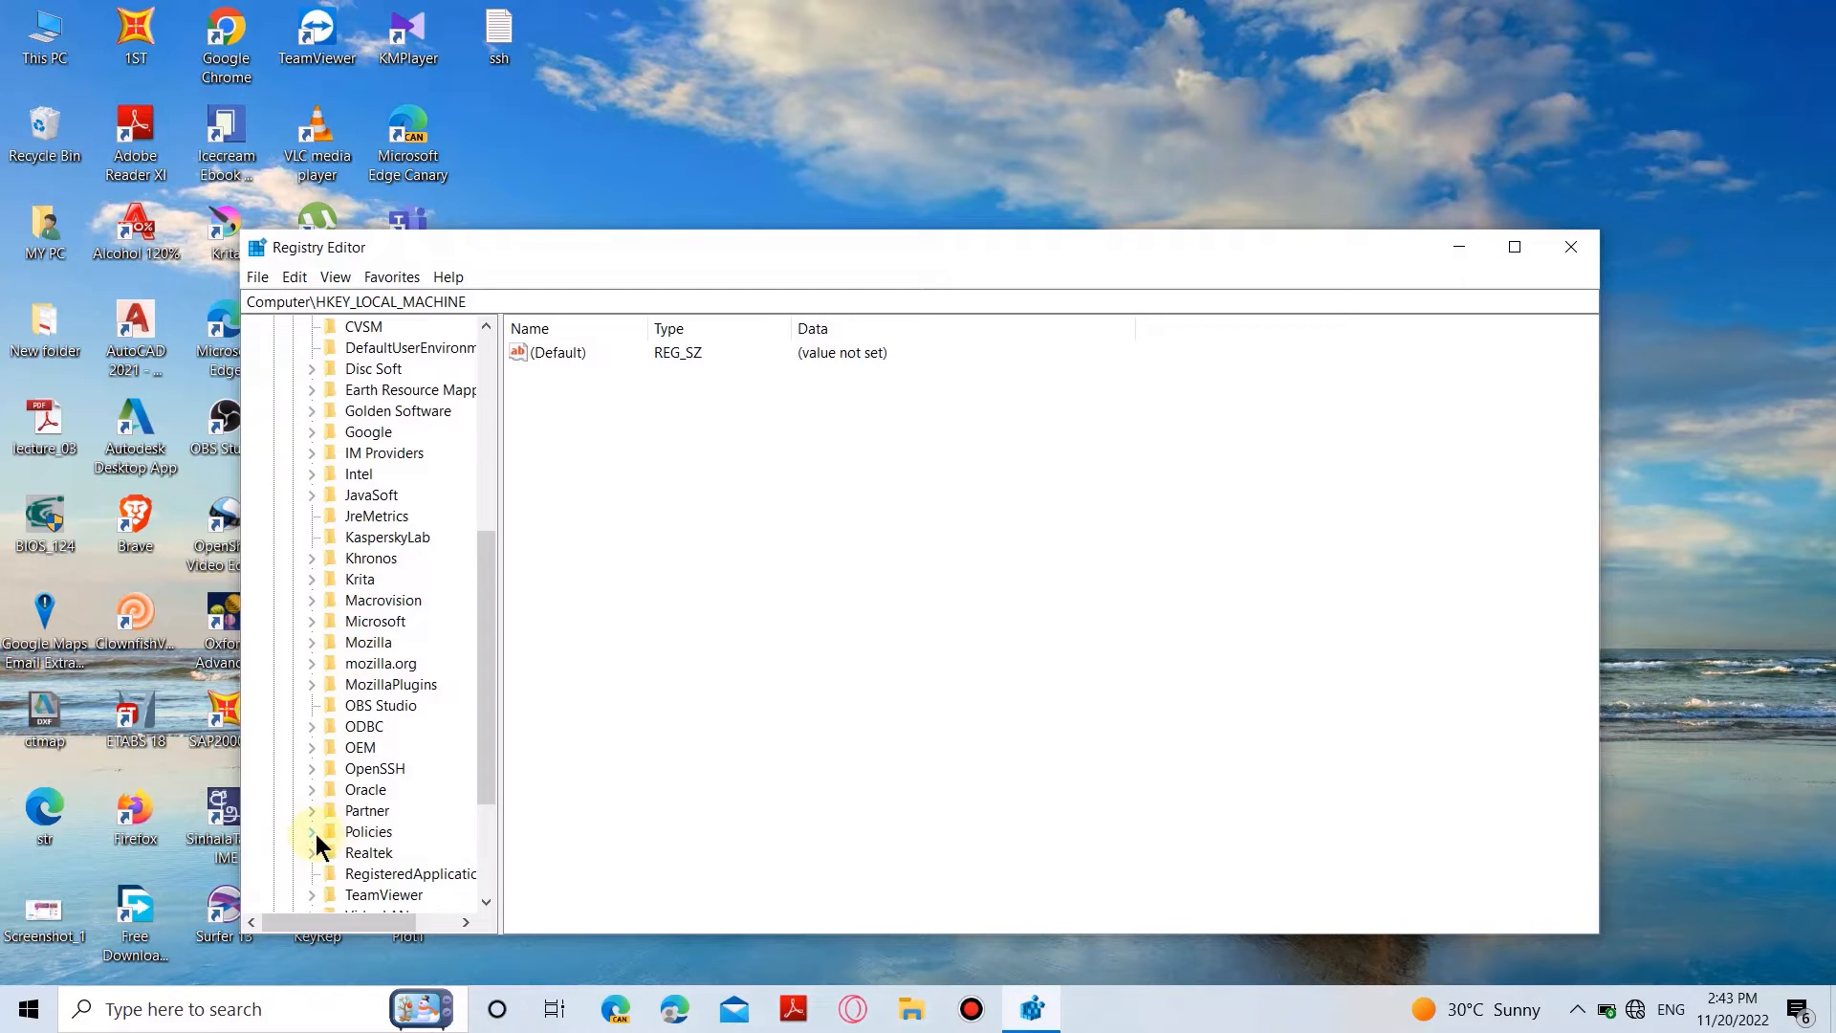
click(311, 831)
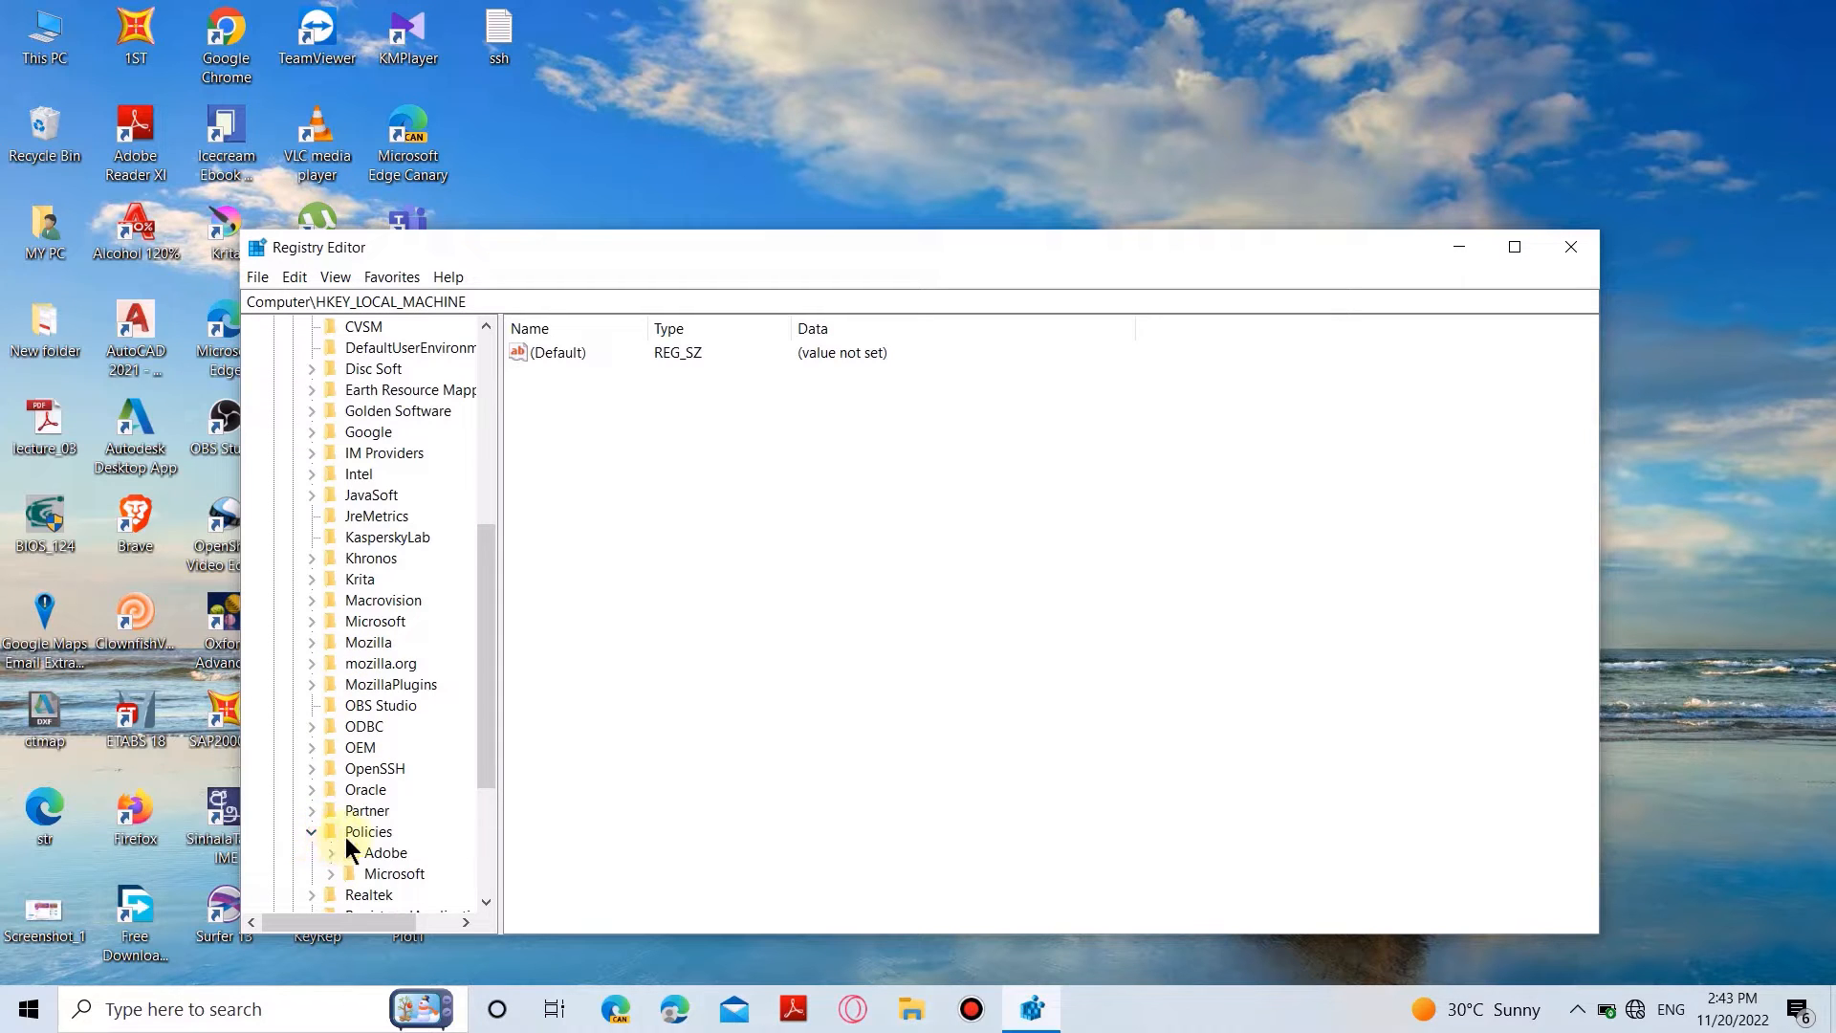
scroll(down, 3)
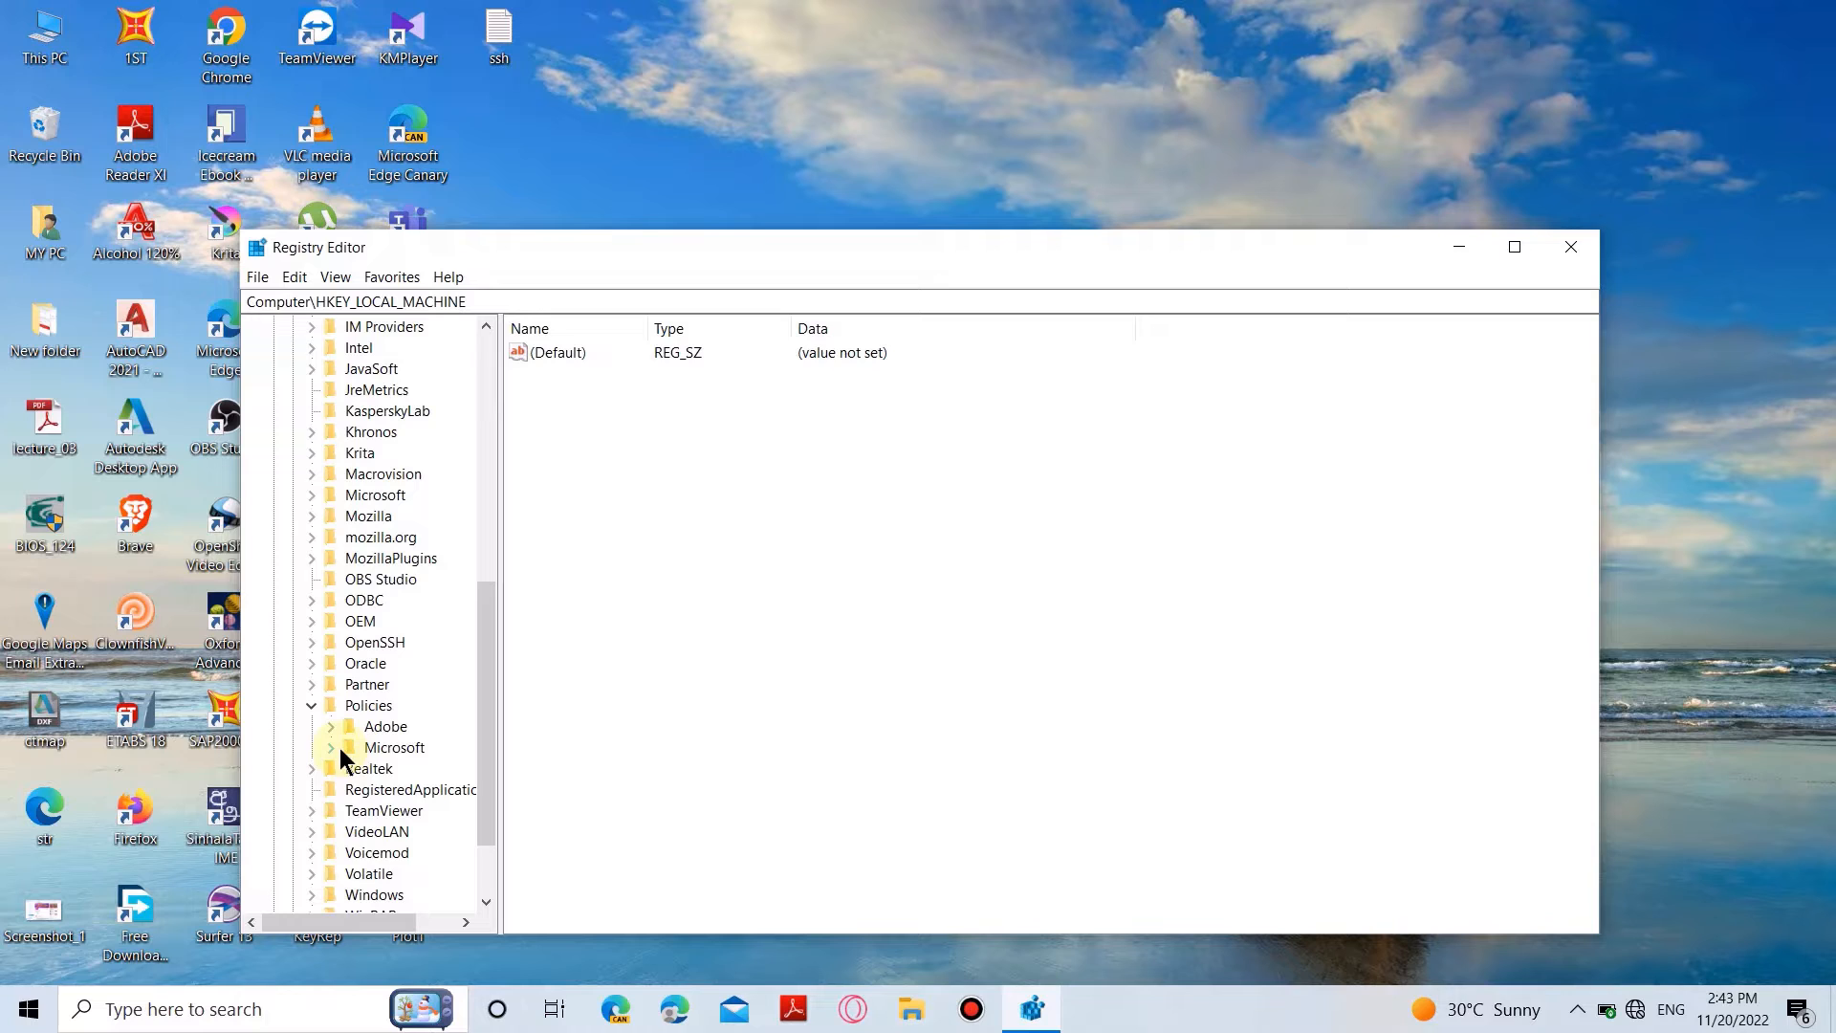
click(333, 747)
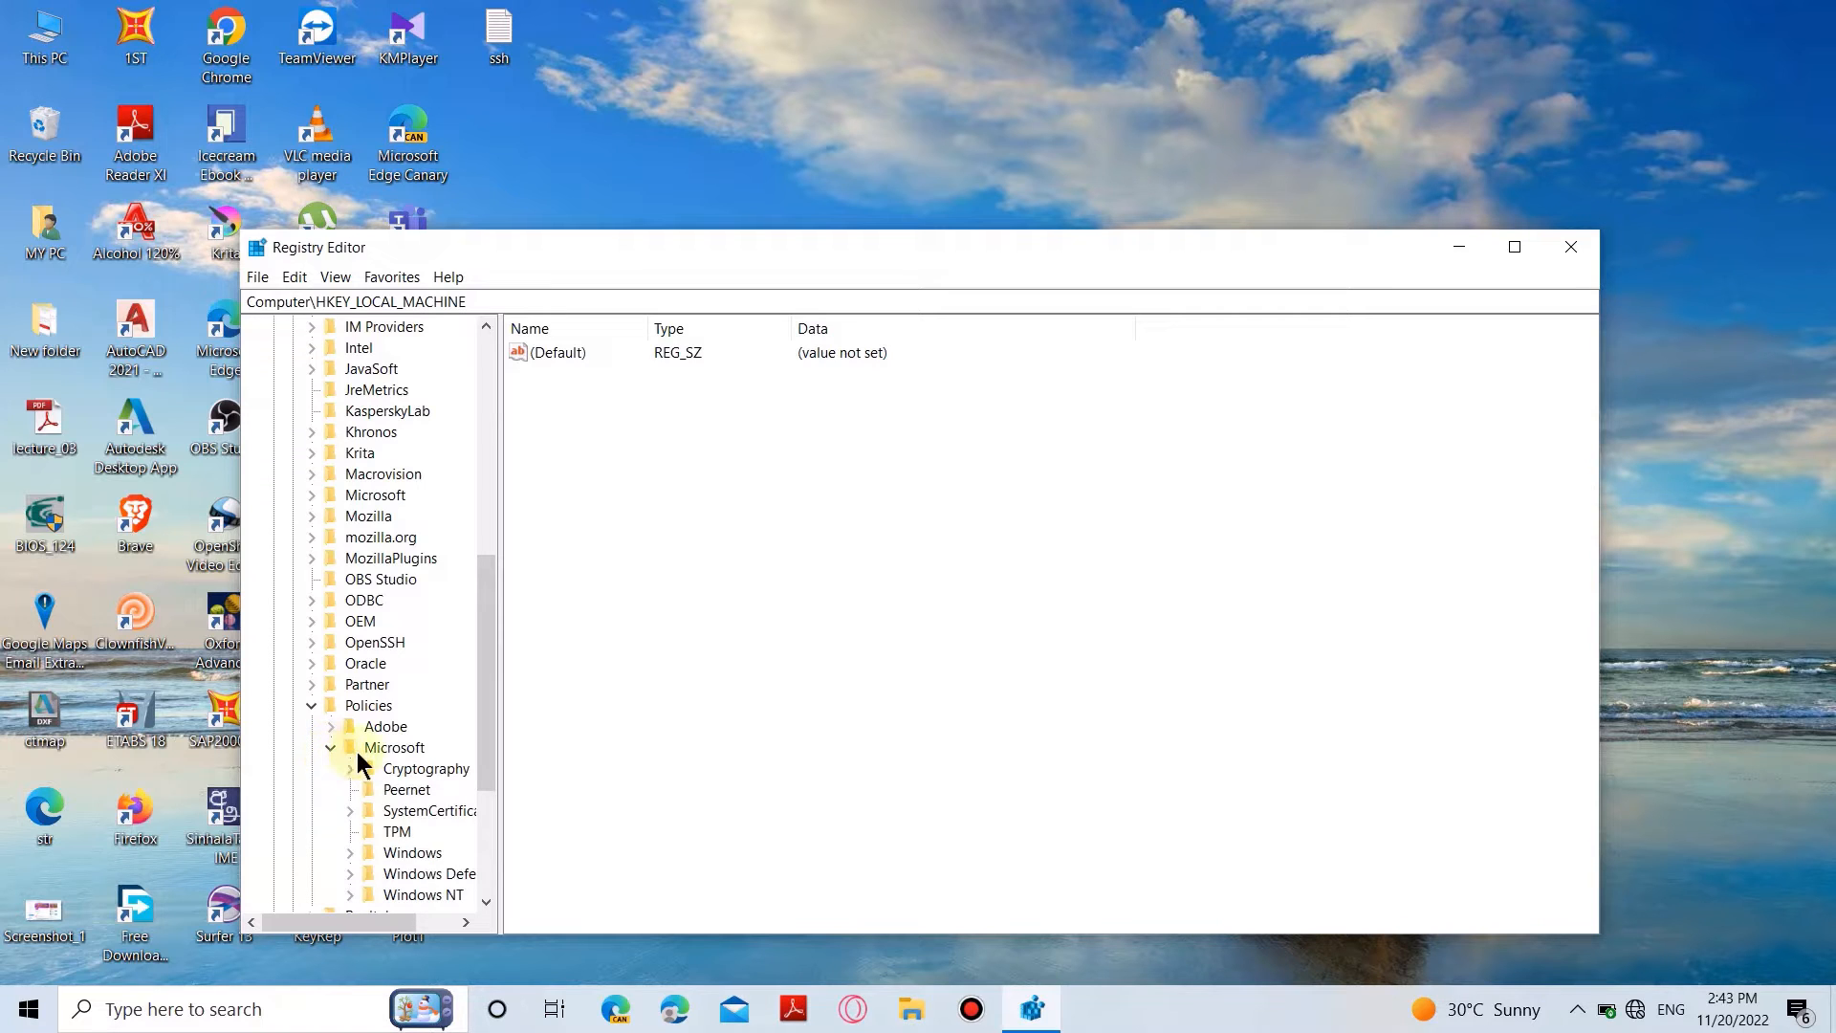
scroll(down, 3)
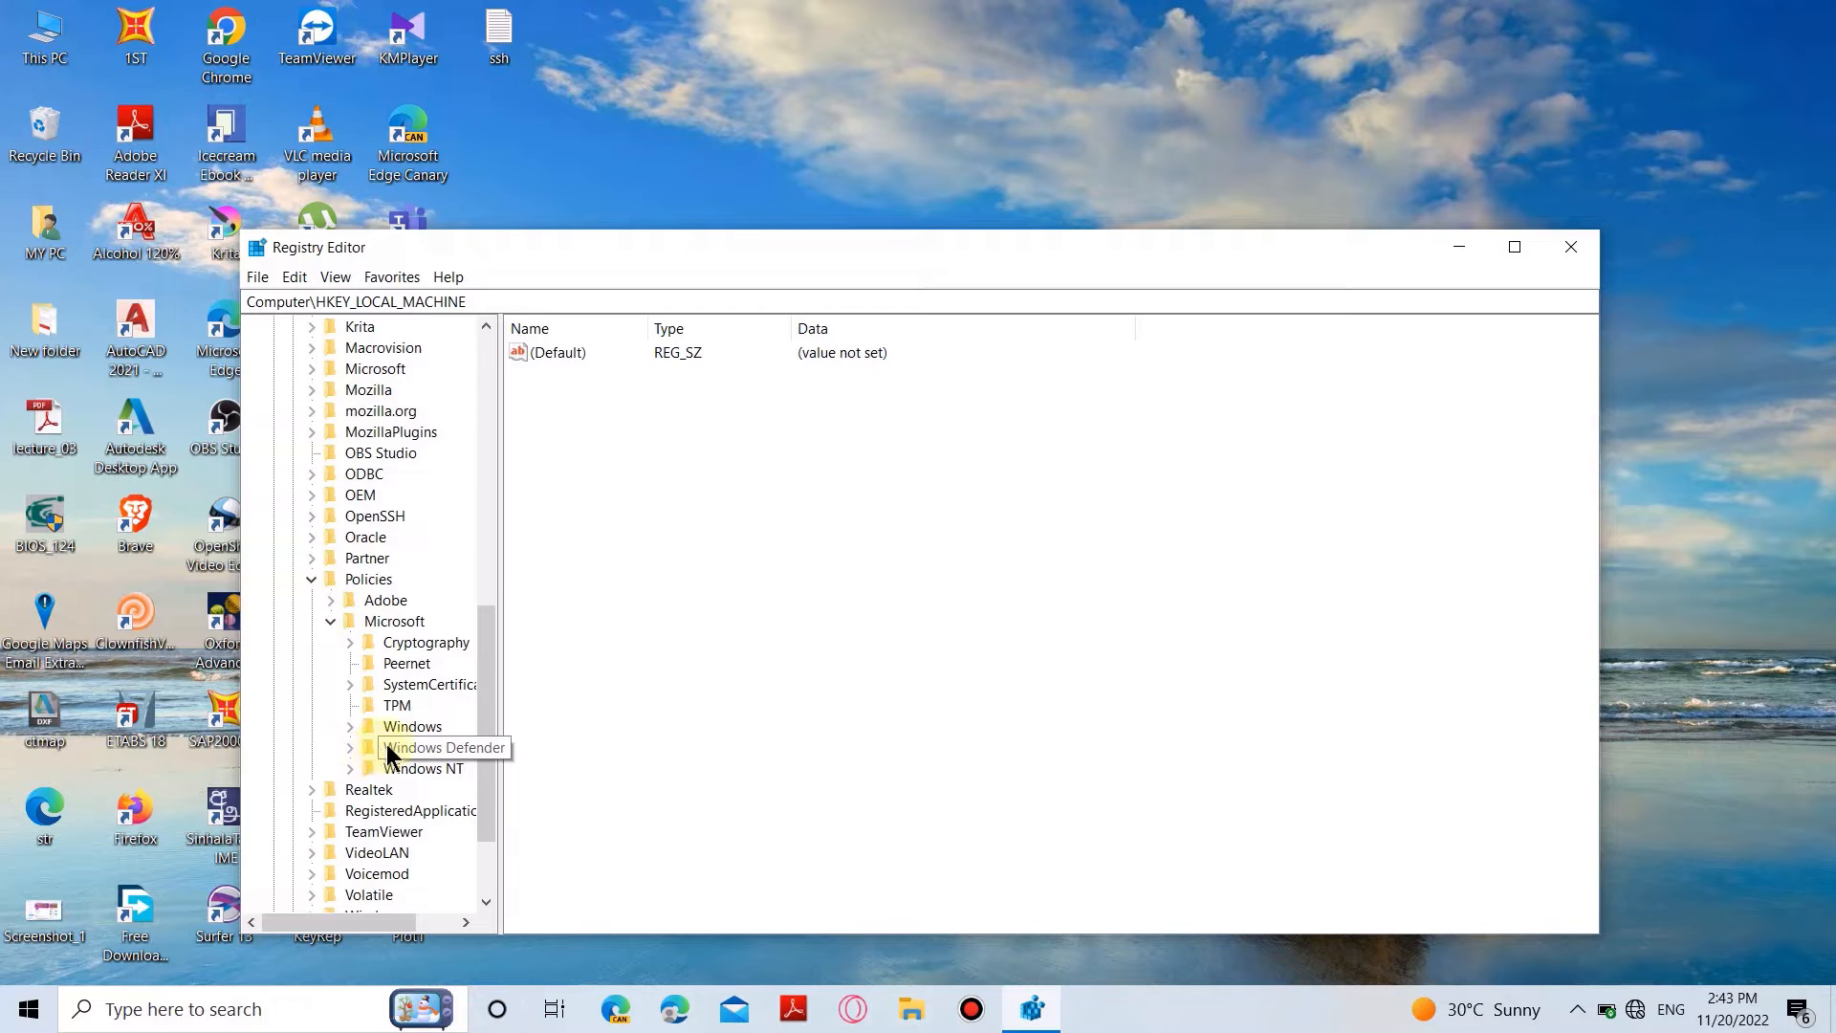
click(443, 747)
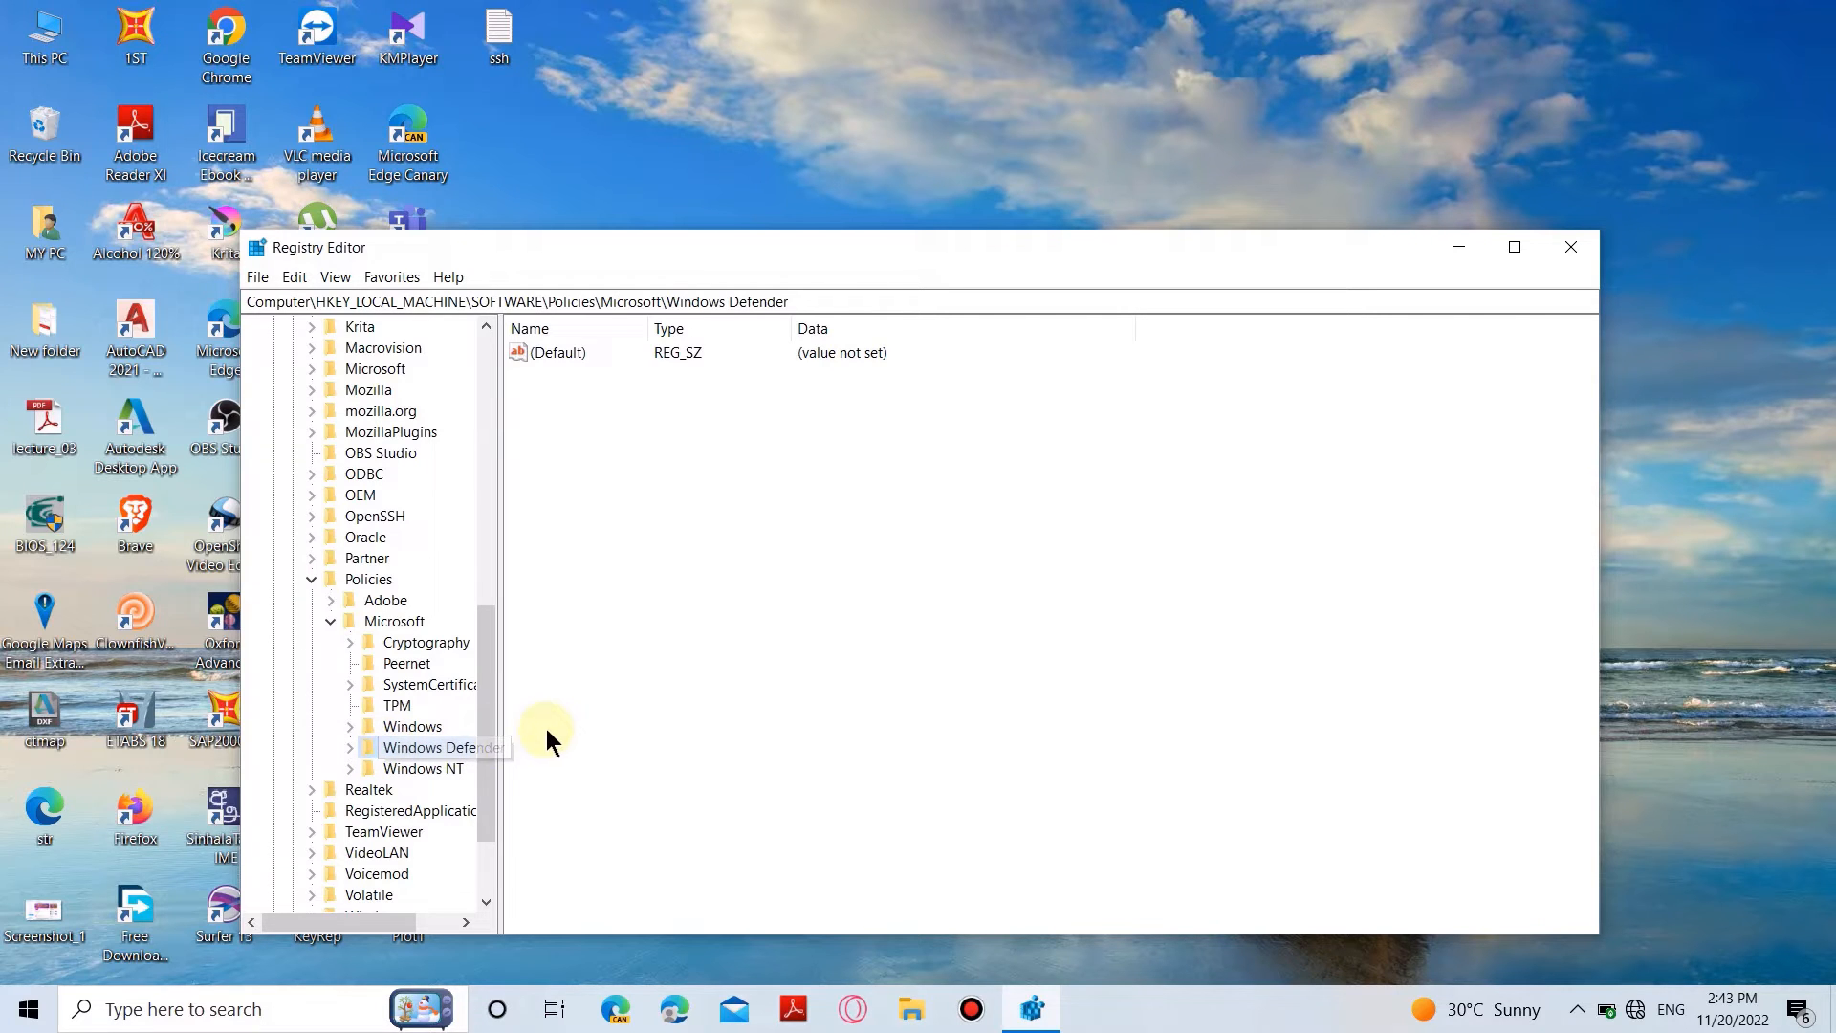
mouse_move(616, 472)
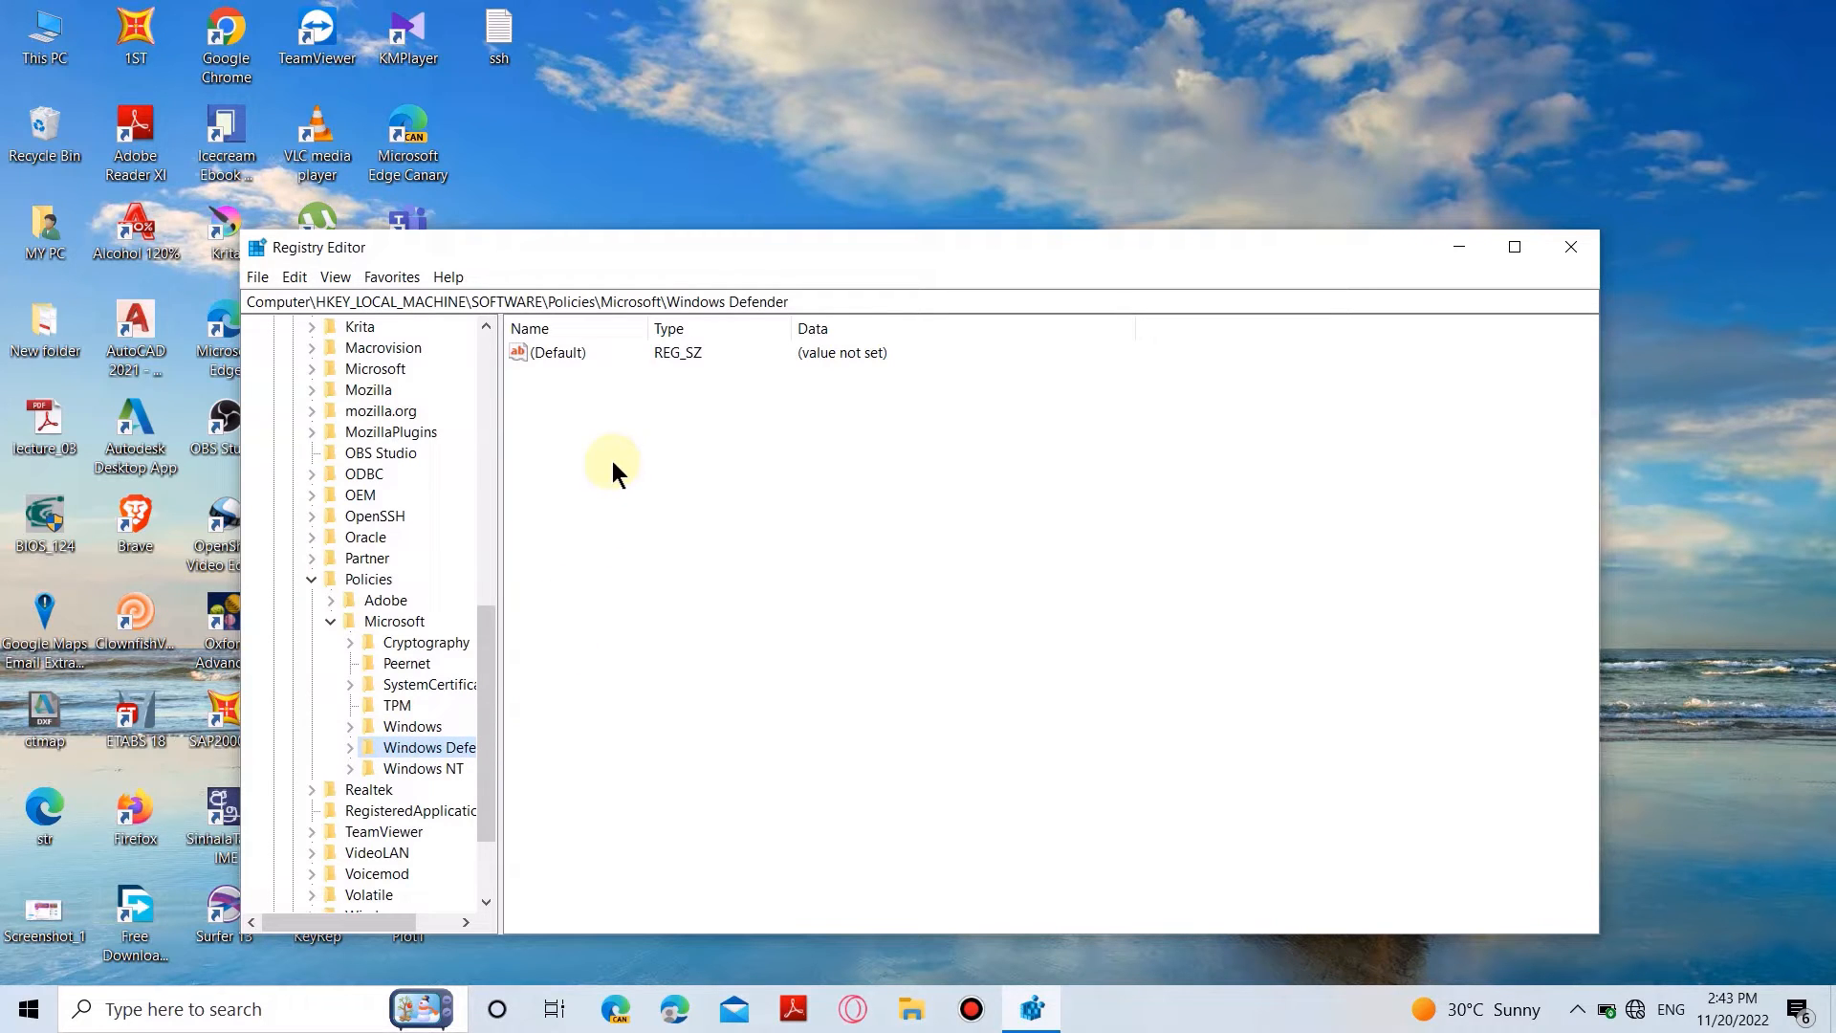
- Create a new DWORD (32-bit) value named DisableAntiSpyware in the Windows Defender key
right_click(616, 472)
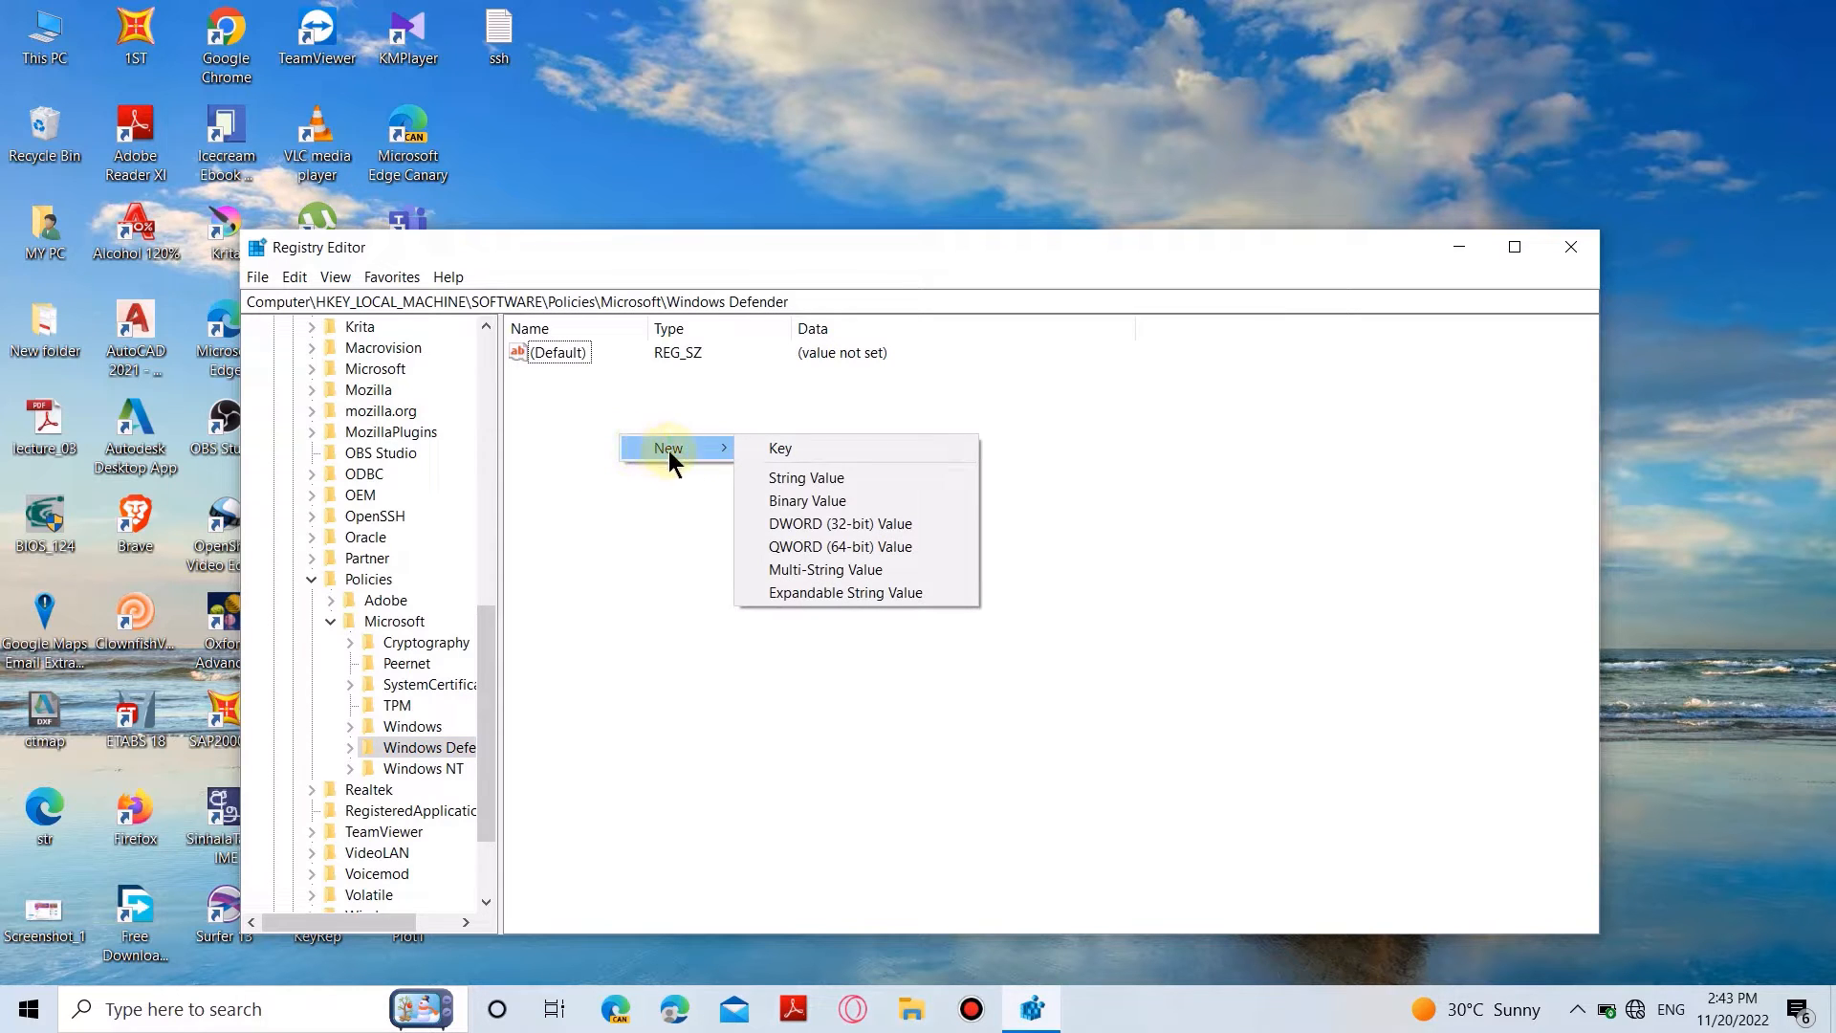
mouse_move(808, 523)
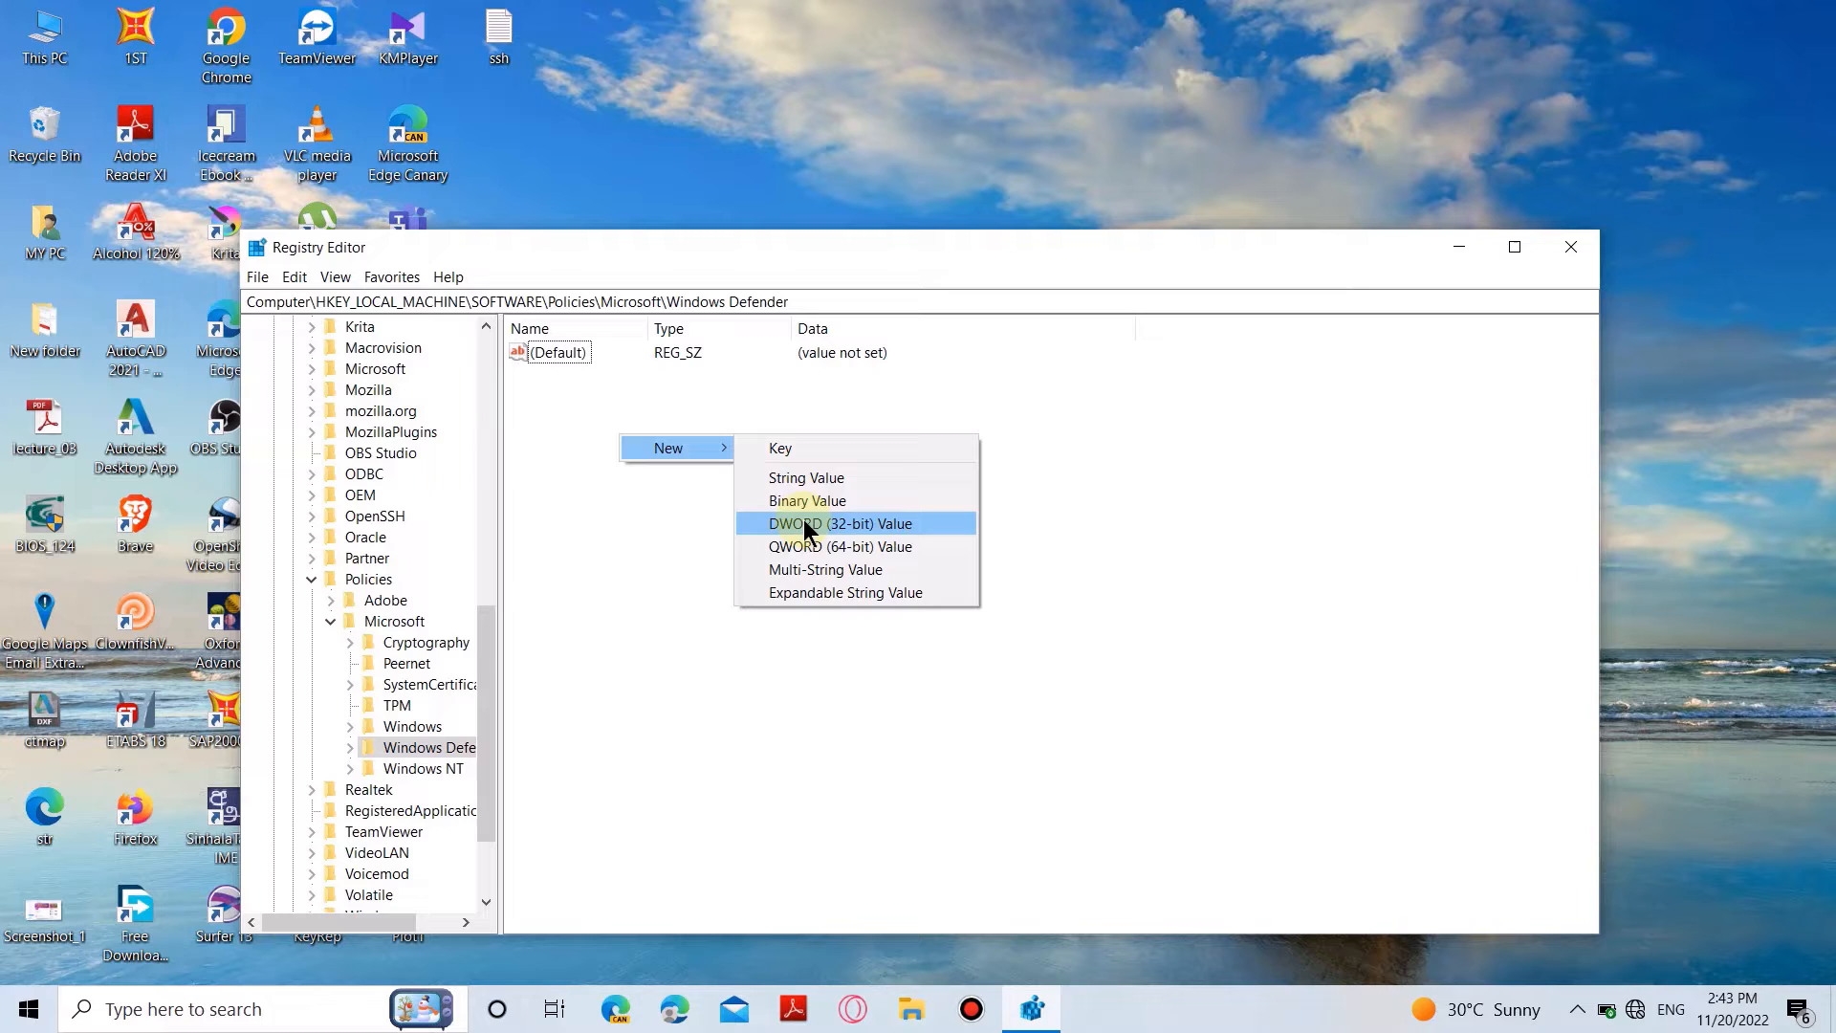
click(838, 523)
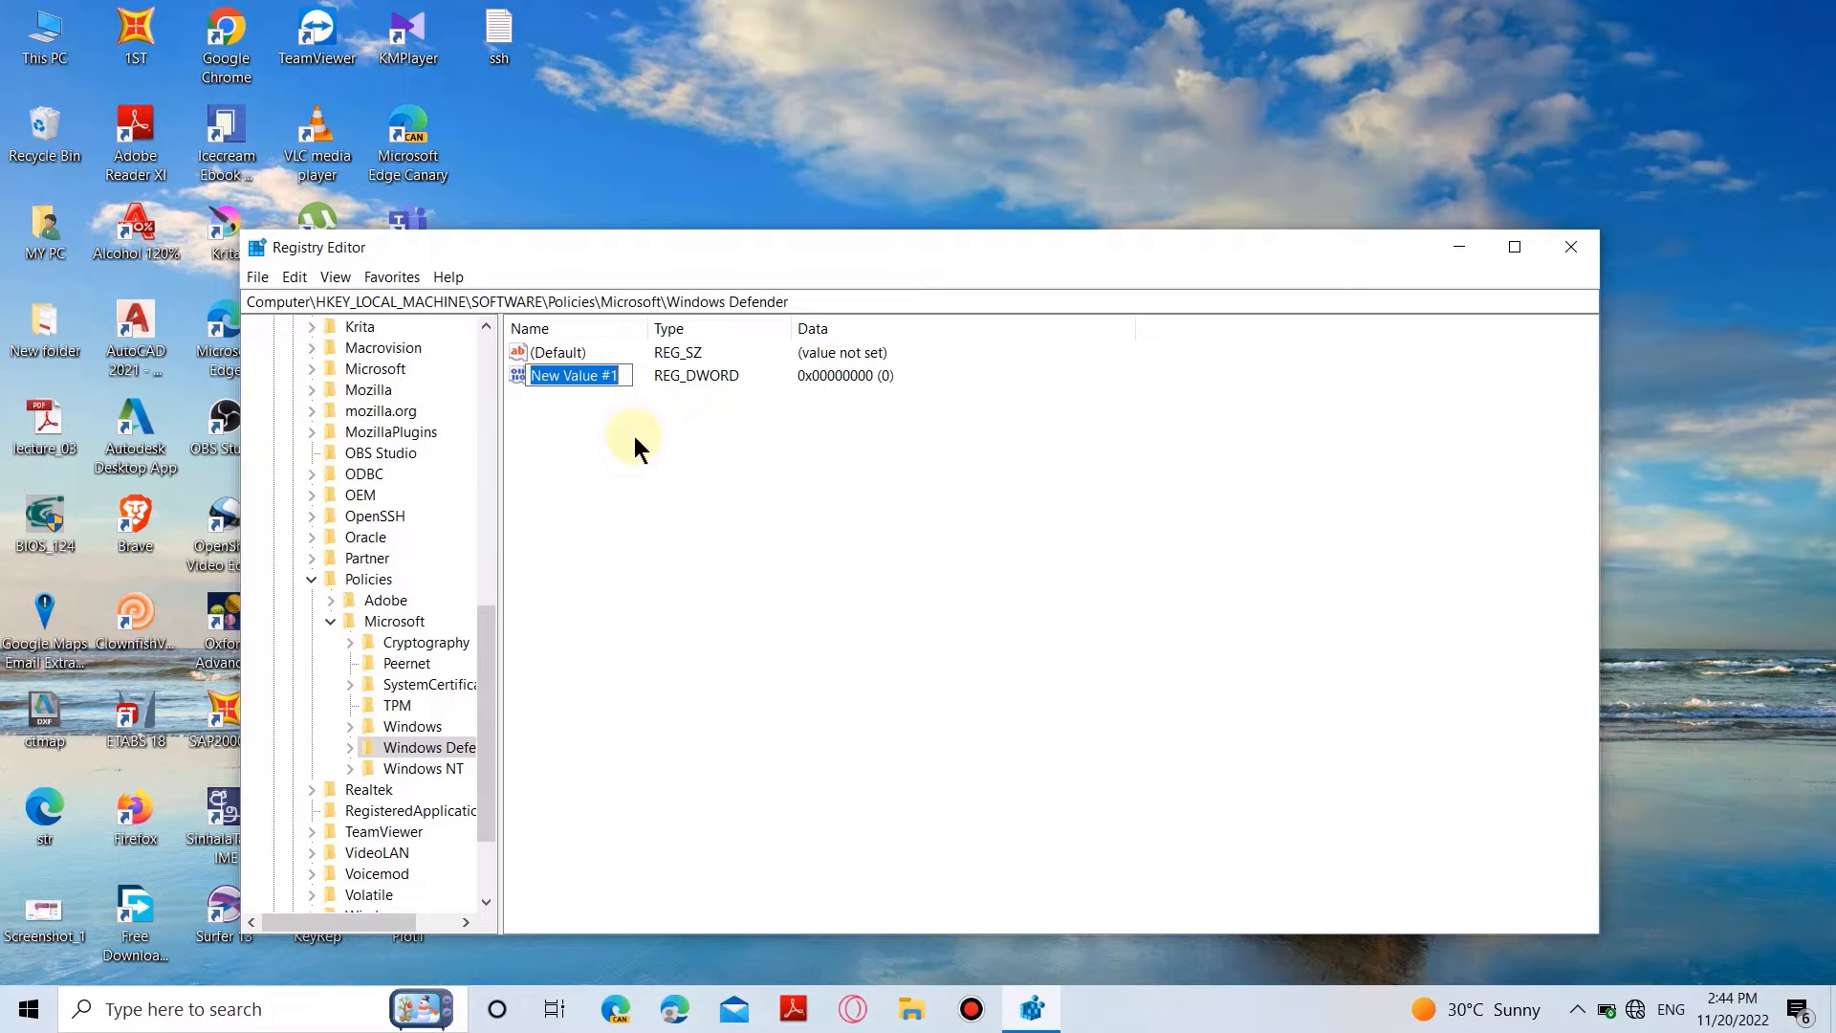
text(Disa)
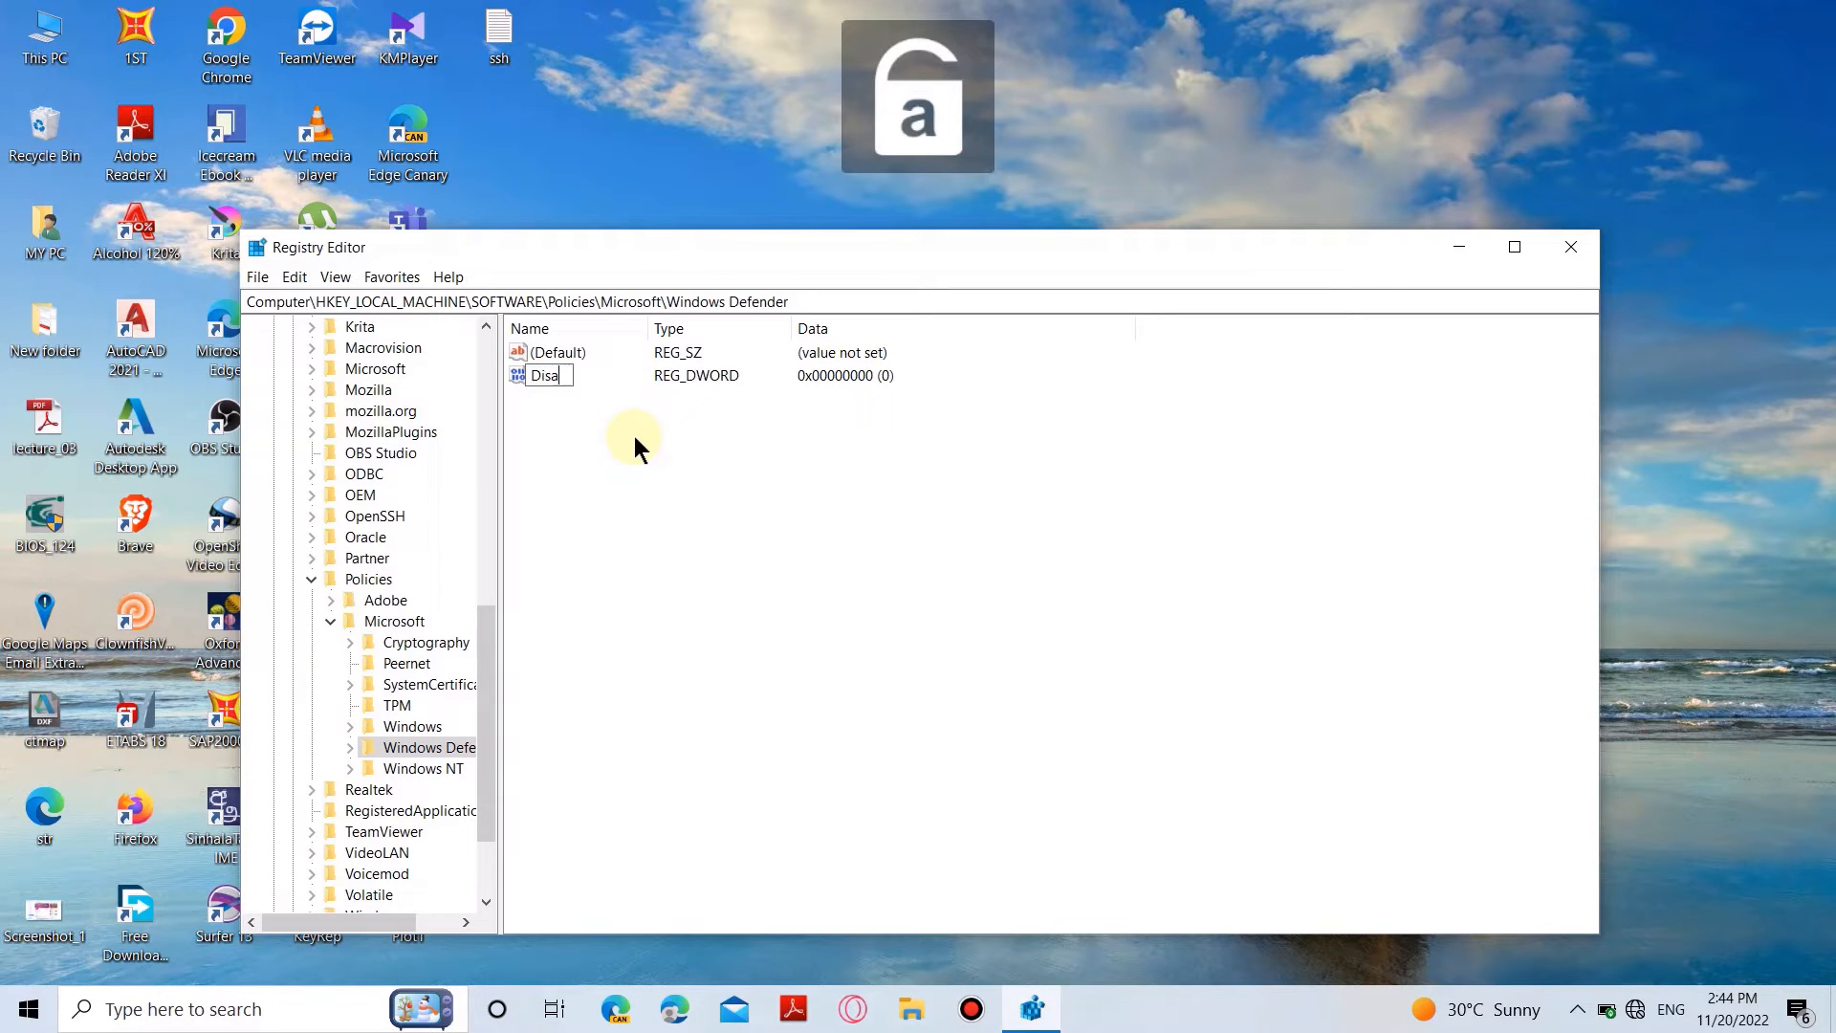
text(bleA)
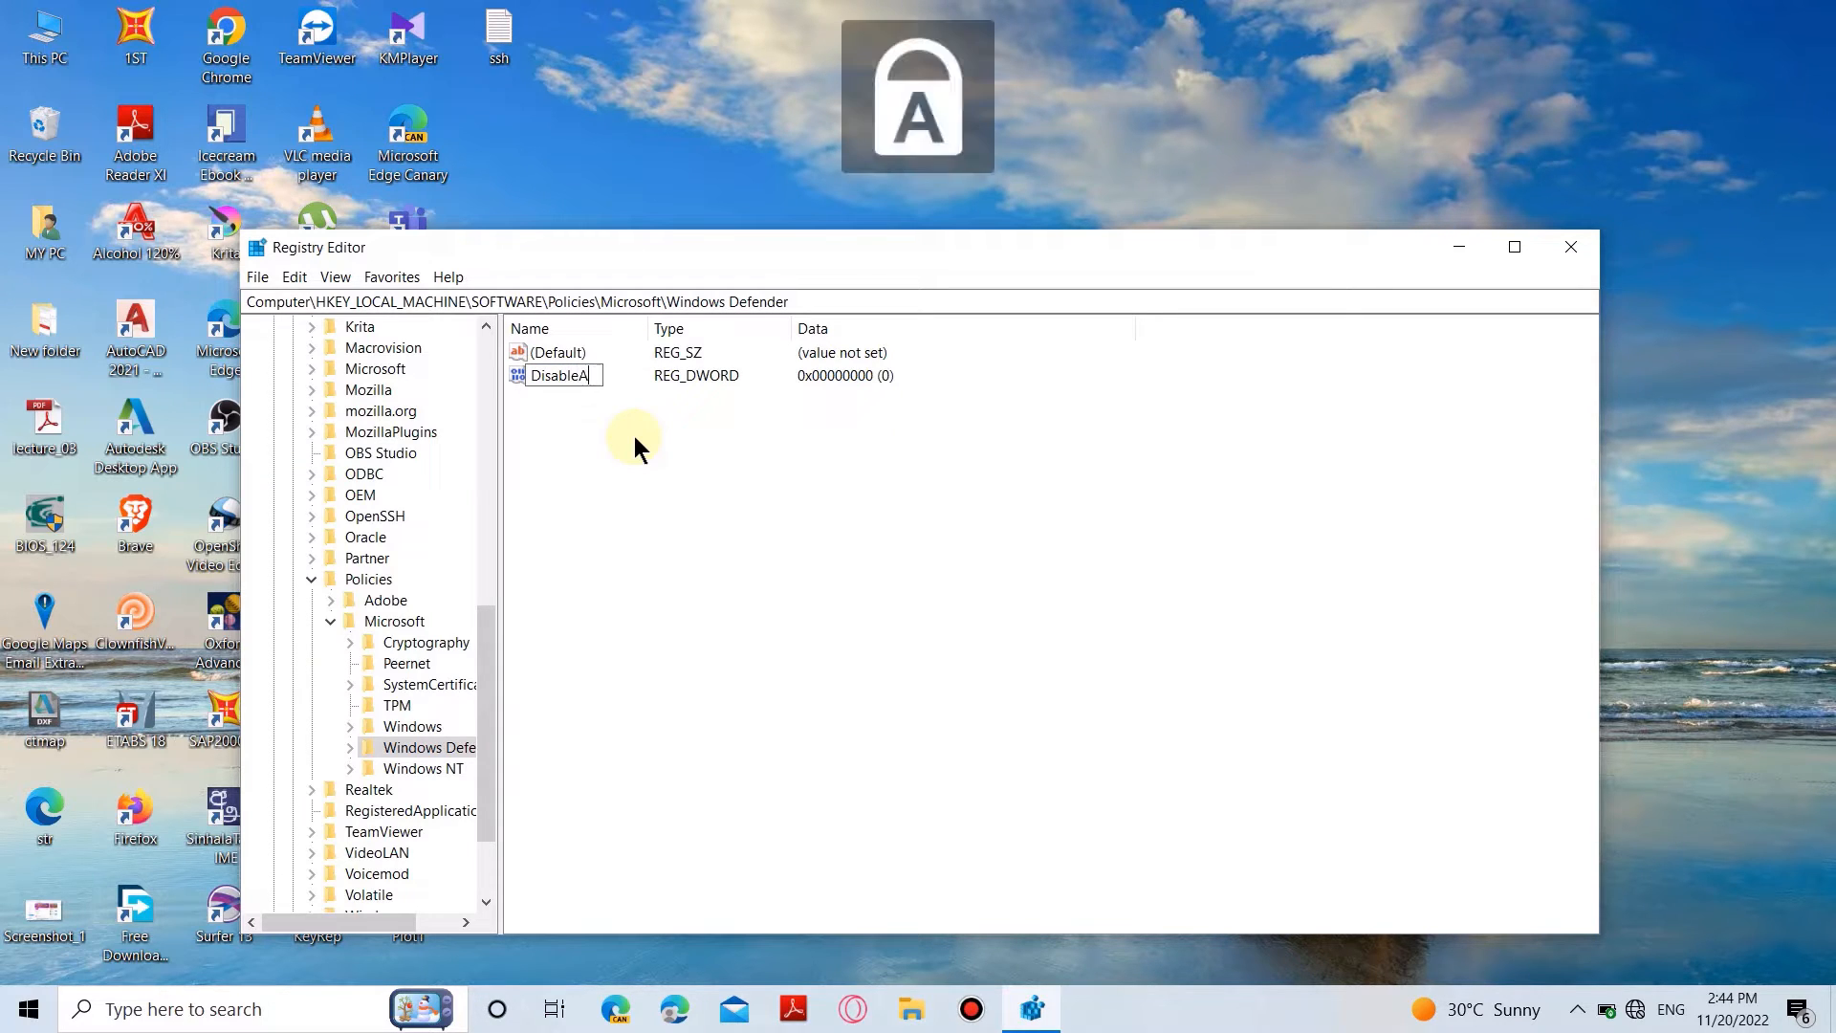
text(ntiS)
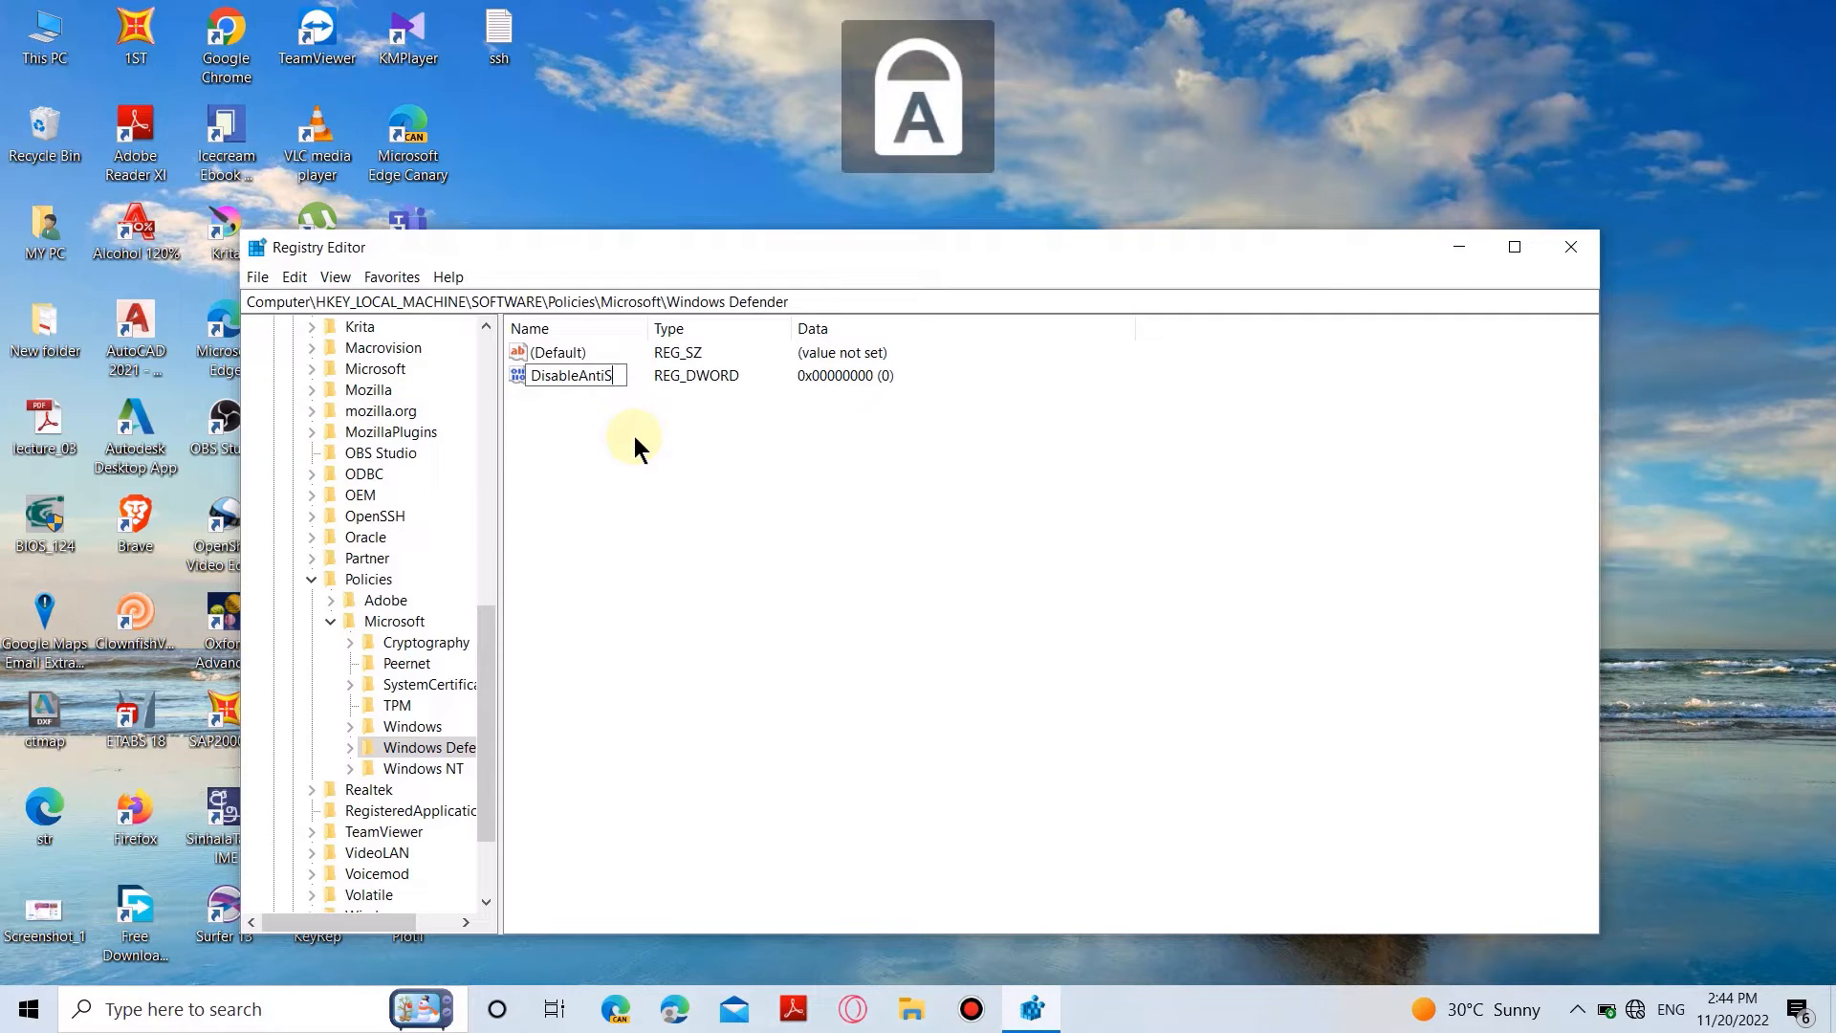
text(pyware)
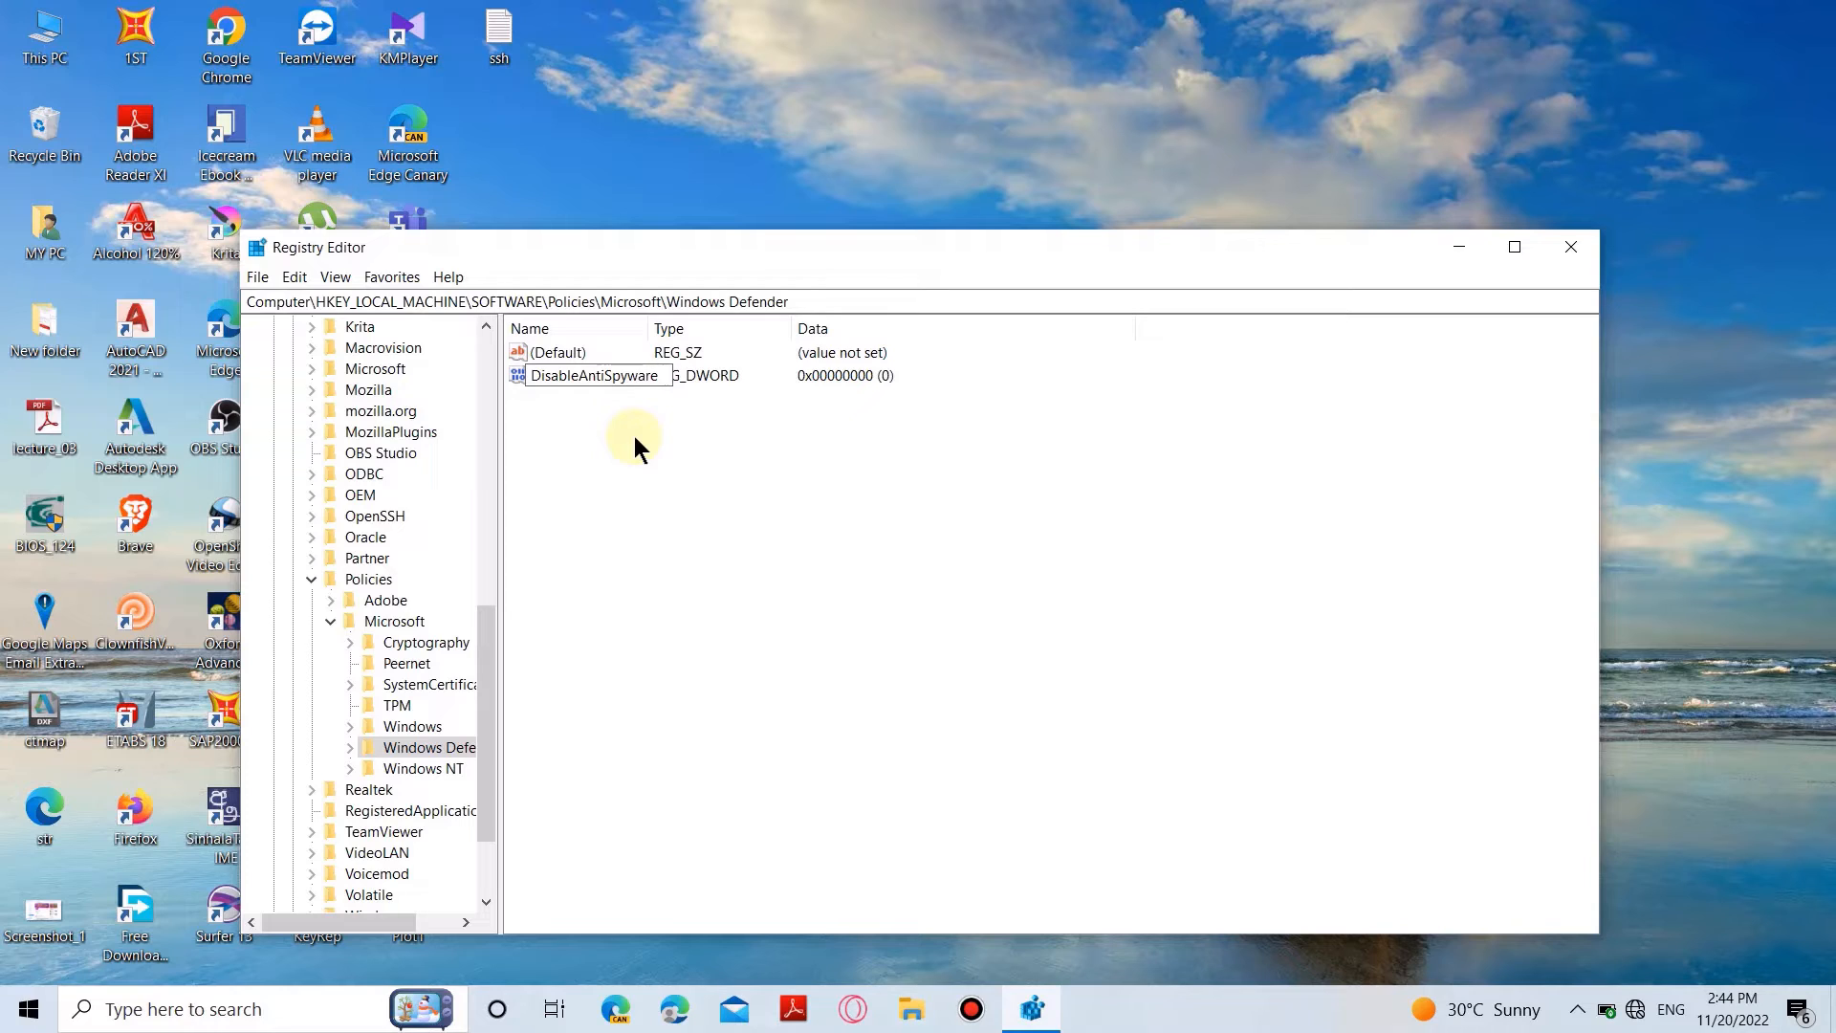
click(590, 375)
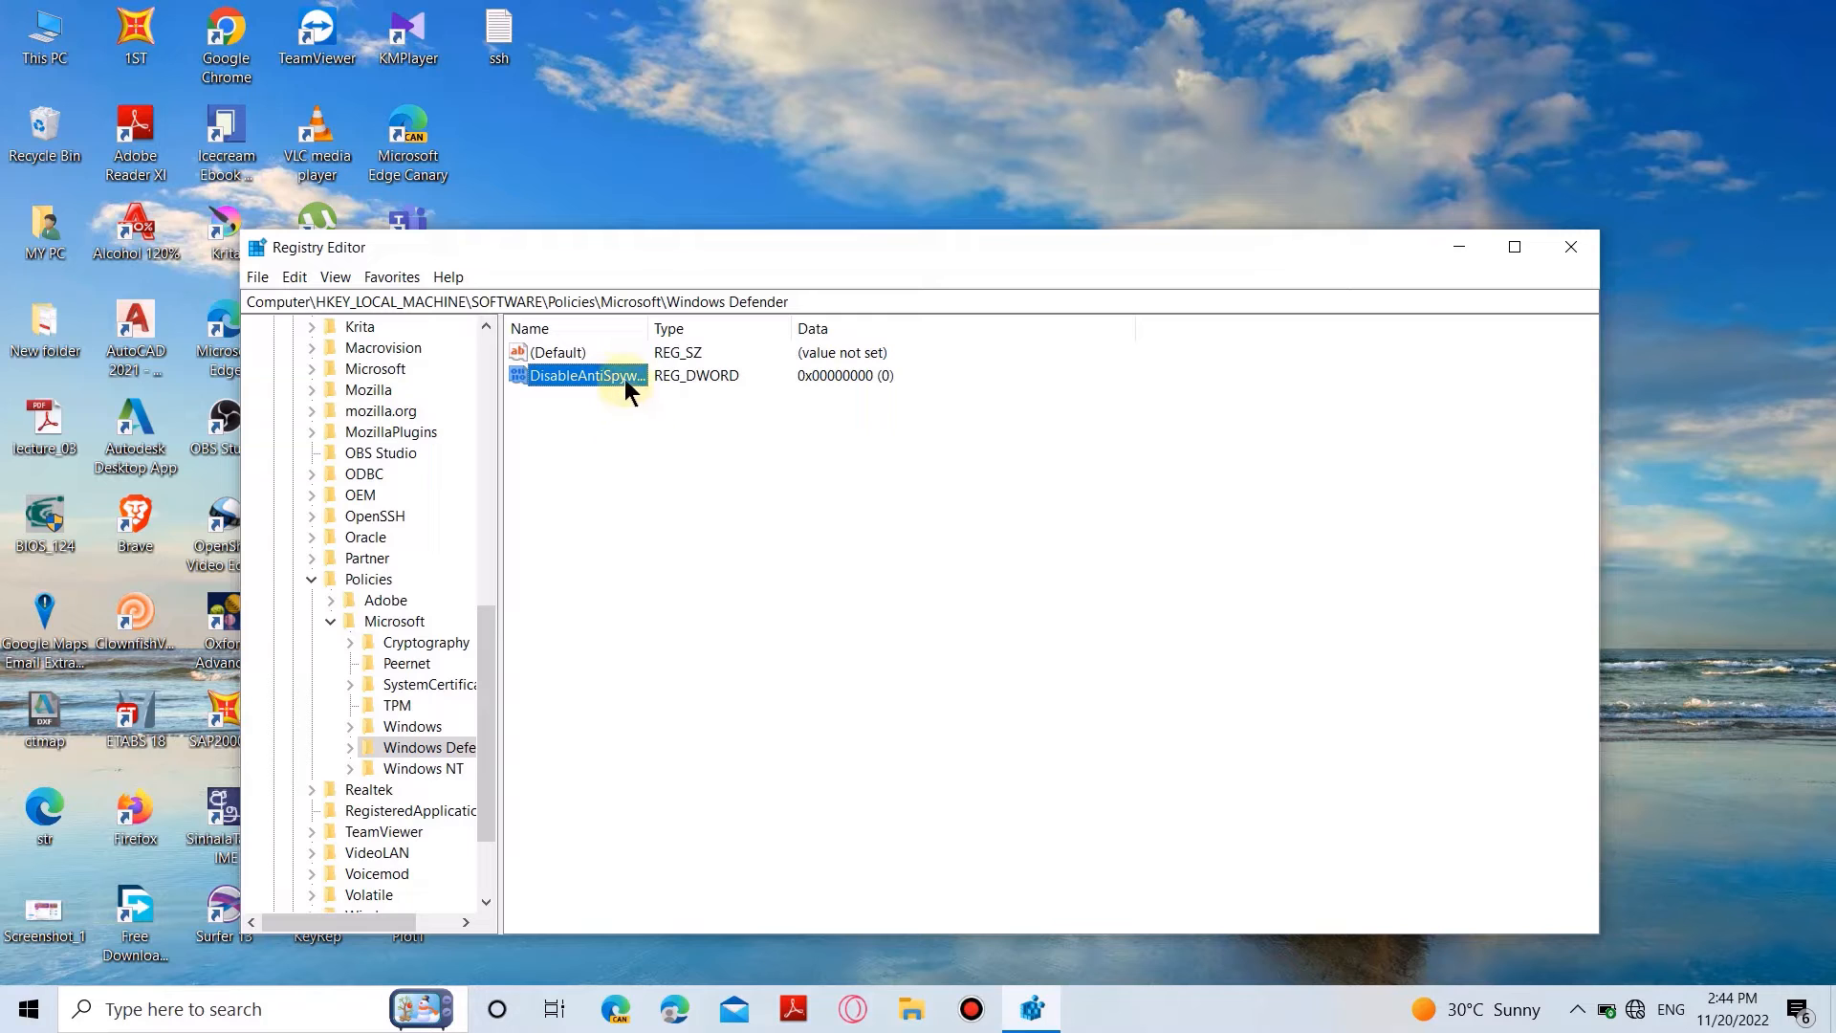
- Modify DisableAntiSpyware so its value data is 1
right_click(585, 374)
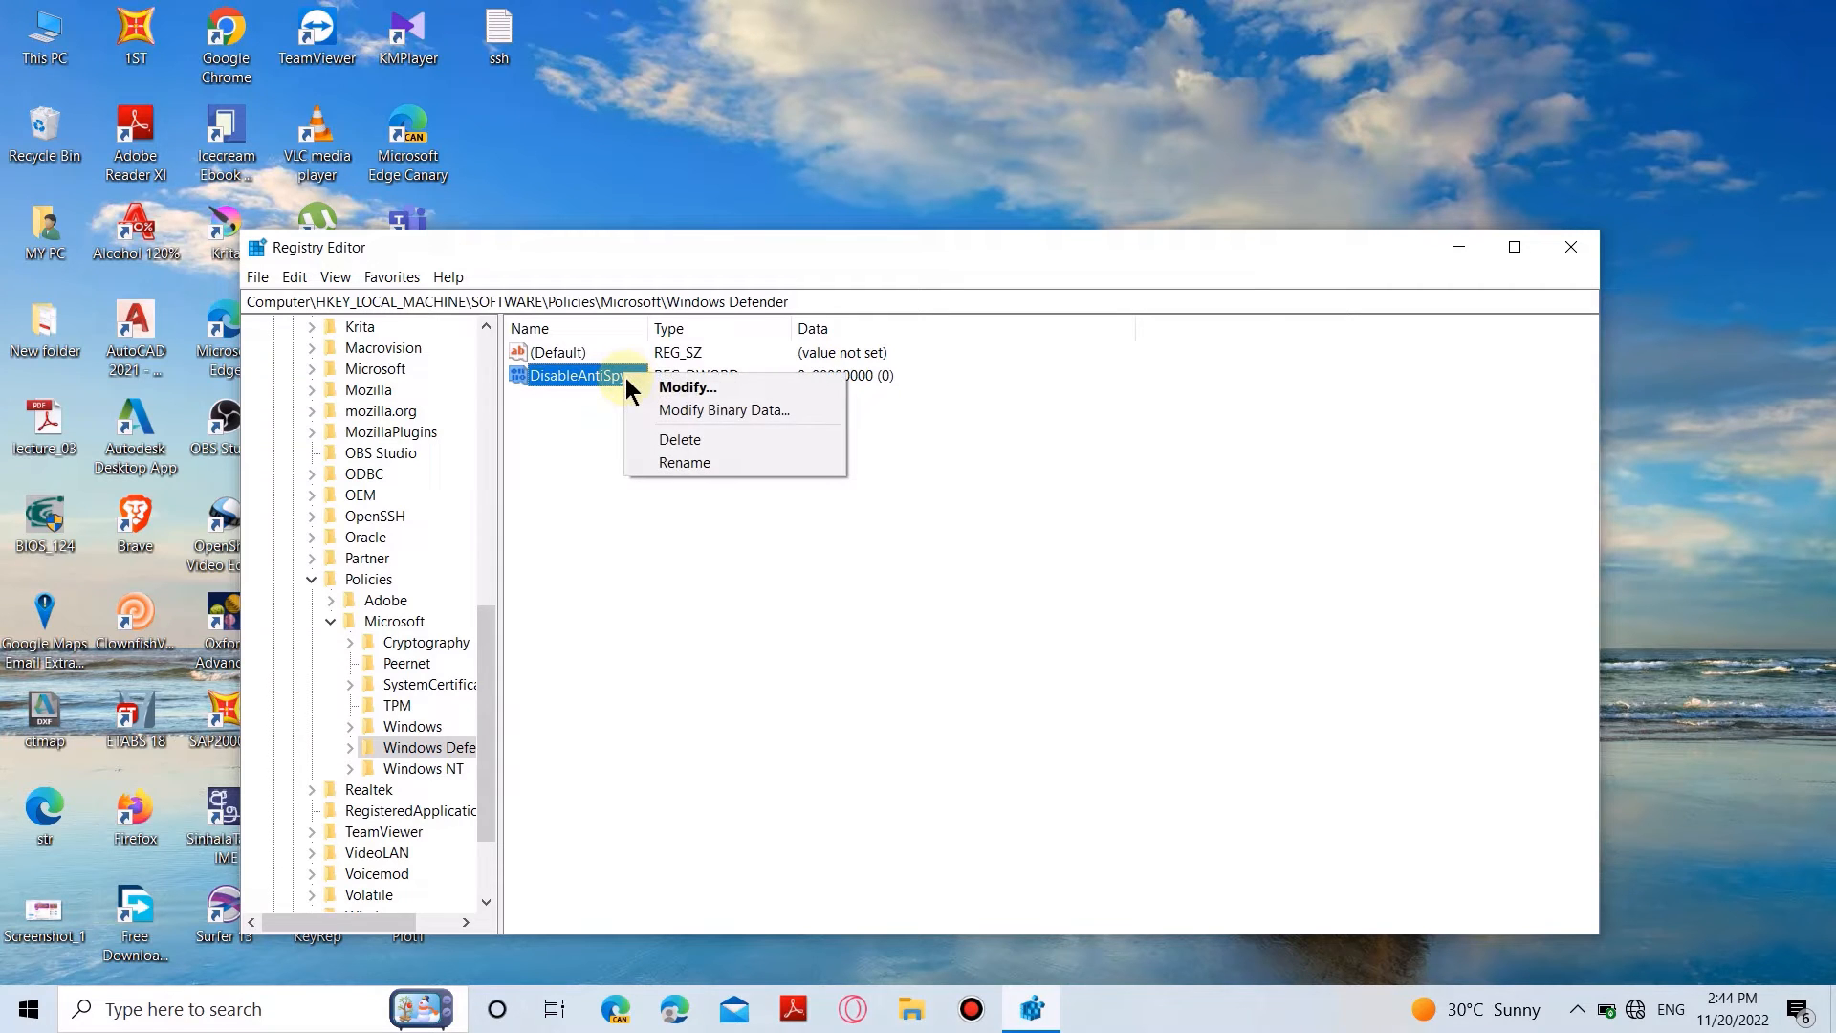
mouse_move(687, 387)
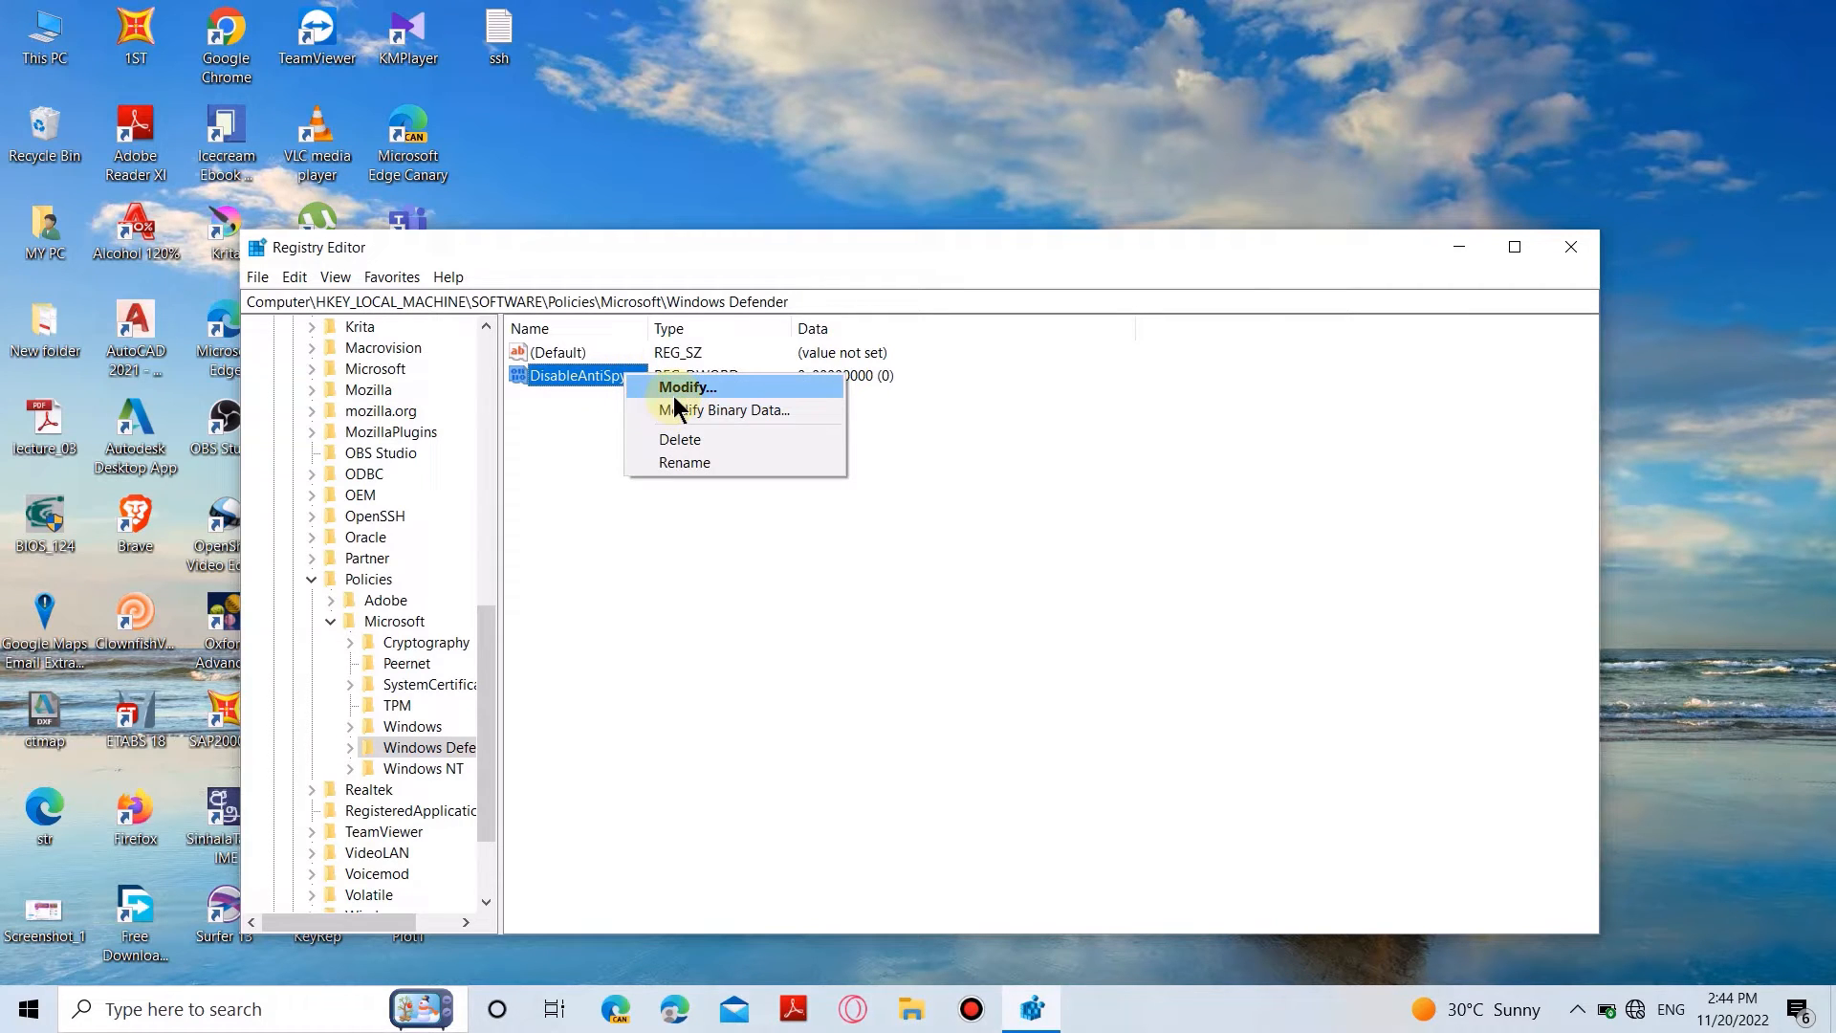
click(685, 386)
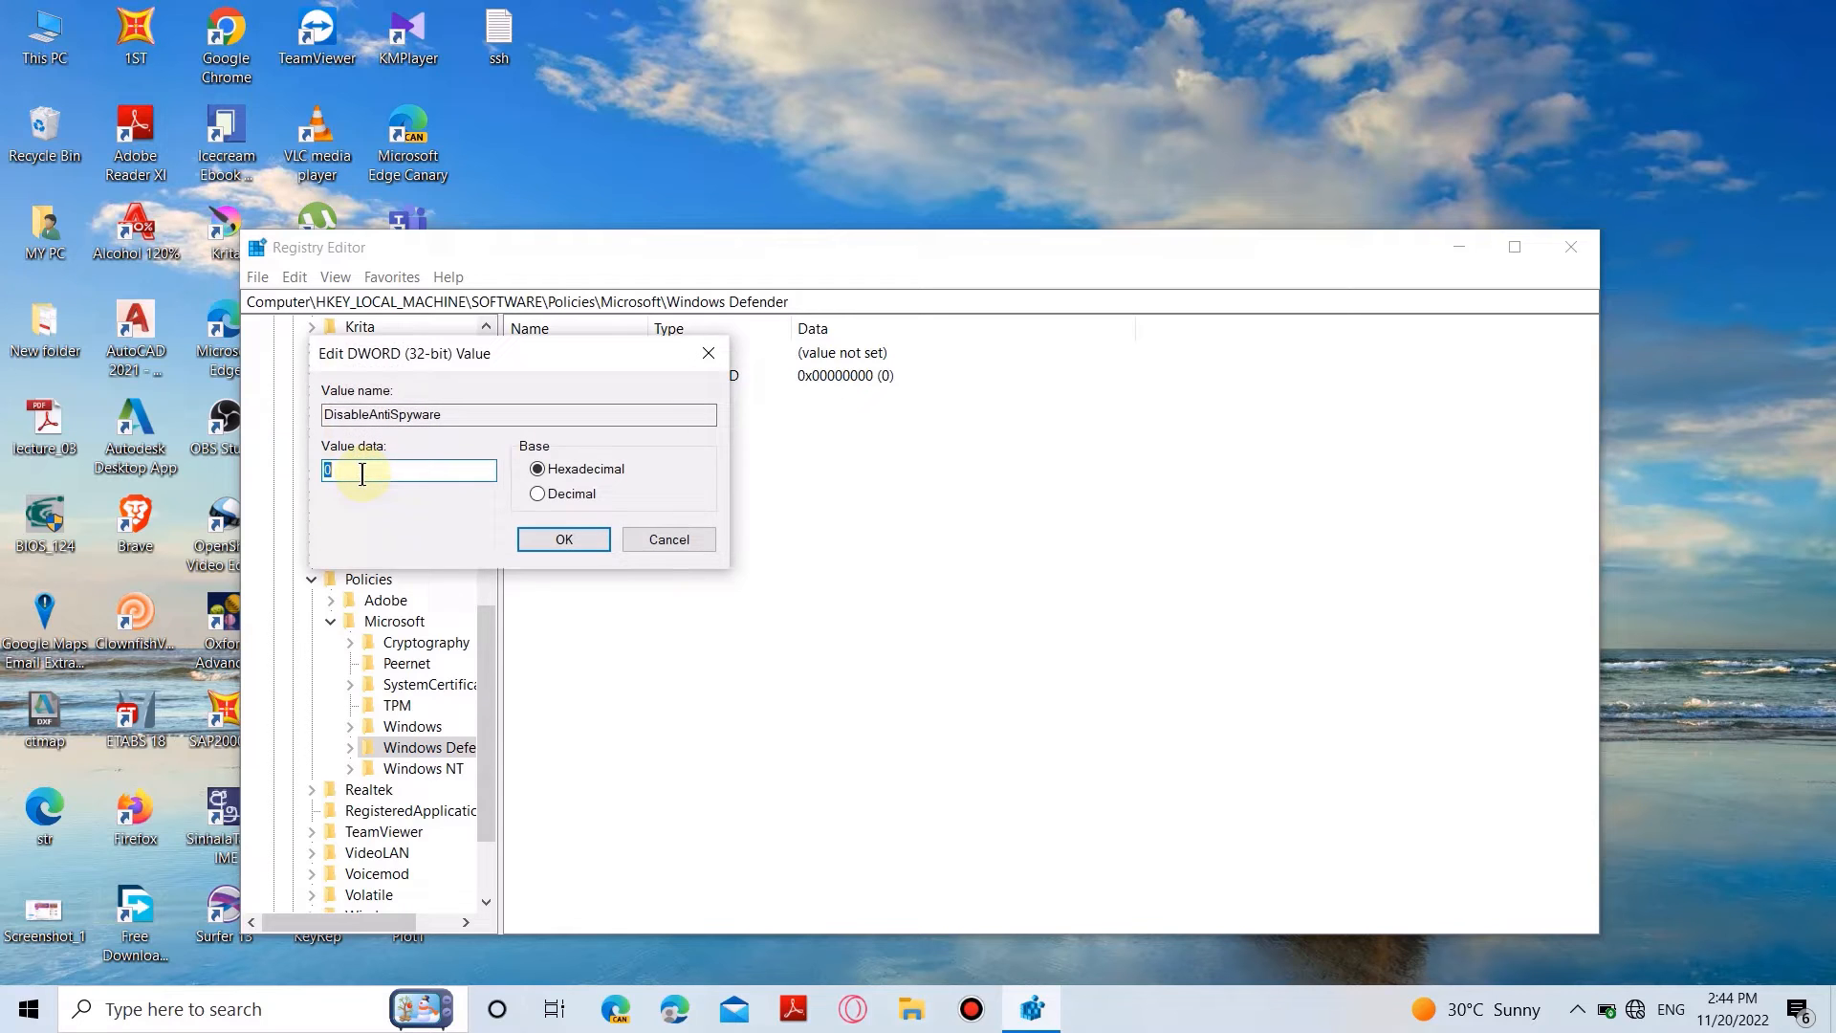
text(1)
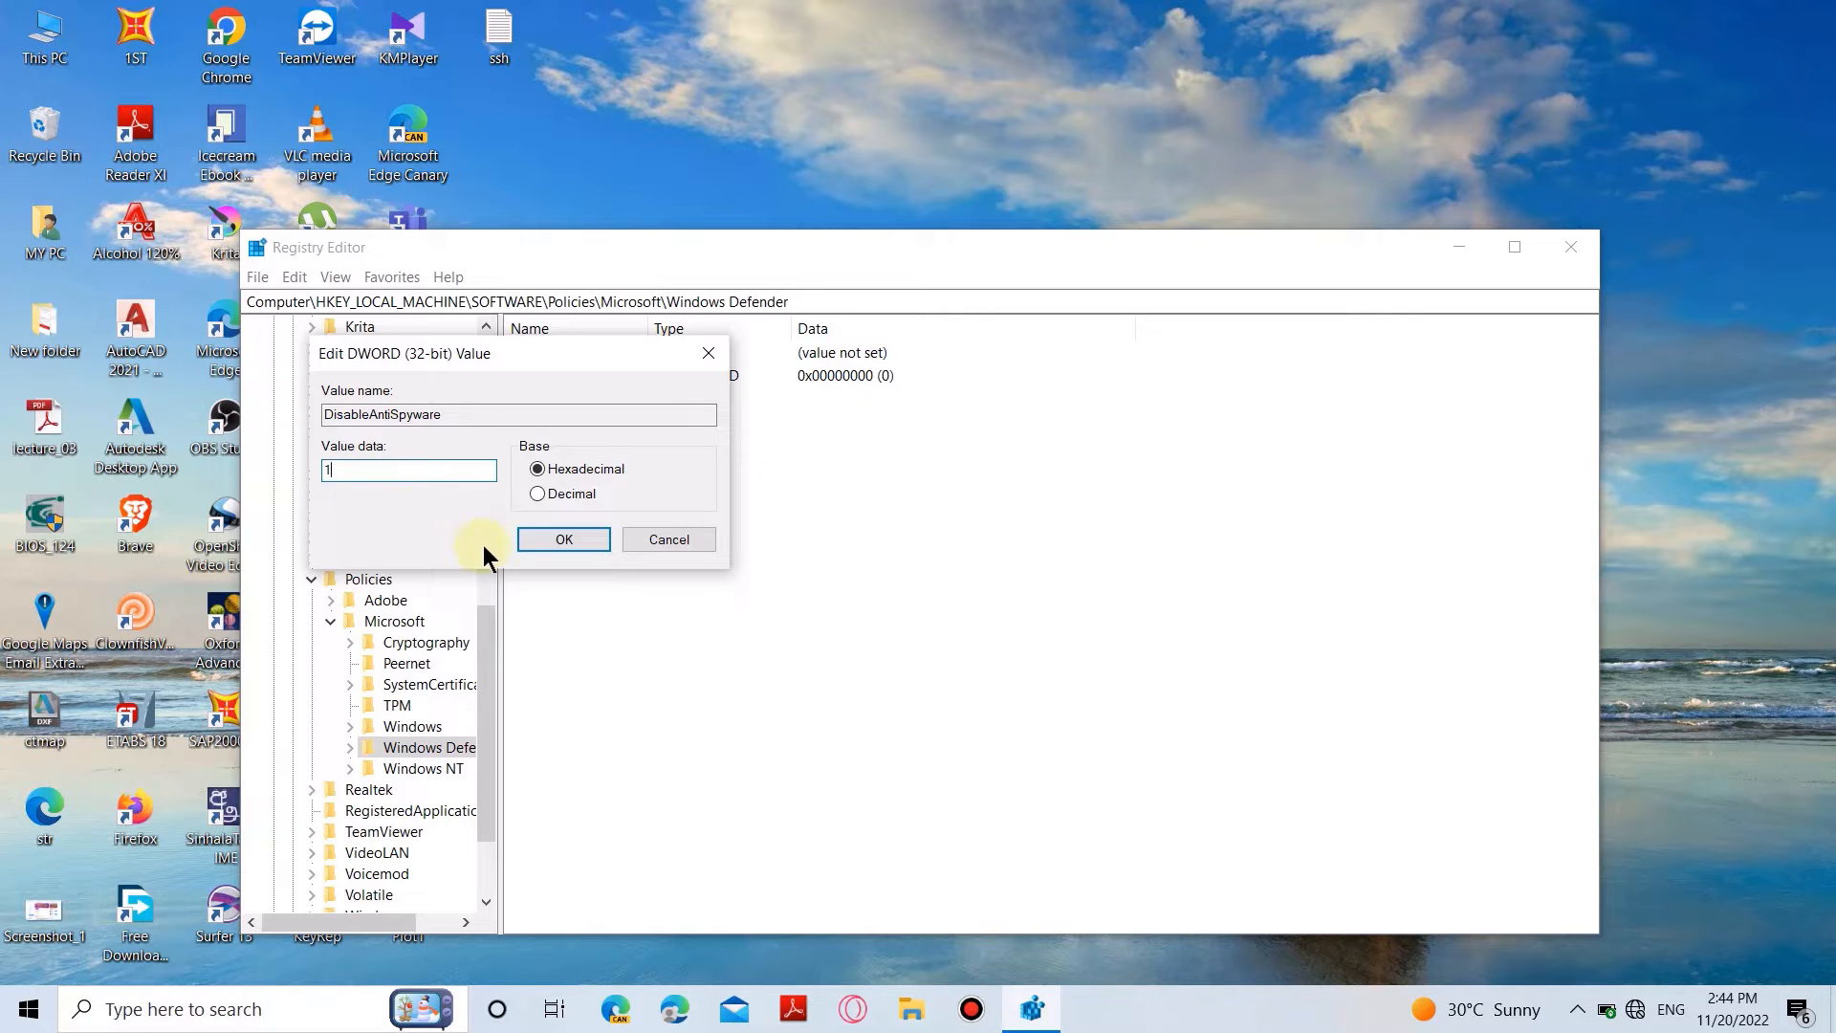
click(564, 538)
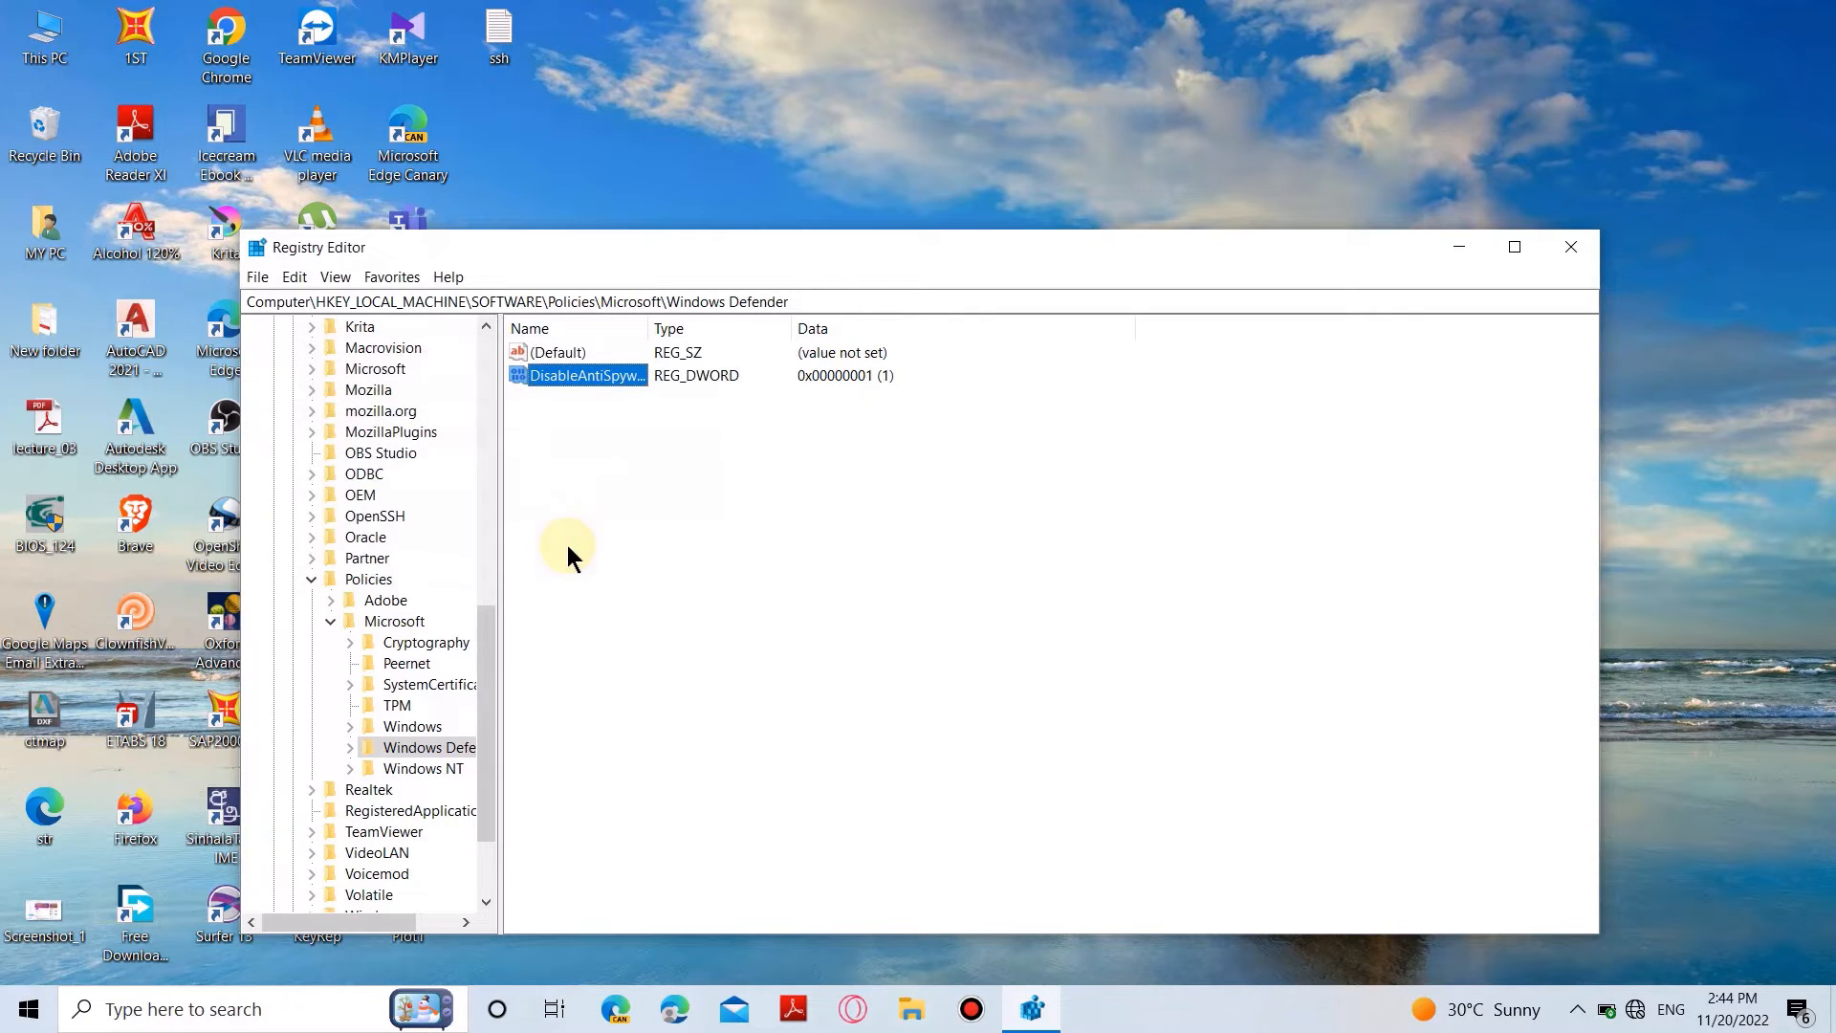
mouse_move(1571, 247)
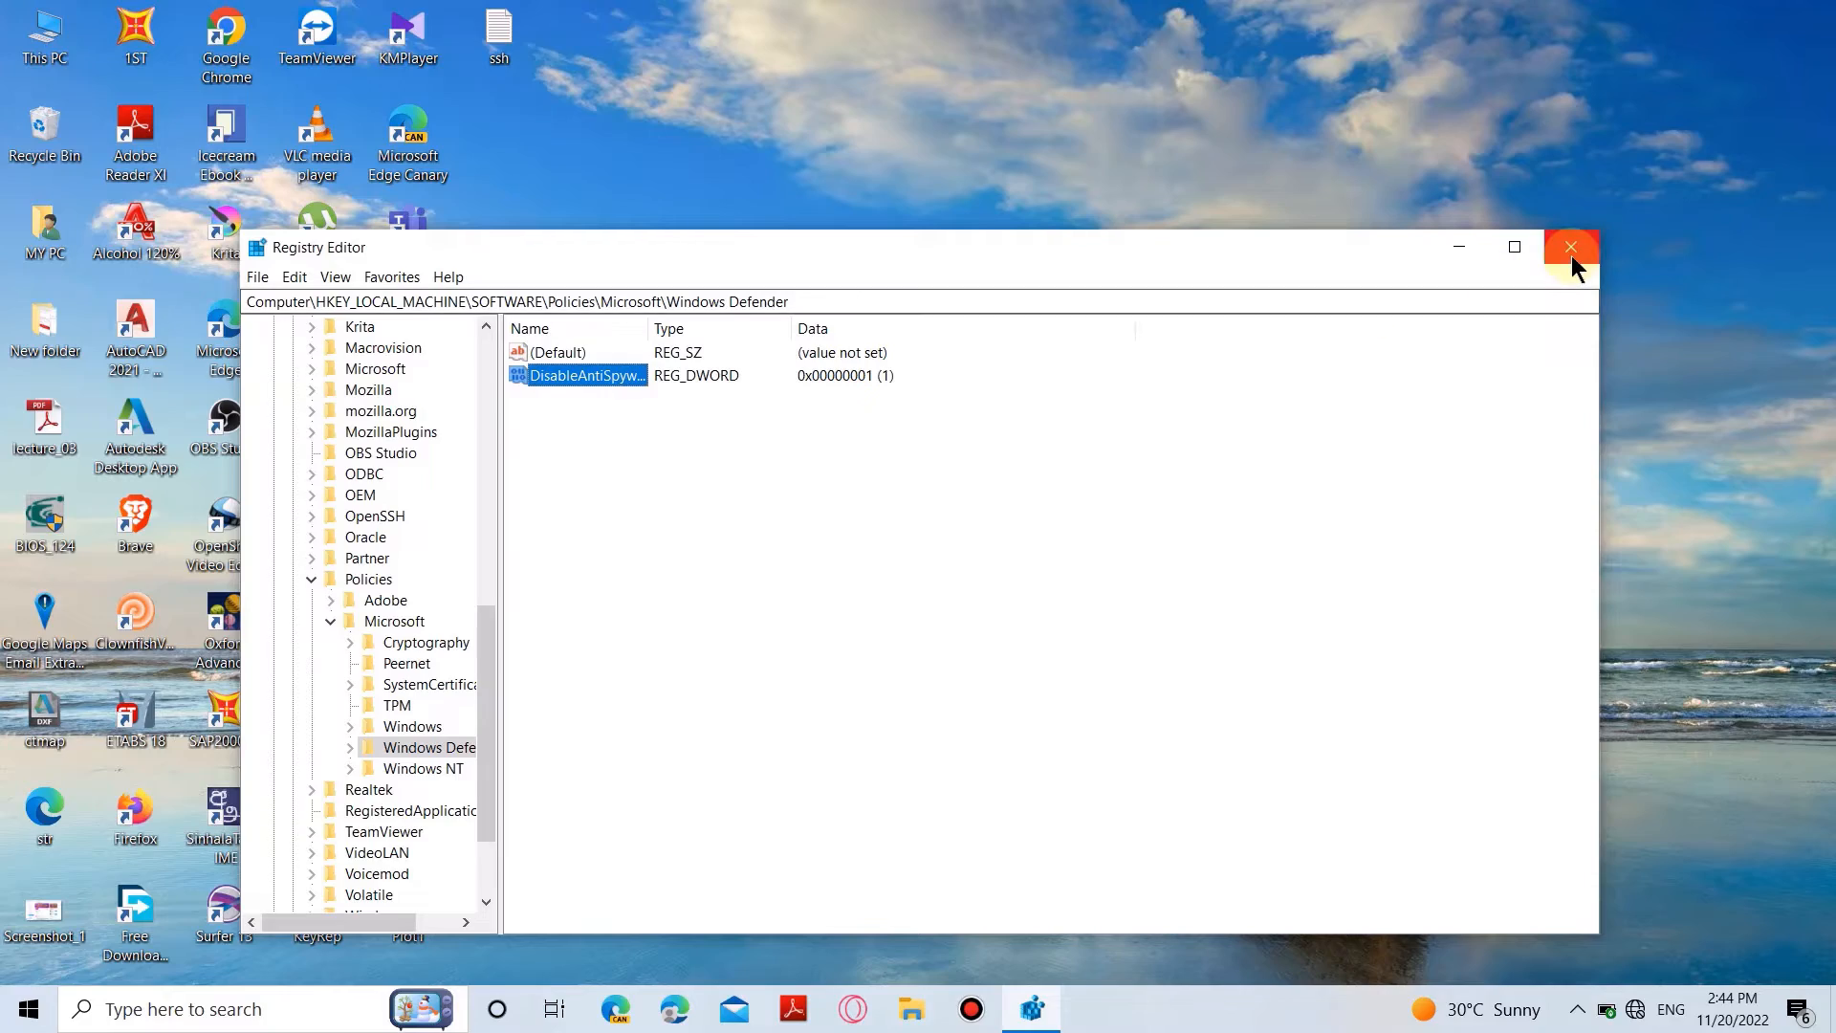
mouse_move(1572, 246)
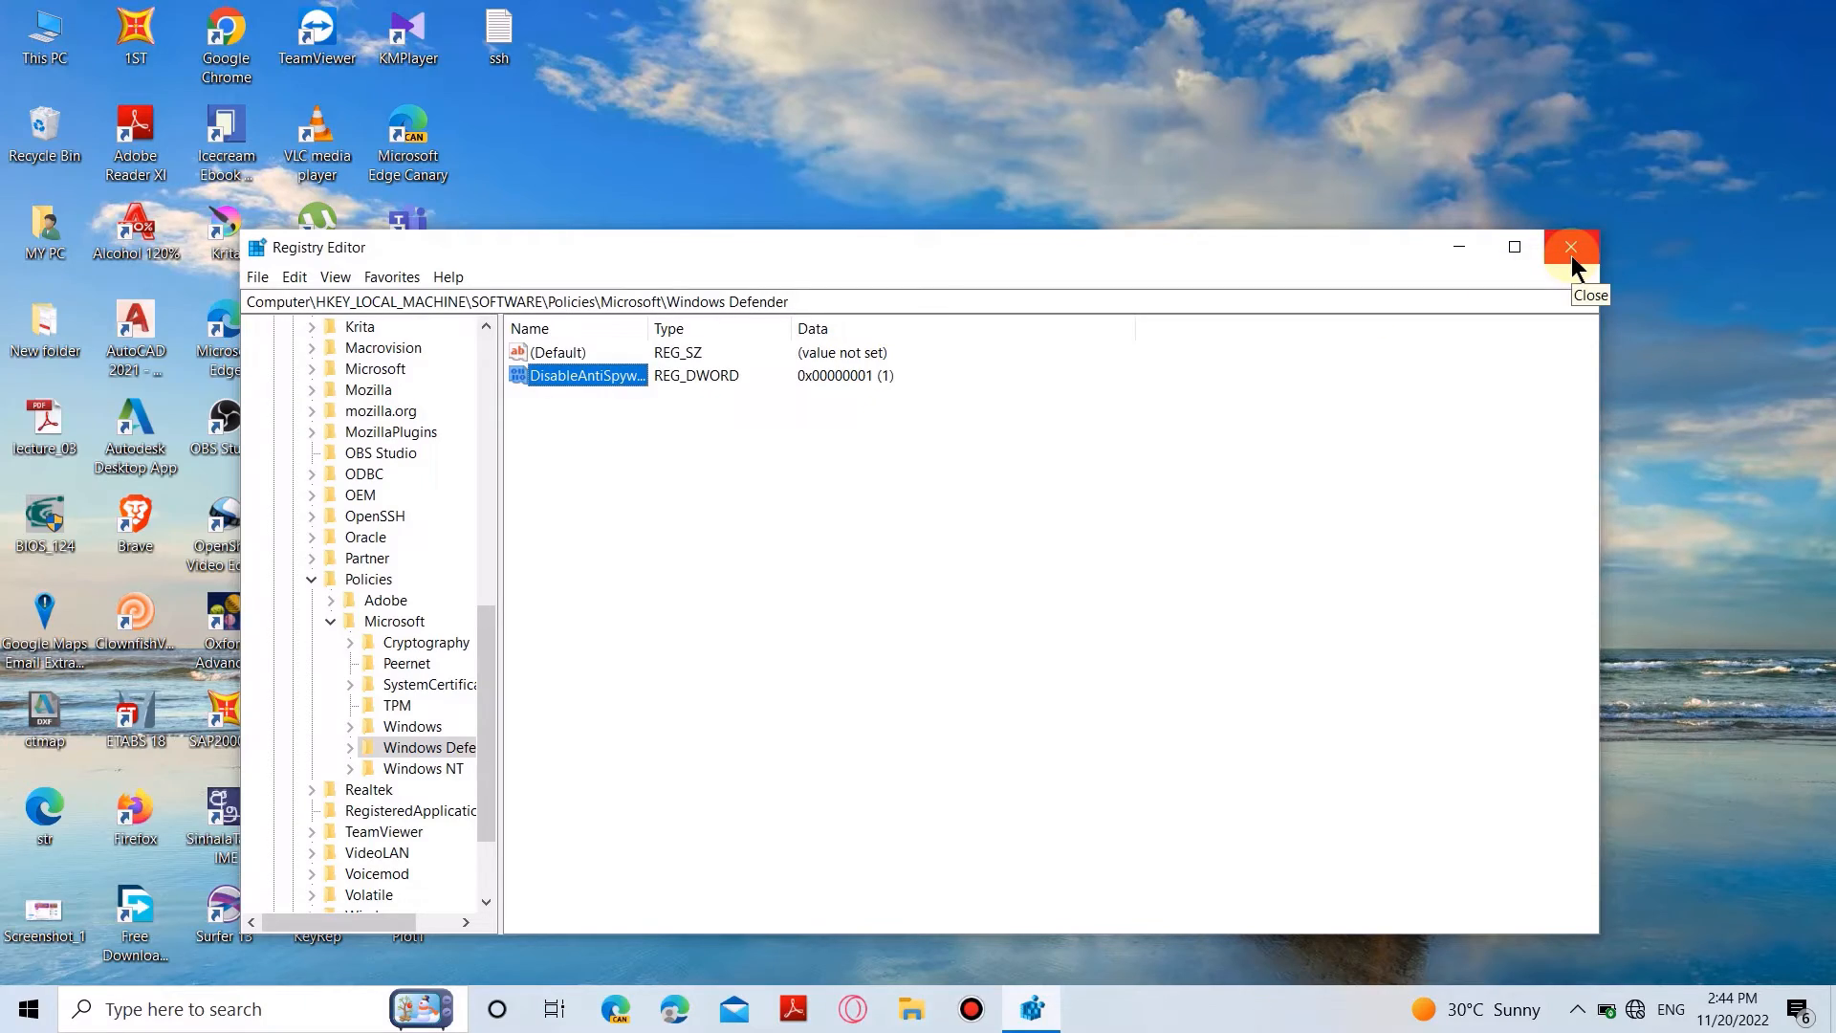
- Close Registry Editor and search for gpedit.msc to open Local Group Policy Editor
click(1571, 246)
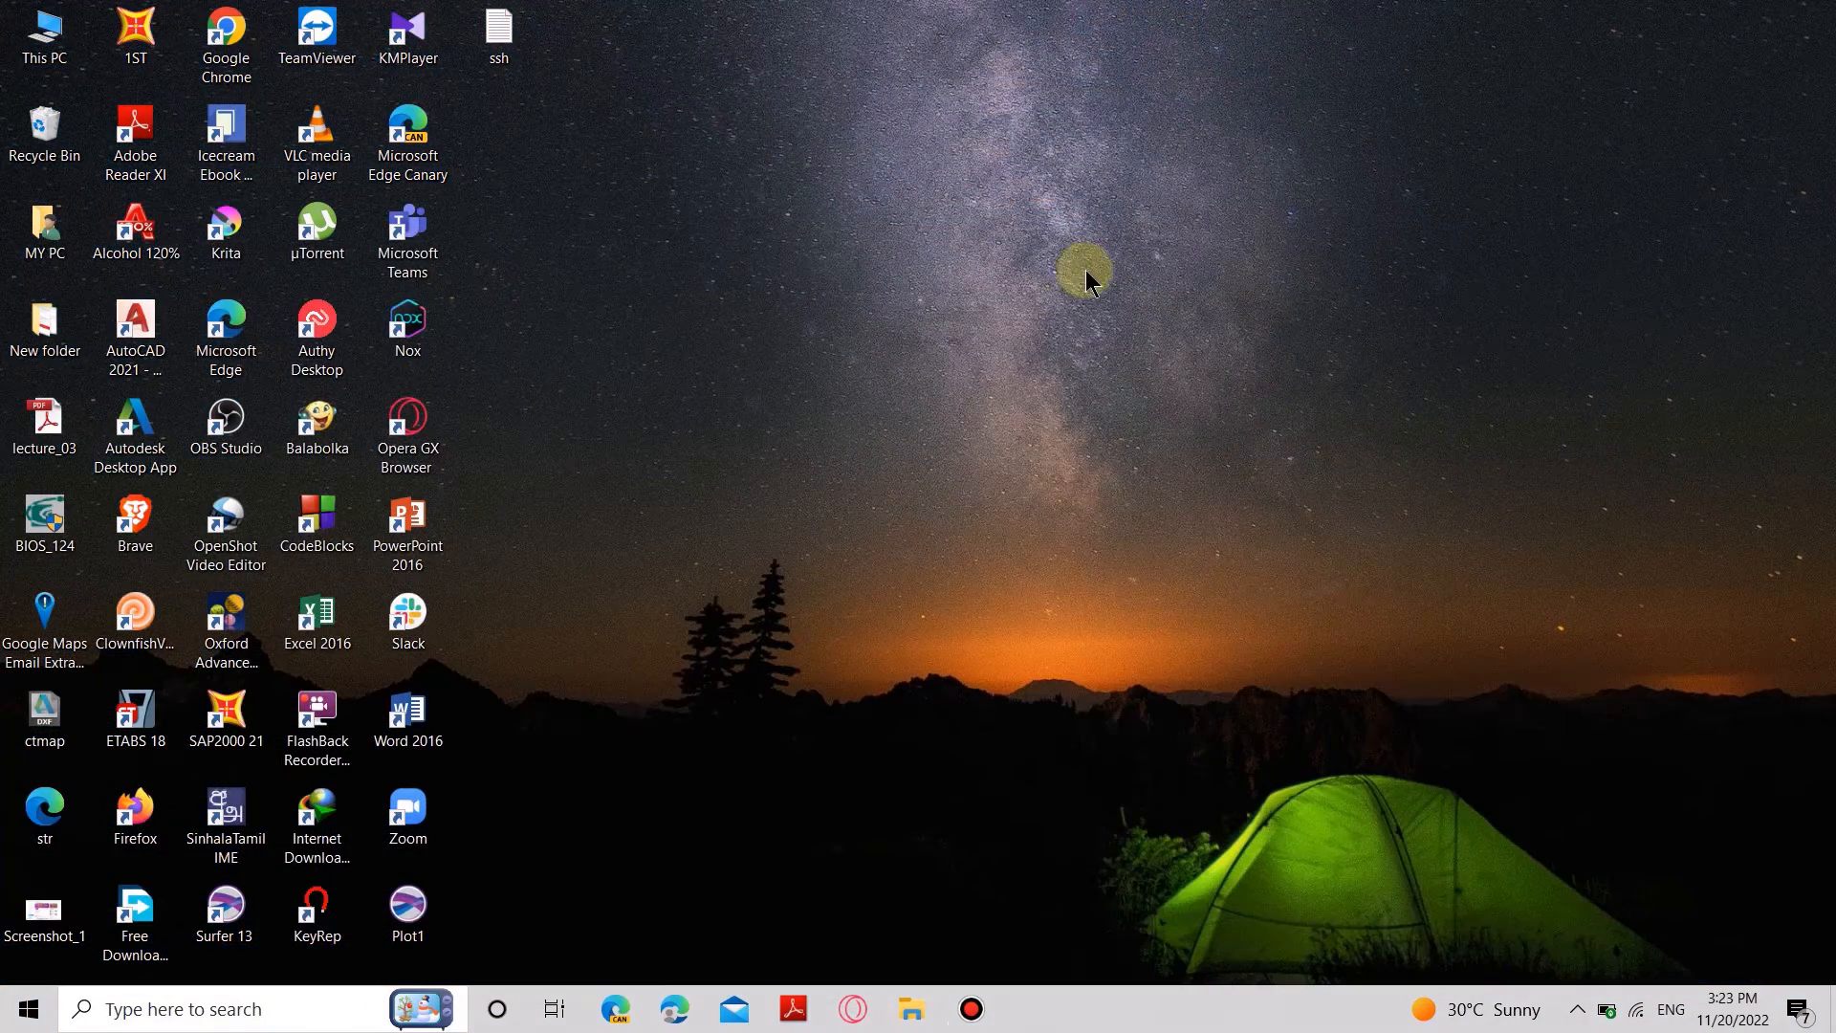
text(gpedit.ms)
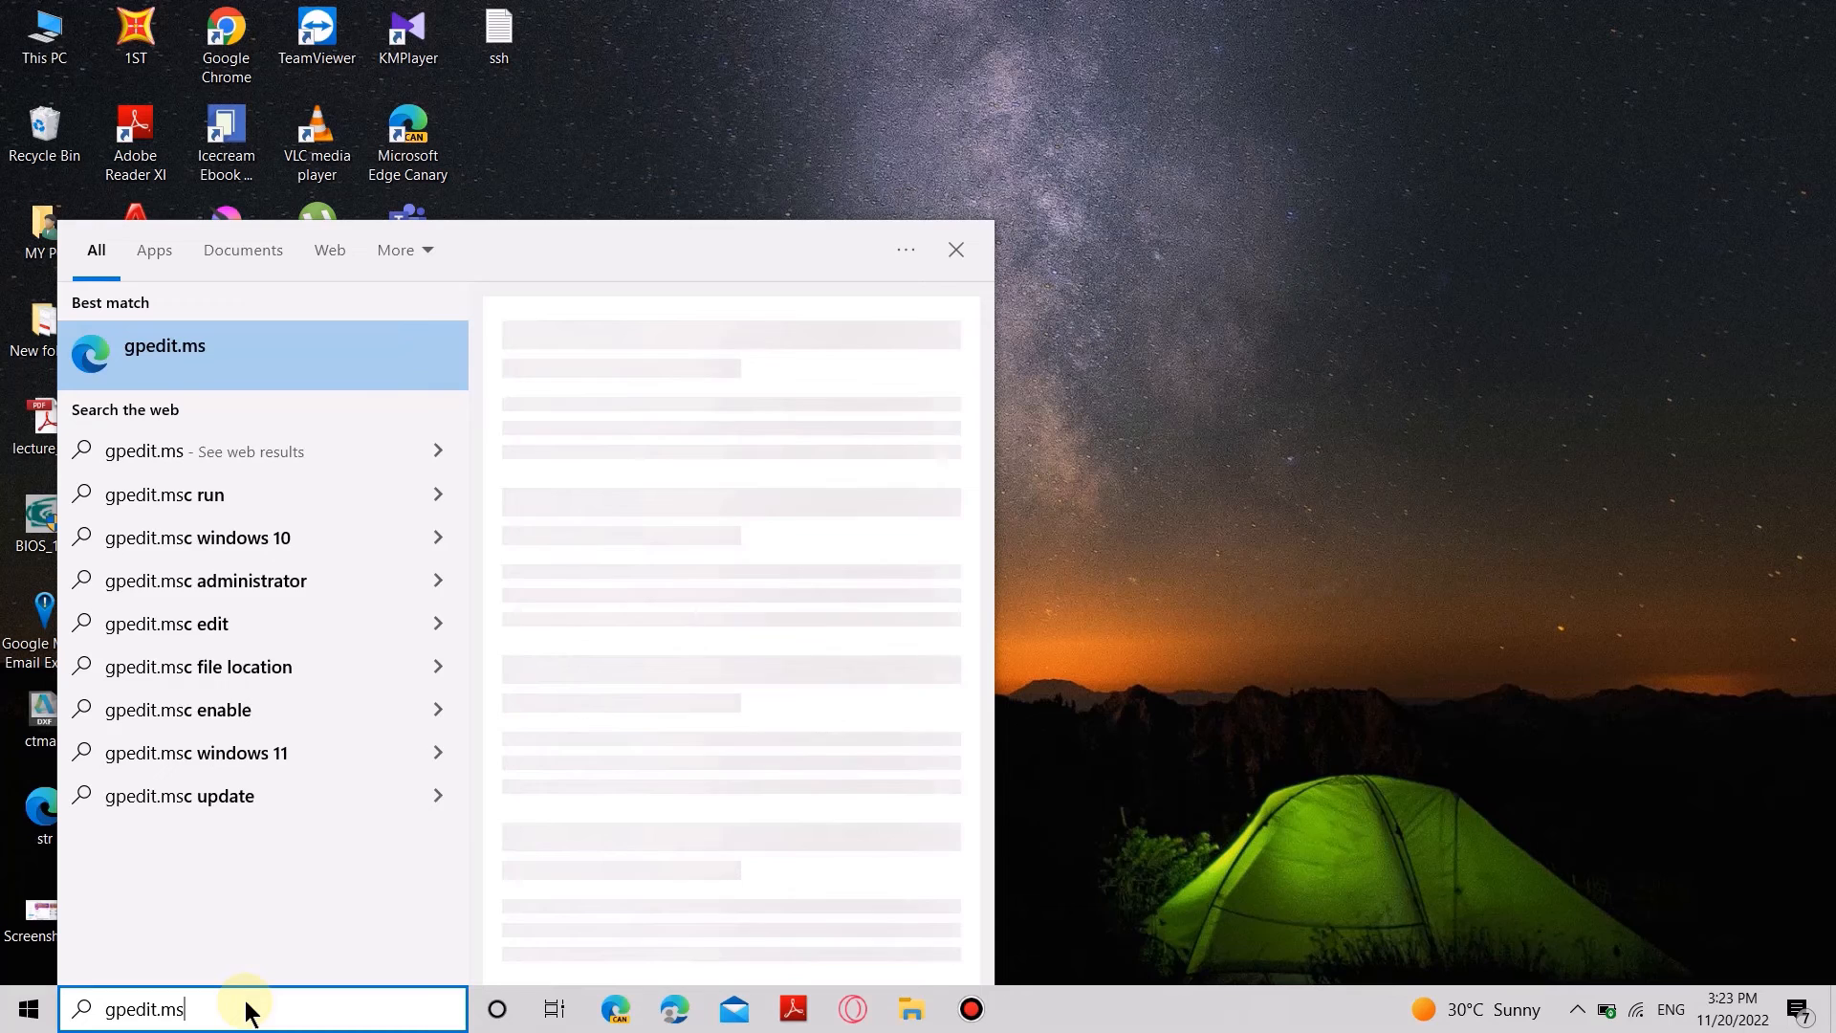
text(c)
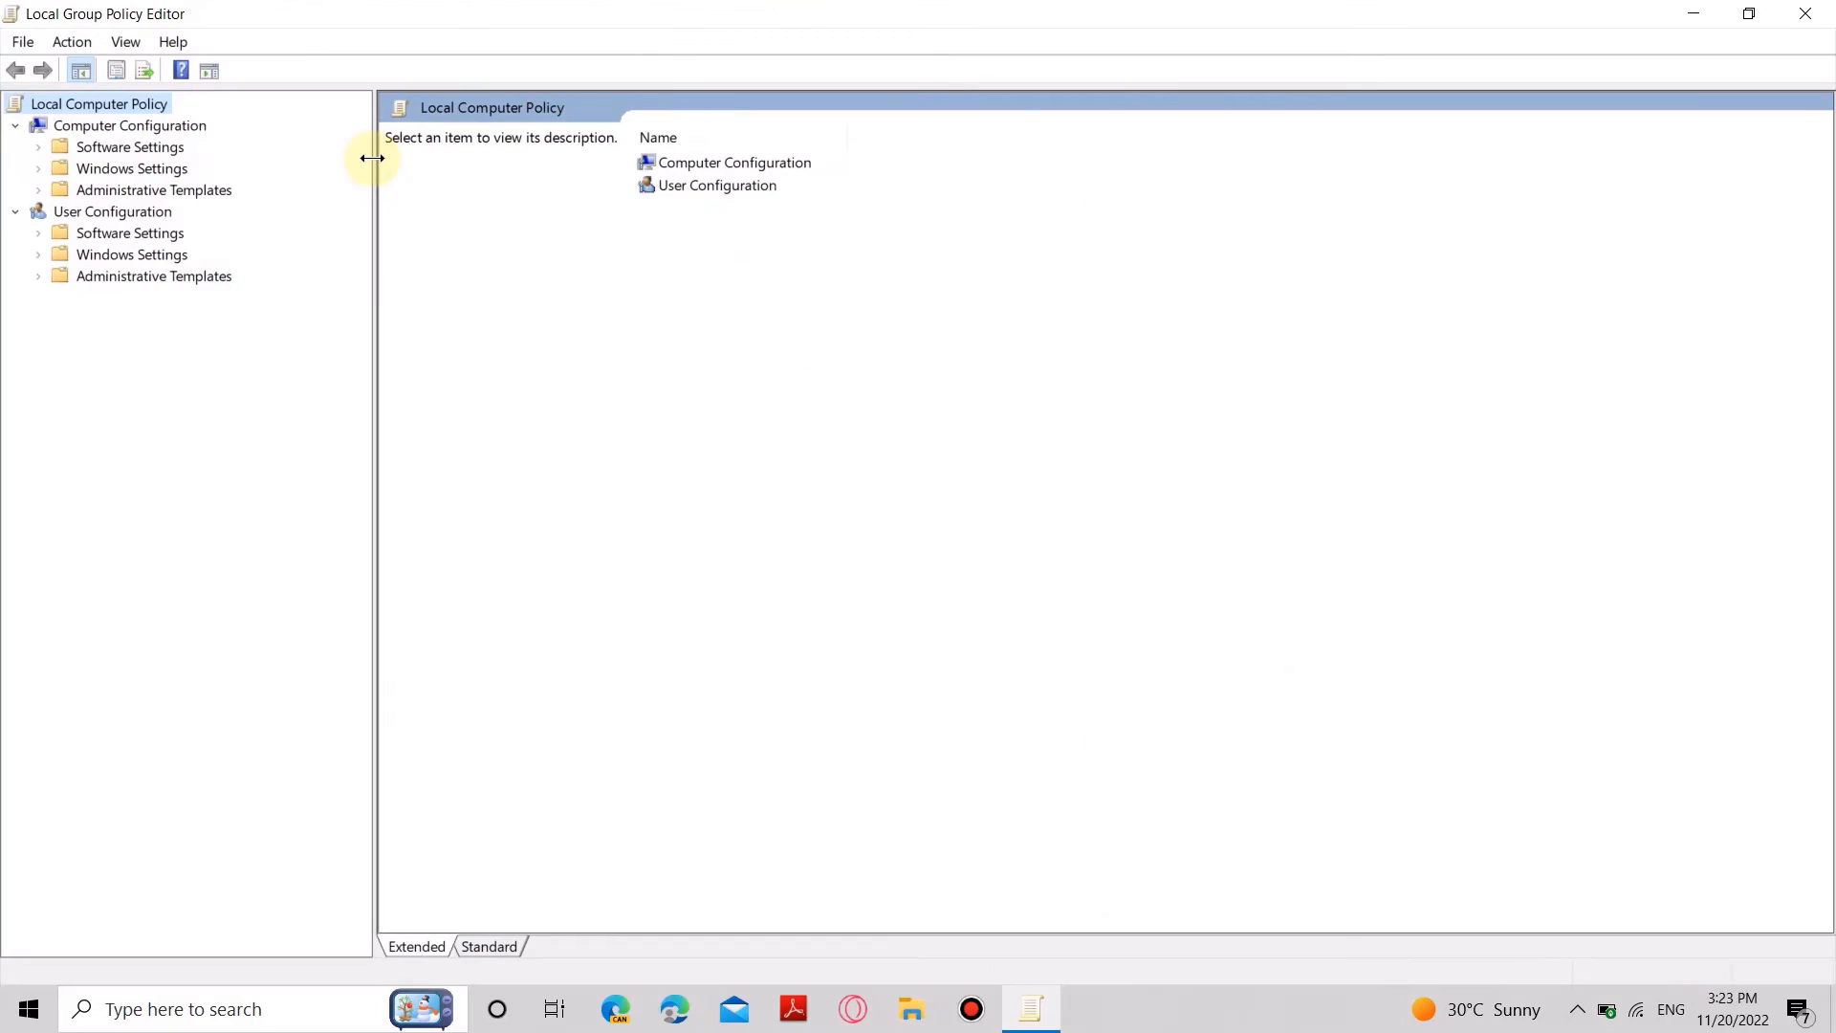
mouse_move(199, 190)
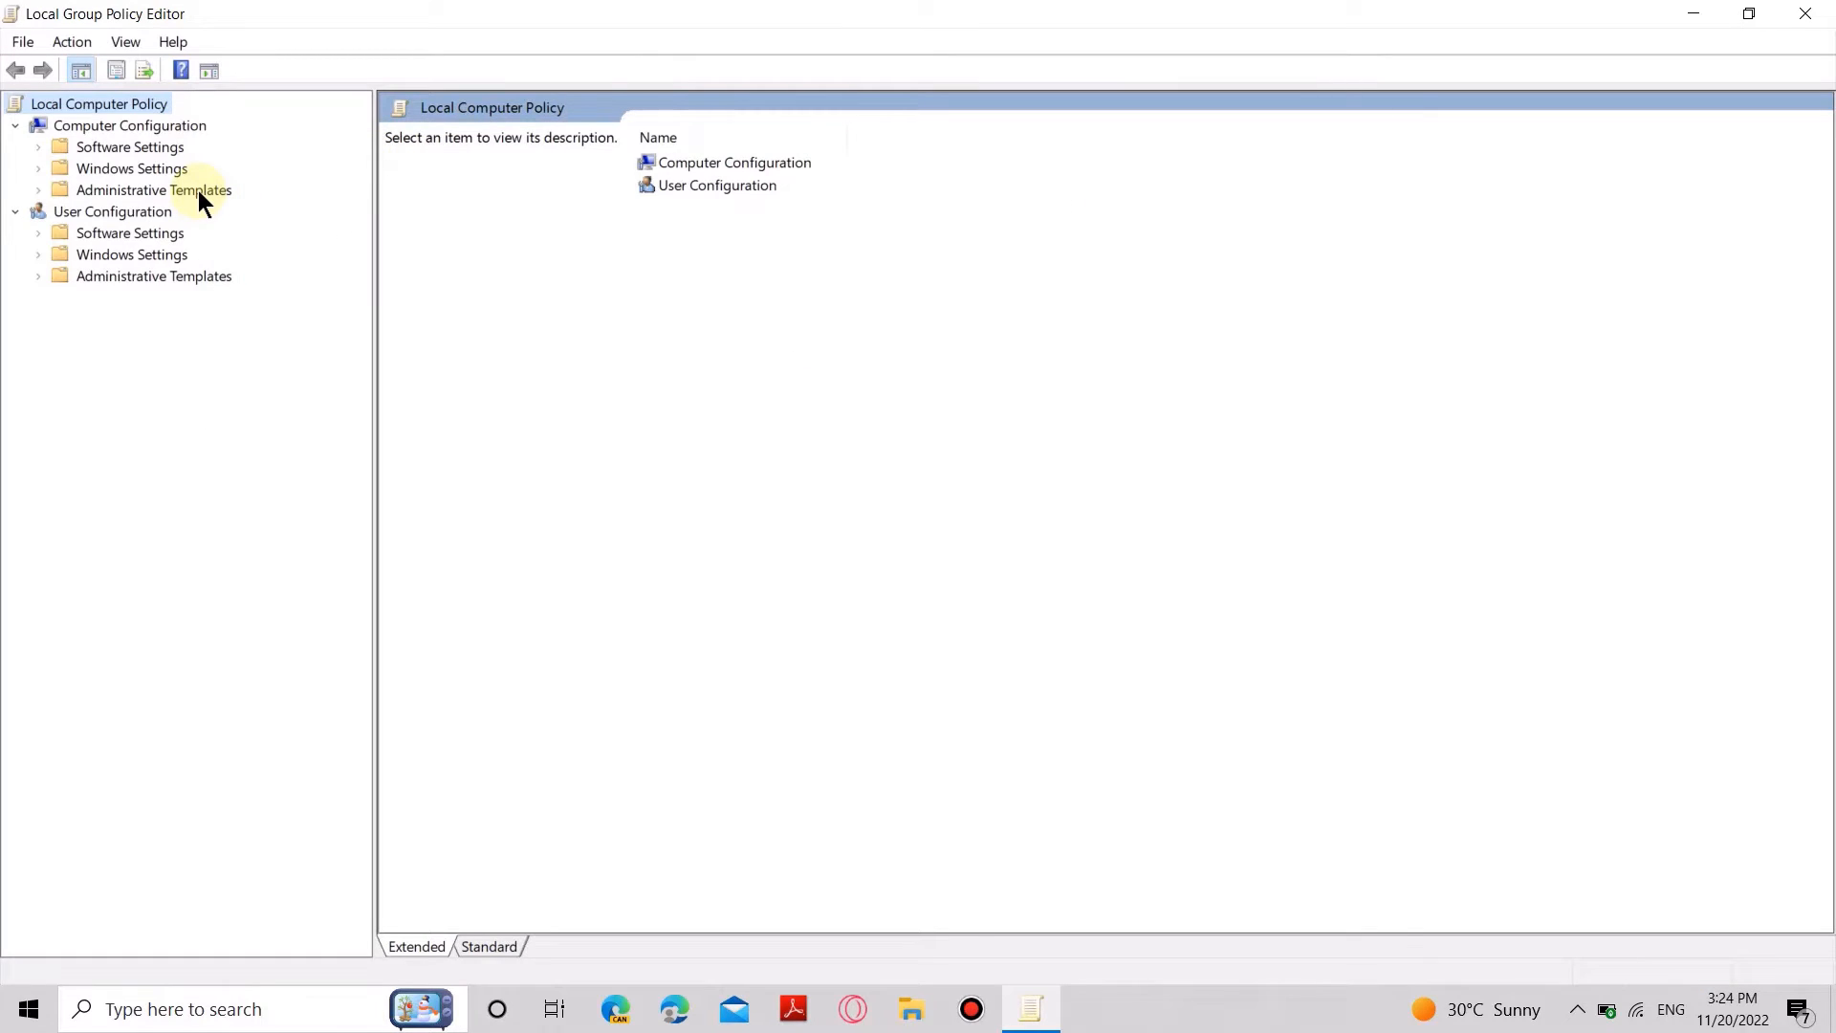
- Browse Administrative Templates to Microsoft Defender Antivirus and select 'Turn off Microsoft Defender Antivirus'
click(153, 189)
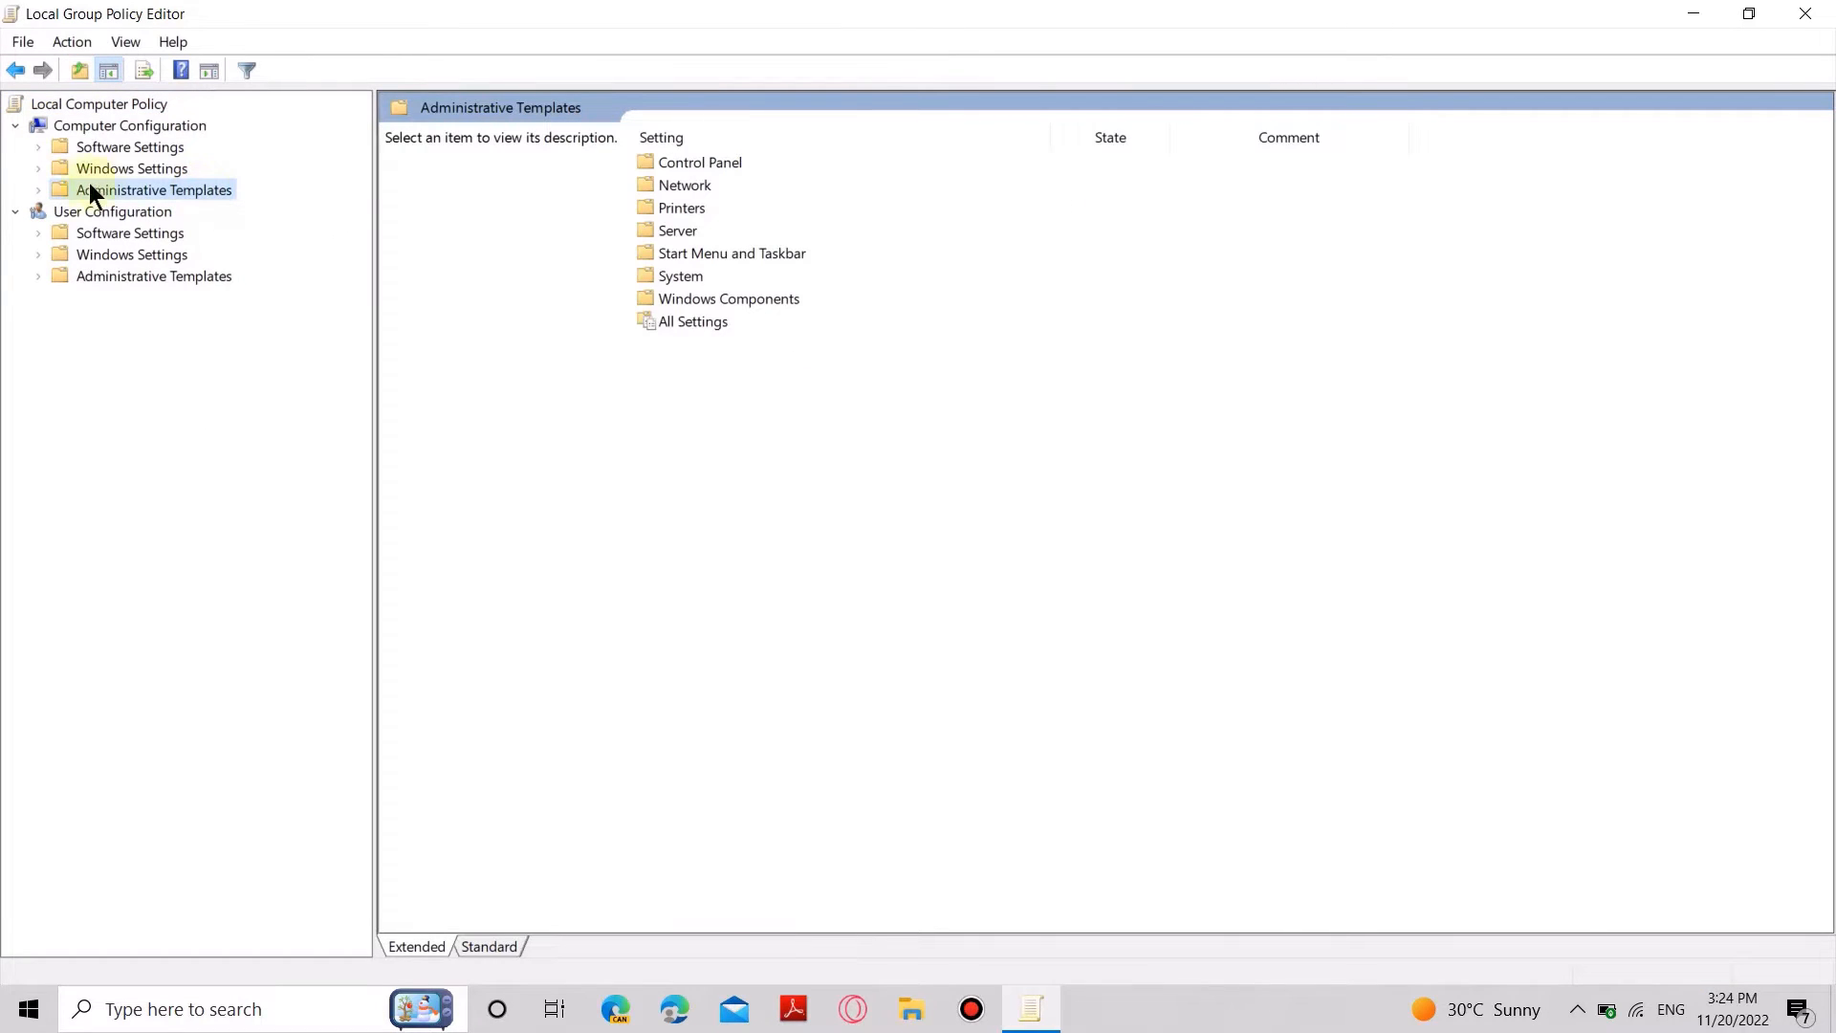
click(39, 189)
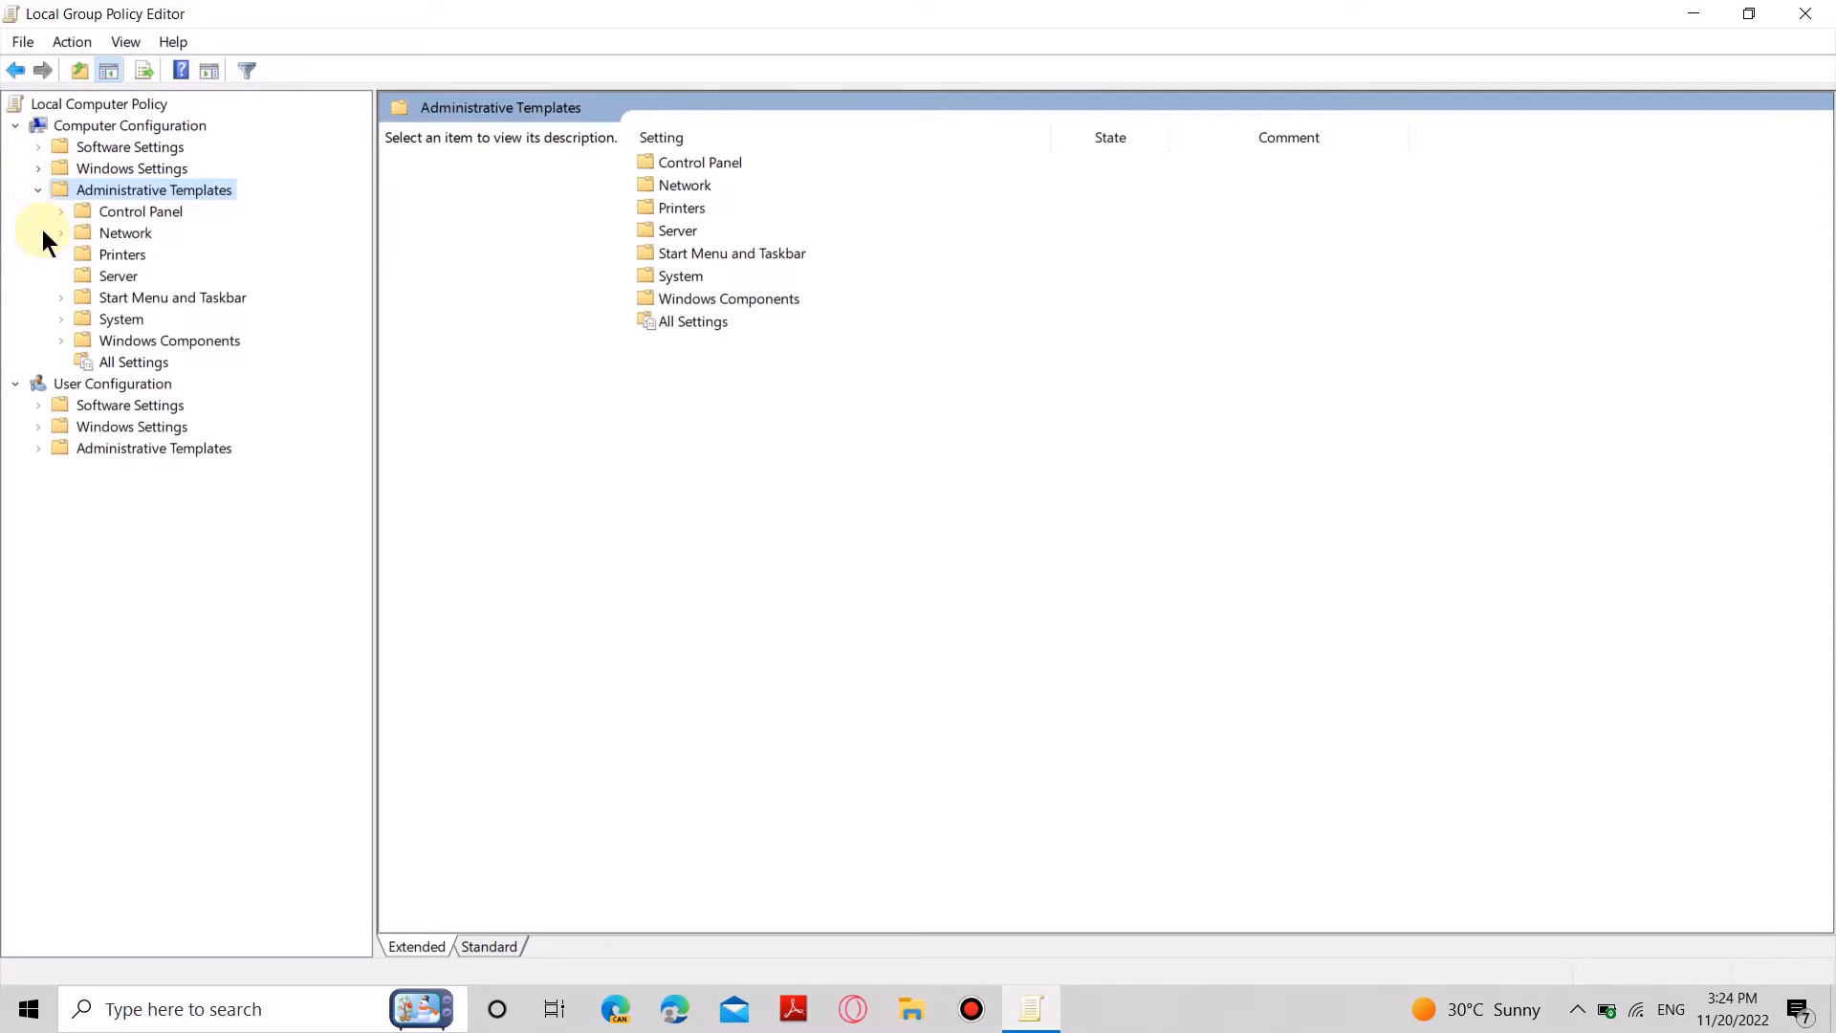
mouse_move(64, 351)
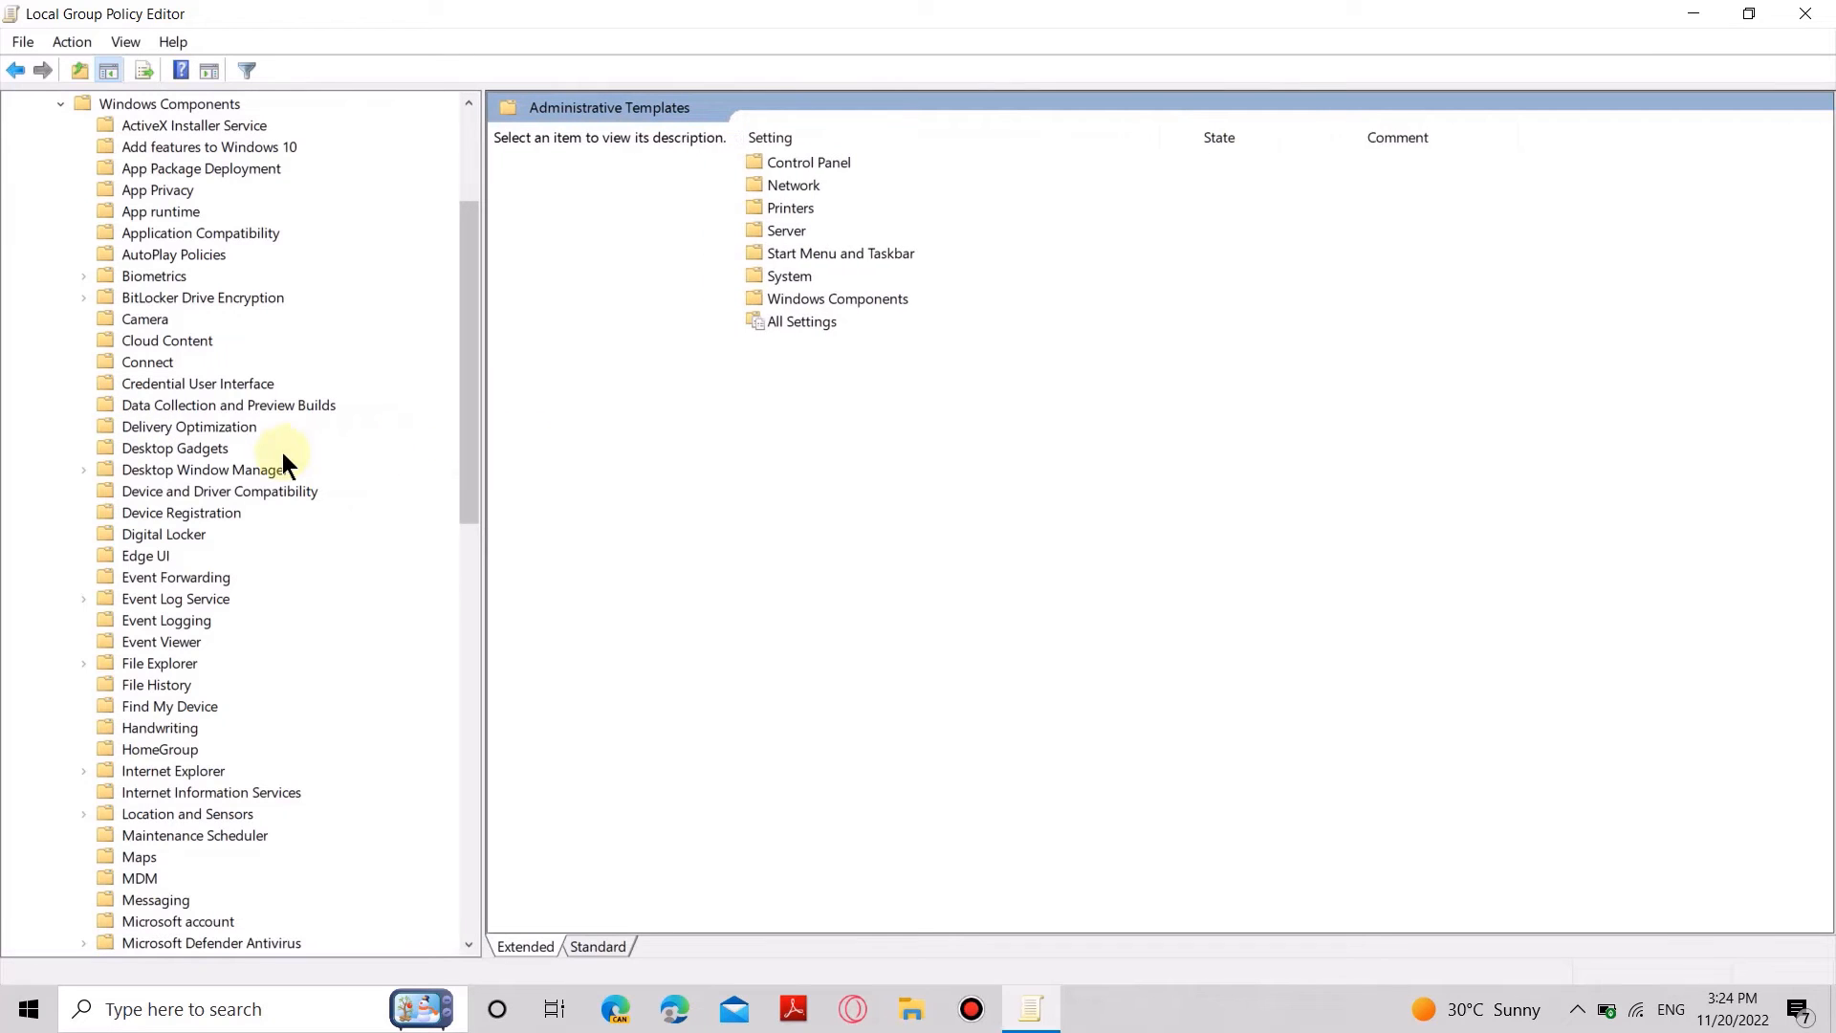
scroll(down, 3)
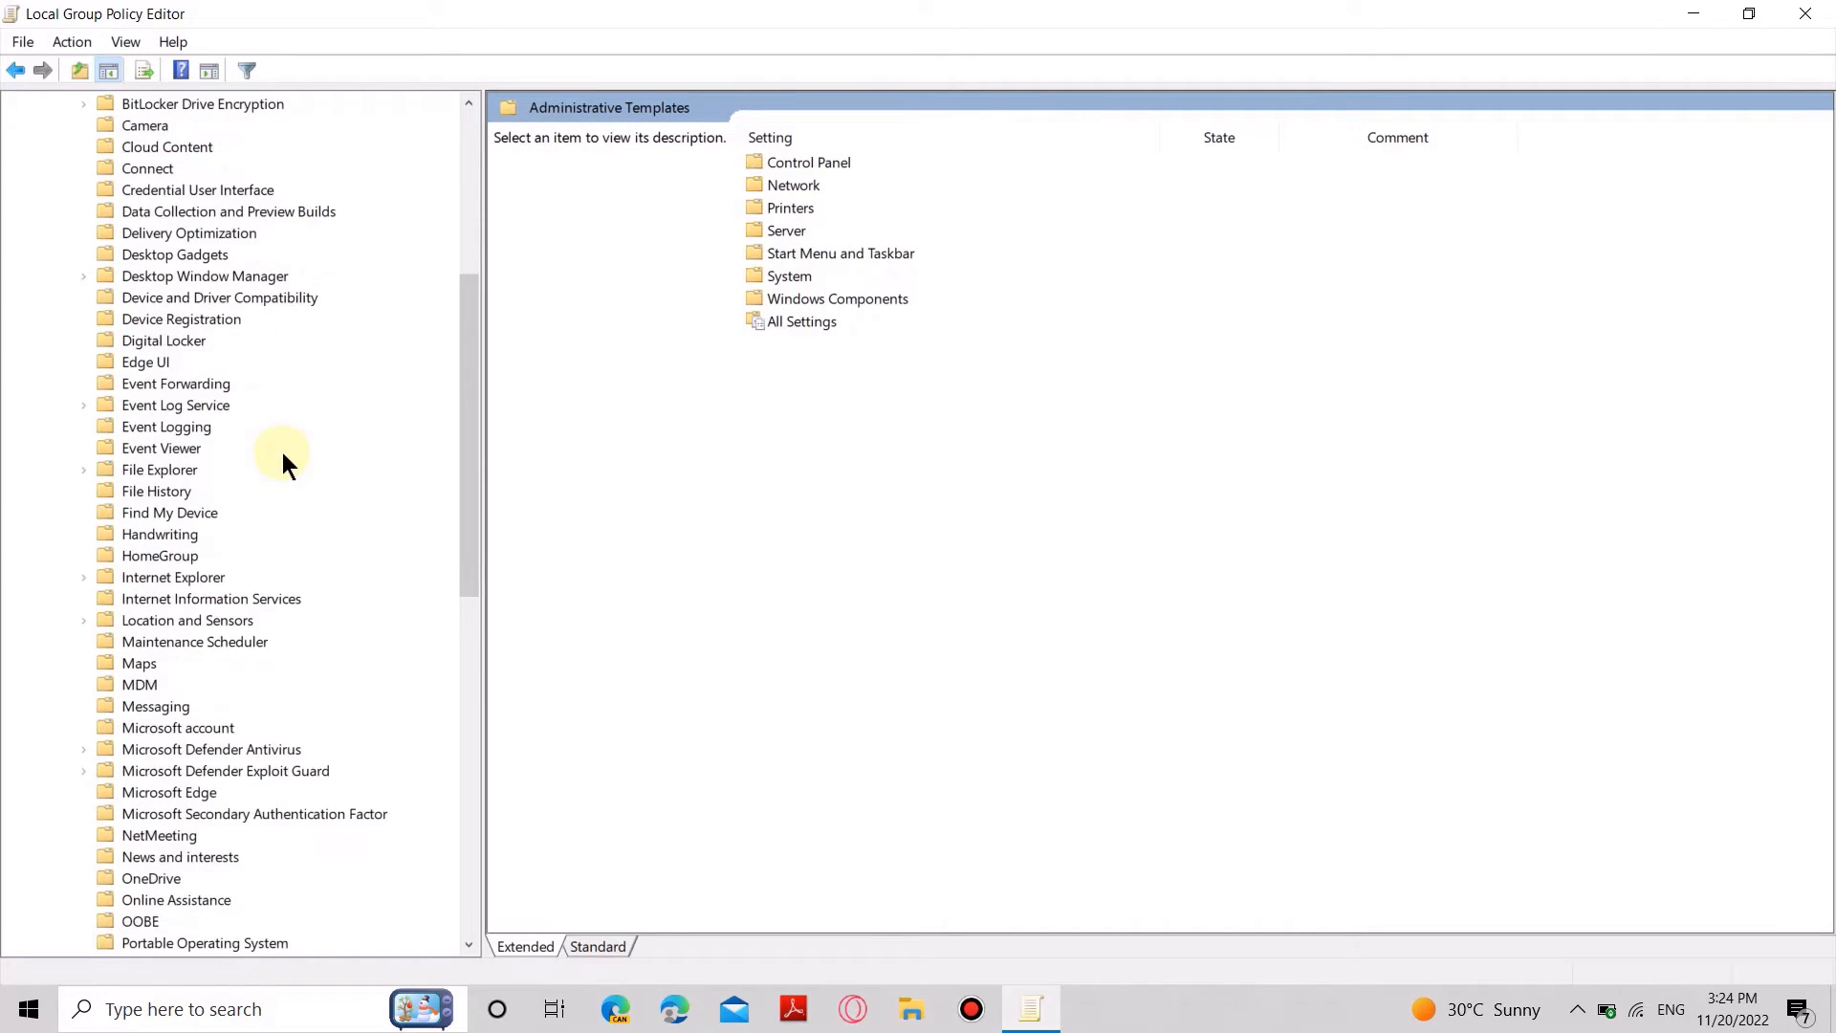
scroll(down, 3)
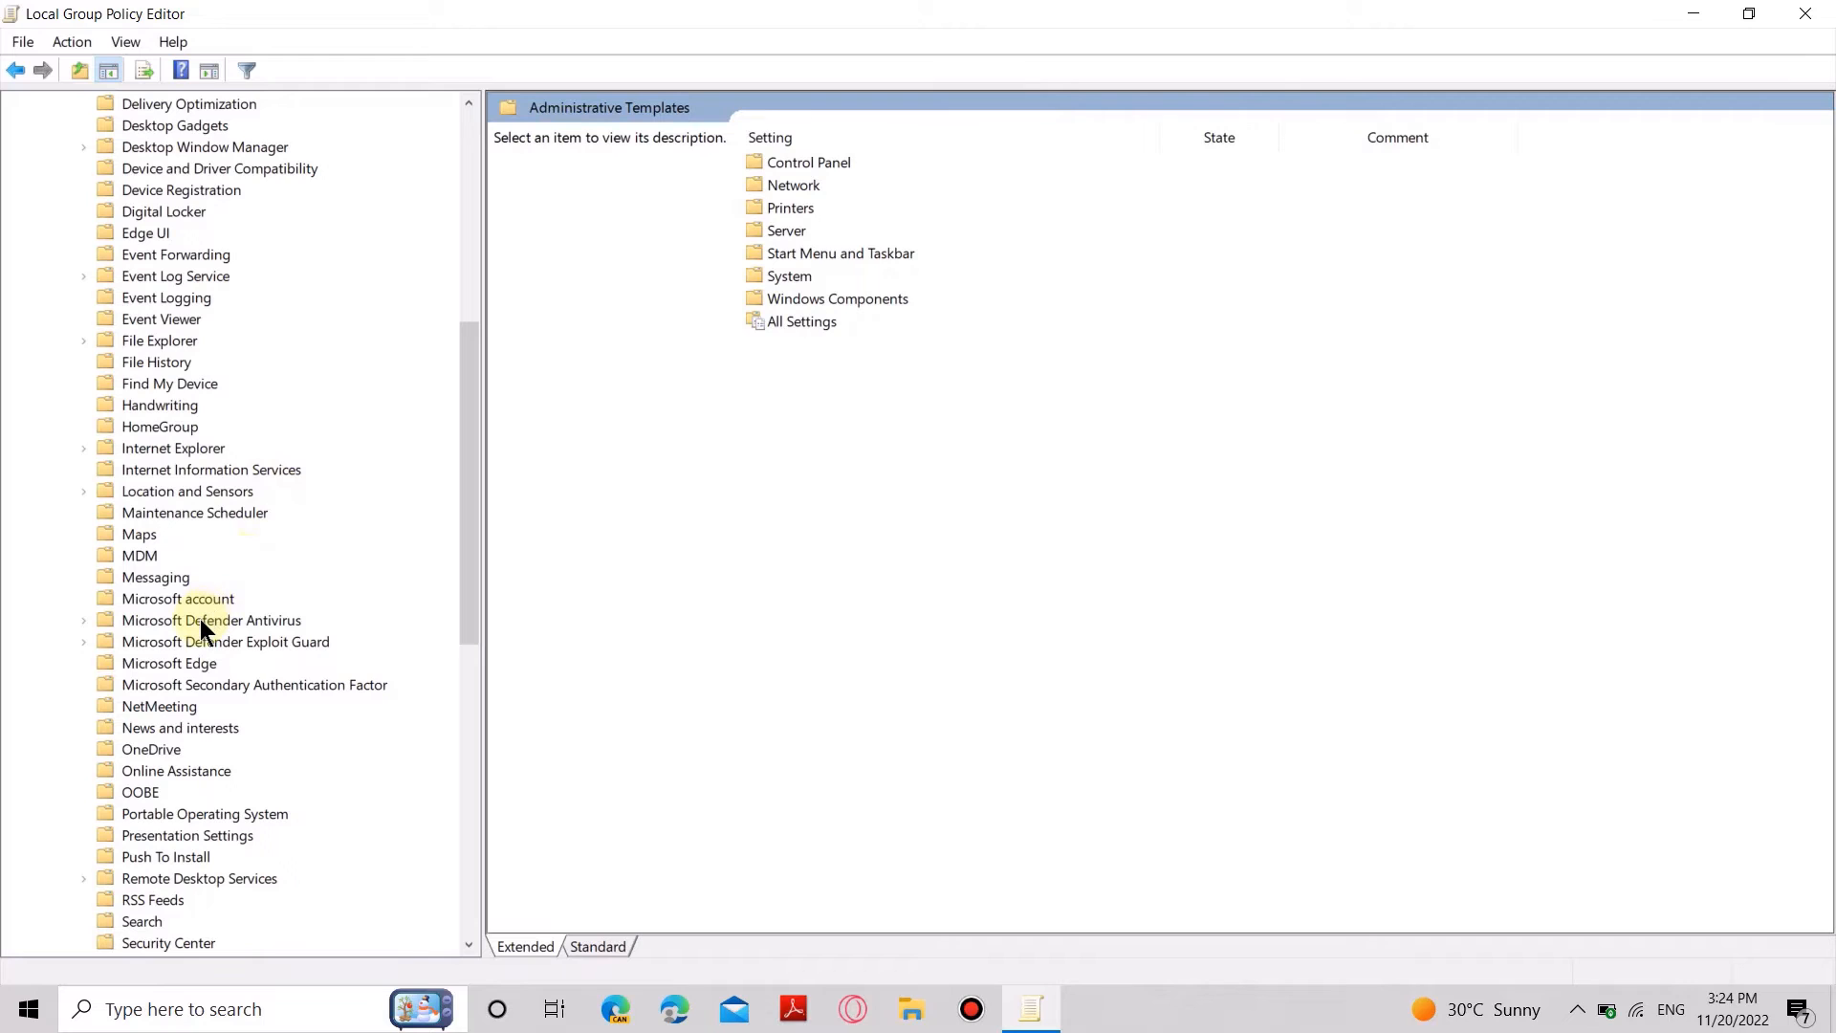
click(212, 620)
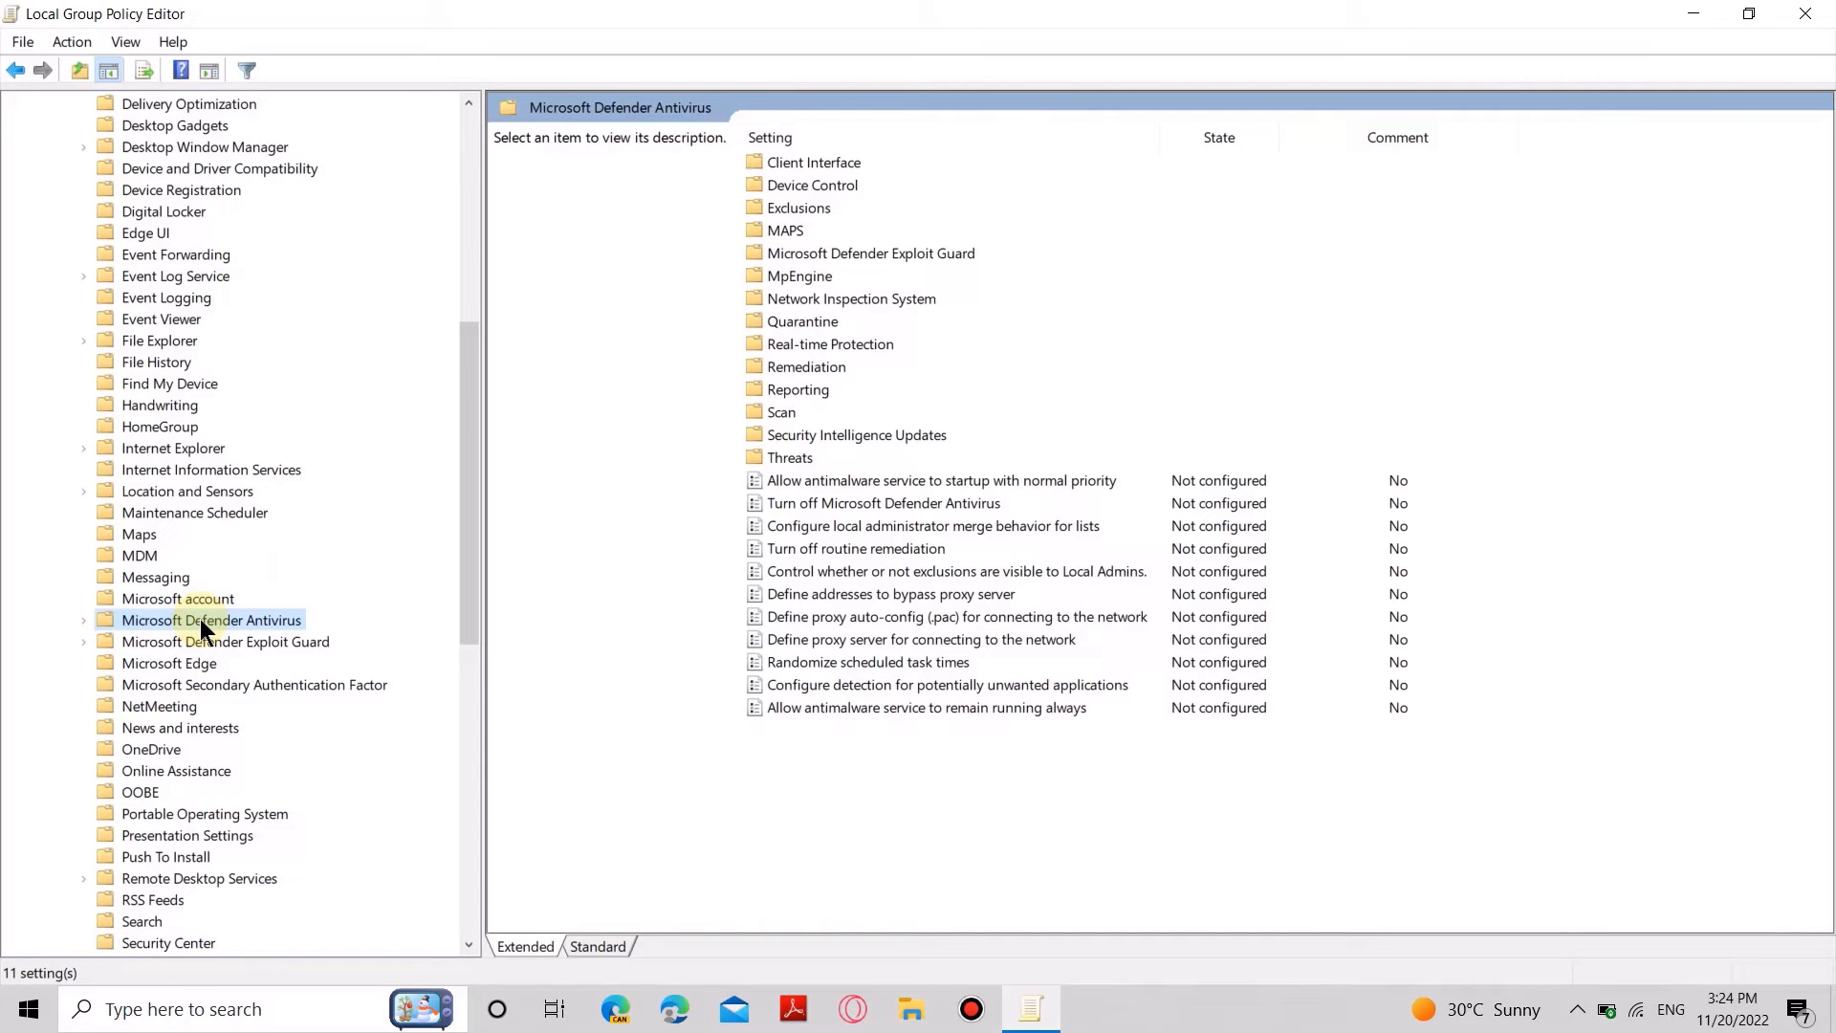
mouse_move(695, 496)
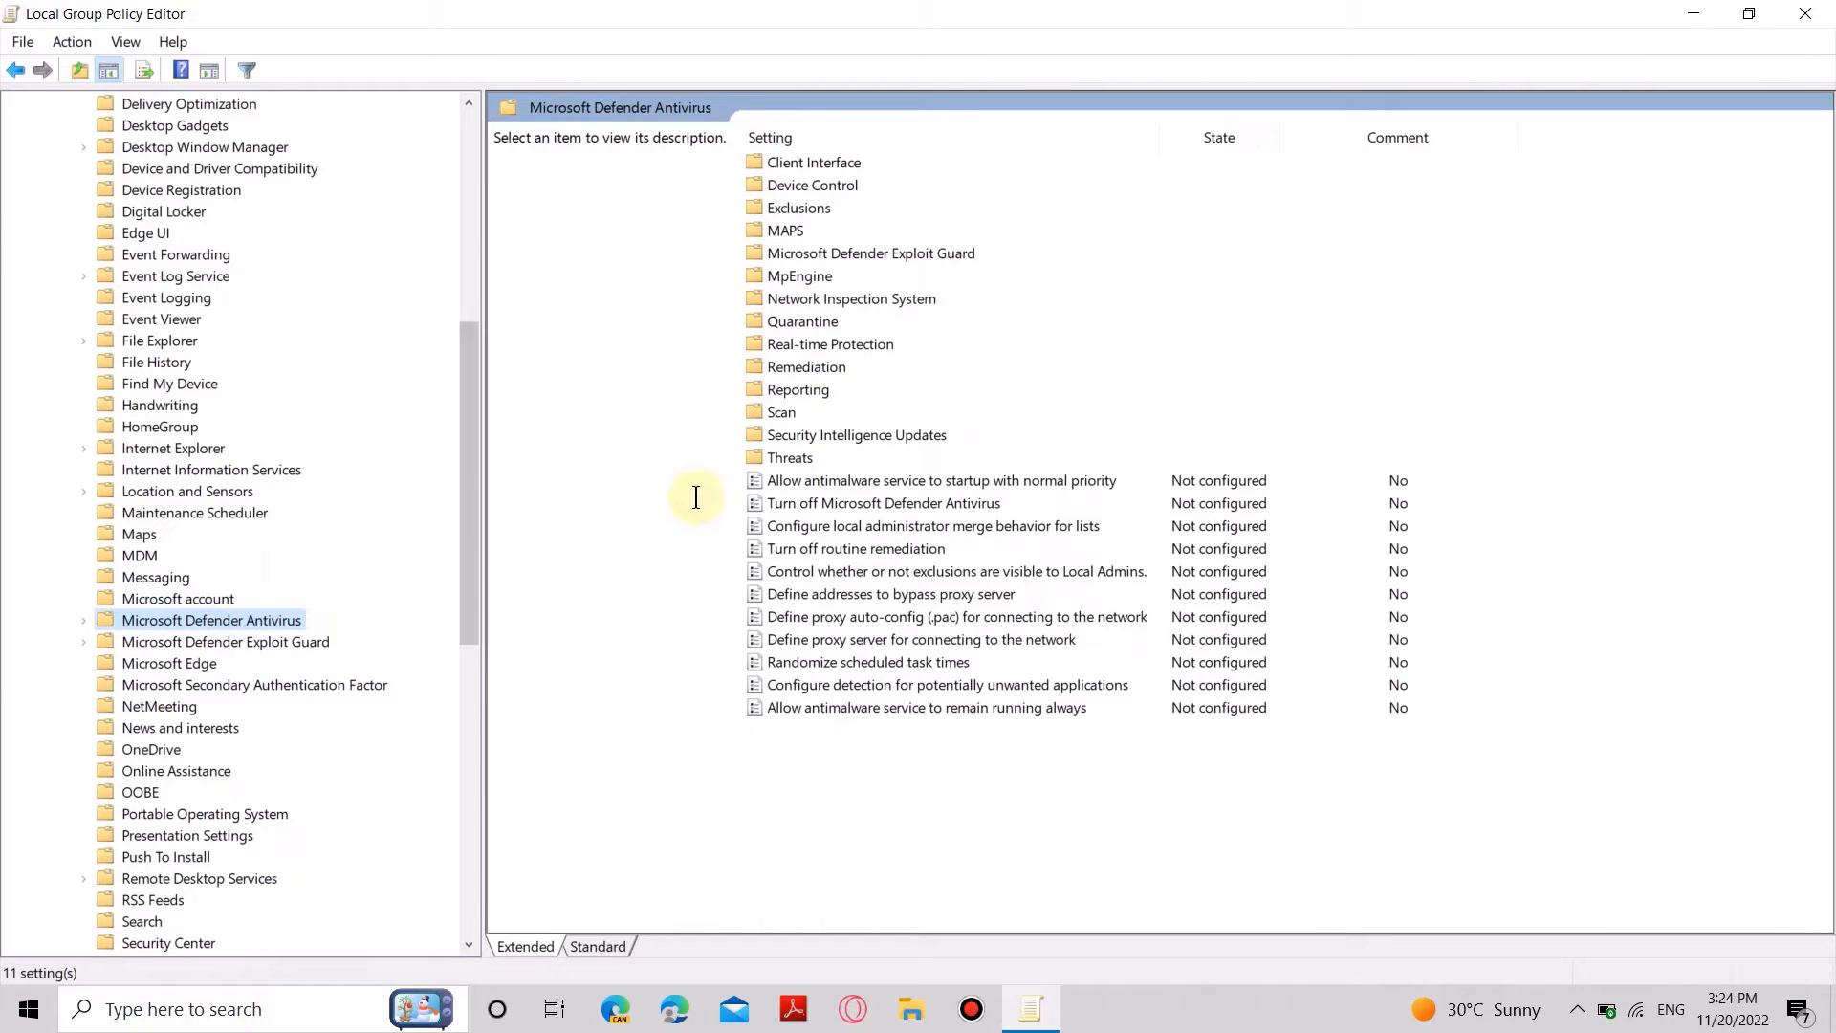
mouse_move(799, 502)
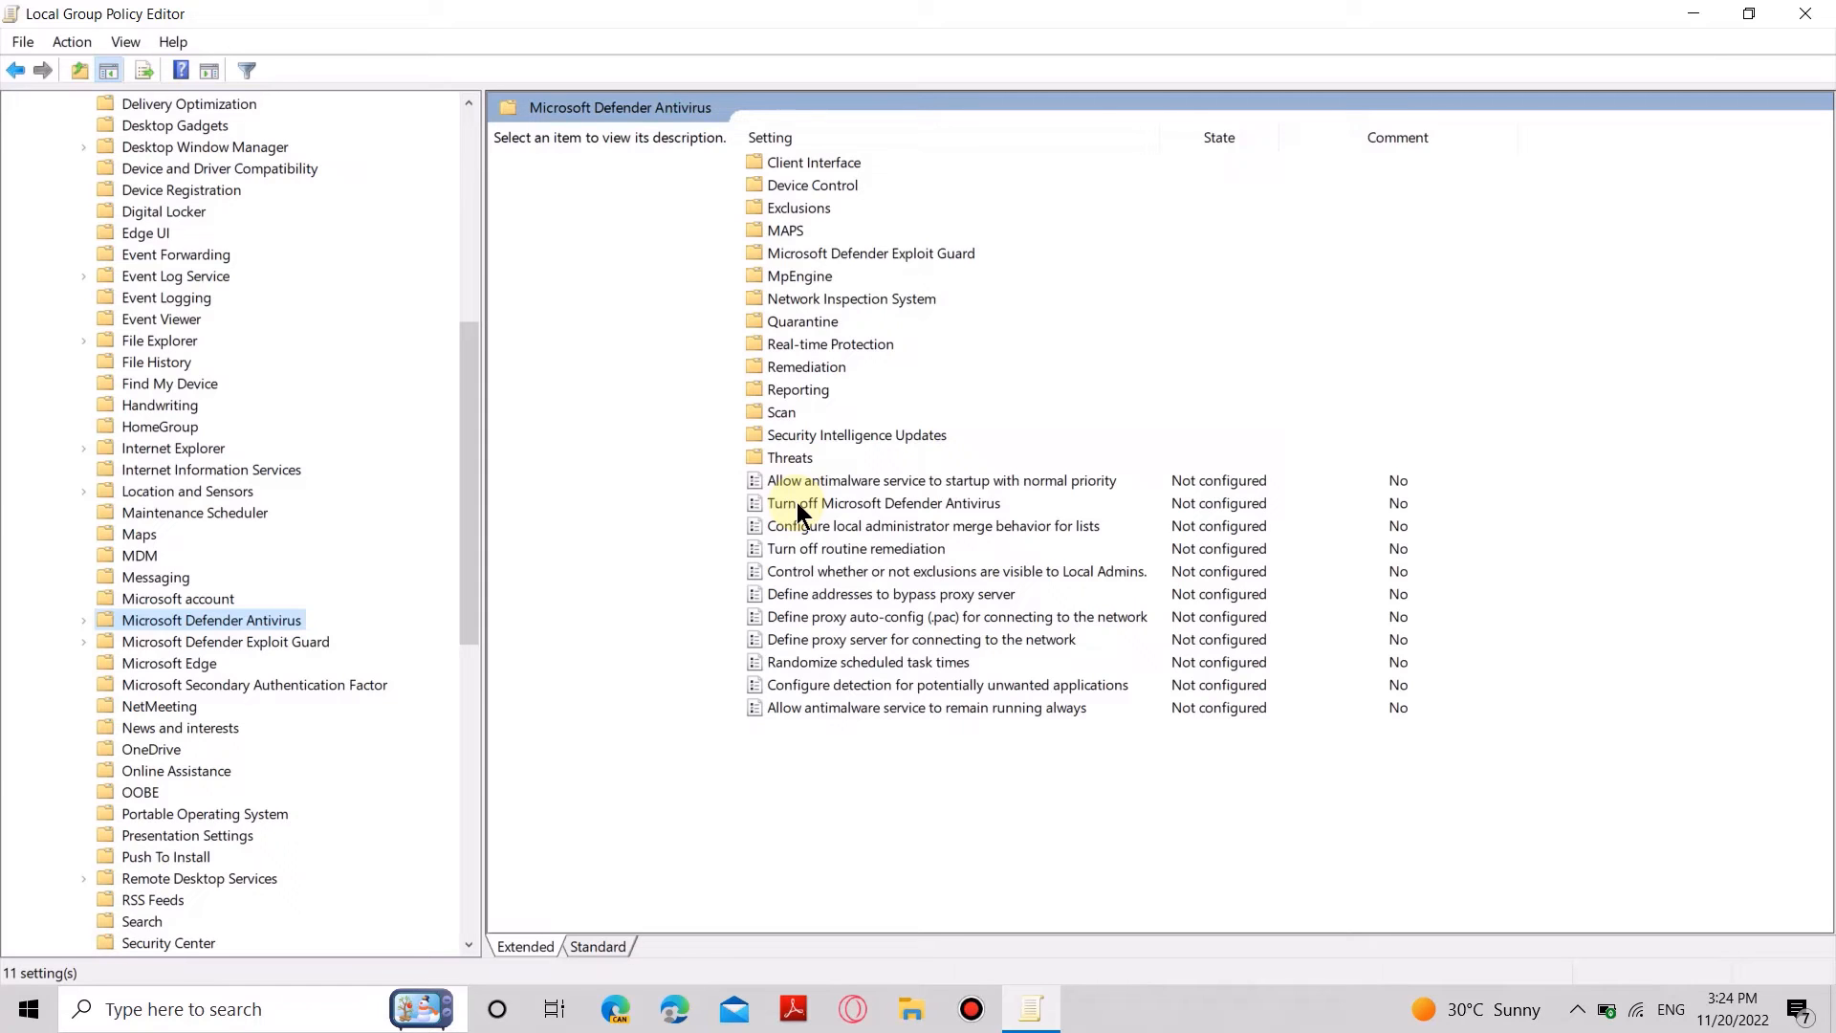
click(882, 502)
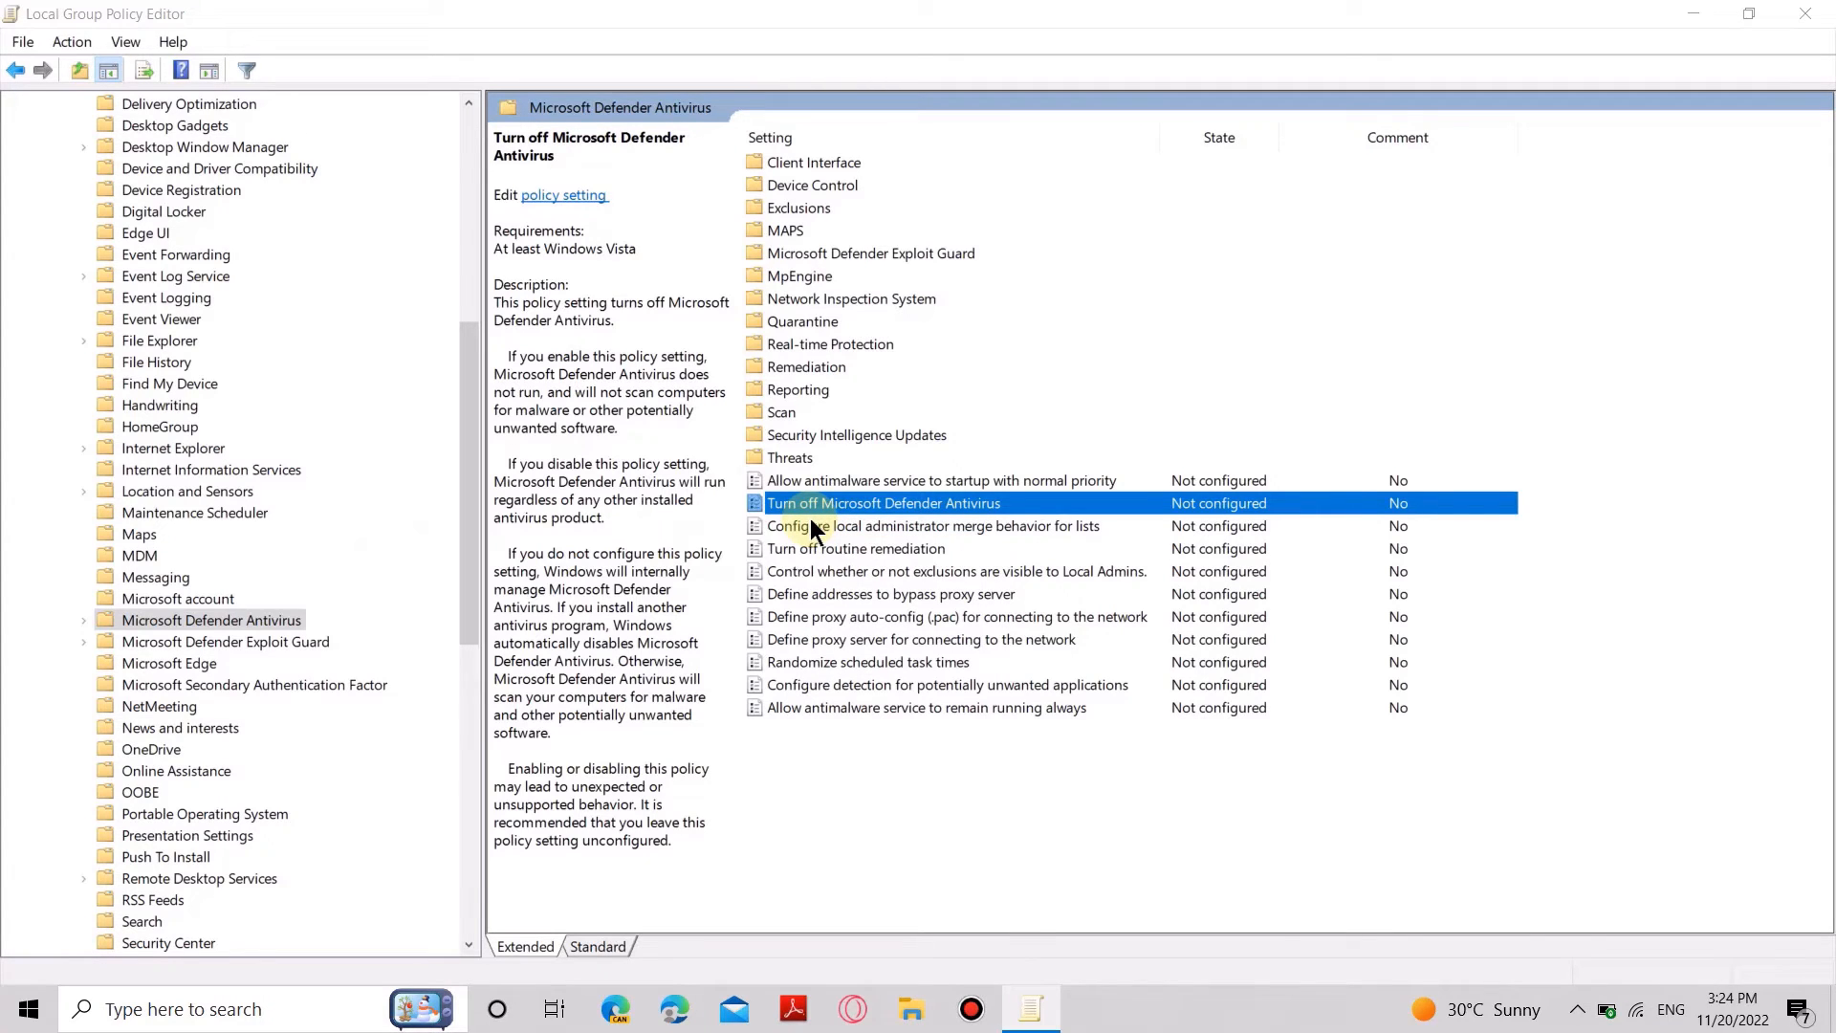
- Set 'Turn off Microsoft Defender Antivirus' to Enabled and apply it
double_click(883, 502)
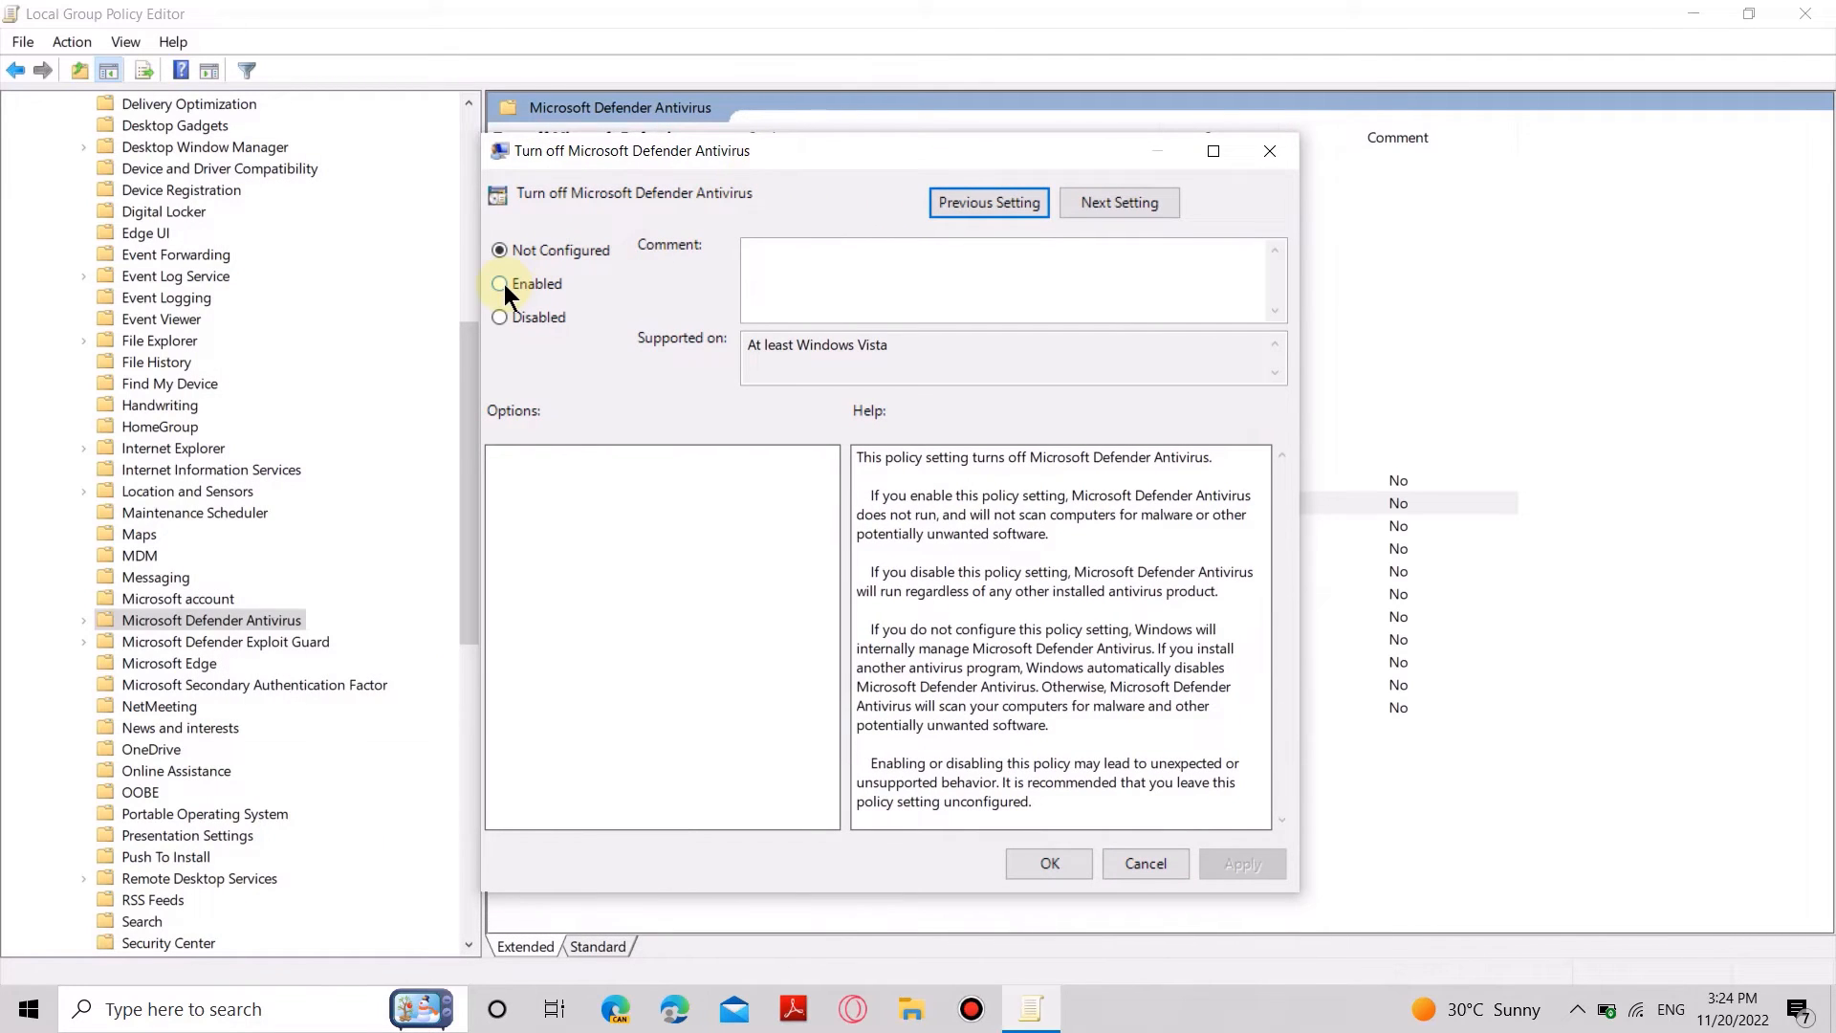
click(500, 283)
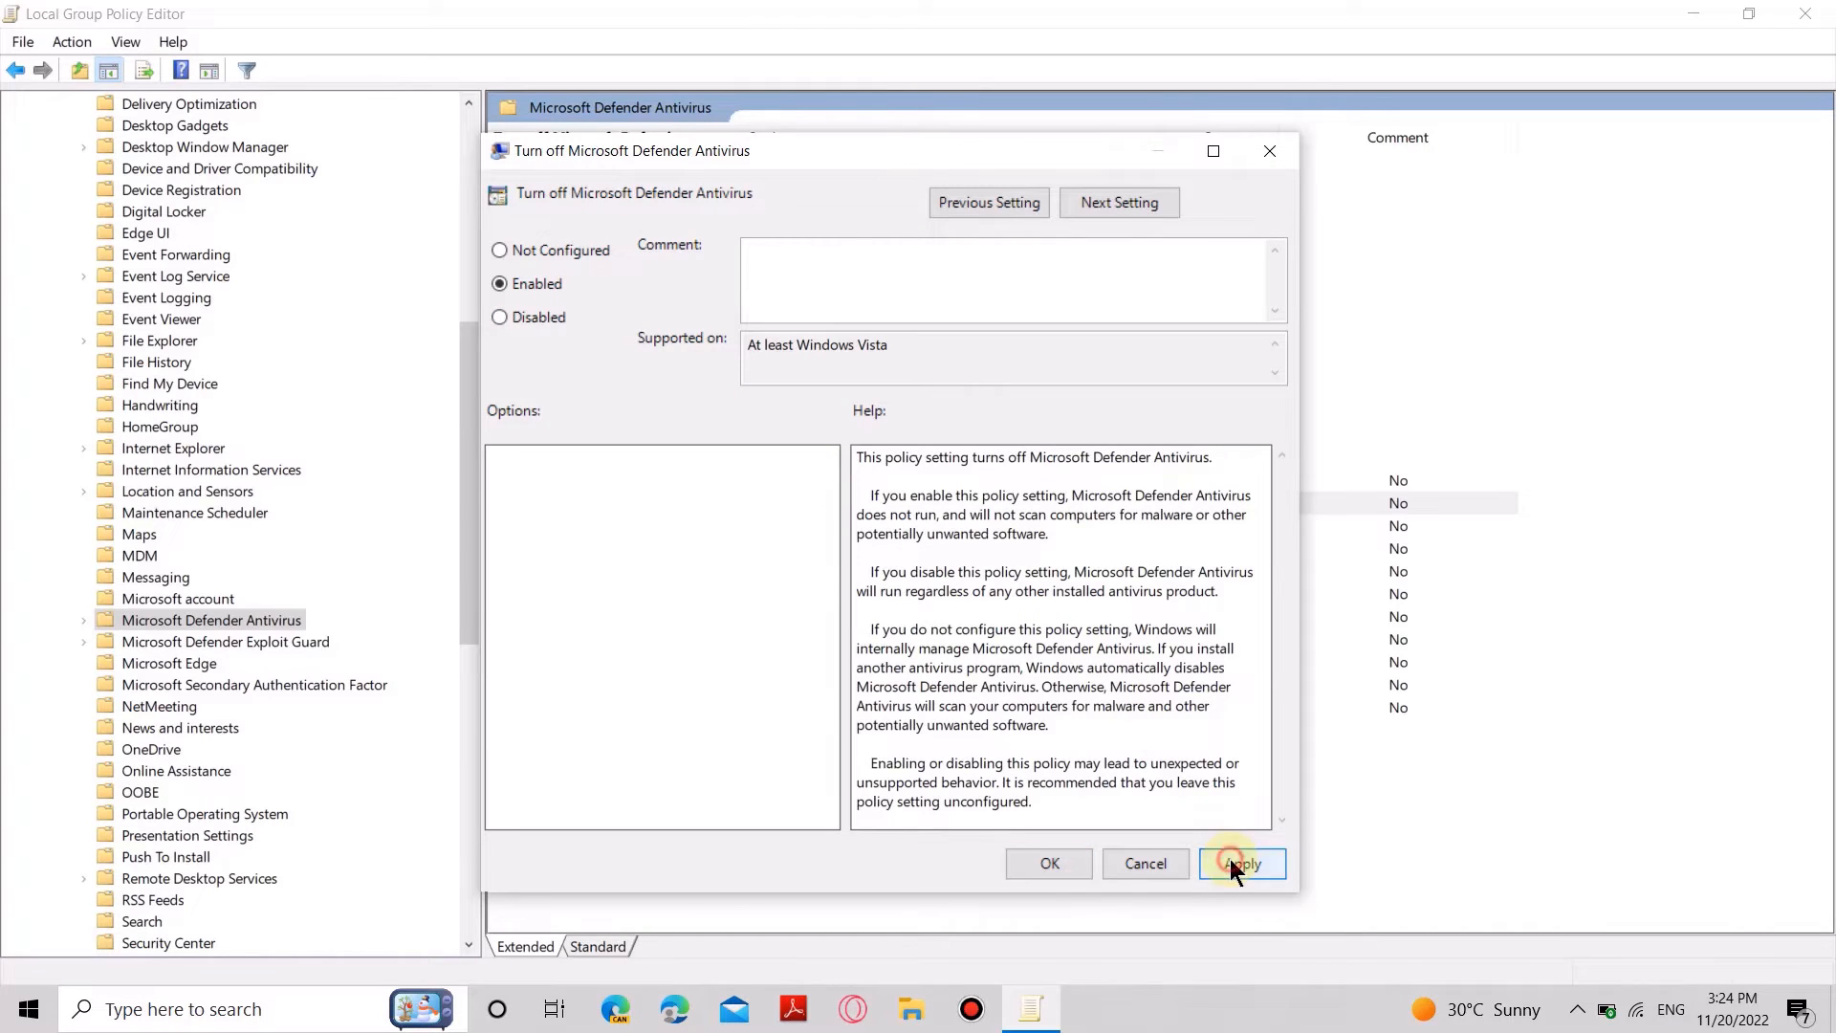
click(1241, 862)
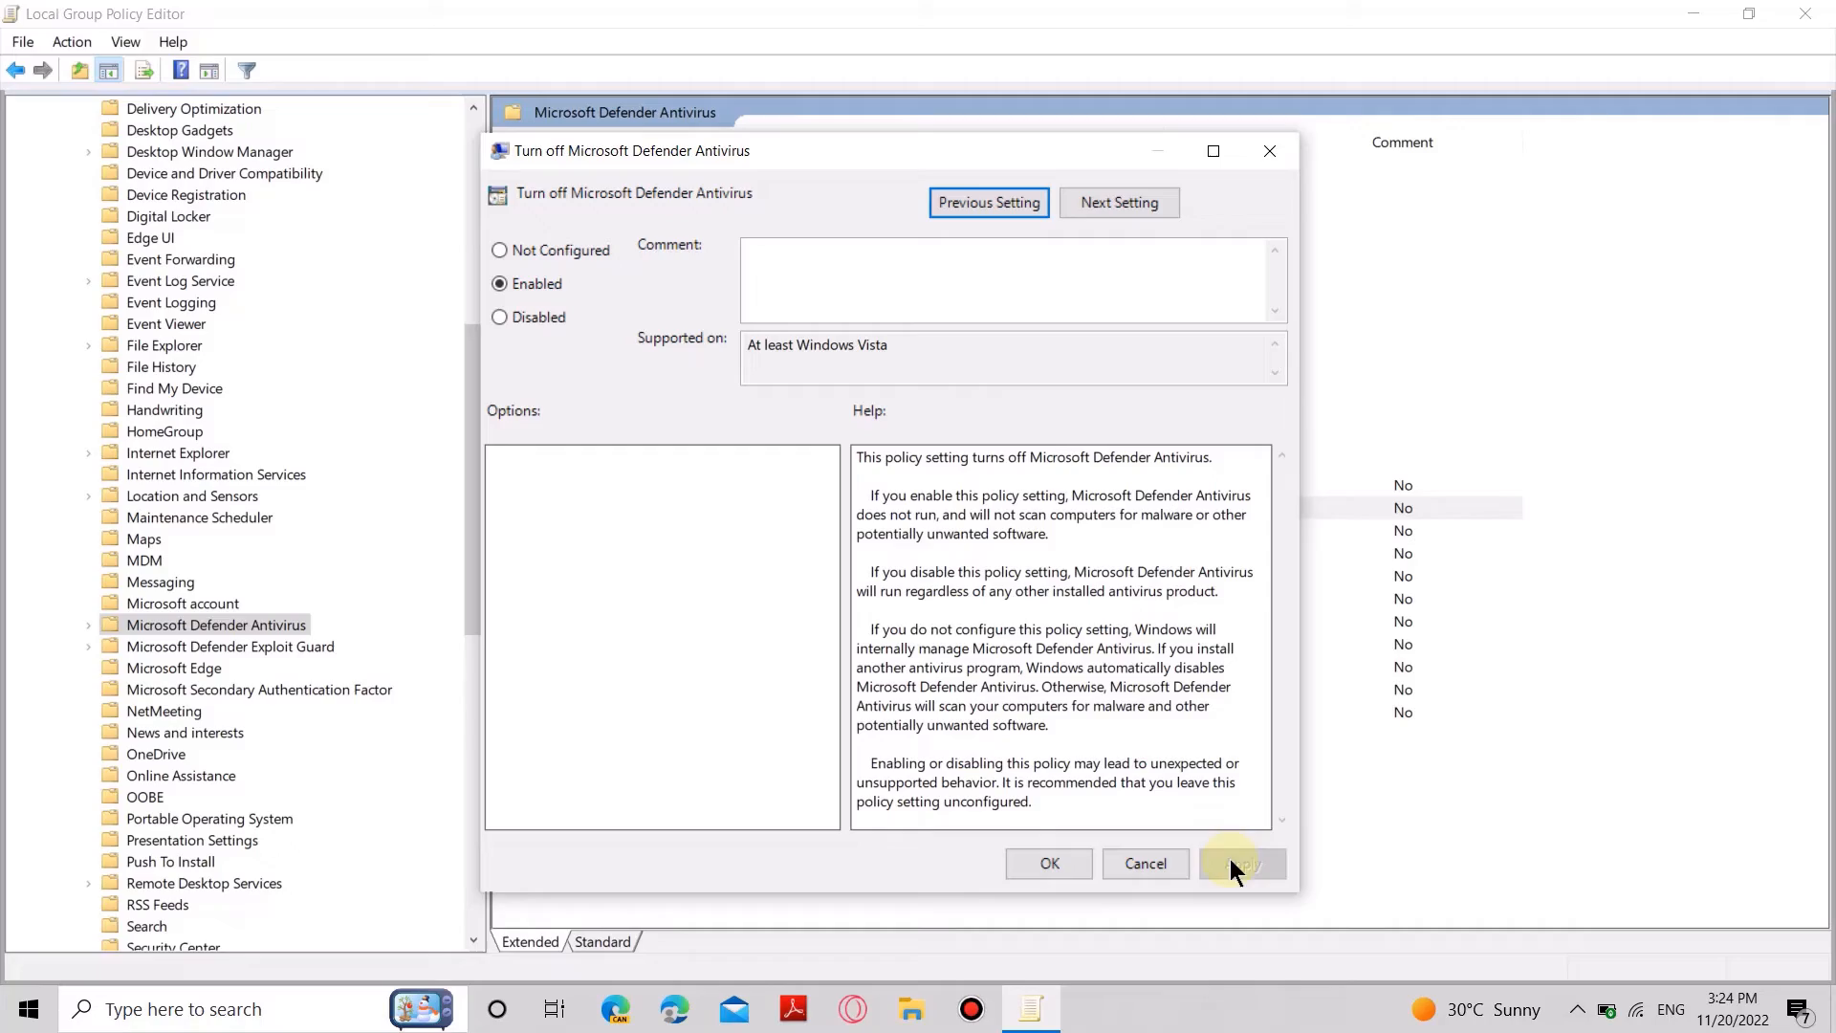
mouse_move(1045, 863)
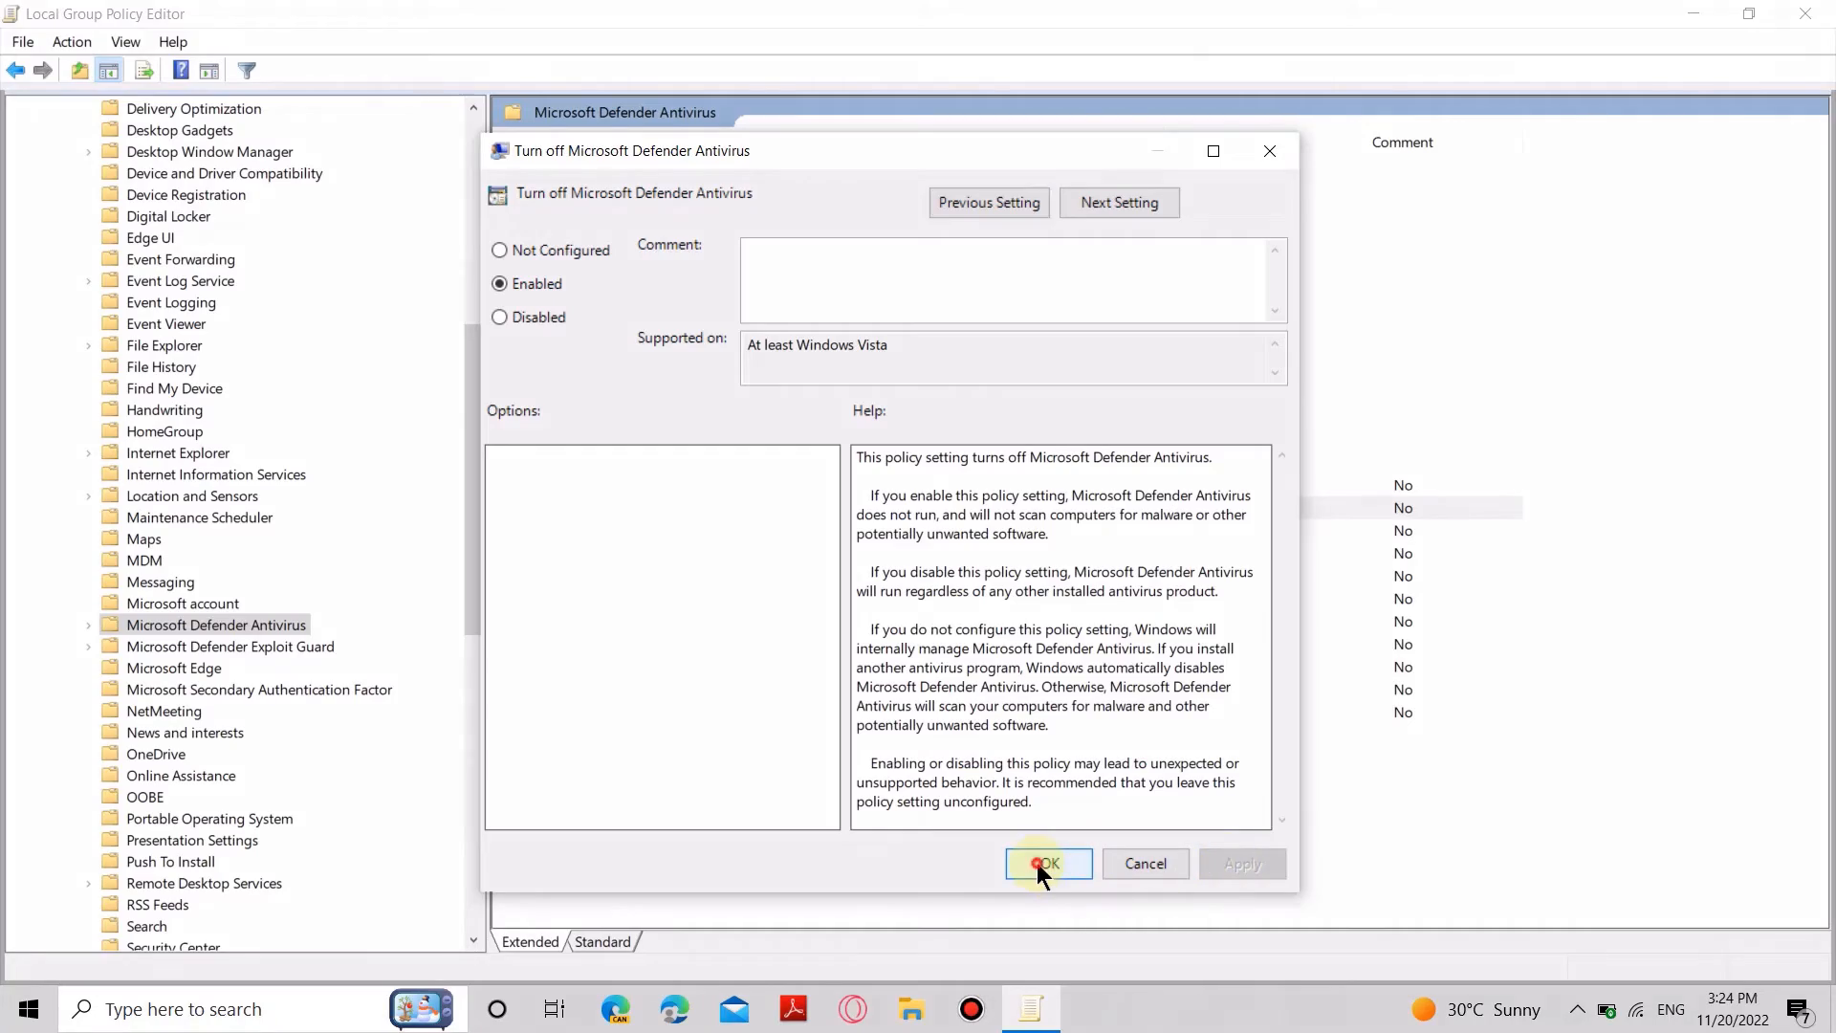
click(1044, 864)
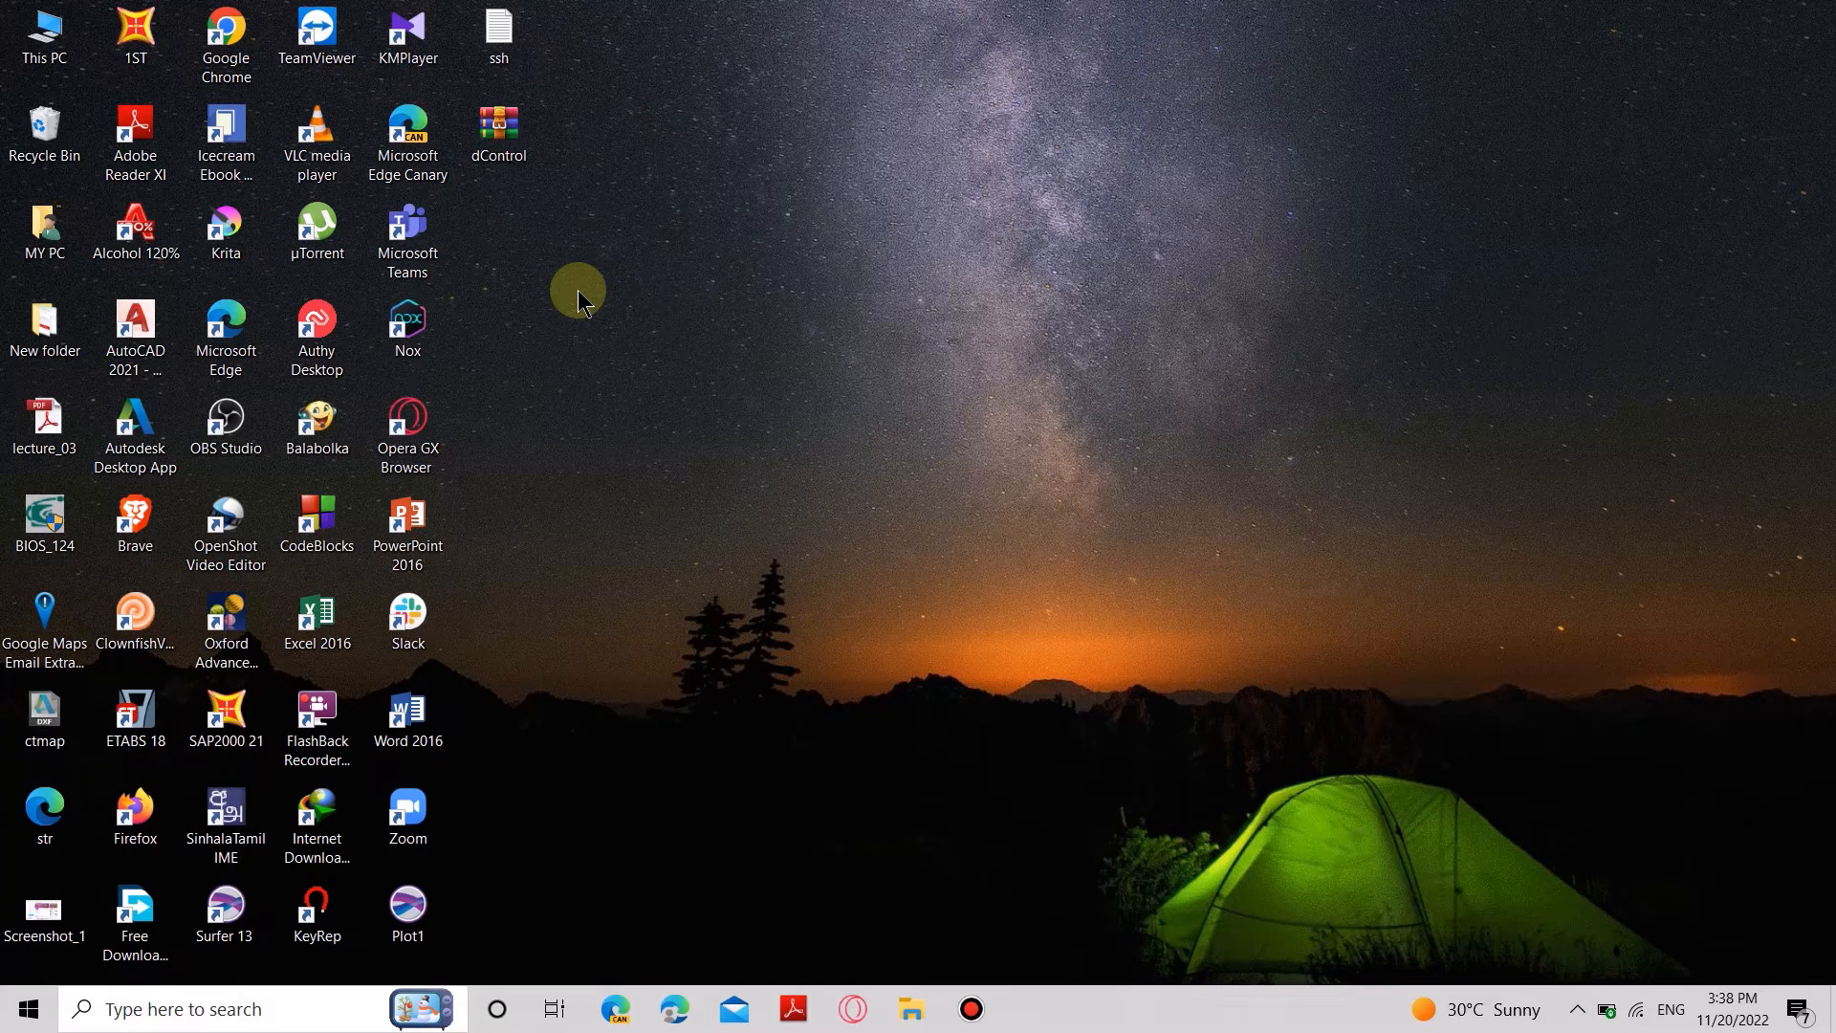
- Open the desktop dControl folder, then briefly open and close Windows Security
click(497, 131)
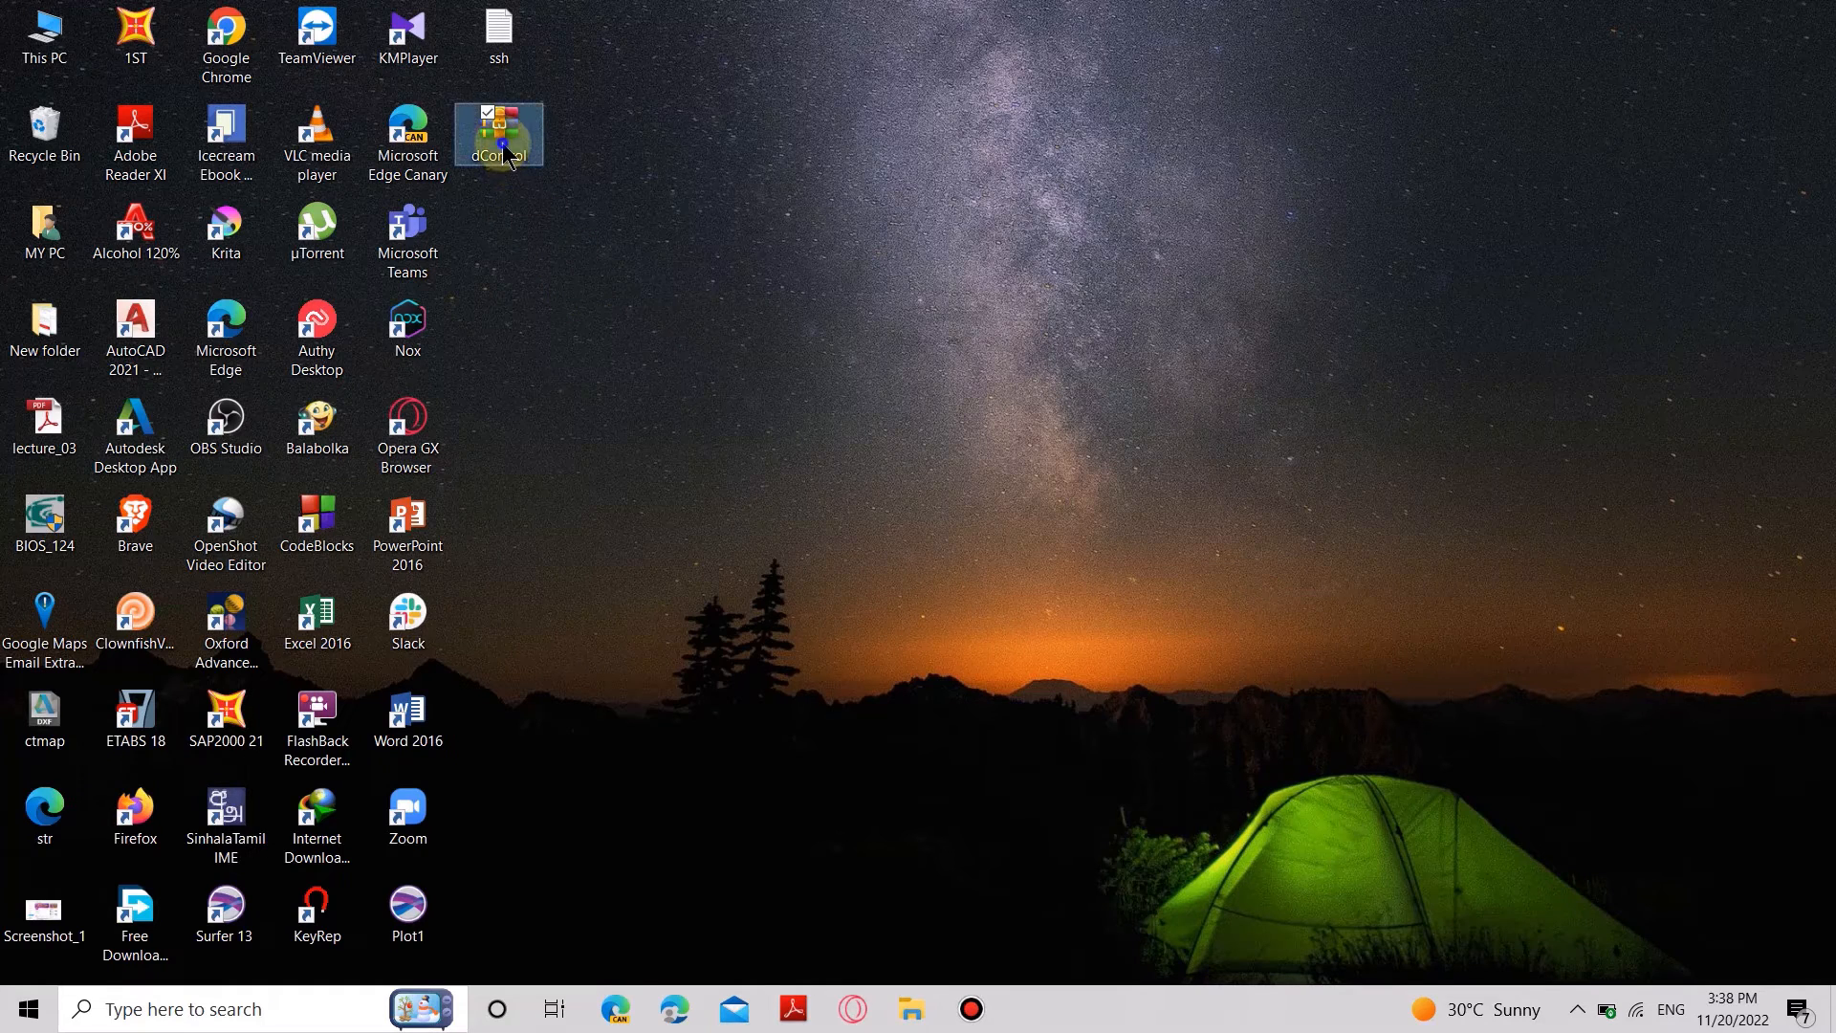
right_click(497, 135)
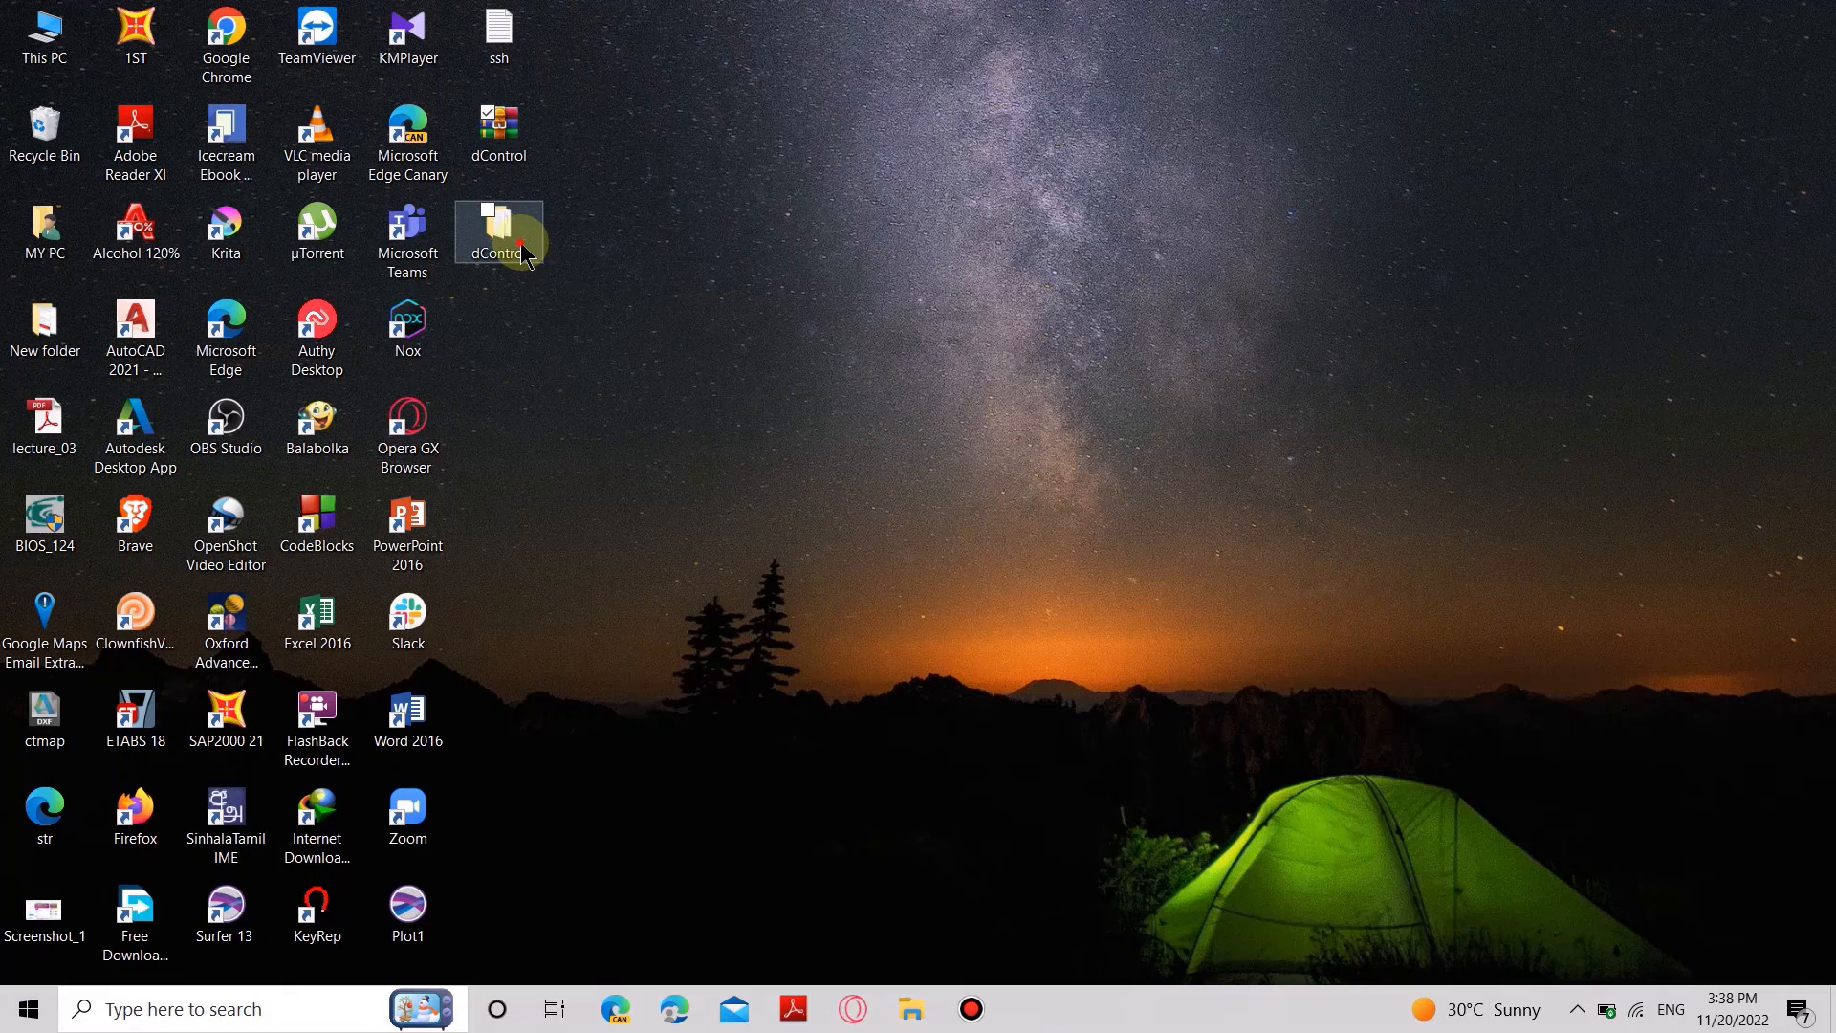
double_click(497, 230)
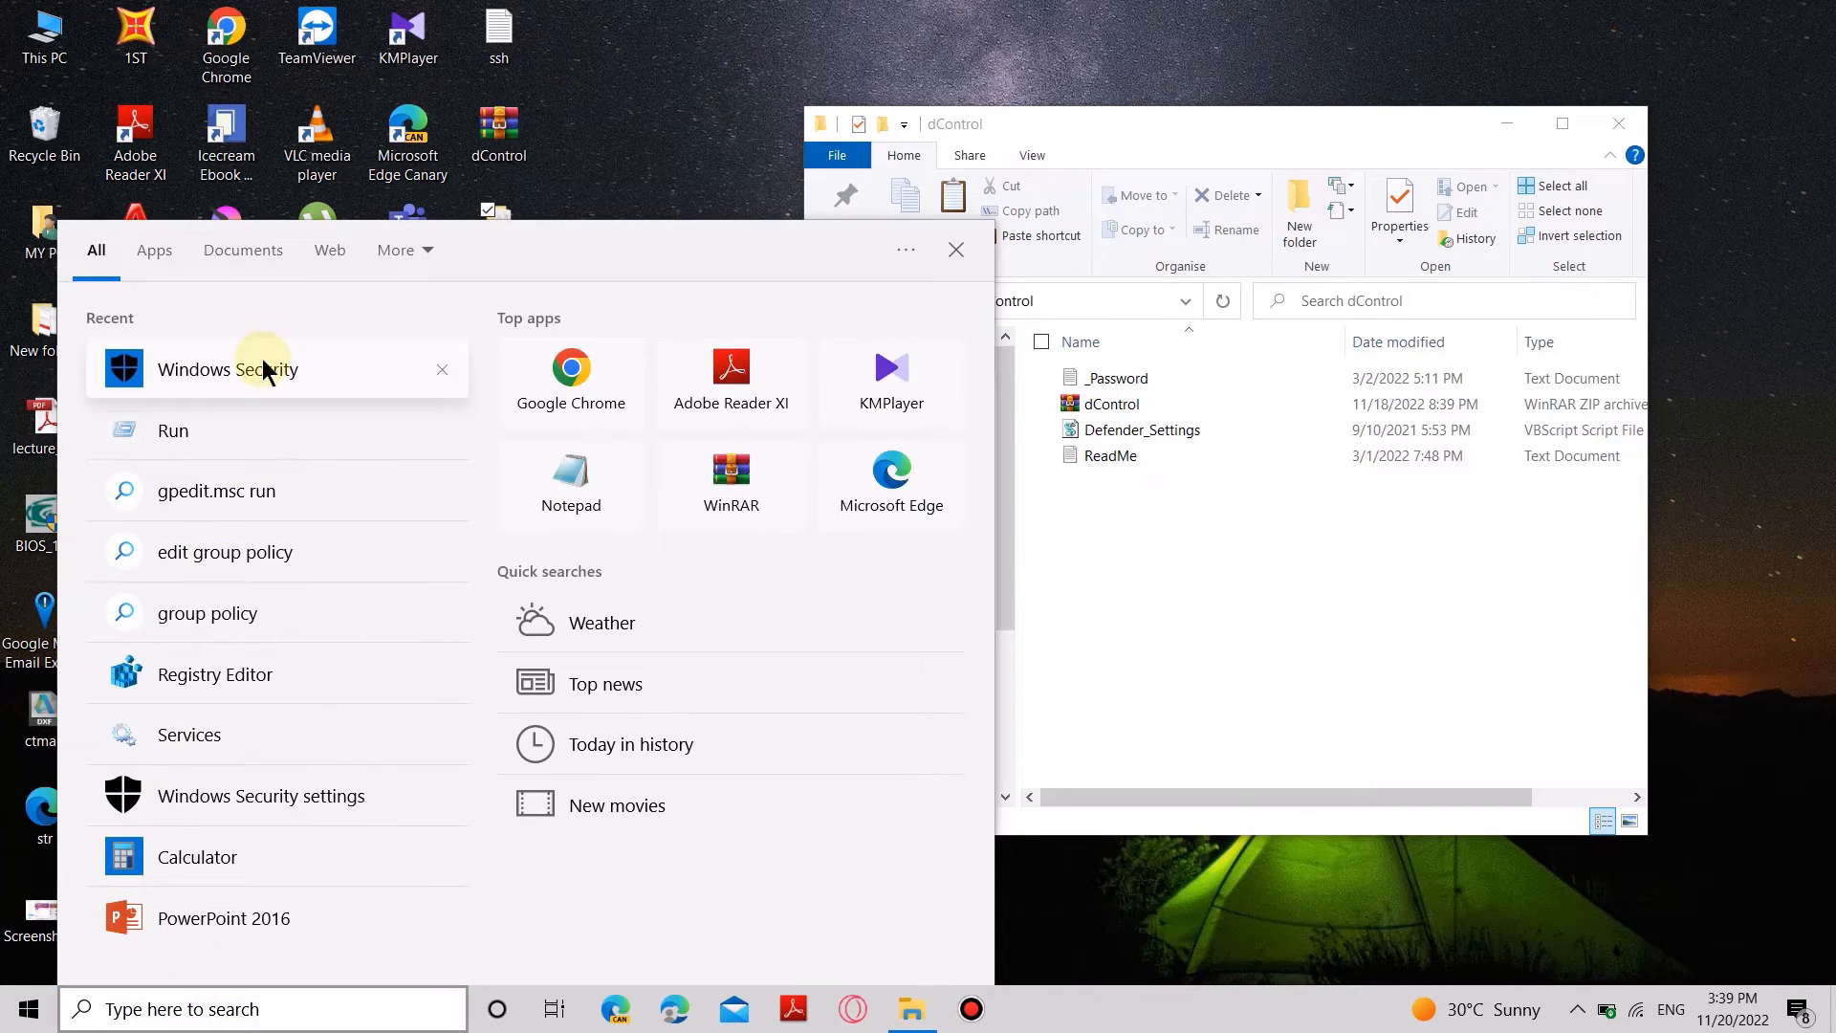
click(228, 369)
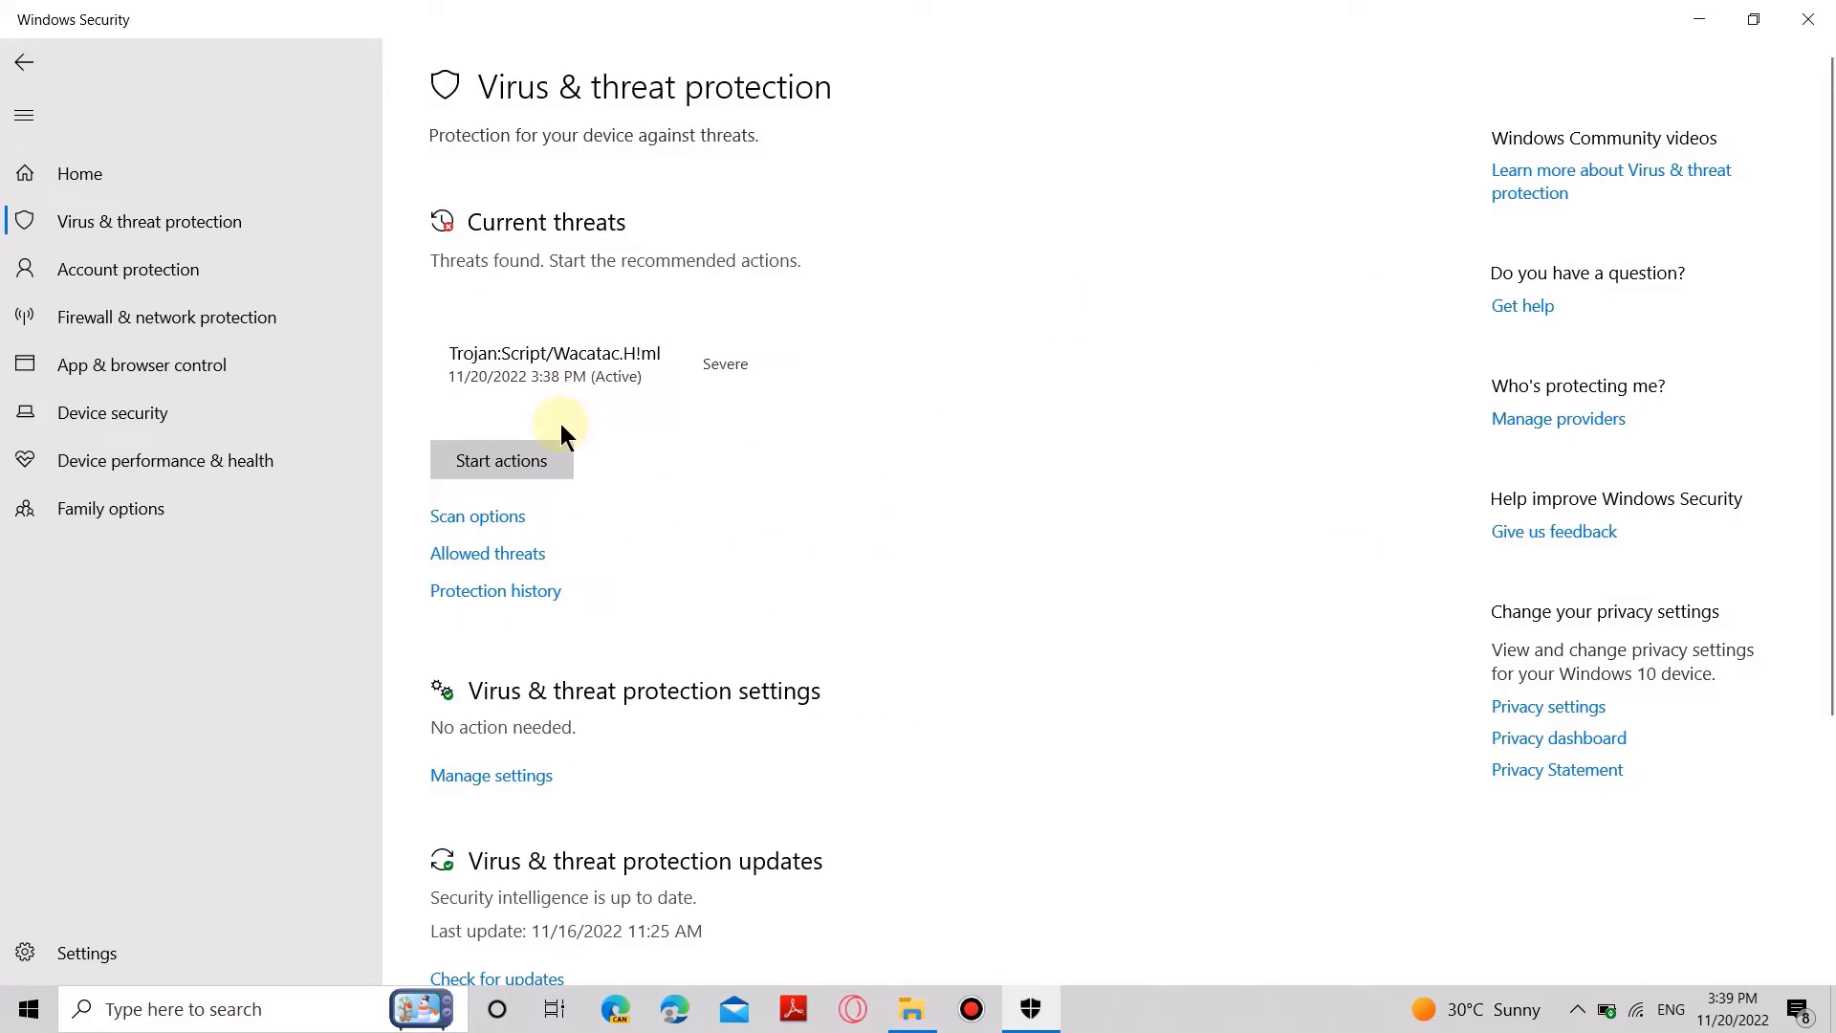
click(491, 774)
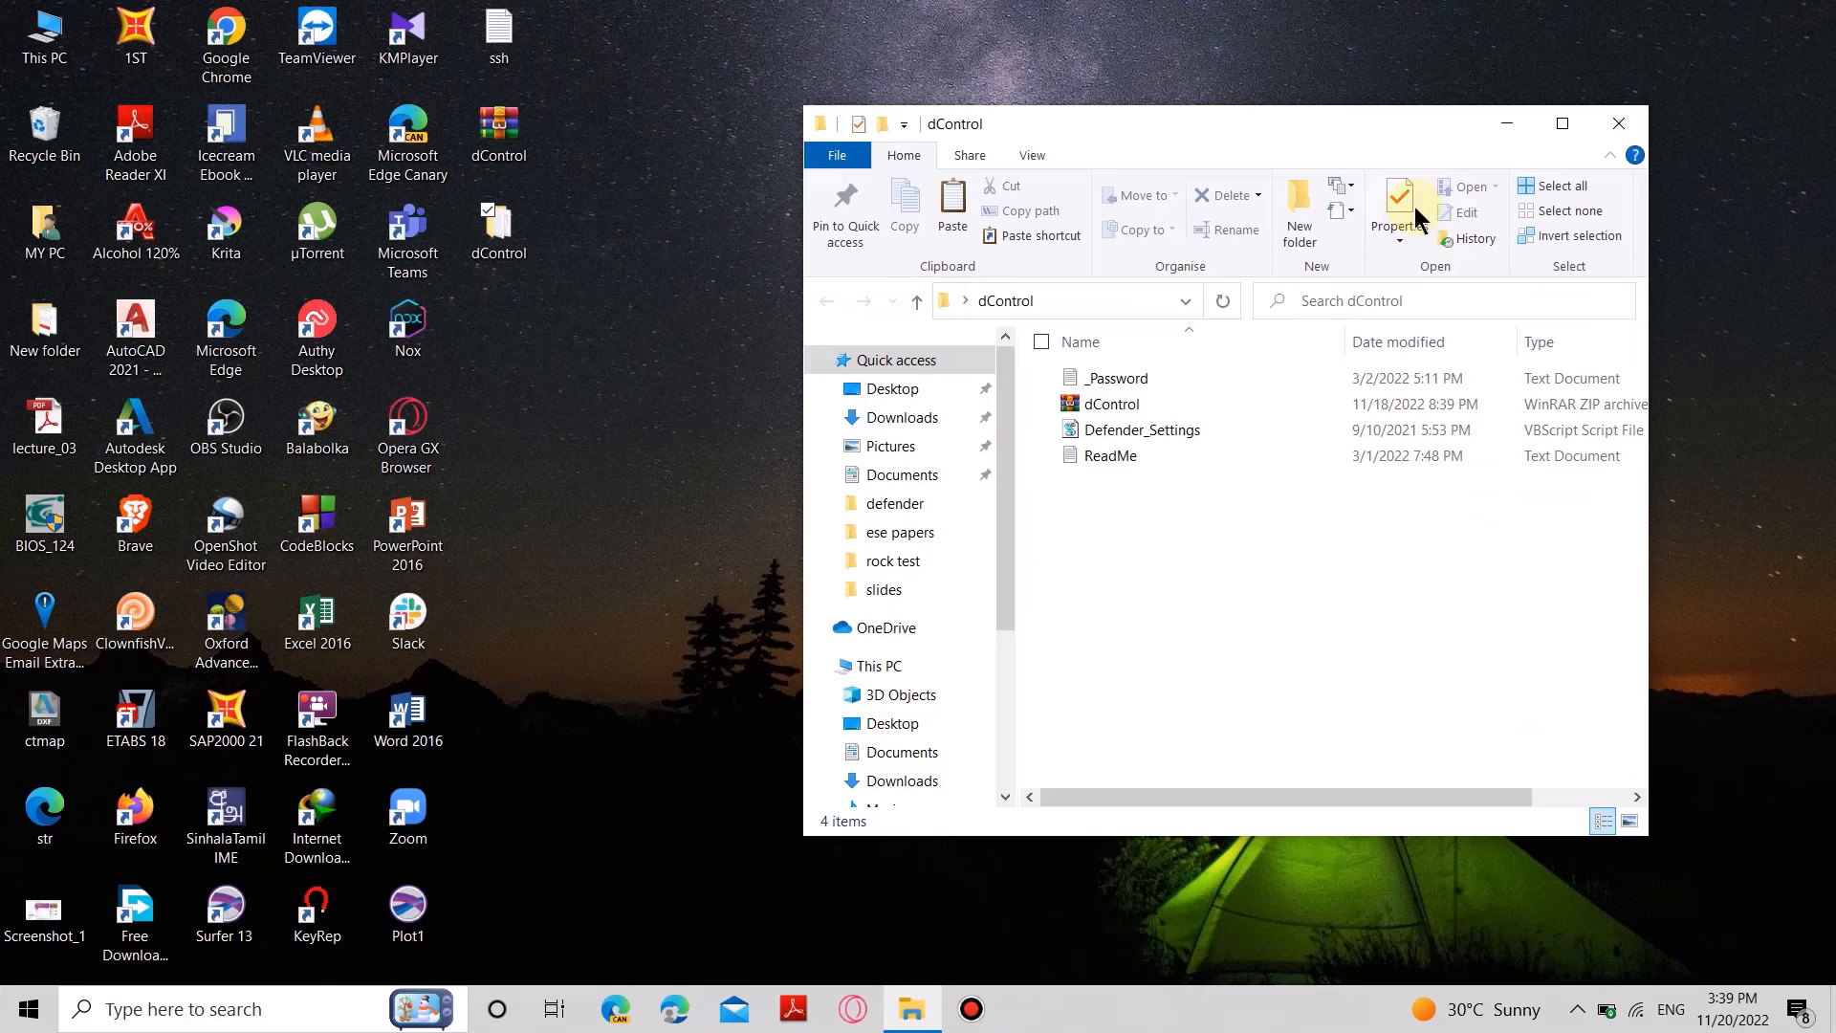
- Extract the dControl zip using the _Password.txt password and open the extracted dControl folder
right_click(1112, 404)
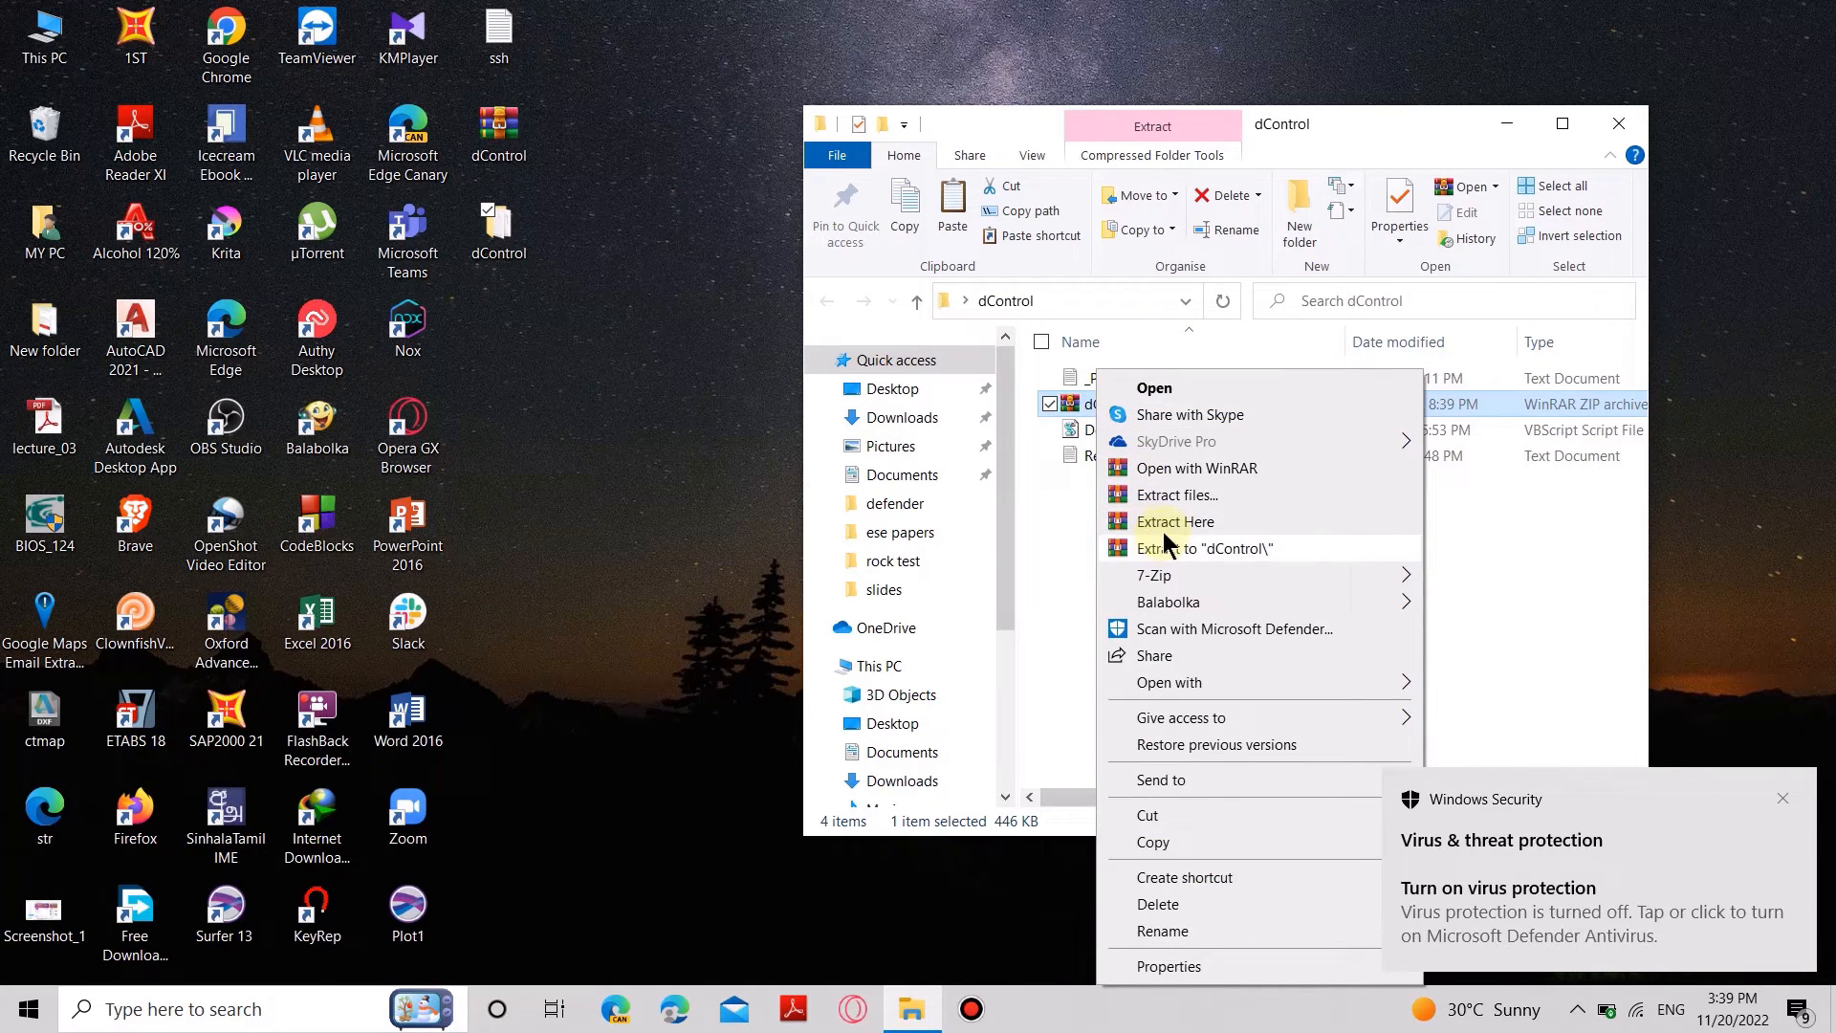
click(1174, 521)
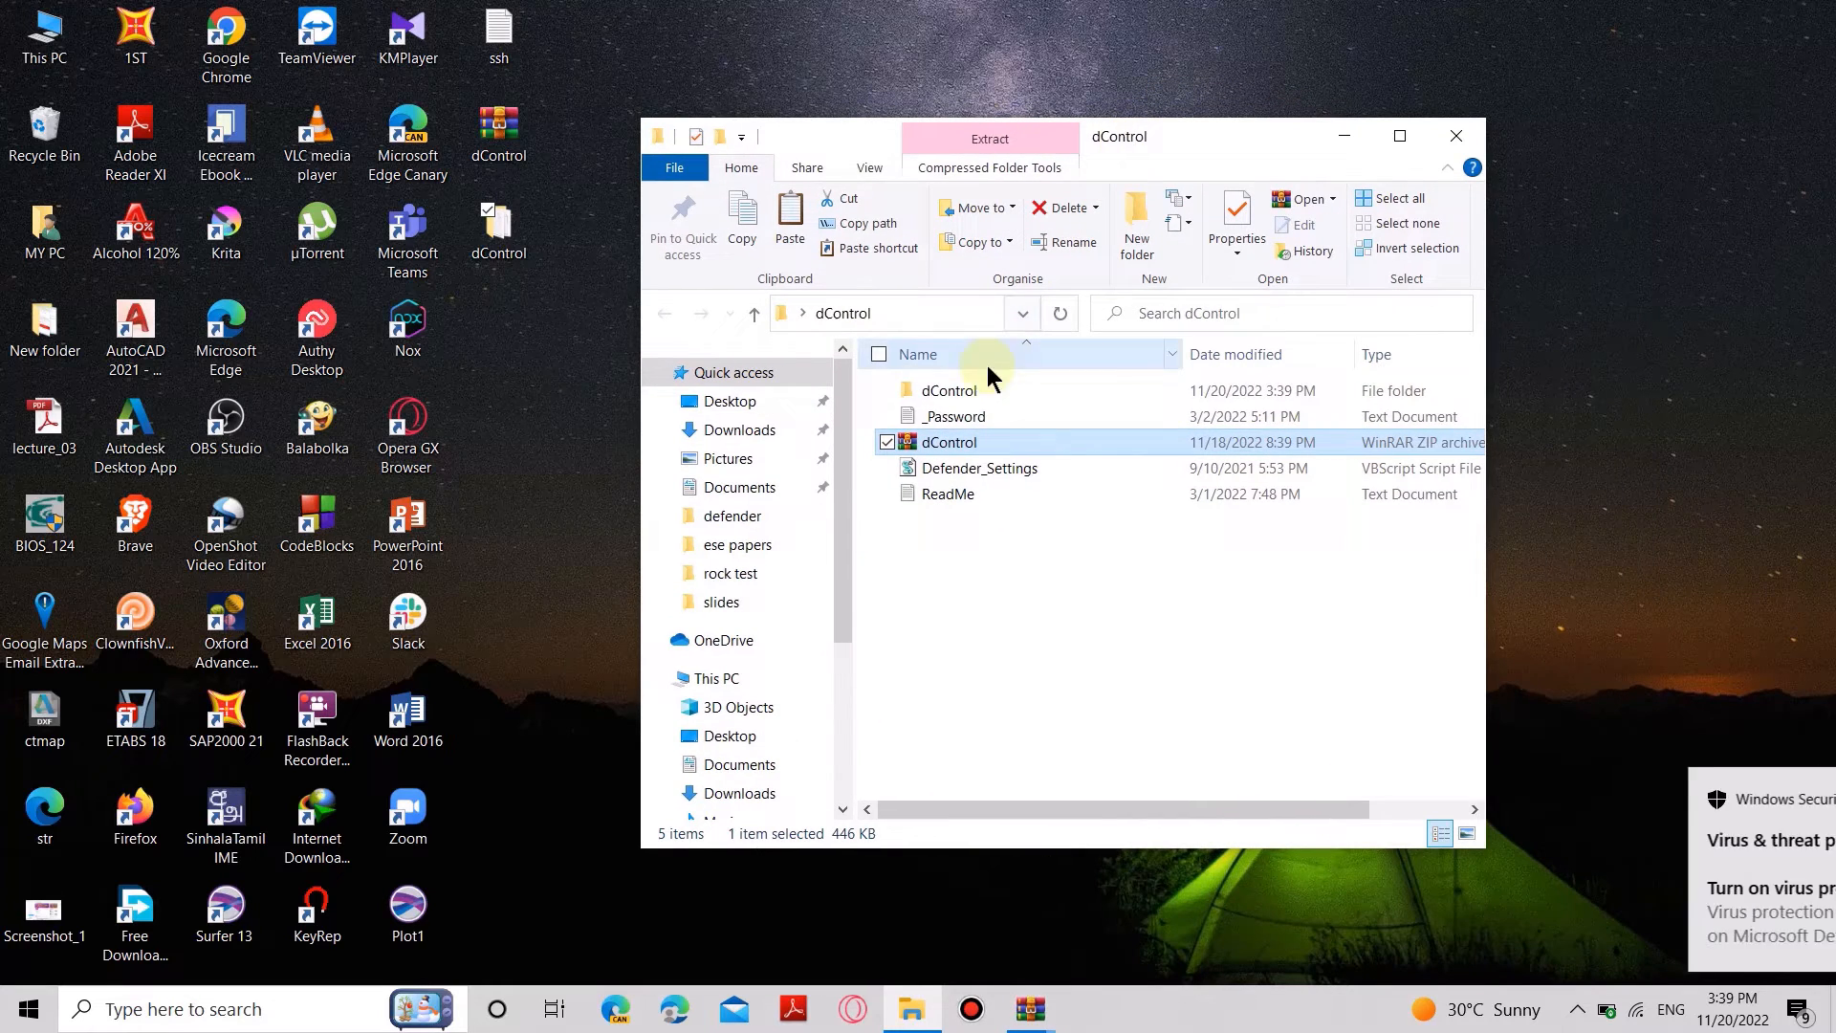
double_click(953, 416)
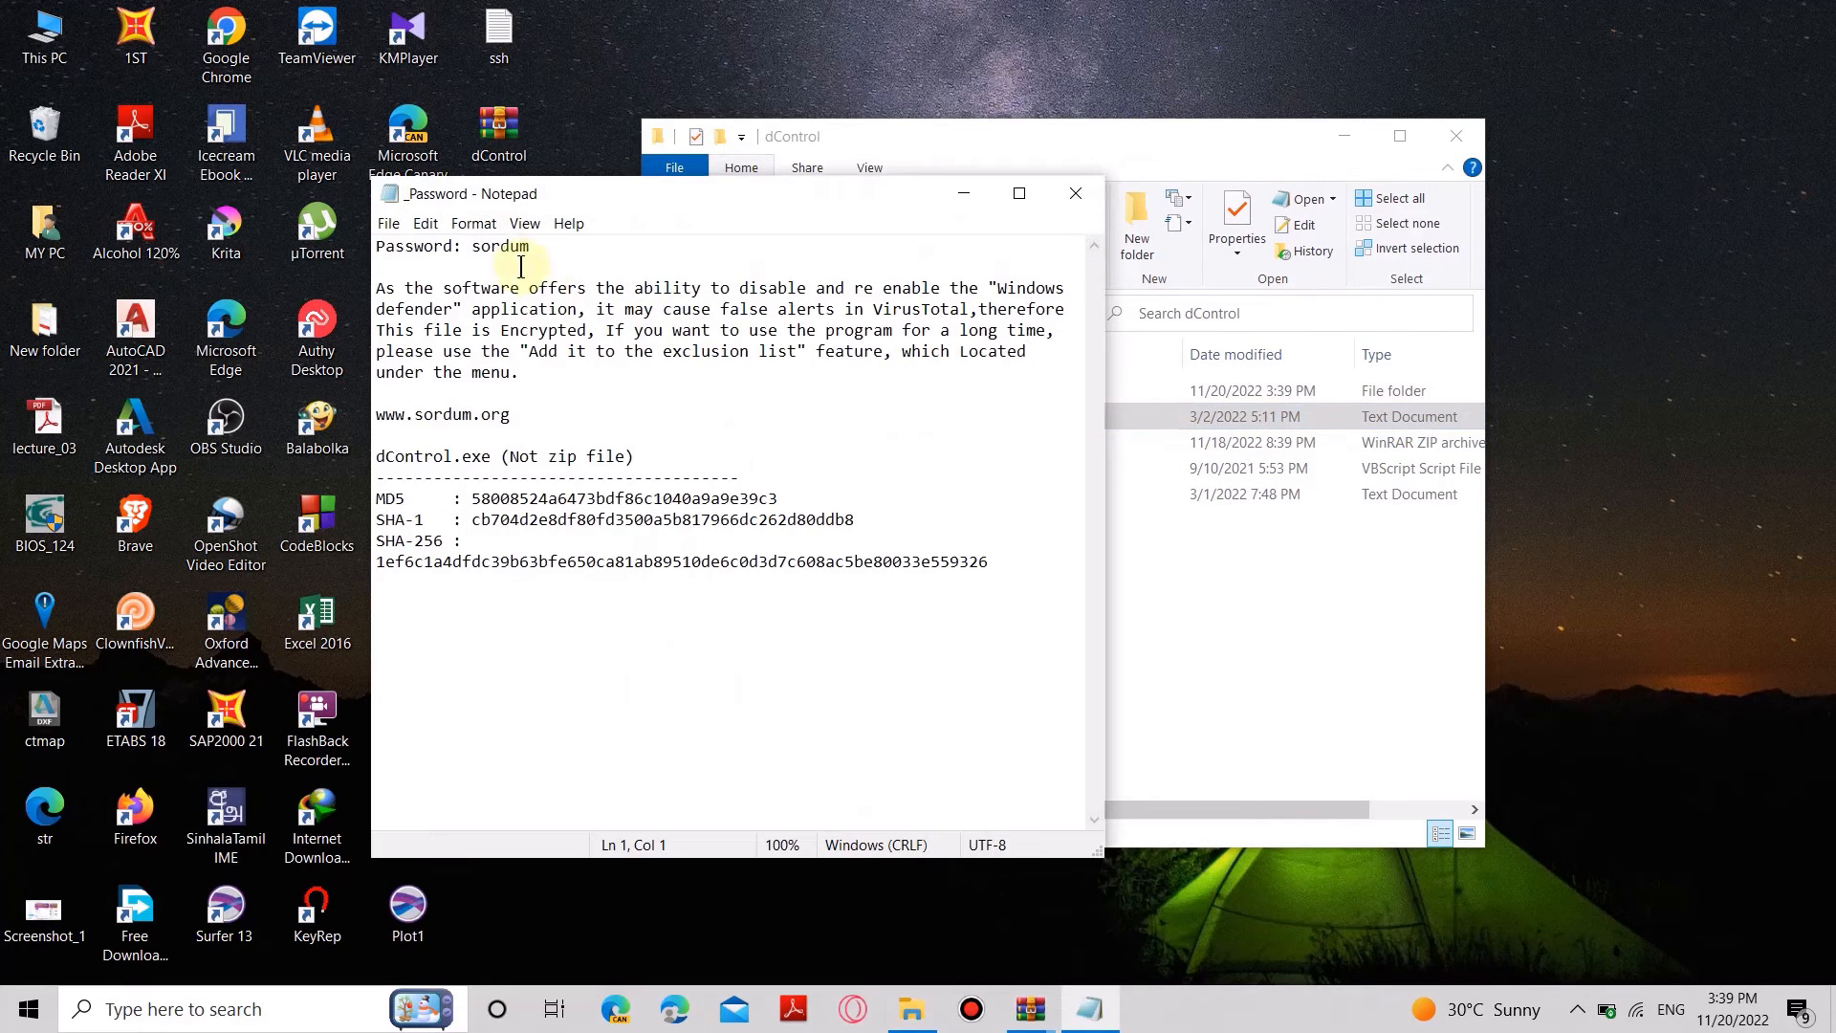
right_click(500, 246)
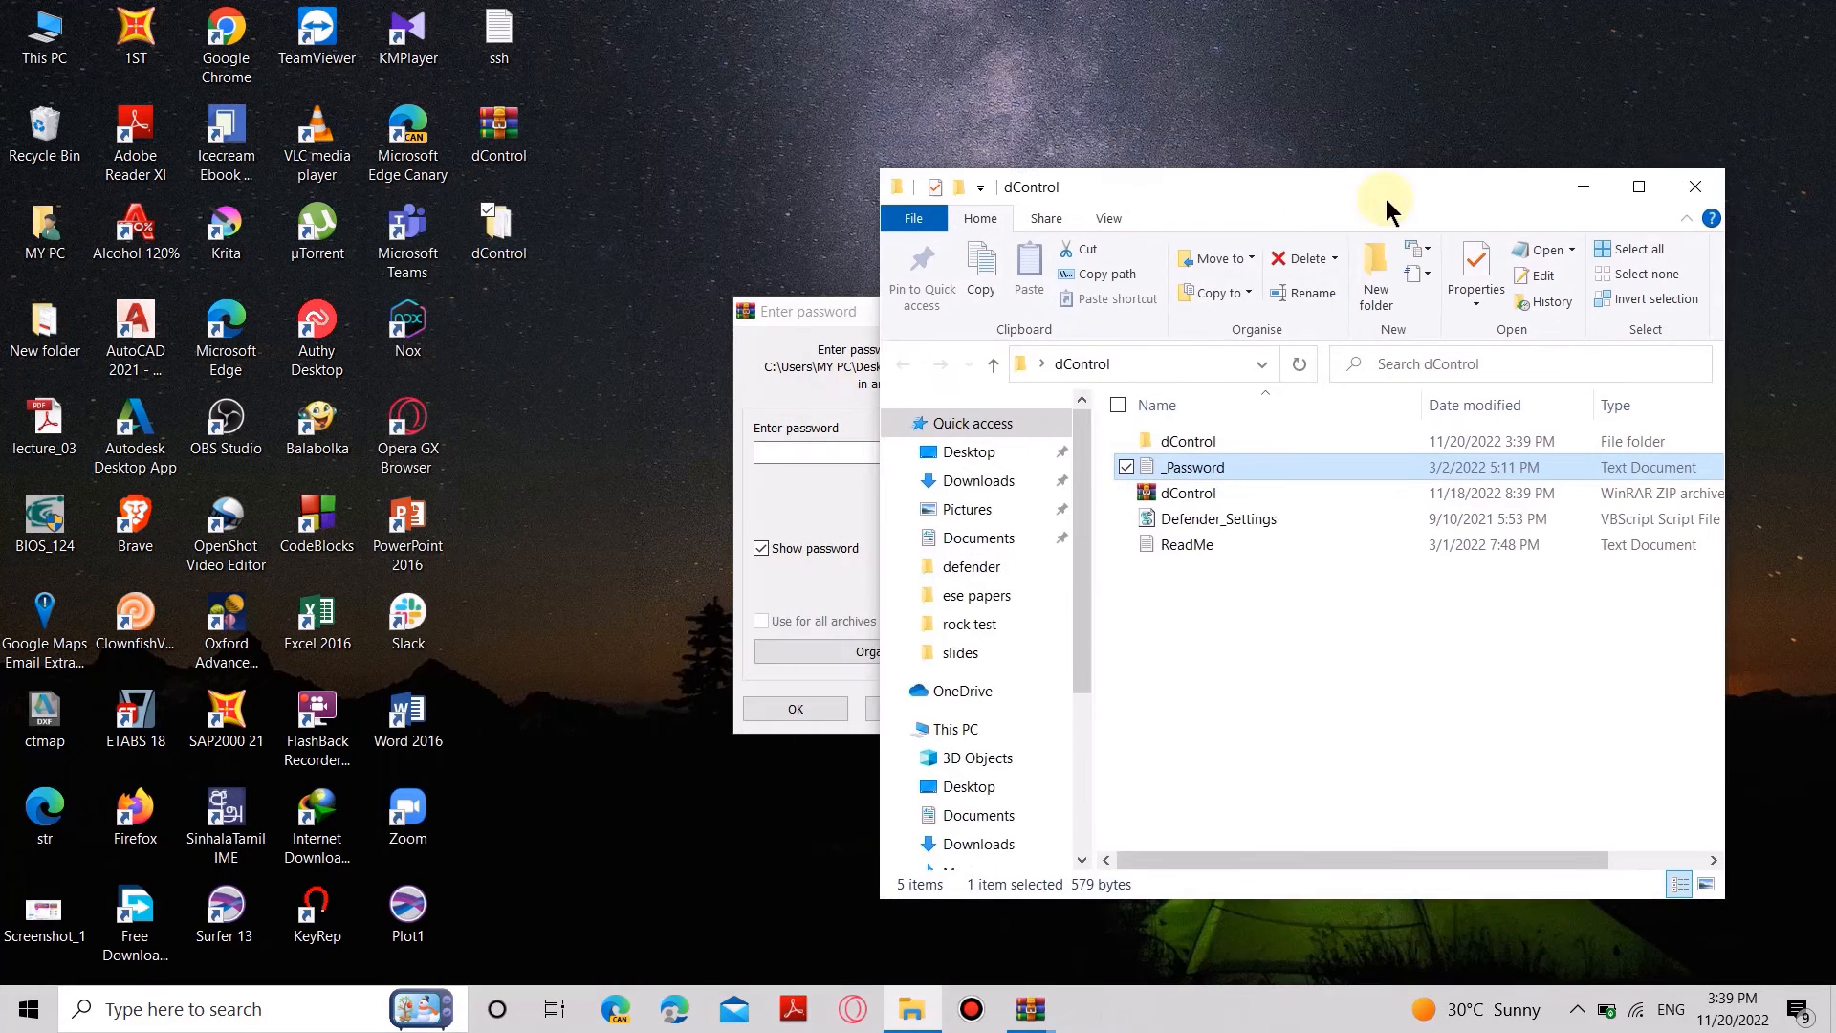
right_click(796, 451)
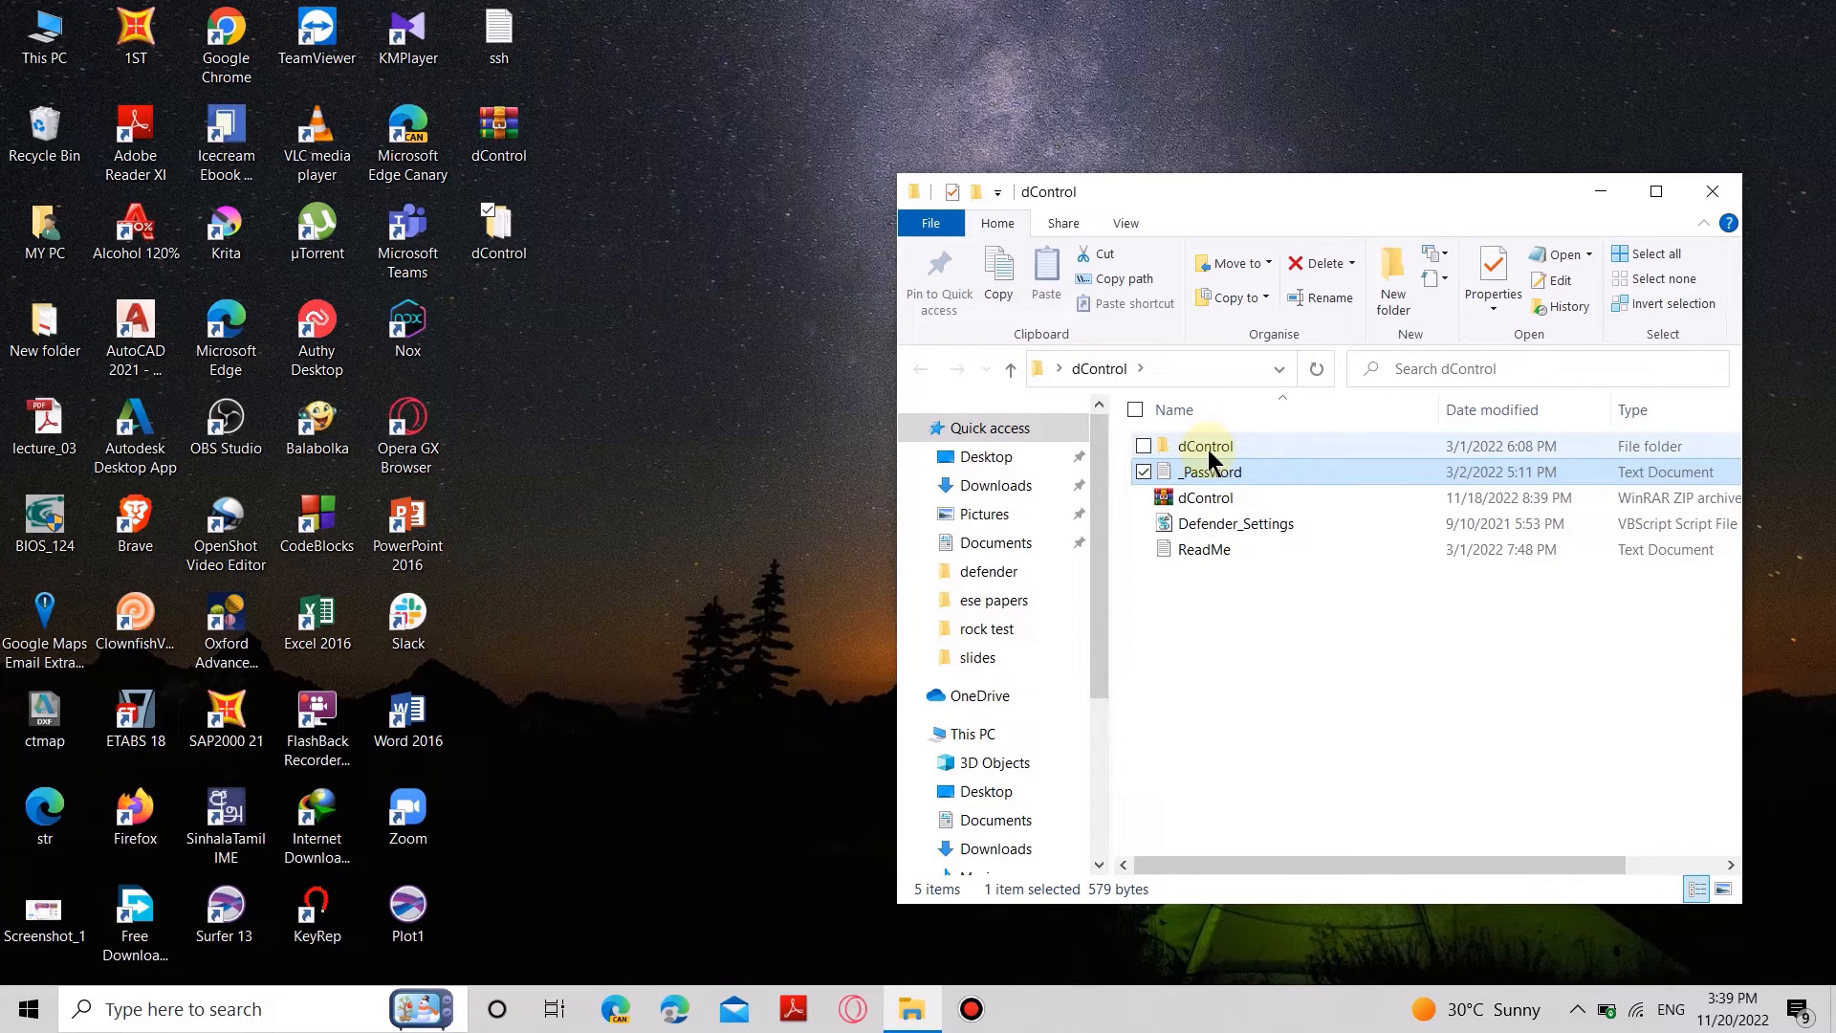
double_click(1204, 444)
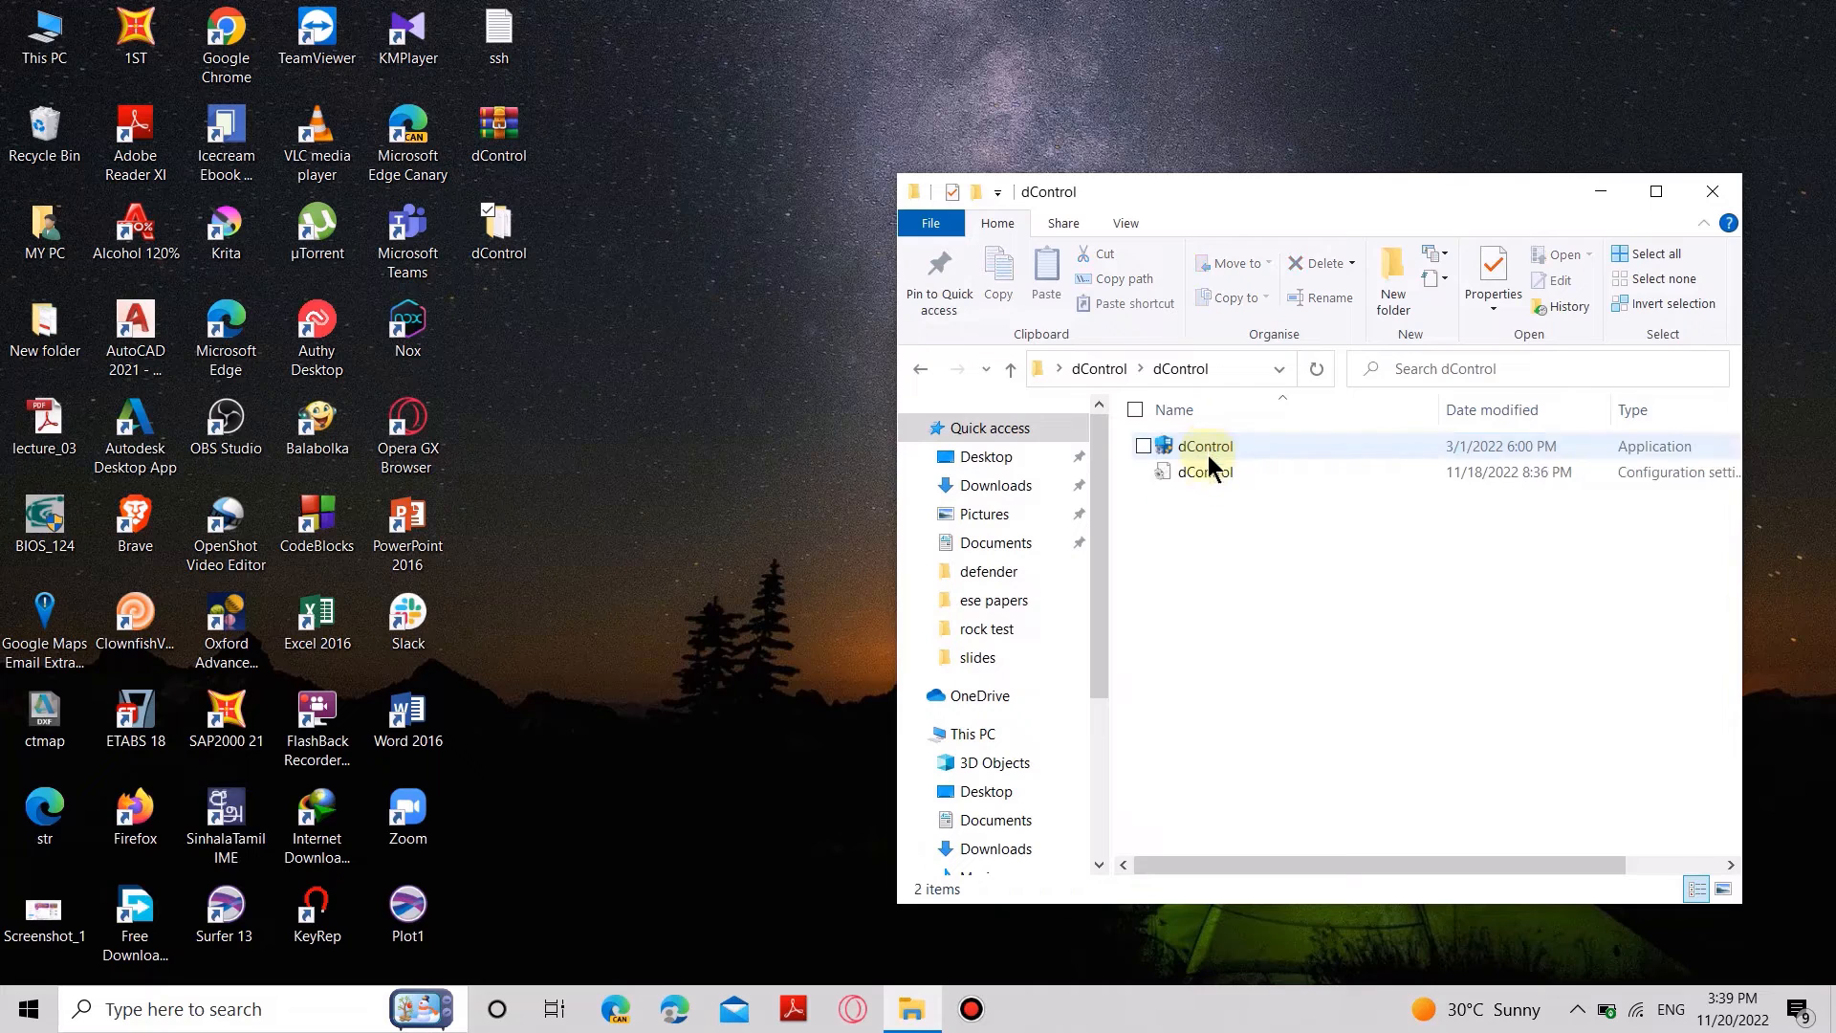
click(1204, 447)
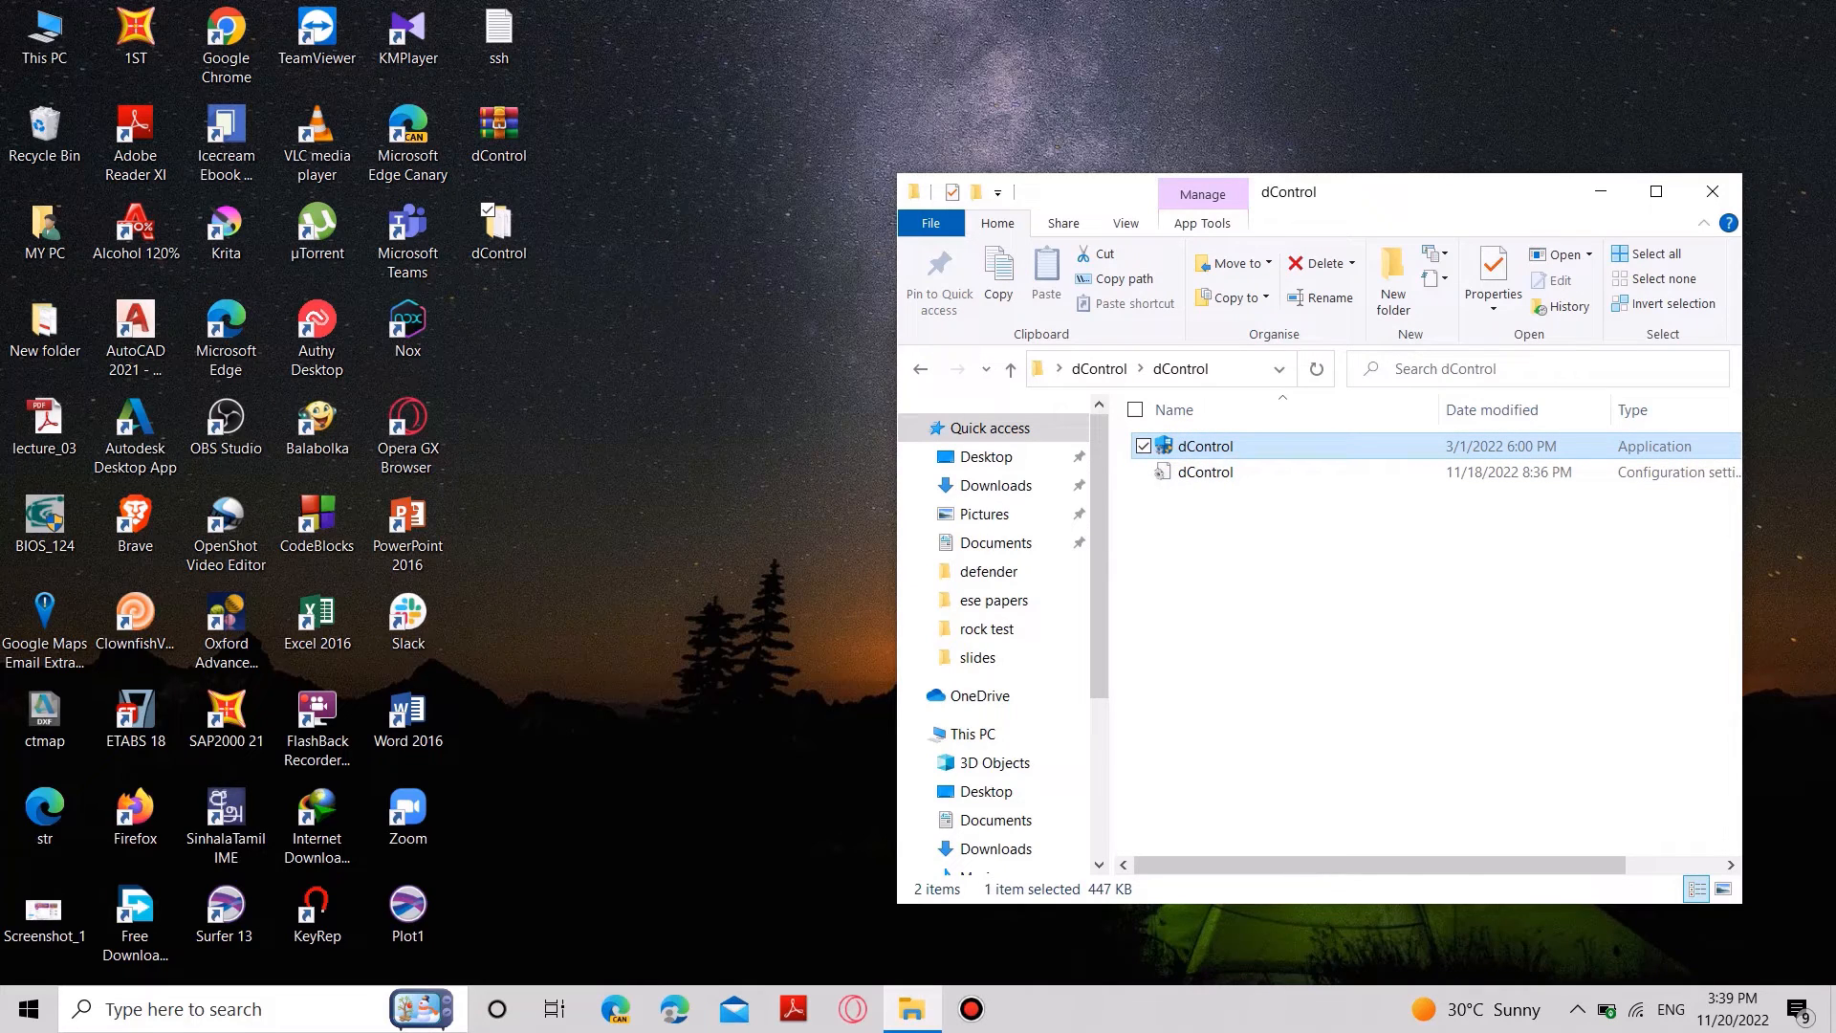
mouse_move(852, 699)
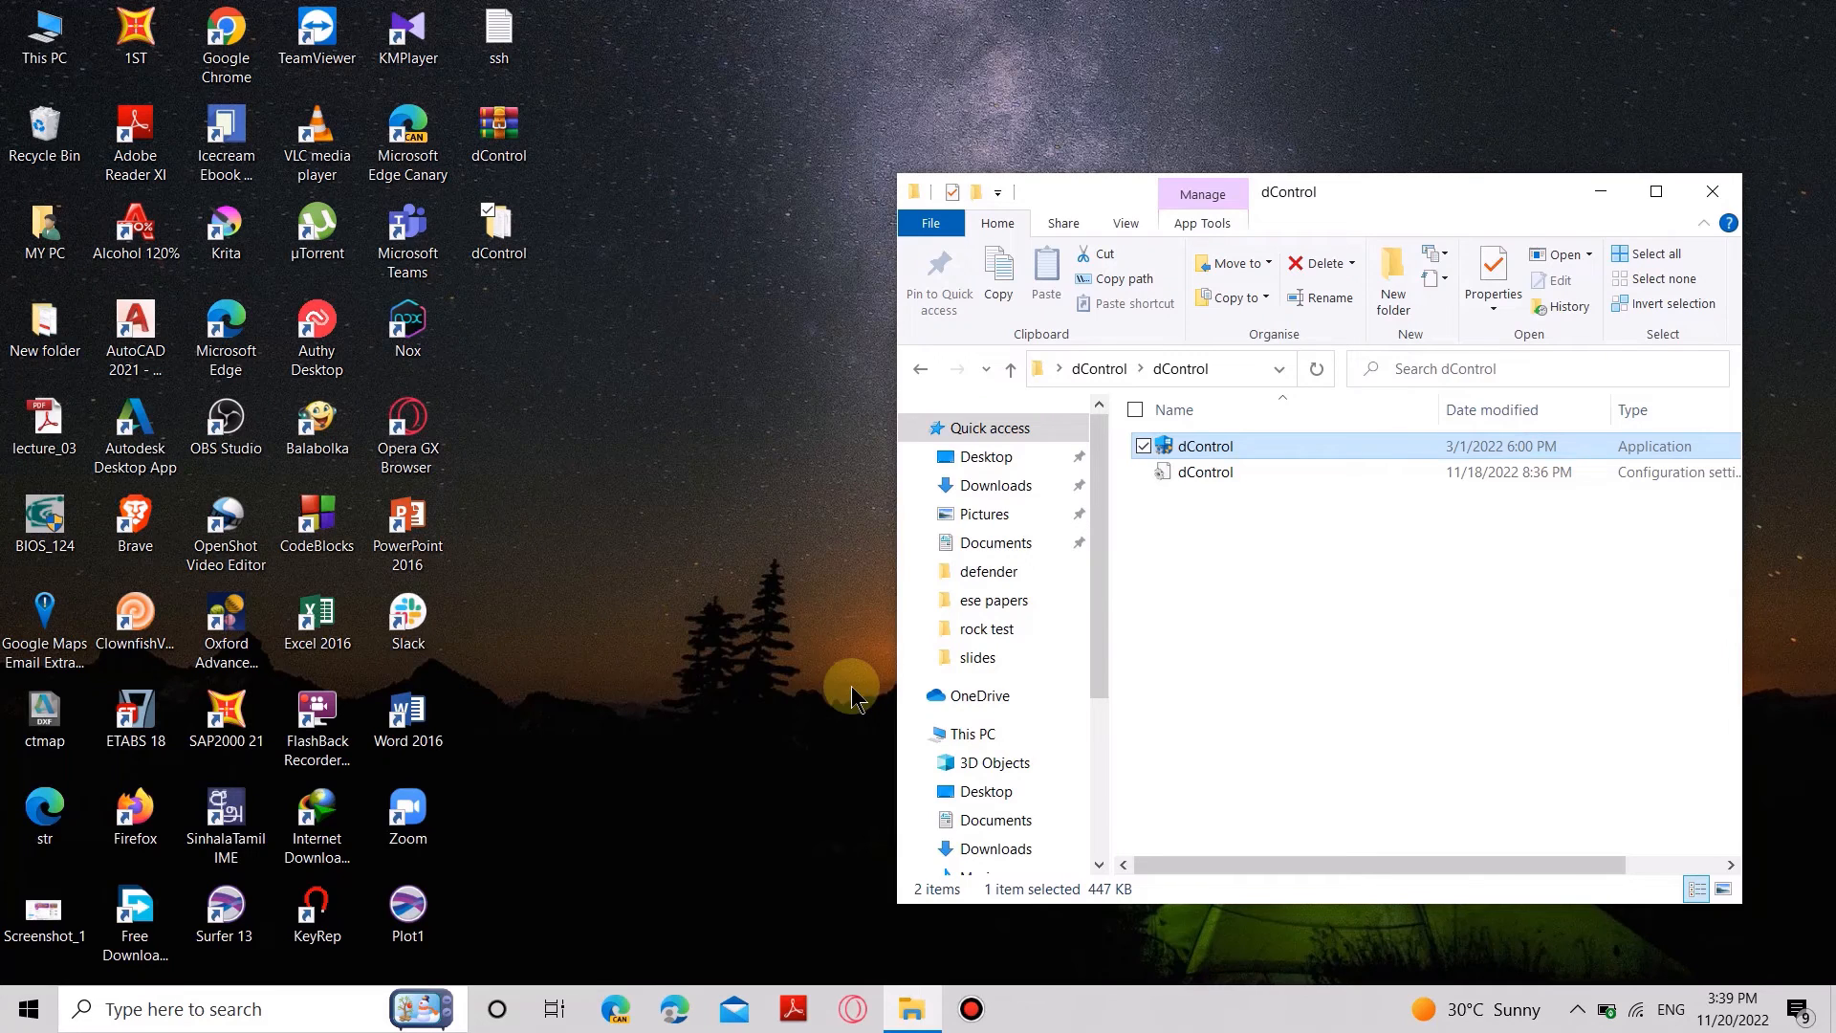
- Run dControl.exe, request Disable Windows Defender, confirm Yes, and switch Tamper Protection off
double_click(1203, 444)
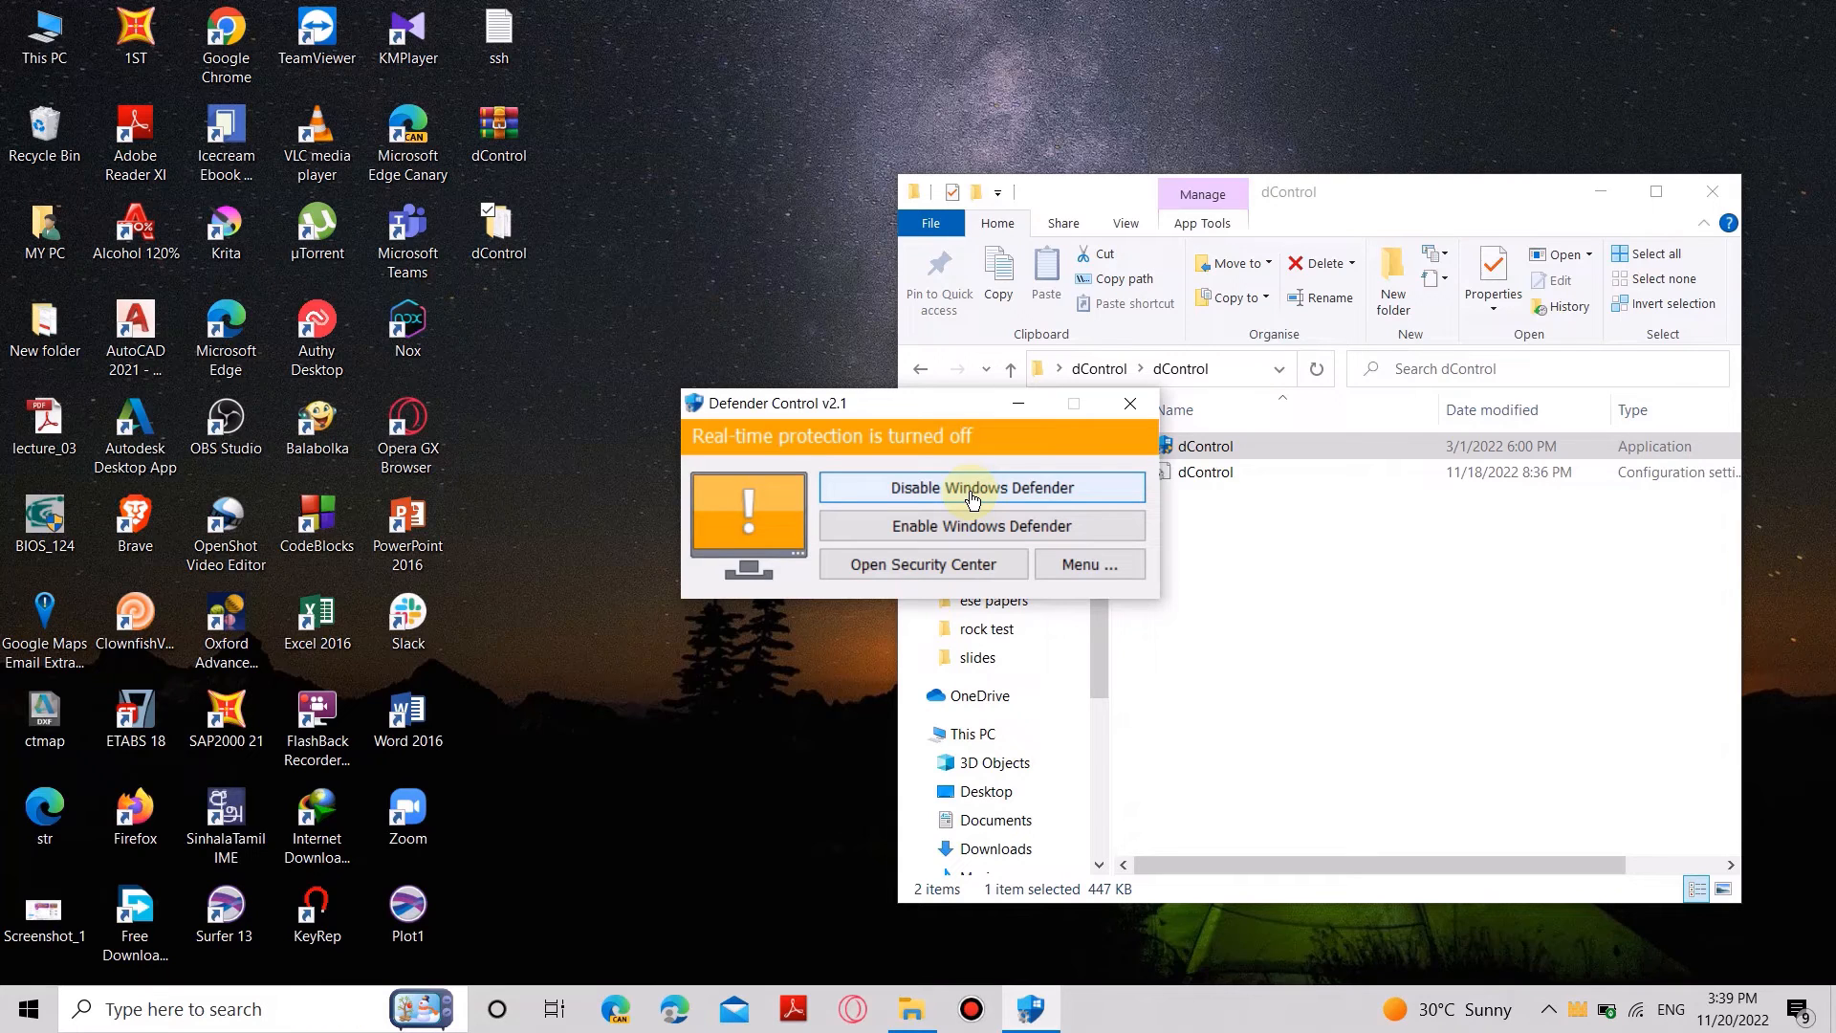
click(981, 487)
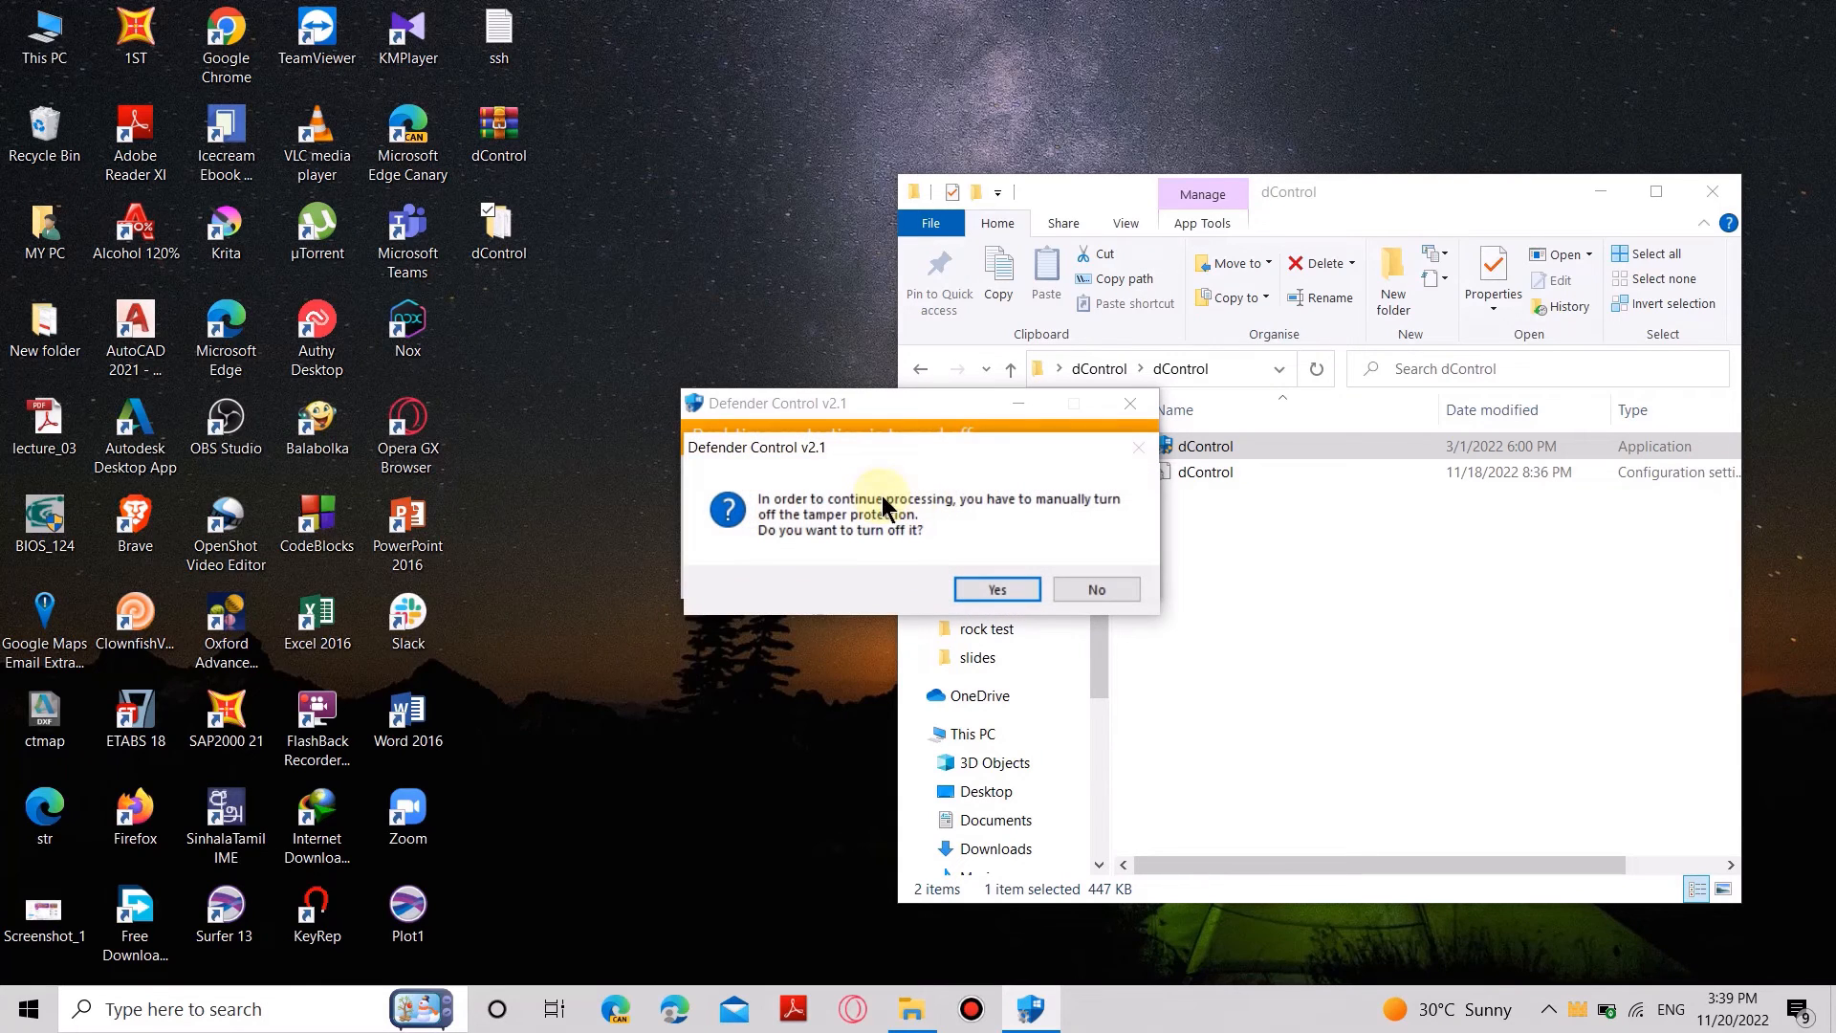
mouse_move(1002, 528)
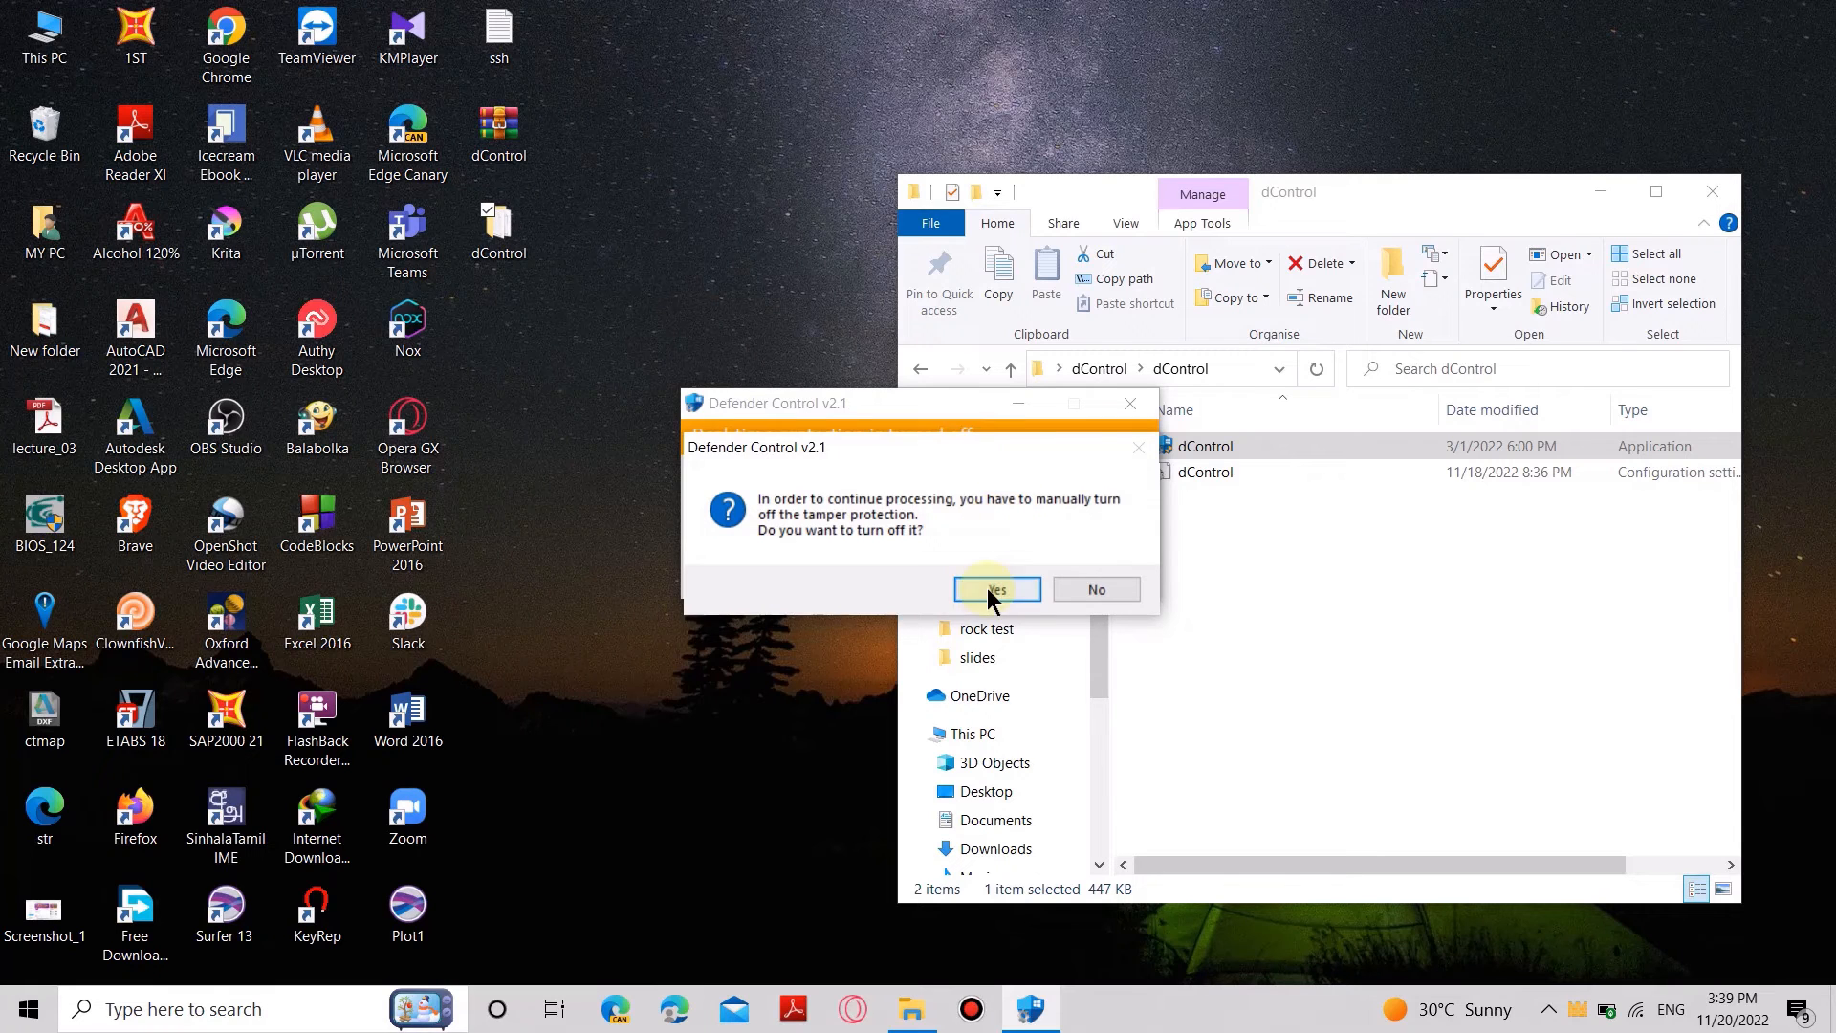
click(996, 589)
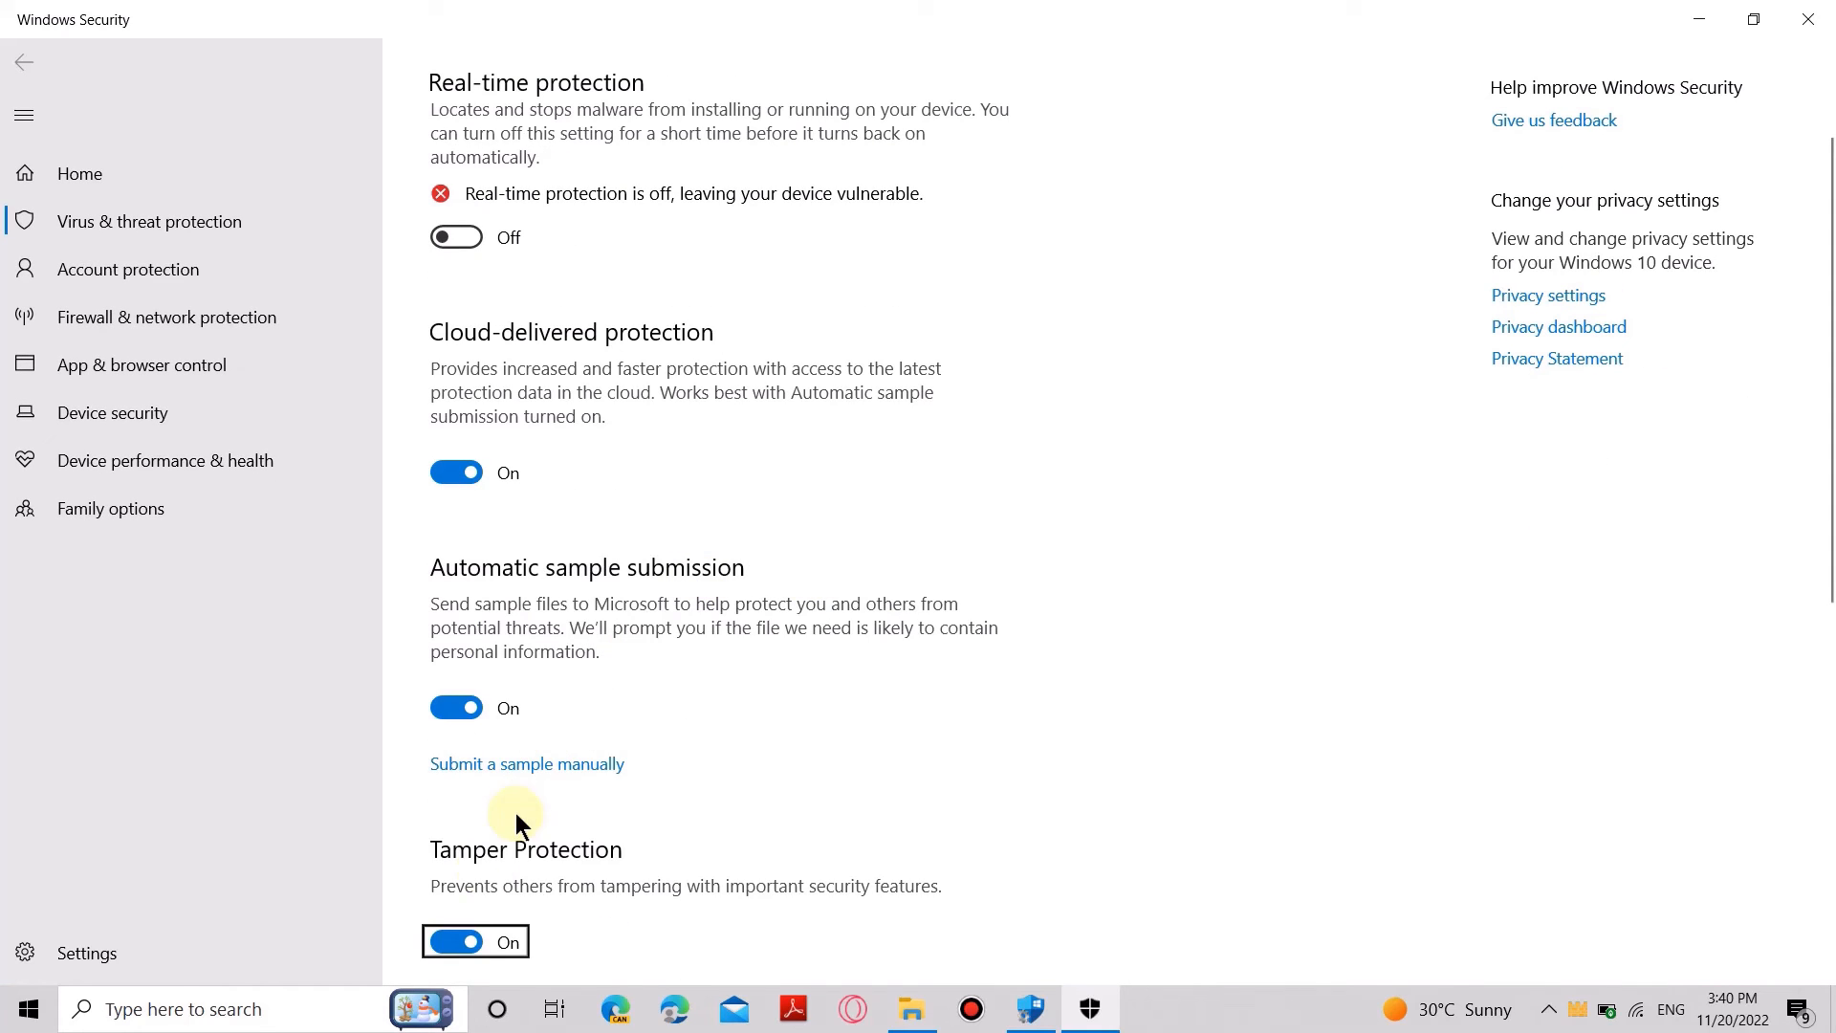
click(455, 940)
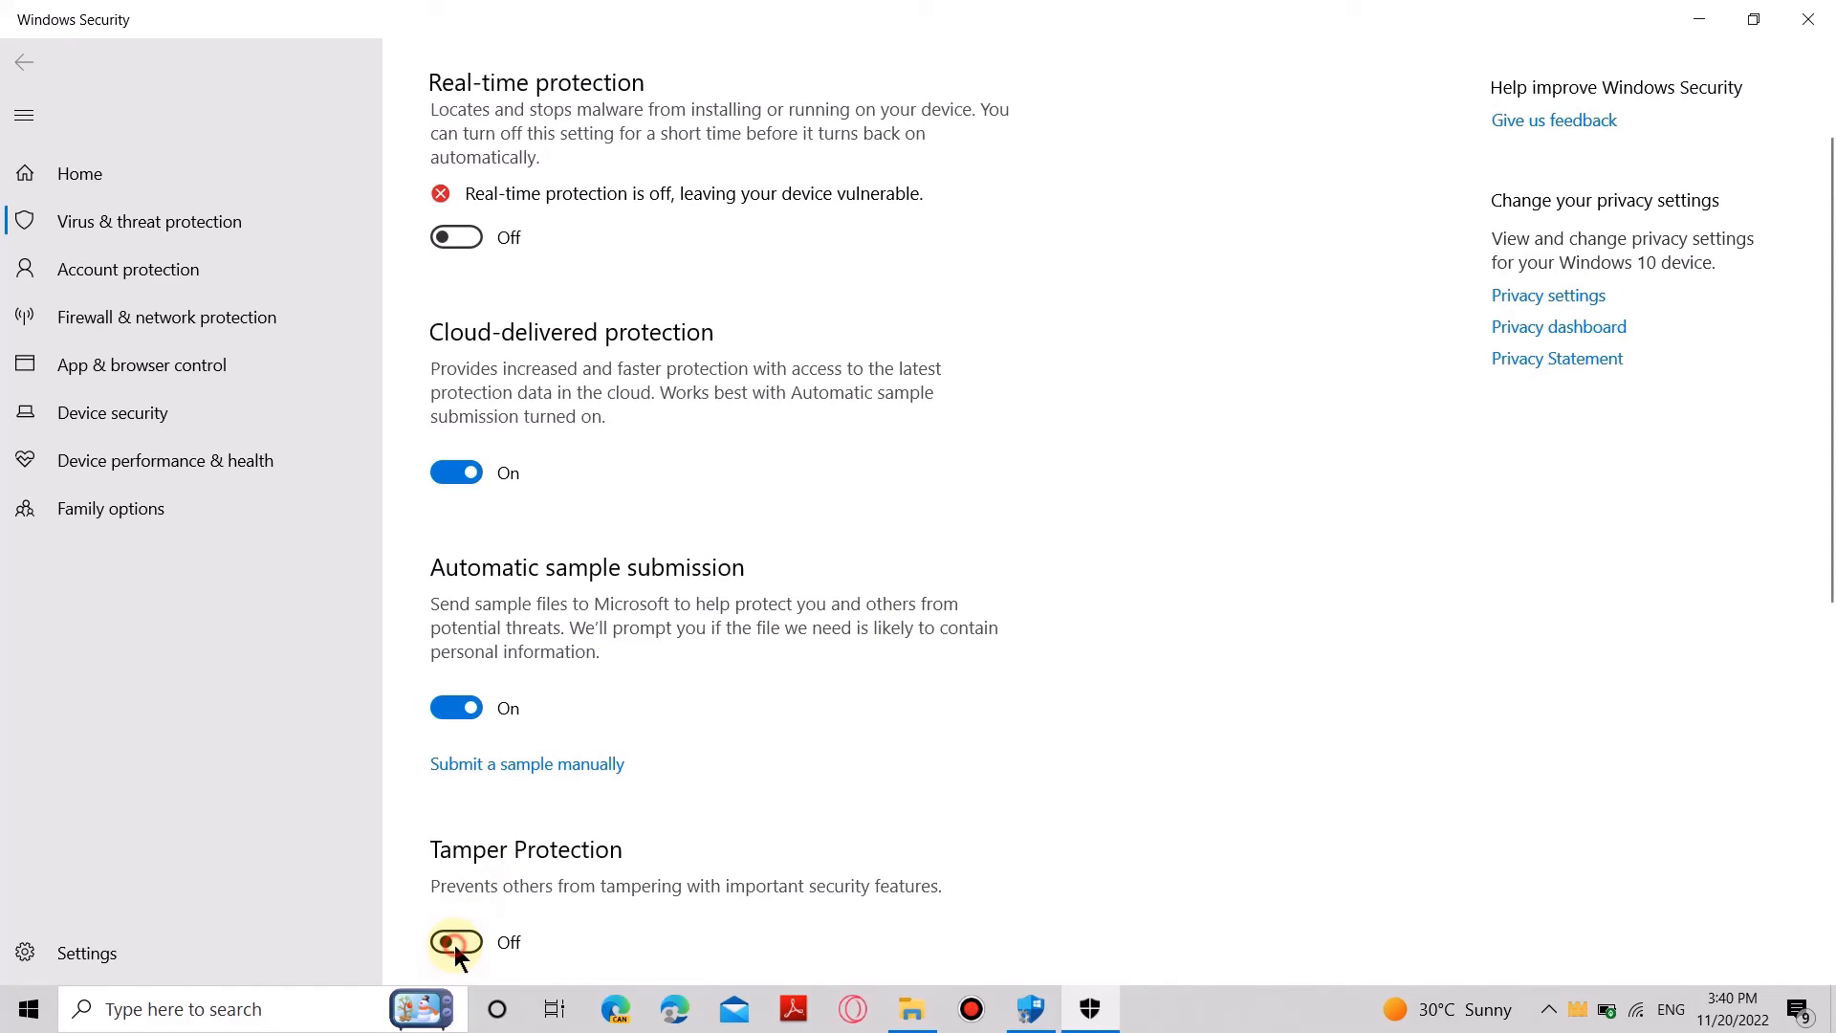
click(455, 941)
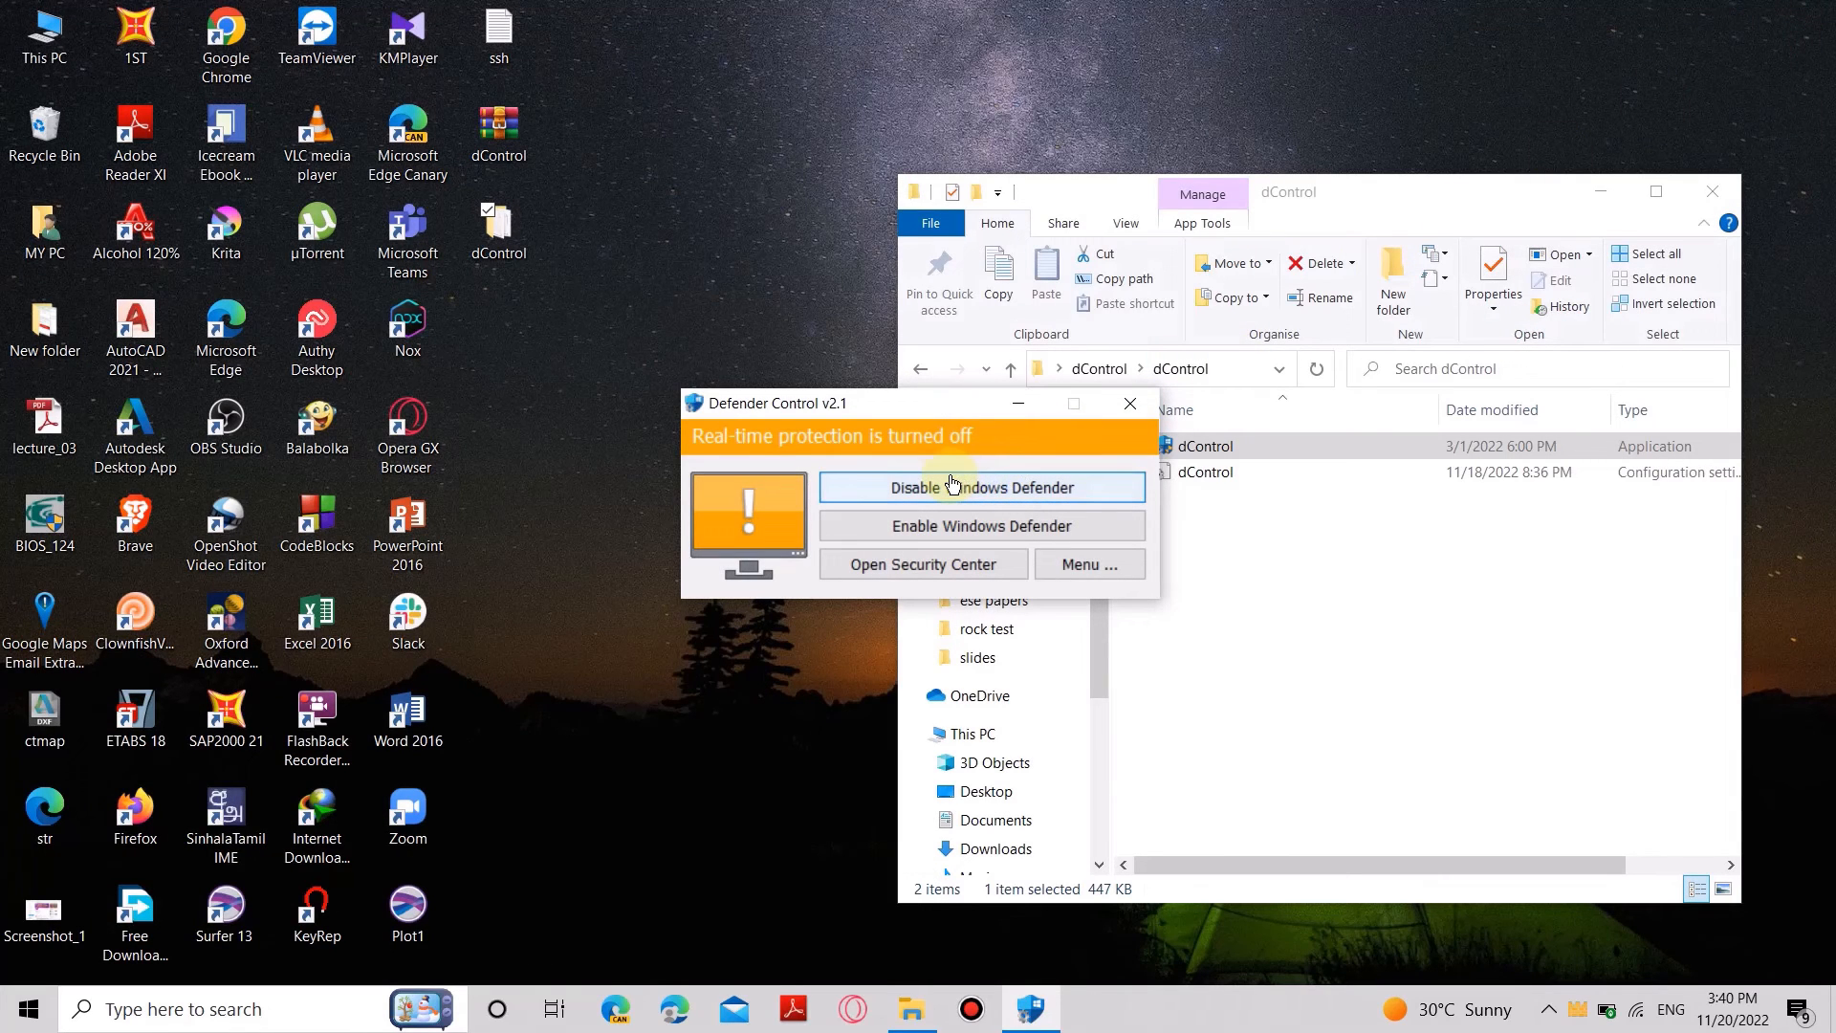
- Disable Windows Defender in Defender Control now that Tamper Protection is off
click(981, 487)
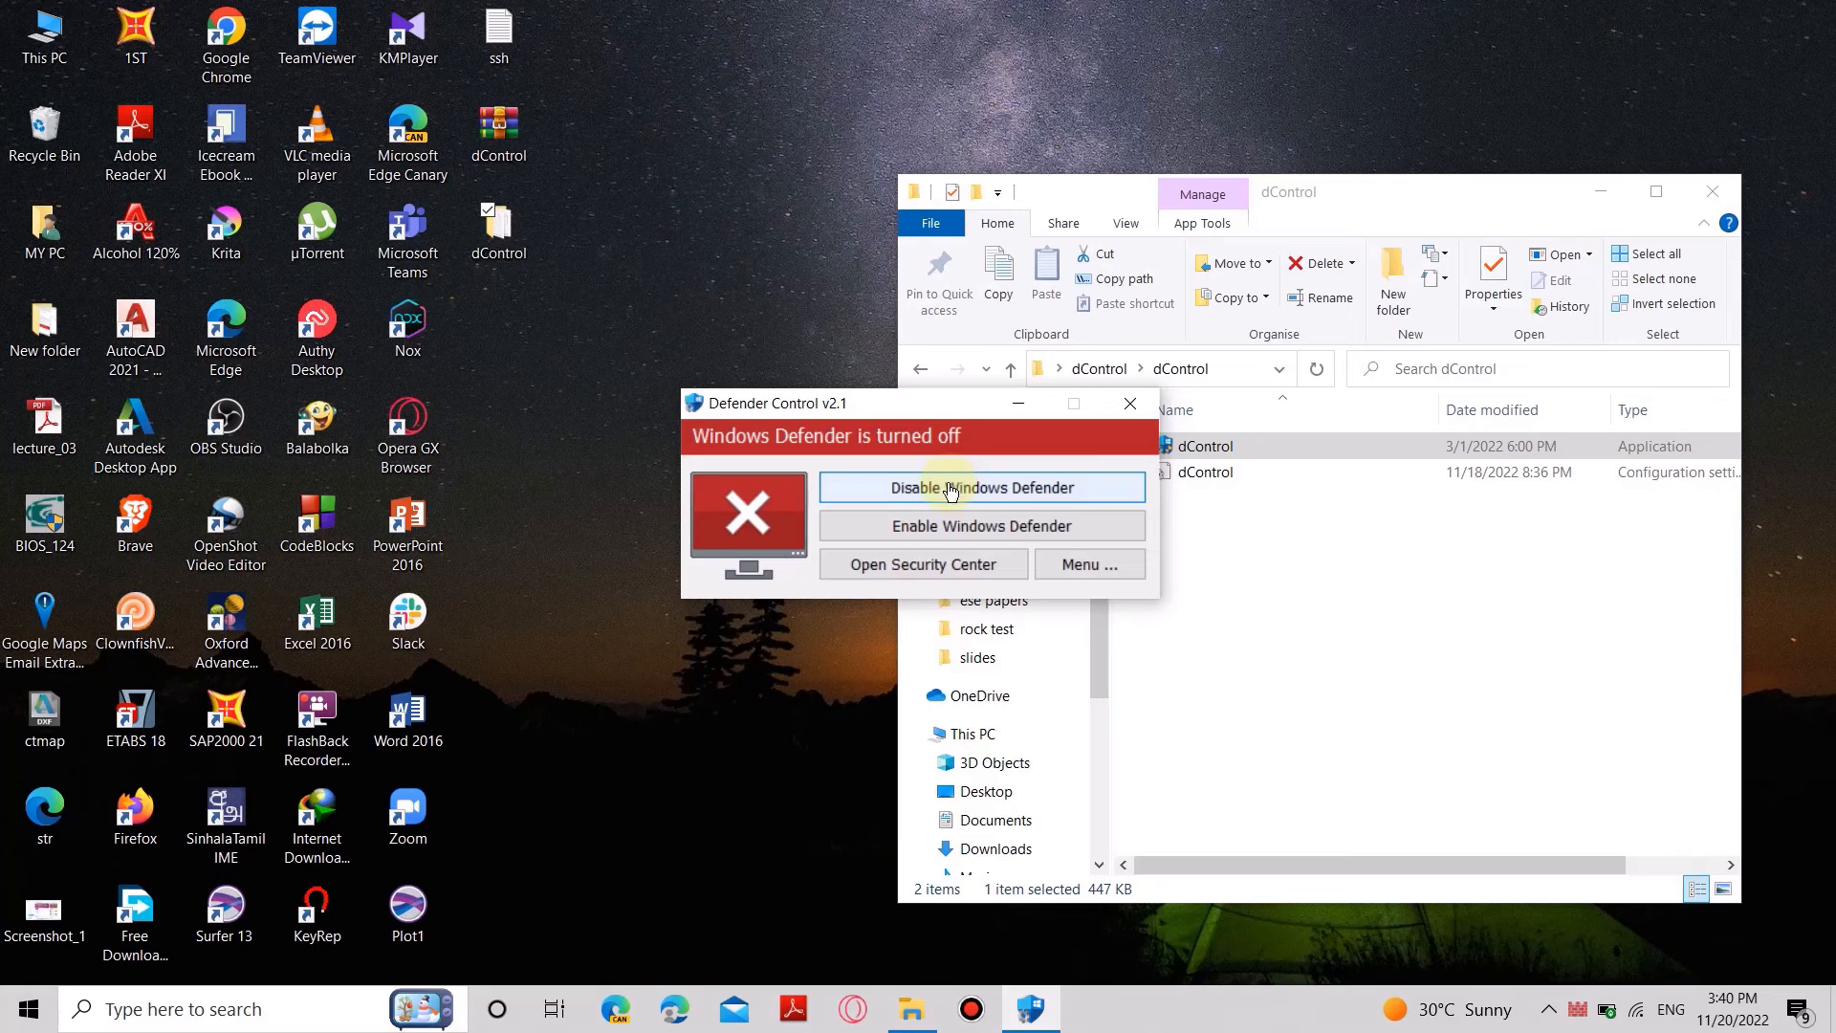
mouse_move(923, 574)
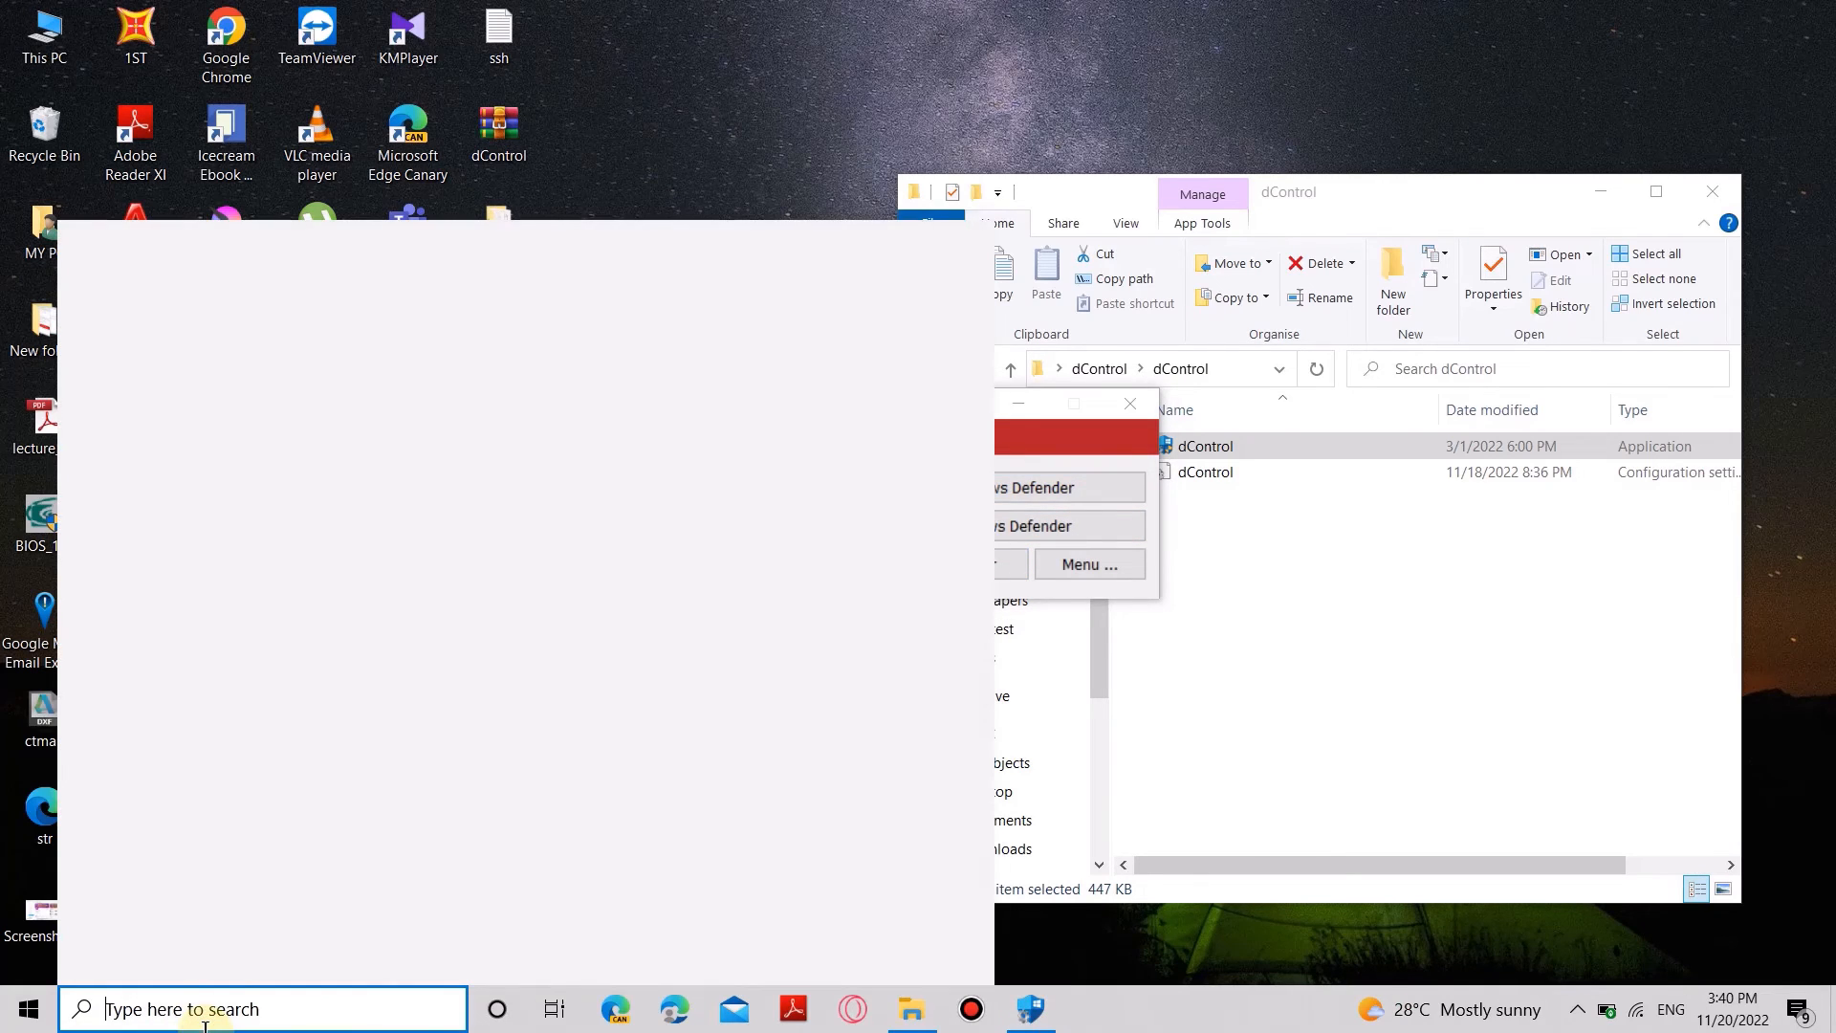
- Find Windows Security by searching 'sec' and view Virus & threat protection status
text(sec)
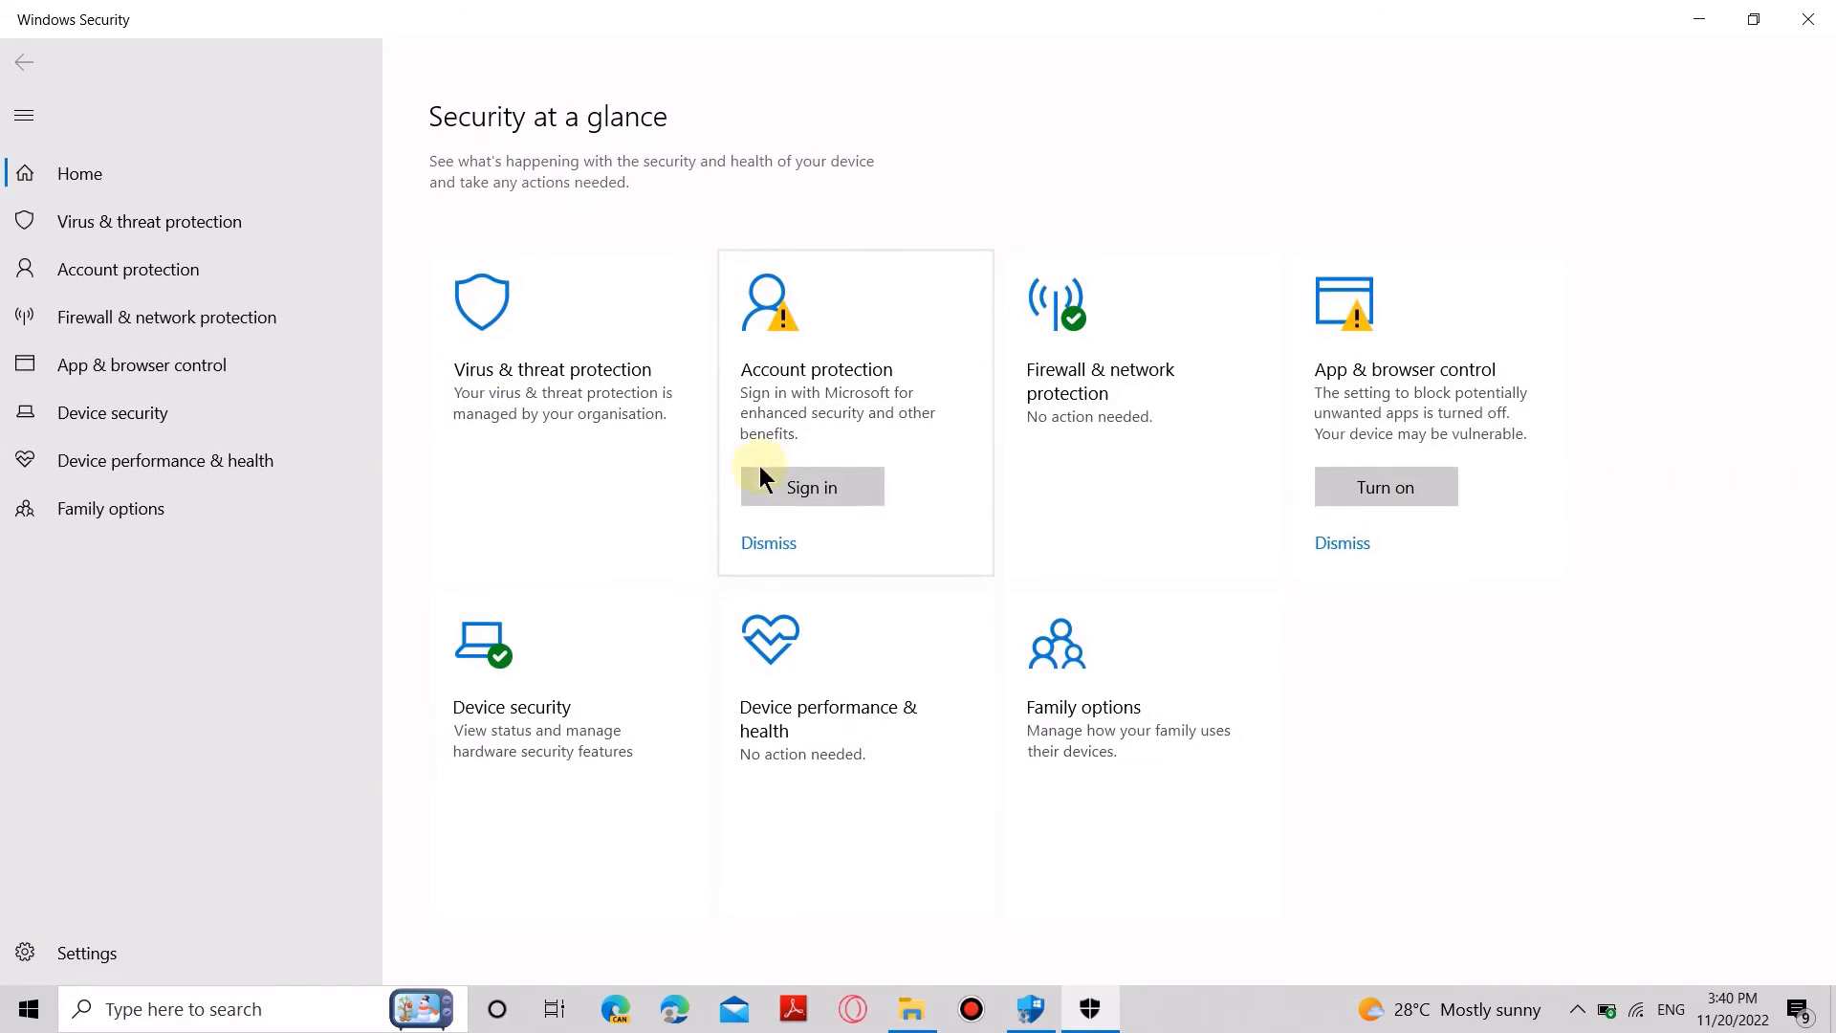
click(149, 221)
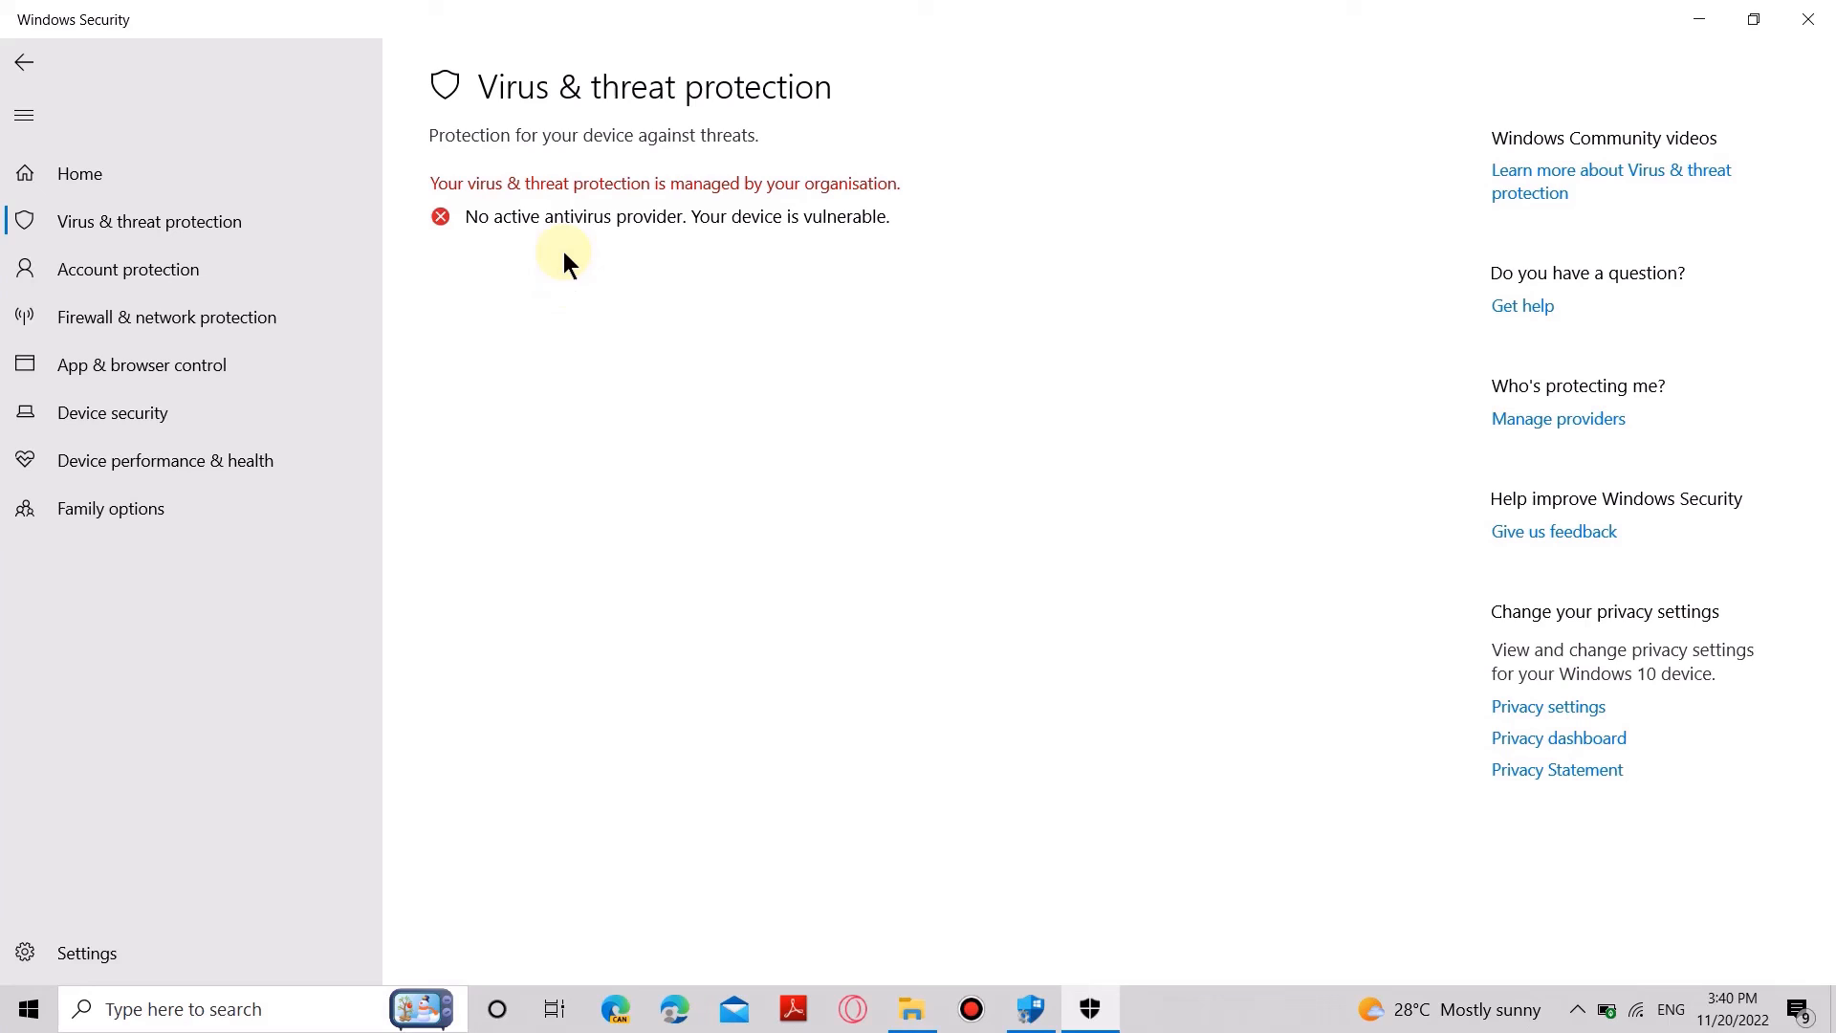
mouse_move(729, 214)
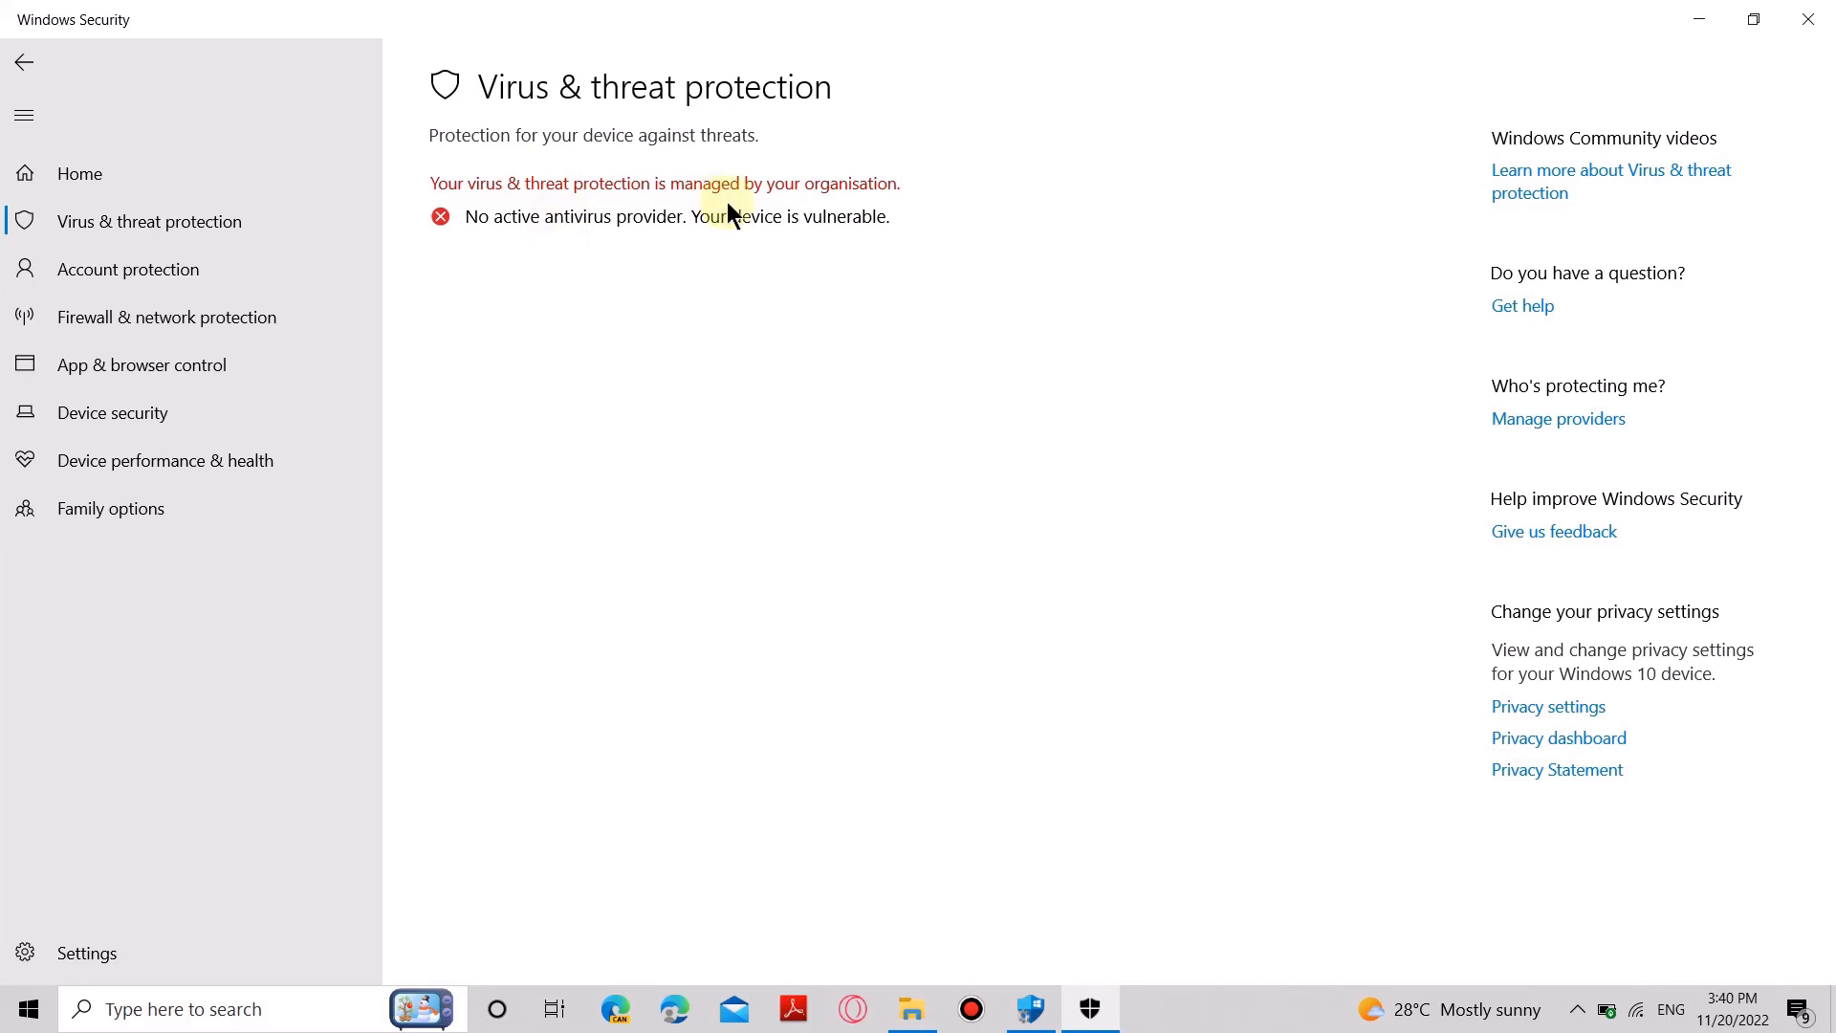
mouse_move(840, 211)
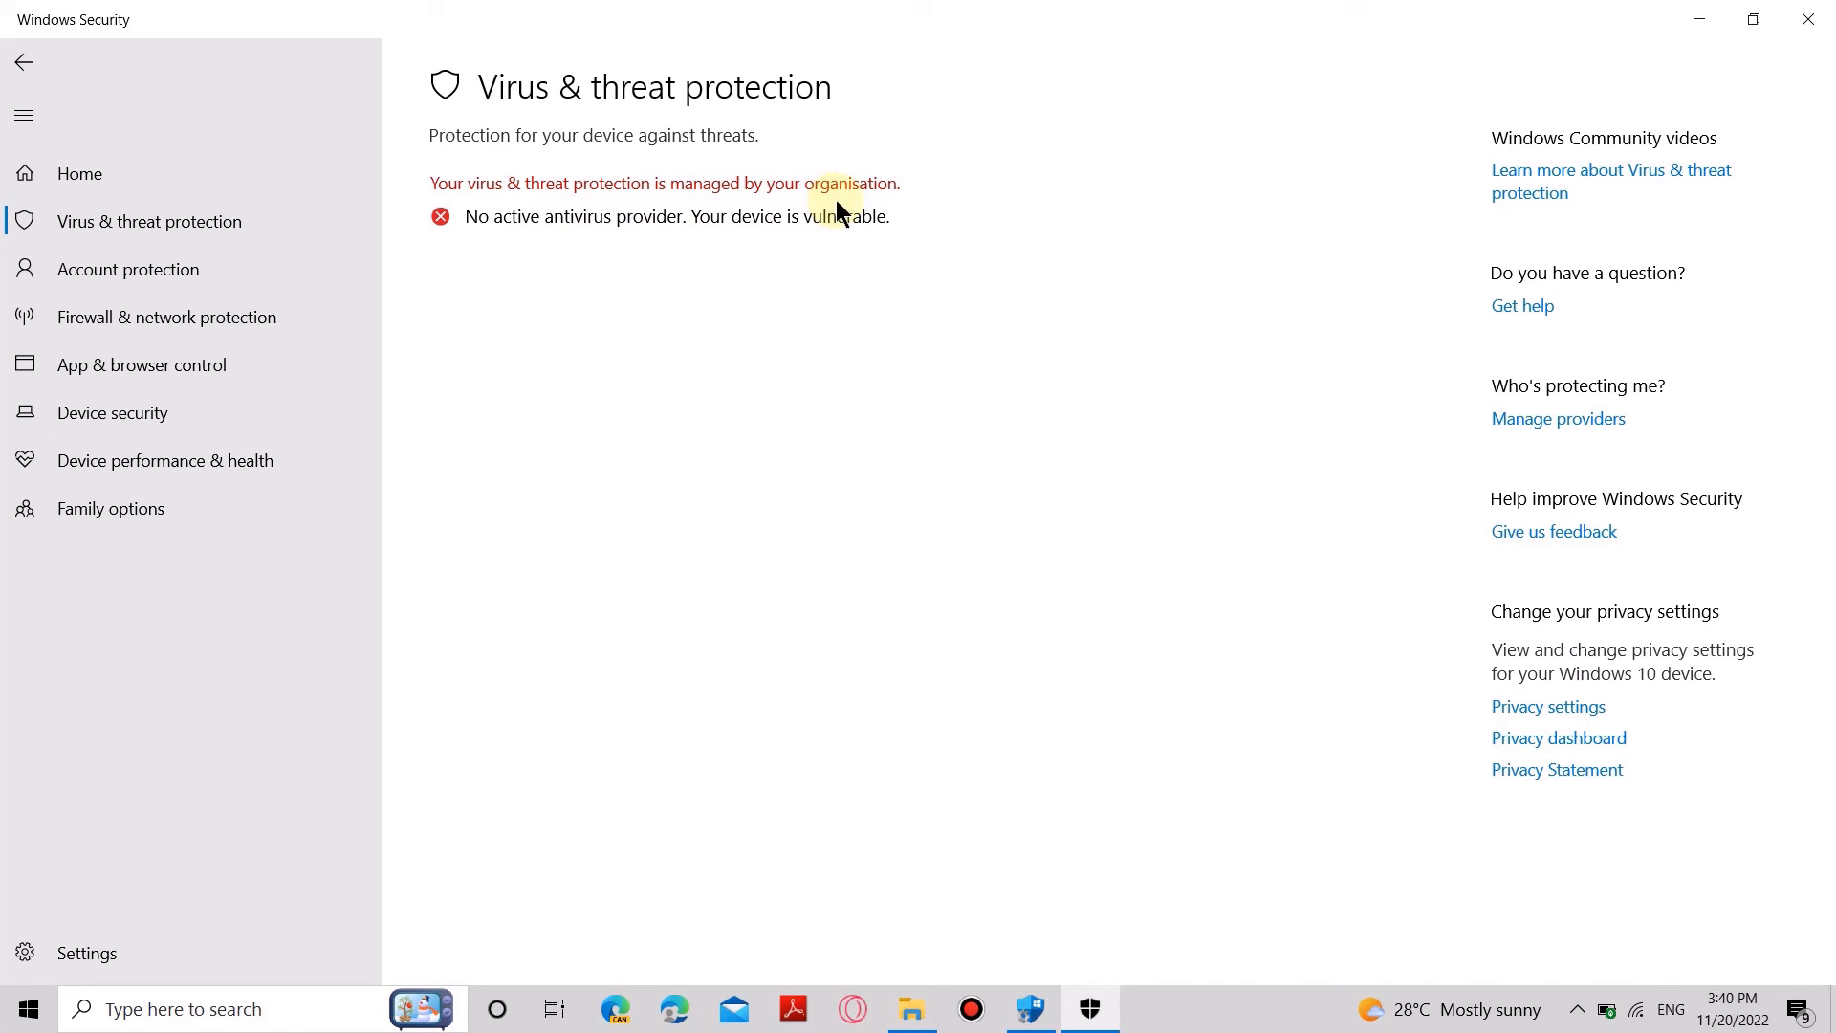
mouse_move(882, 228)
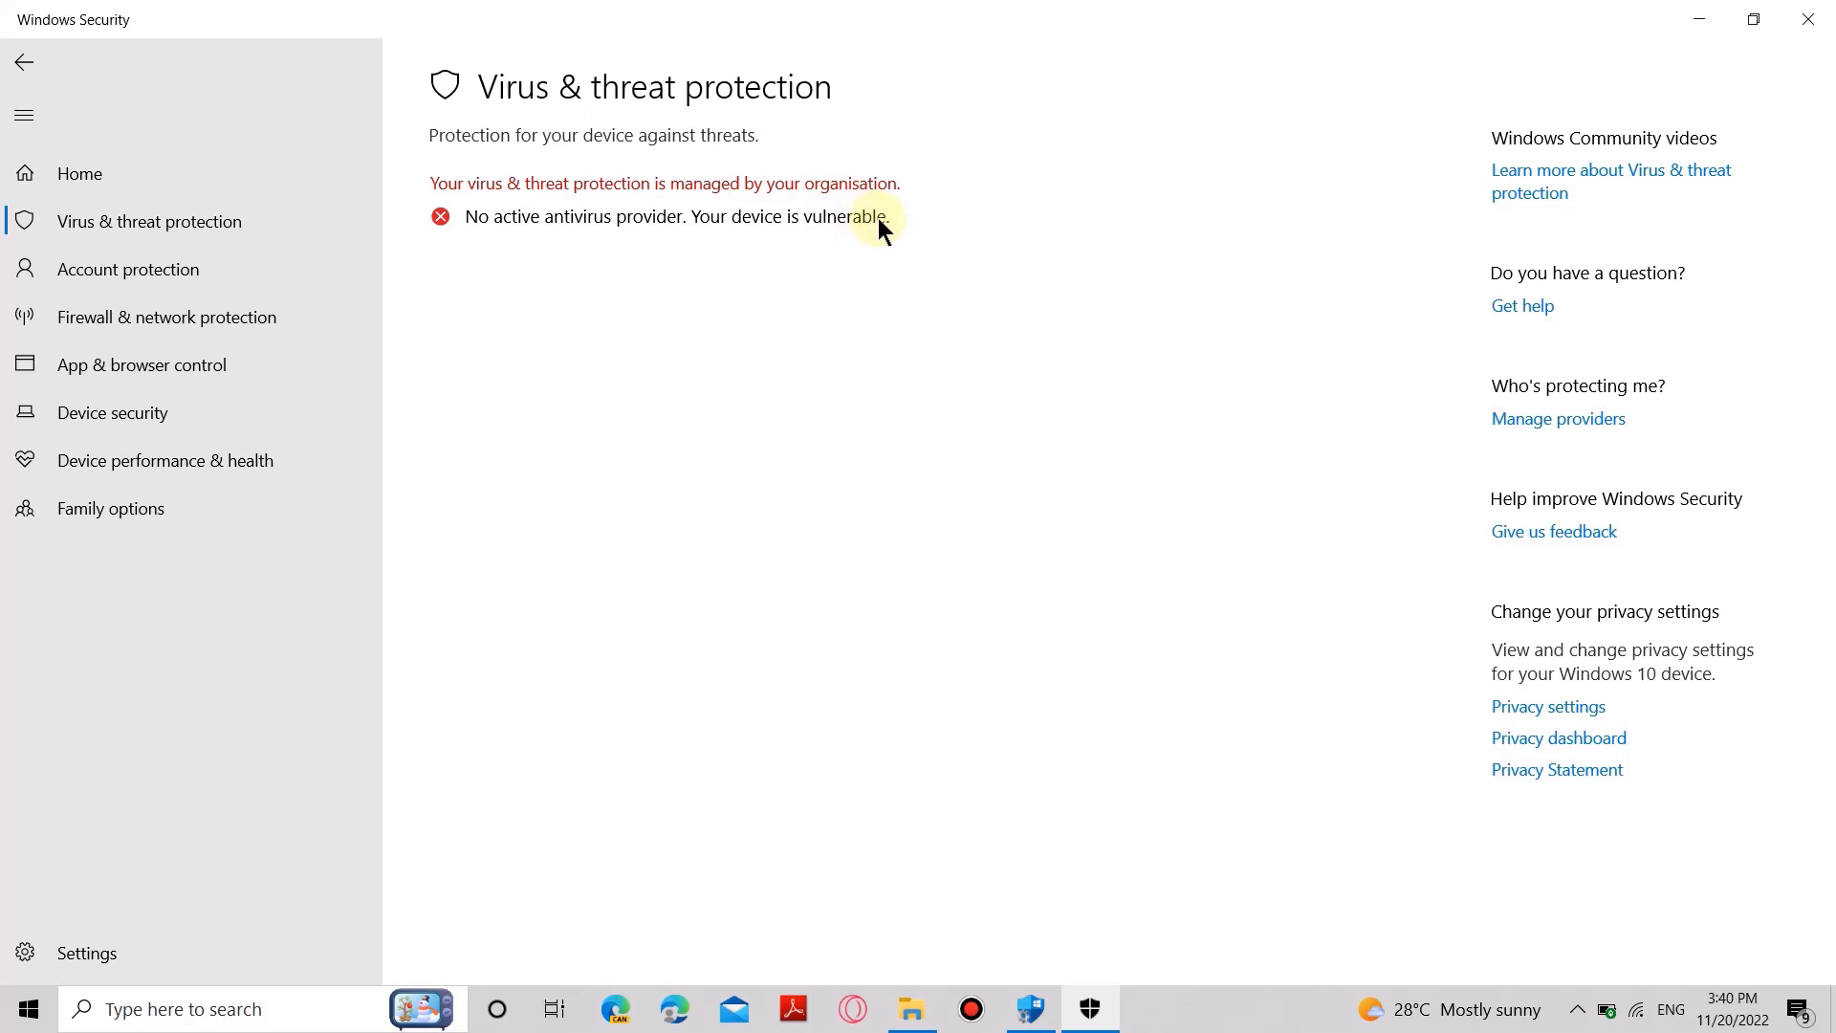